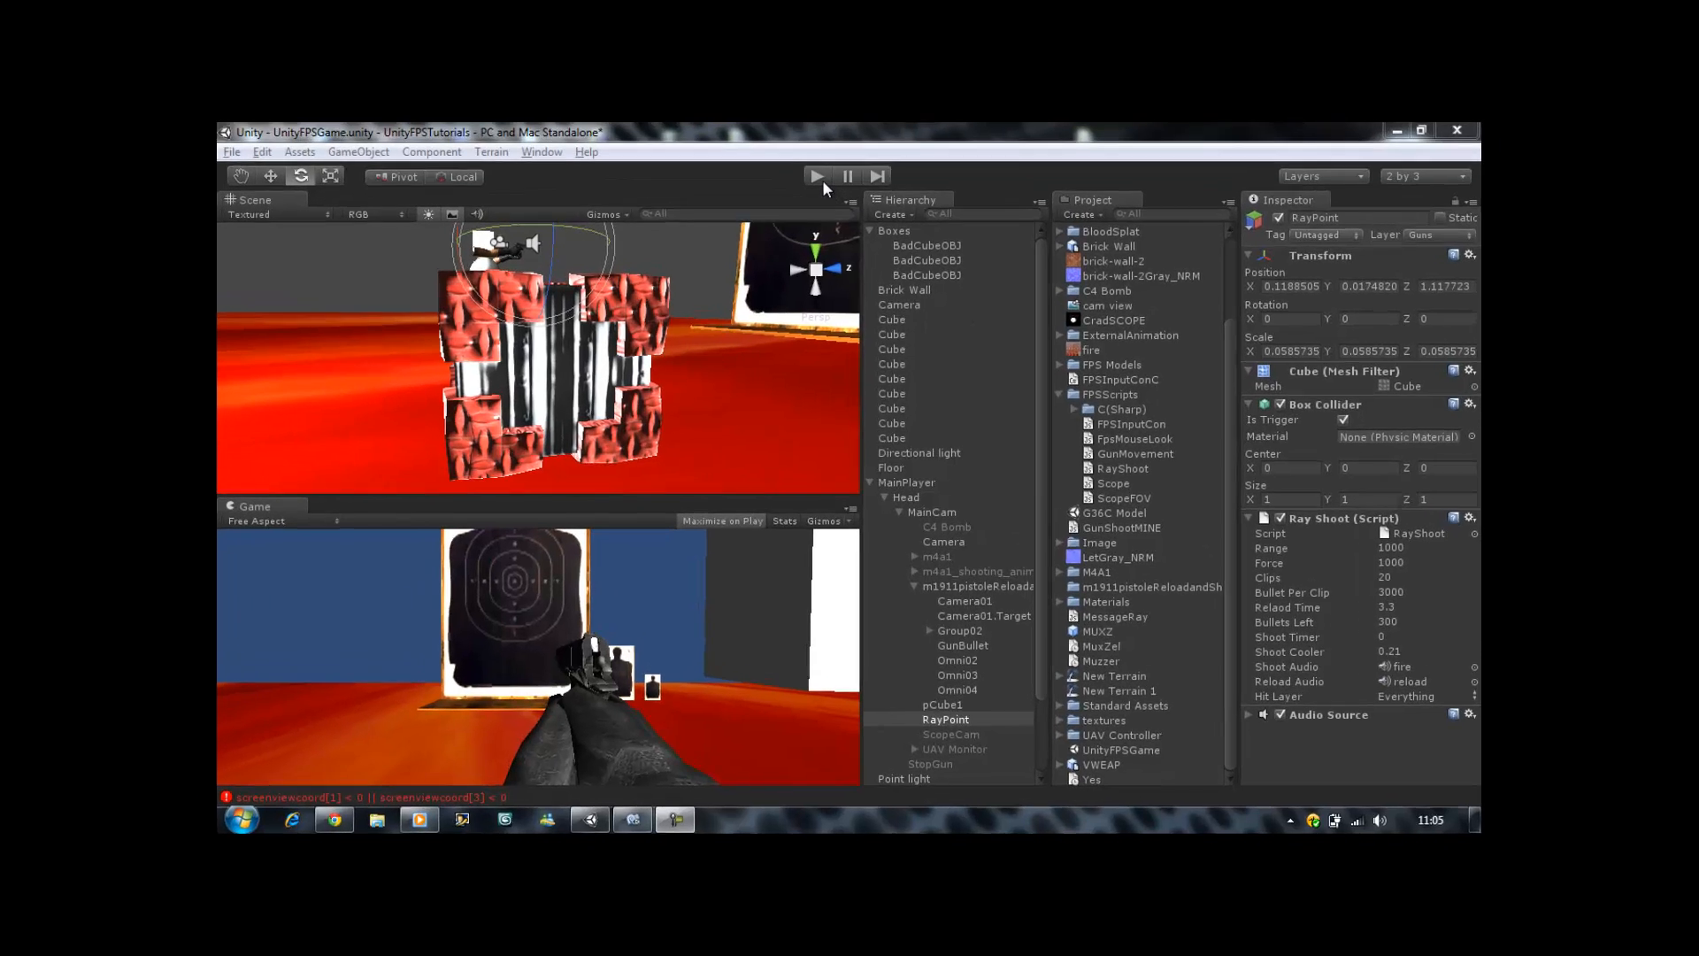
- Run a quick test of the game, stop it, and select BadCubeOBJ in the scene
click(1422, 131)
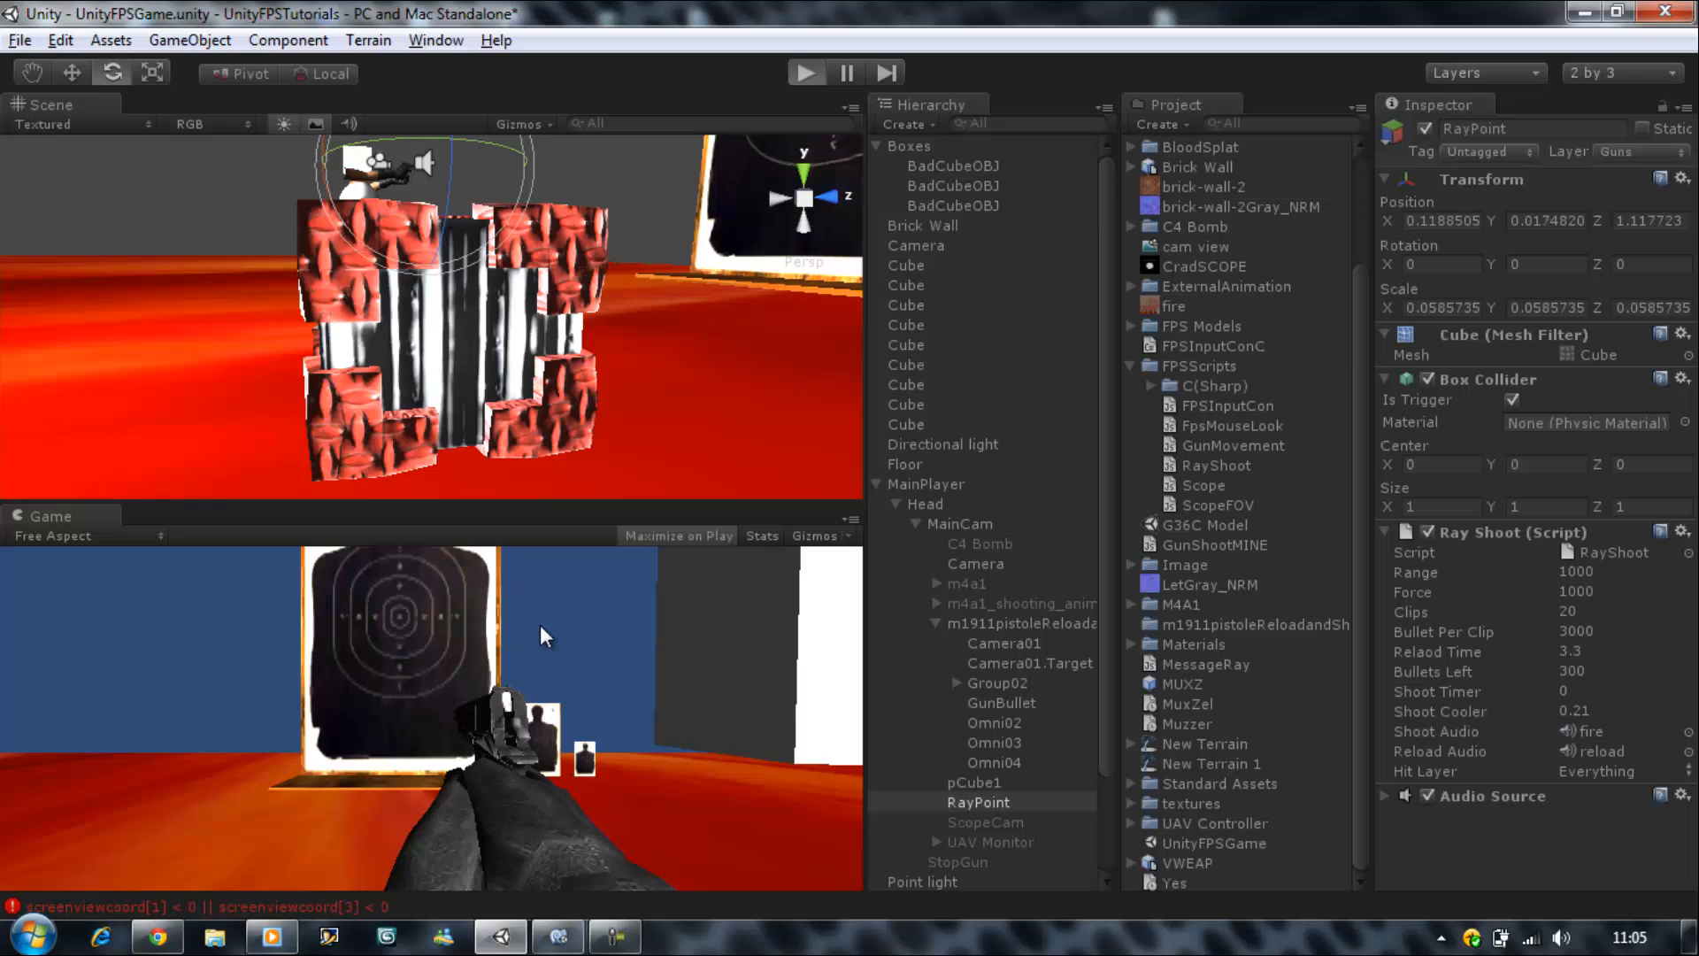
click(805, 73)
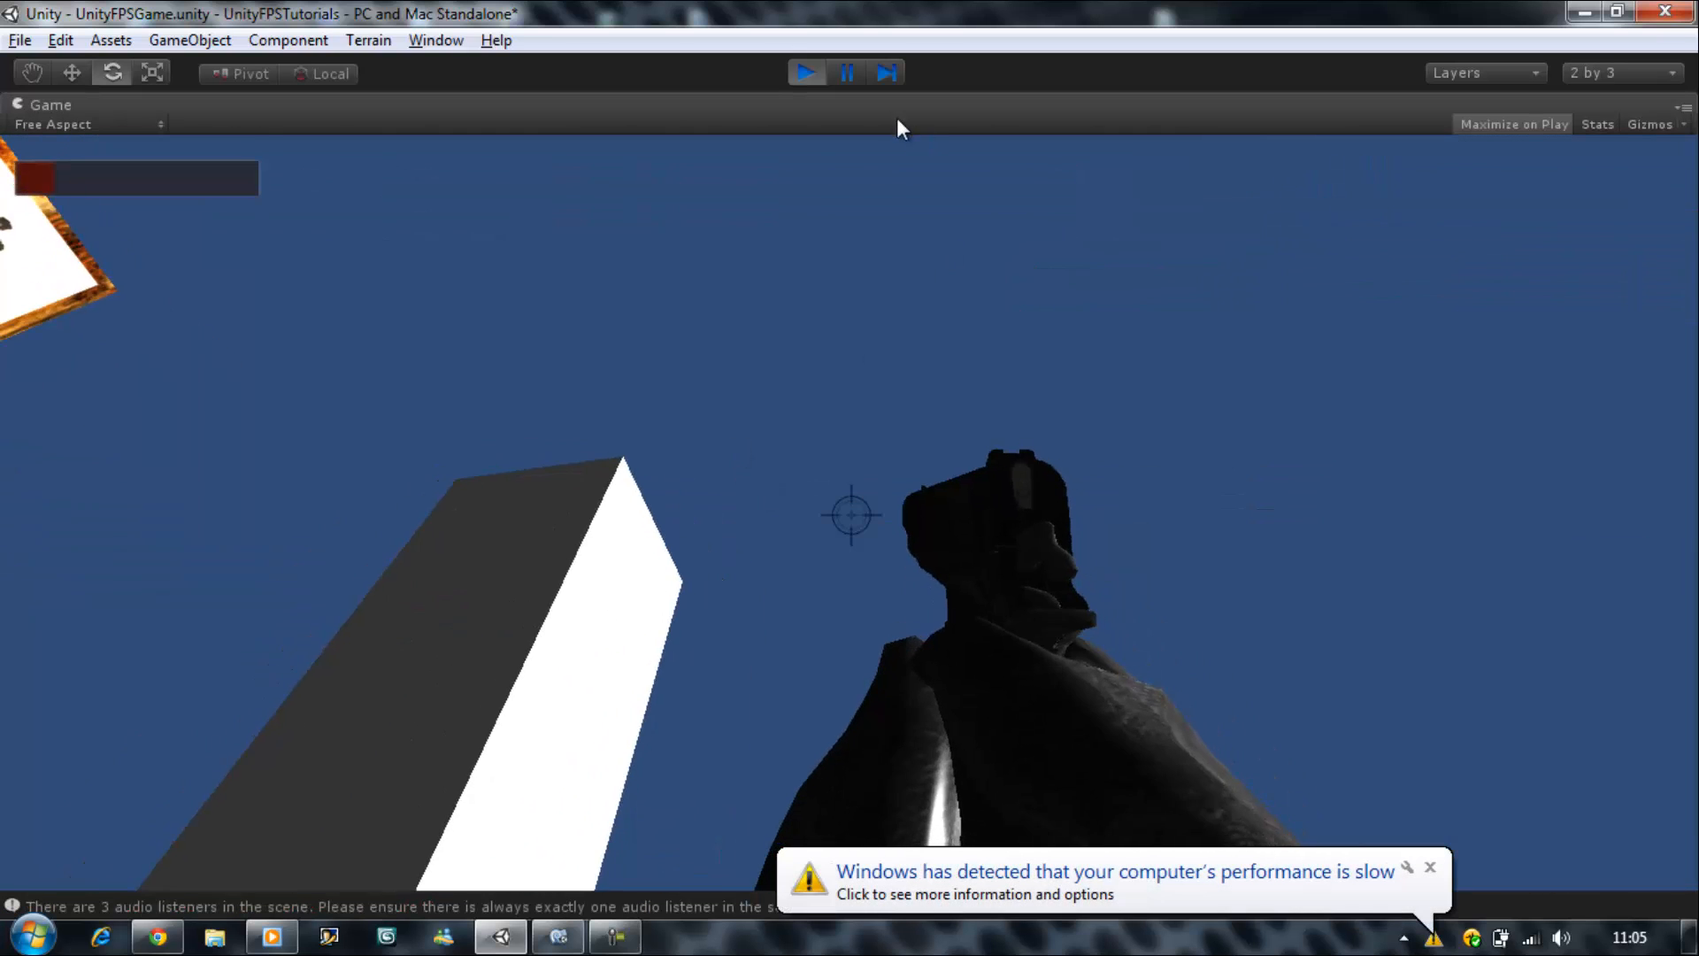
click(805, 72)
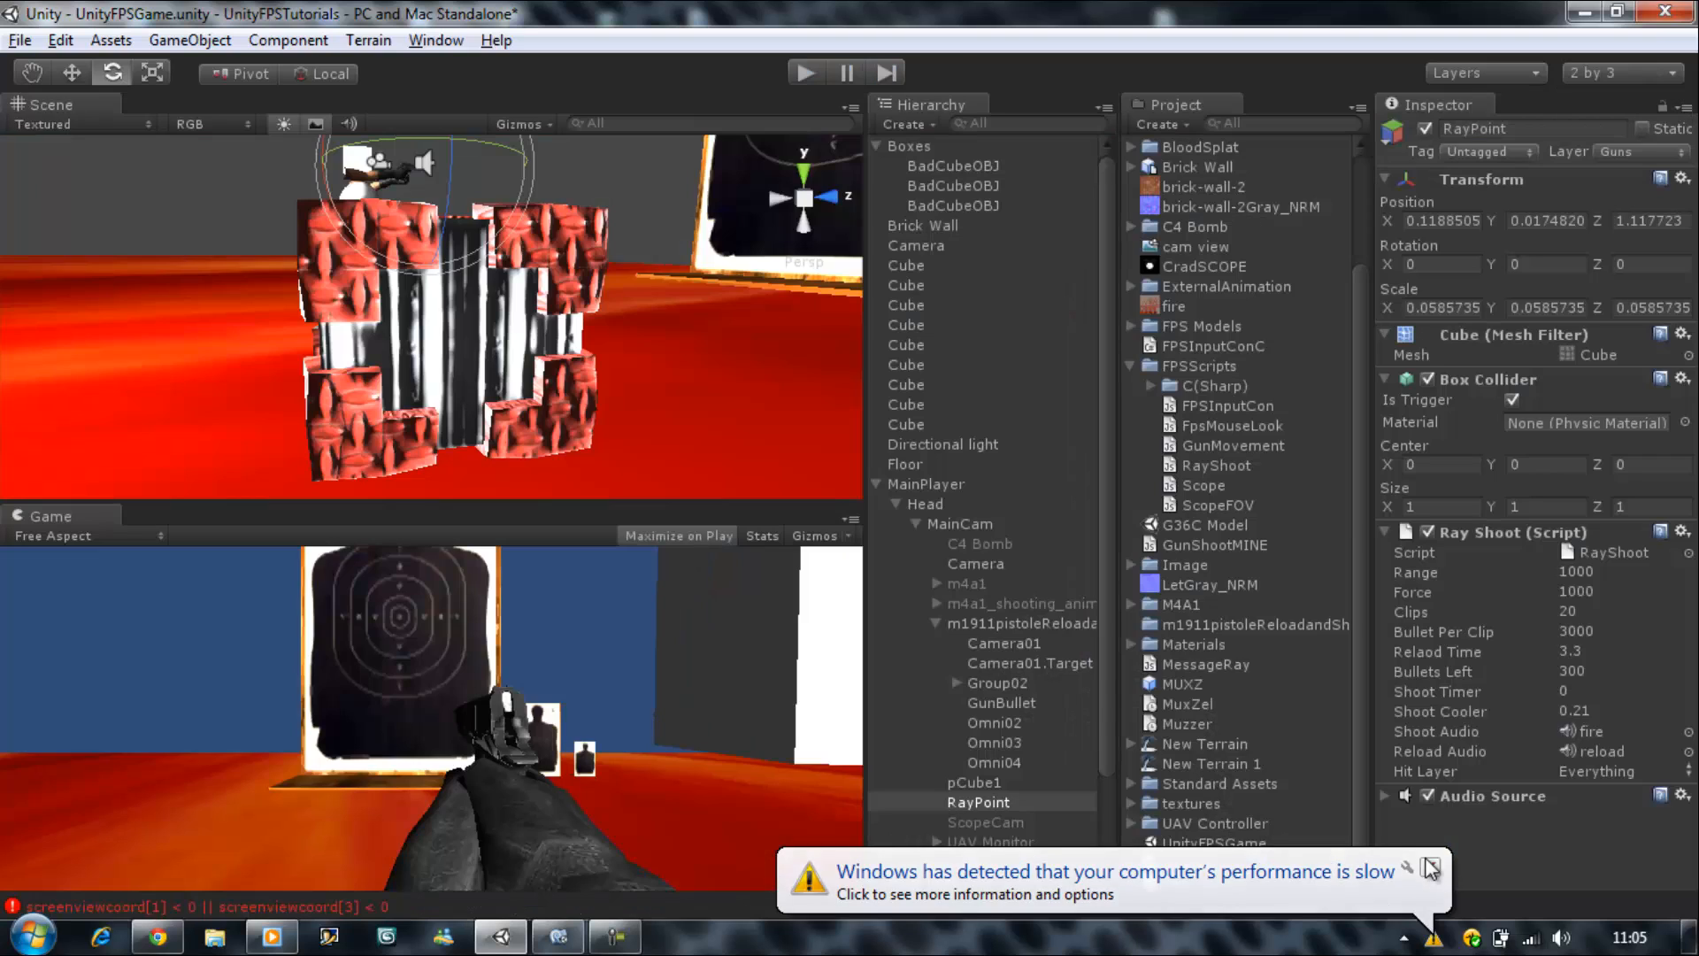
click(1432, 860)
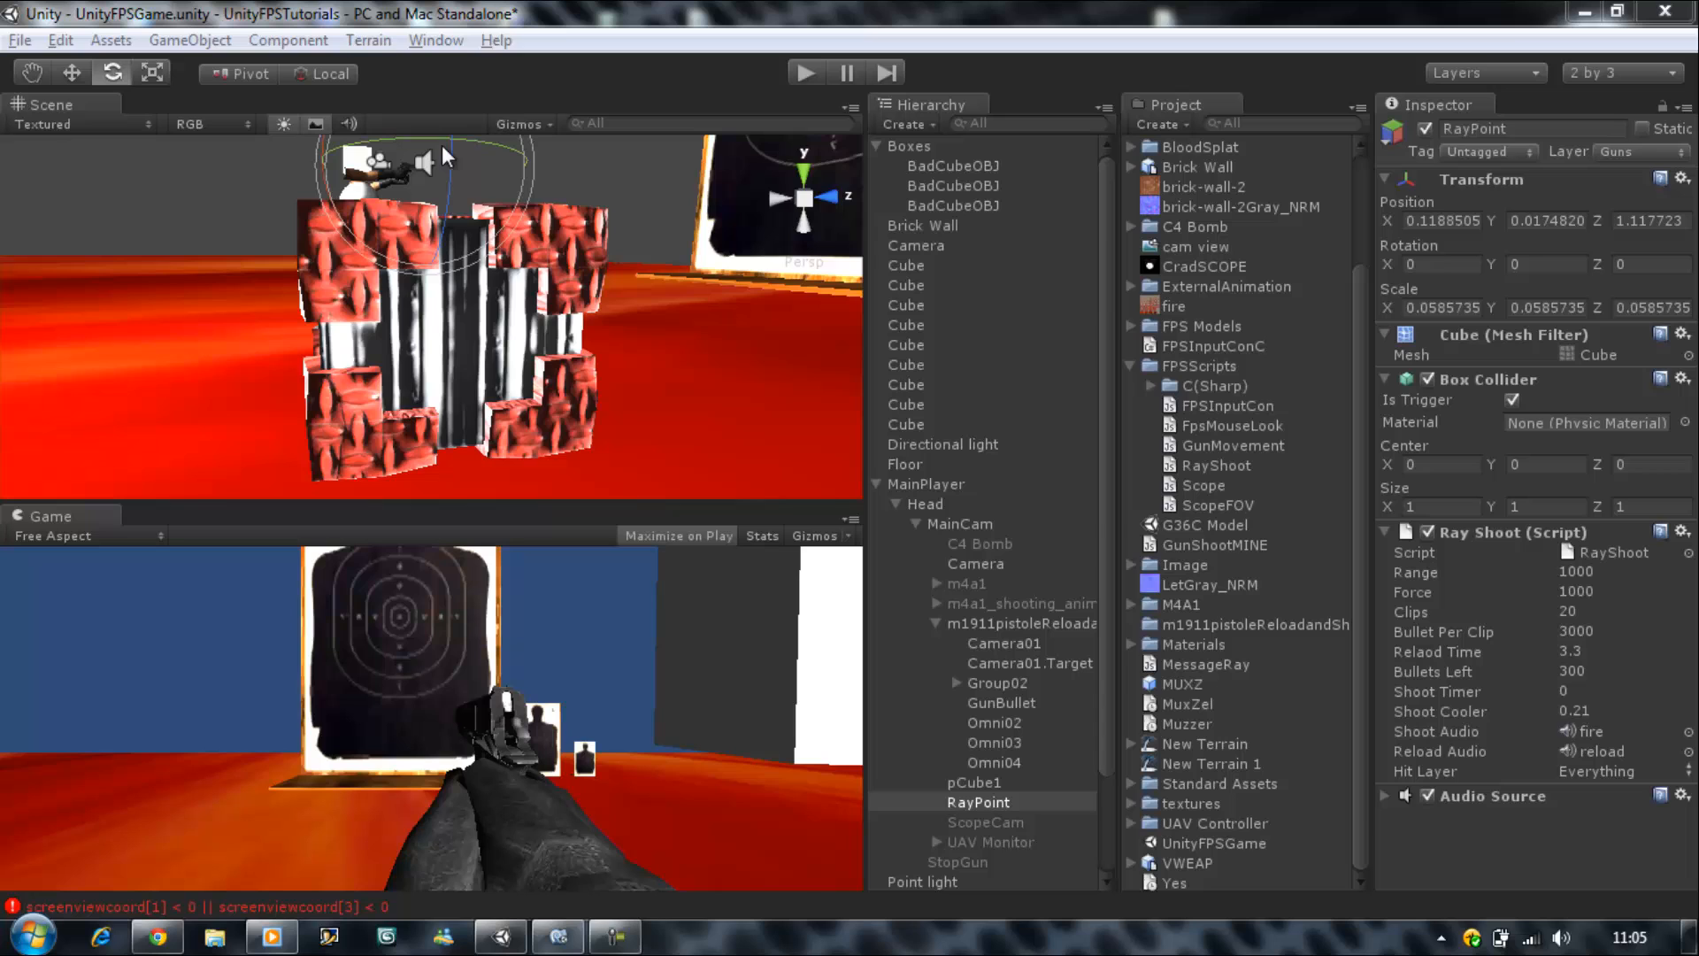
mouse_move(480, 361)
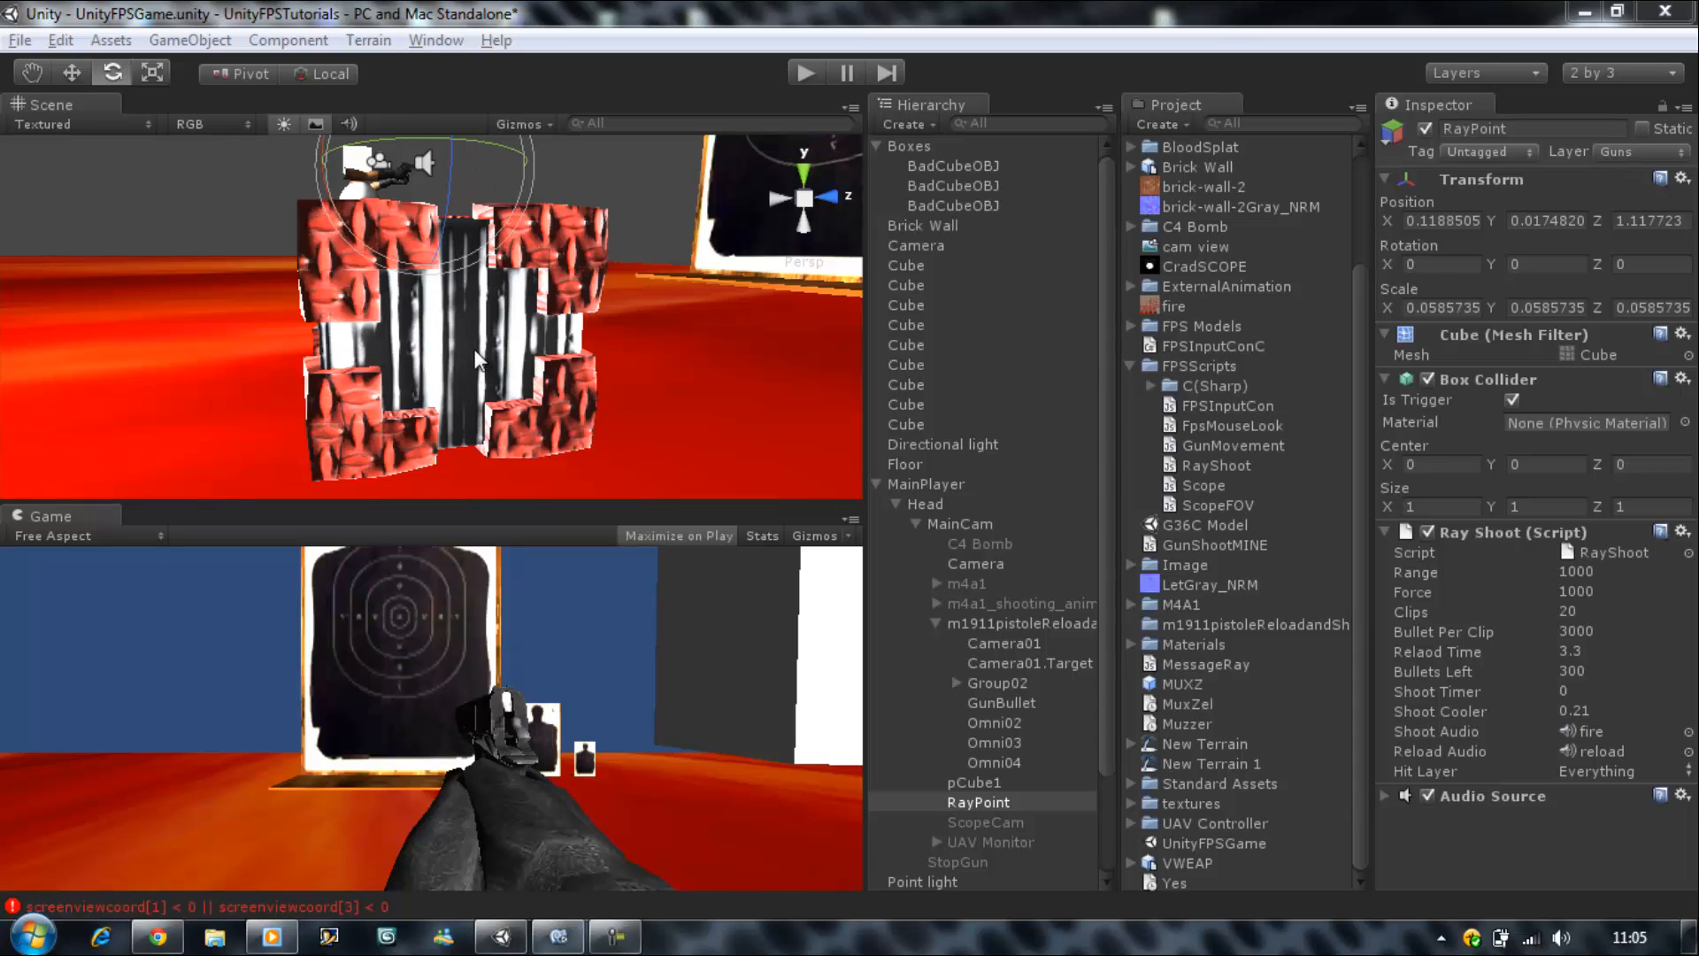
click(952, 164)
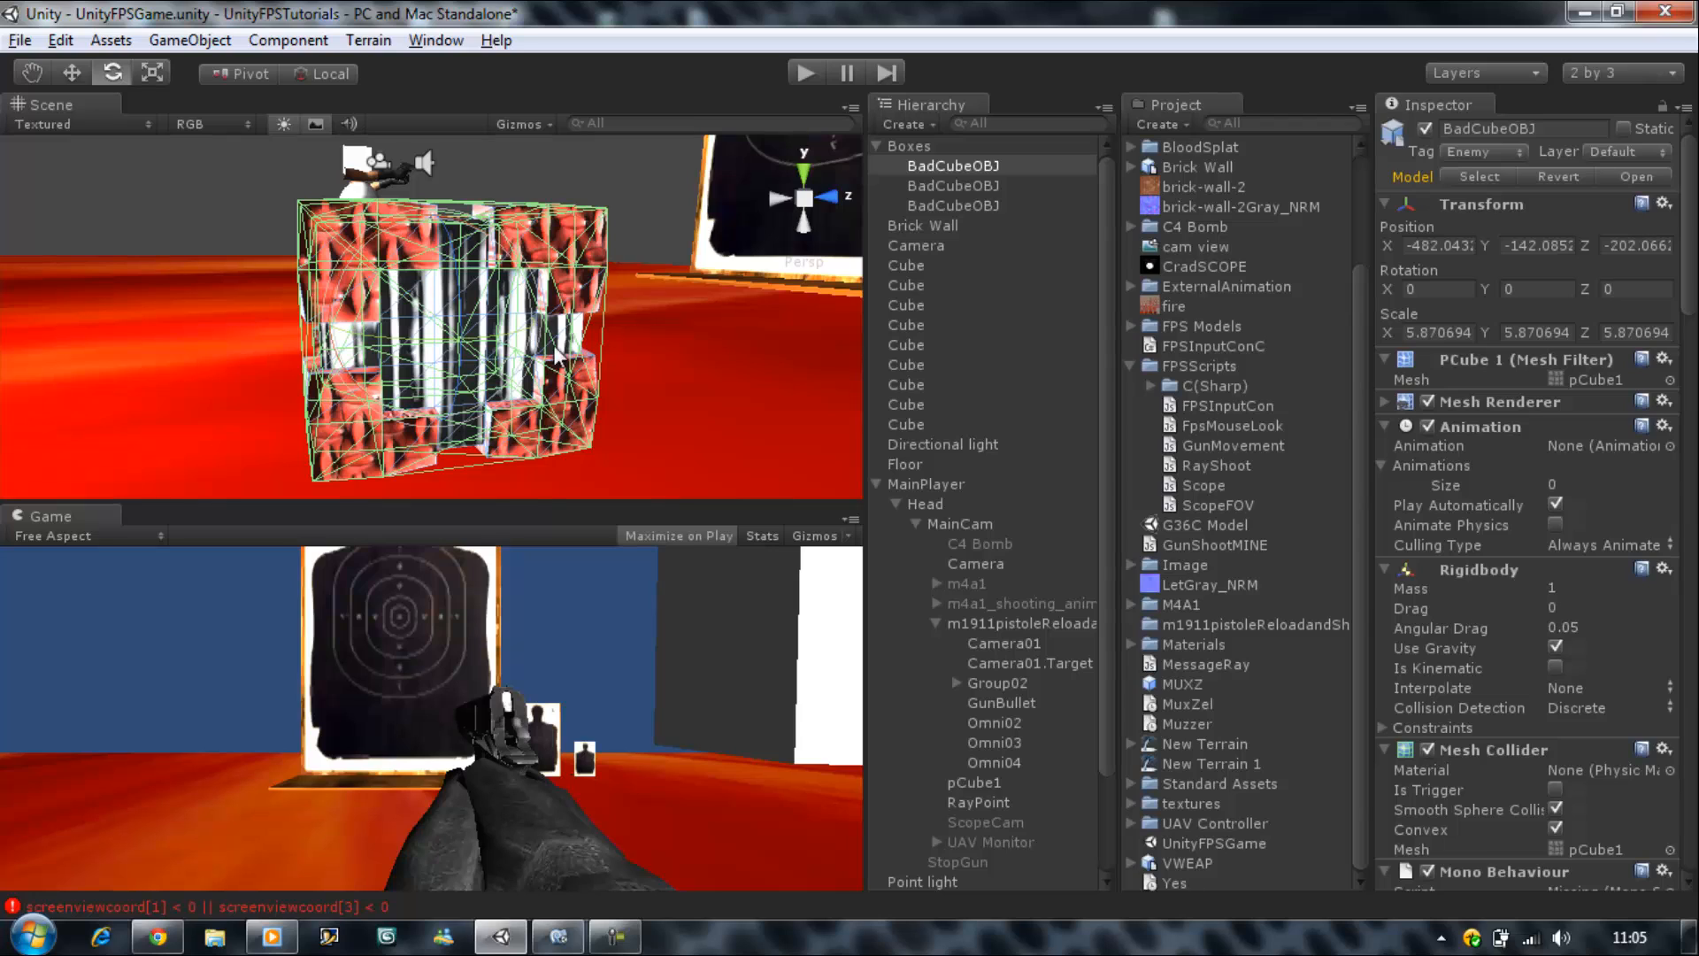
mouse_move(1582, 531)
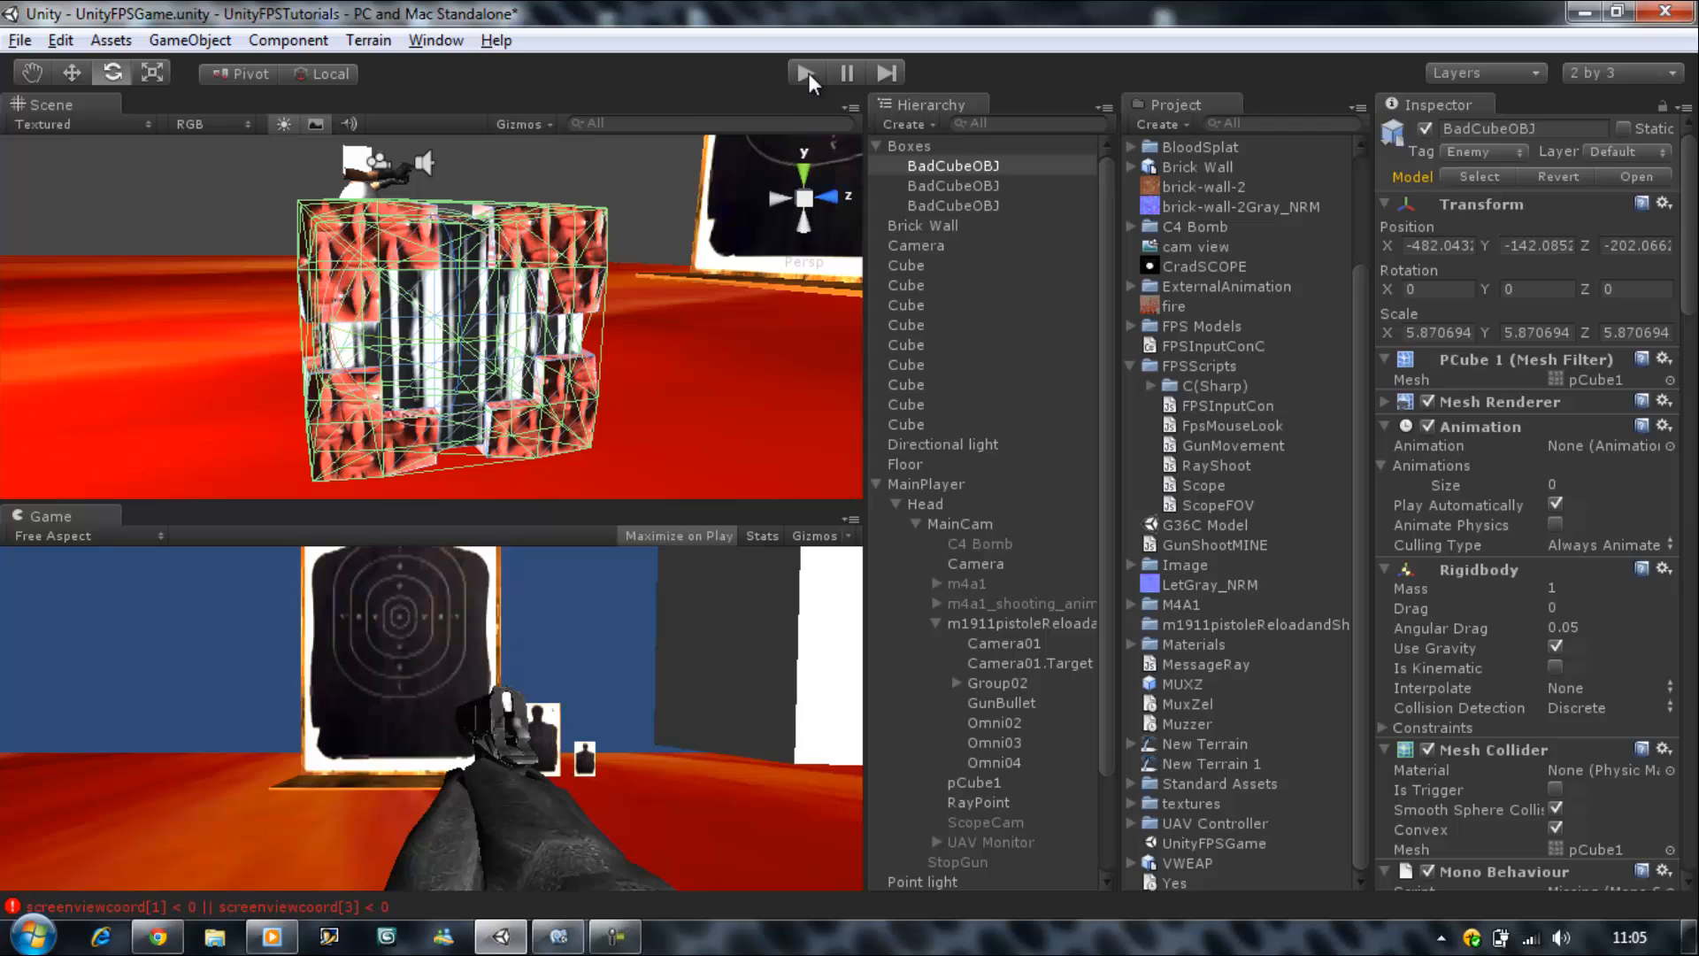
mouse_move(1159, 363)
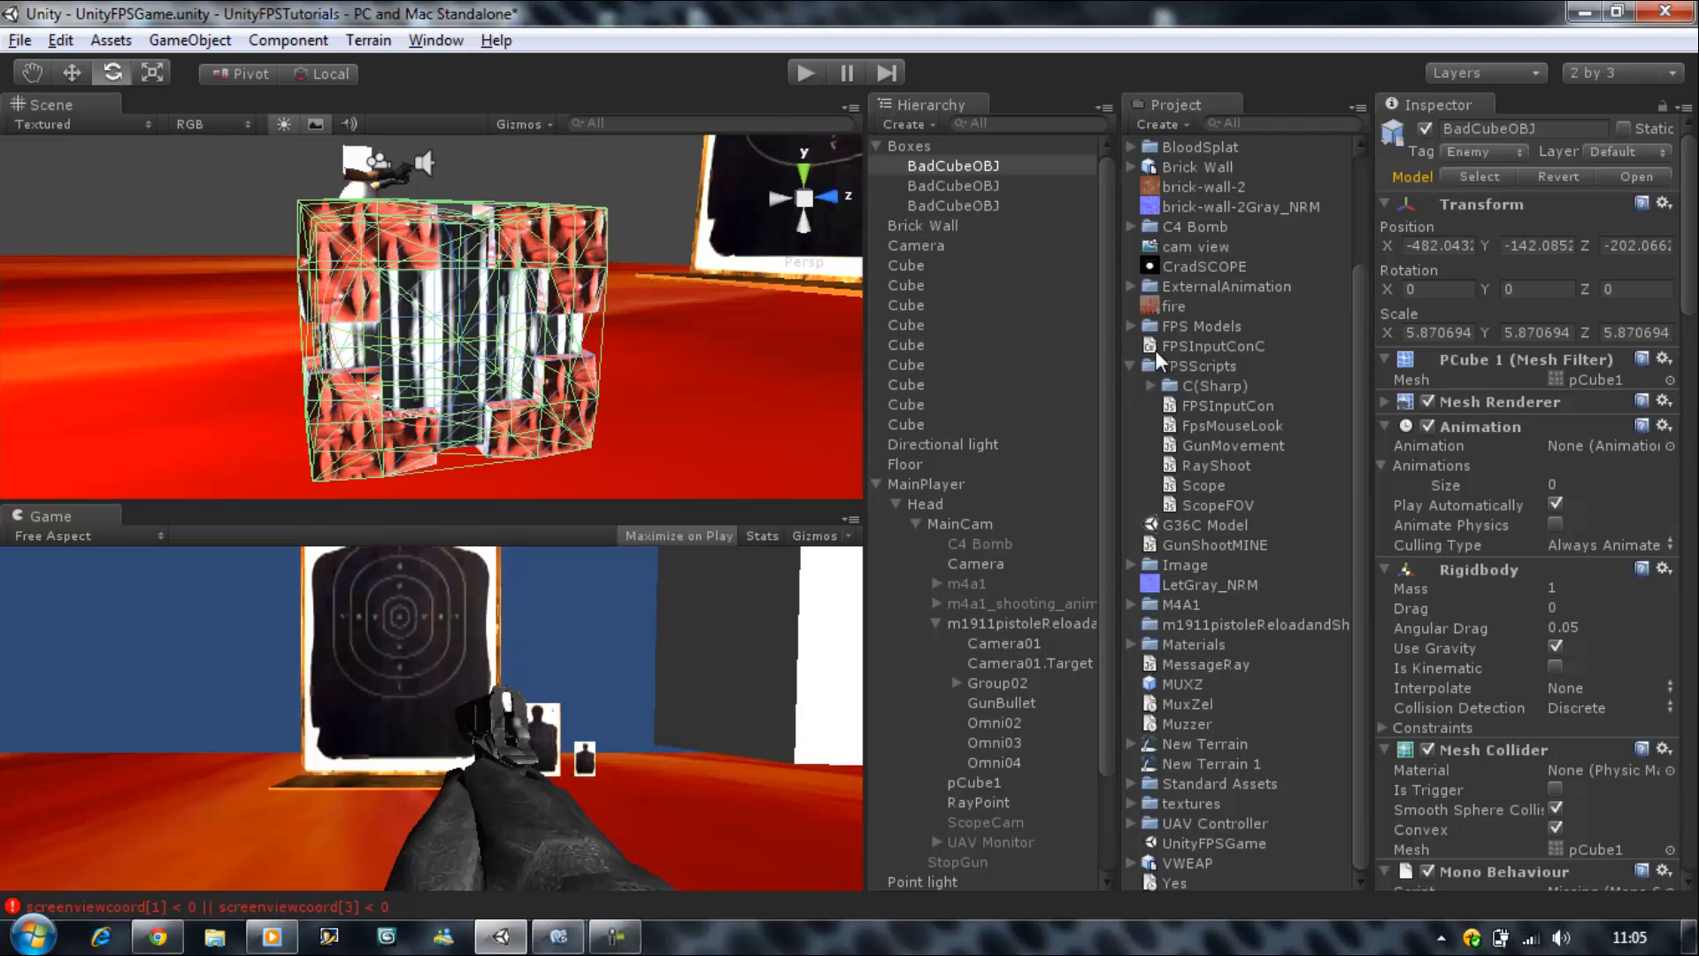
mouse_move(1211, 388)
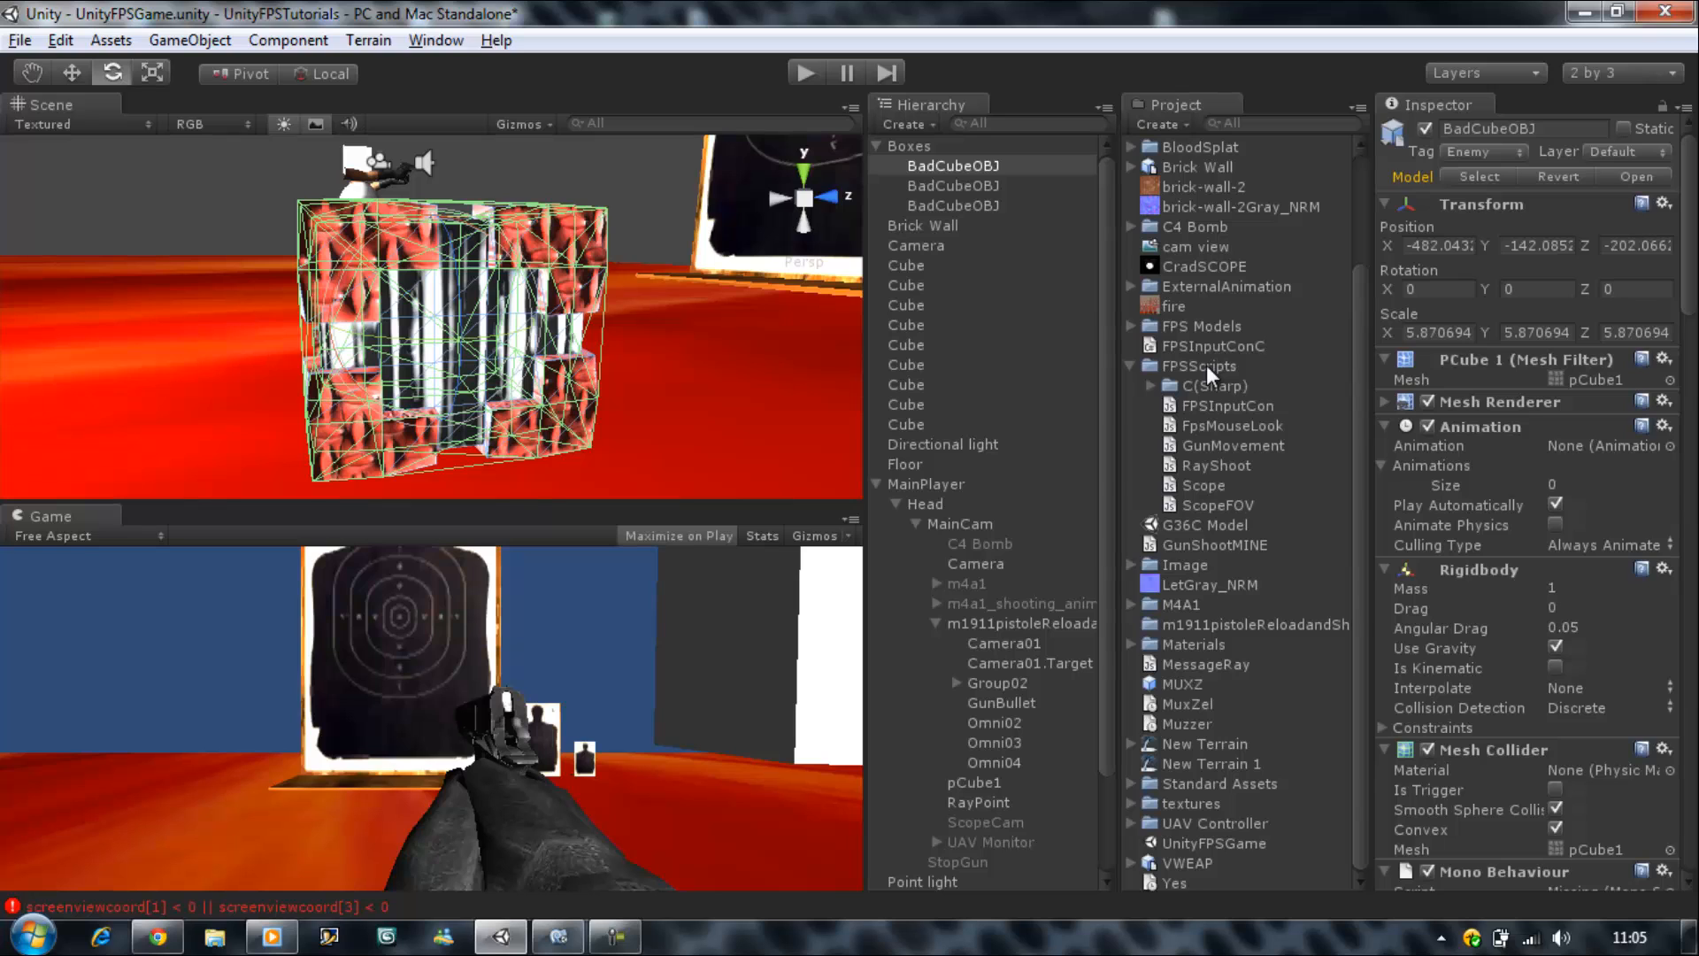
- Create a new Javascript named AIDamage in the FPSScripts folder and reselect BadCubeOBJ
right_click(1198, 366)
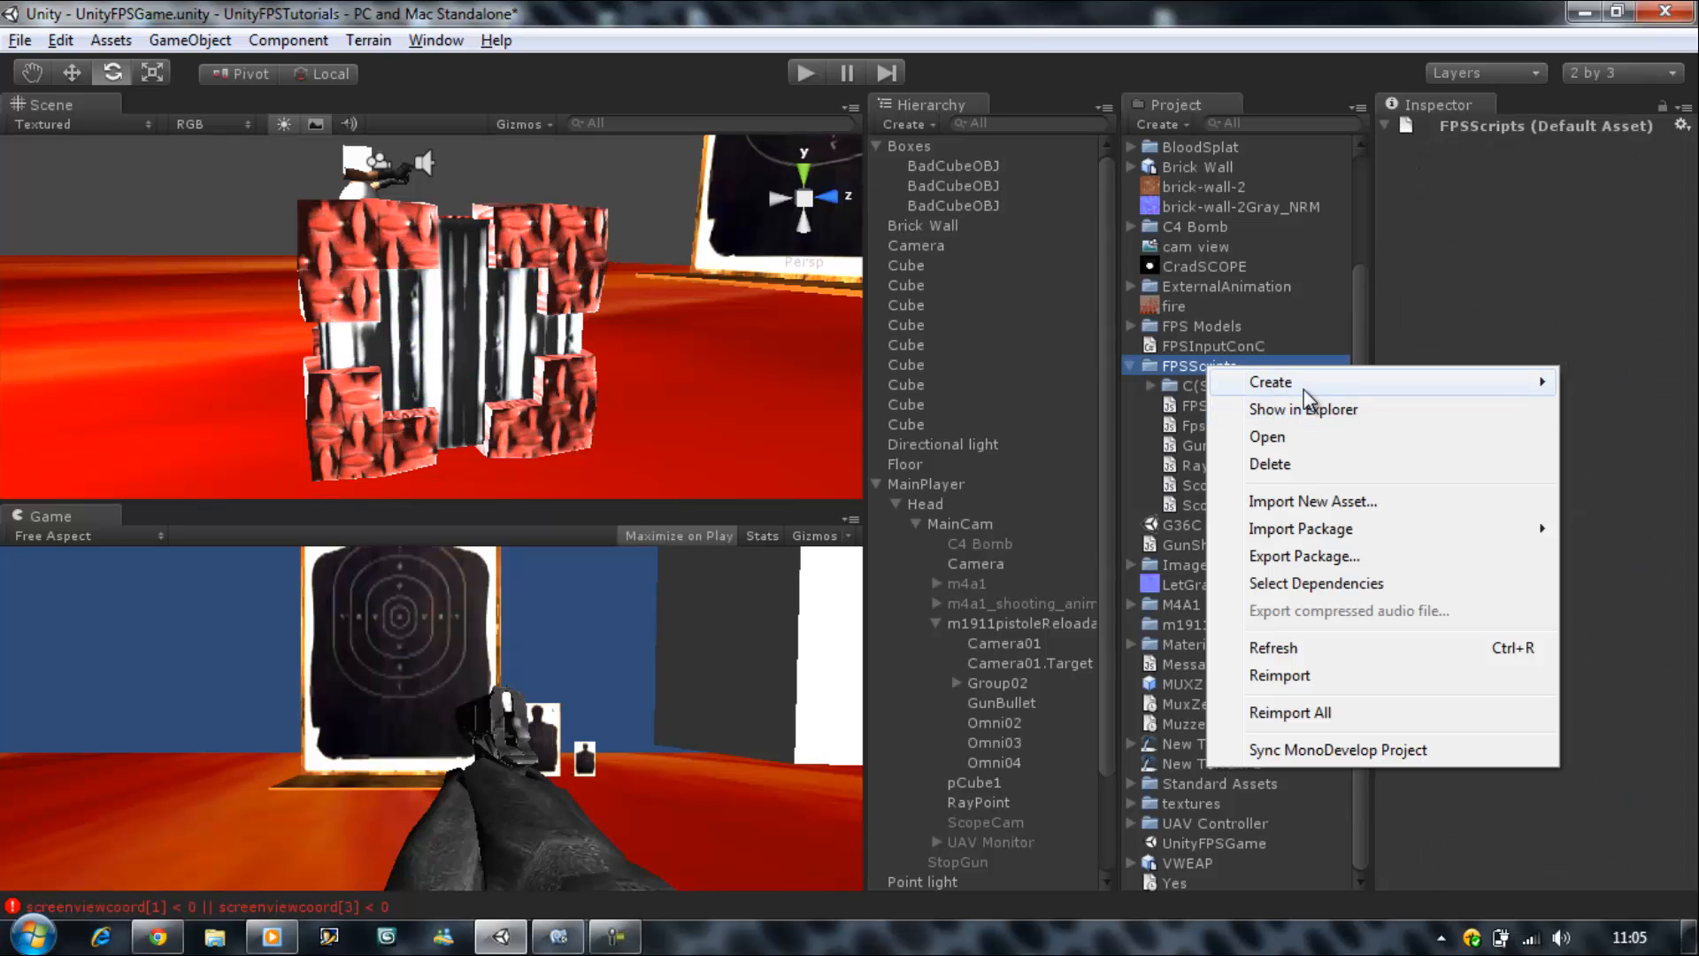
click(1271, 382)
text(AIDamage)
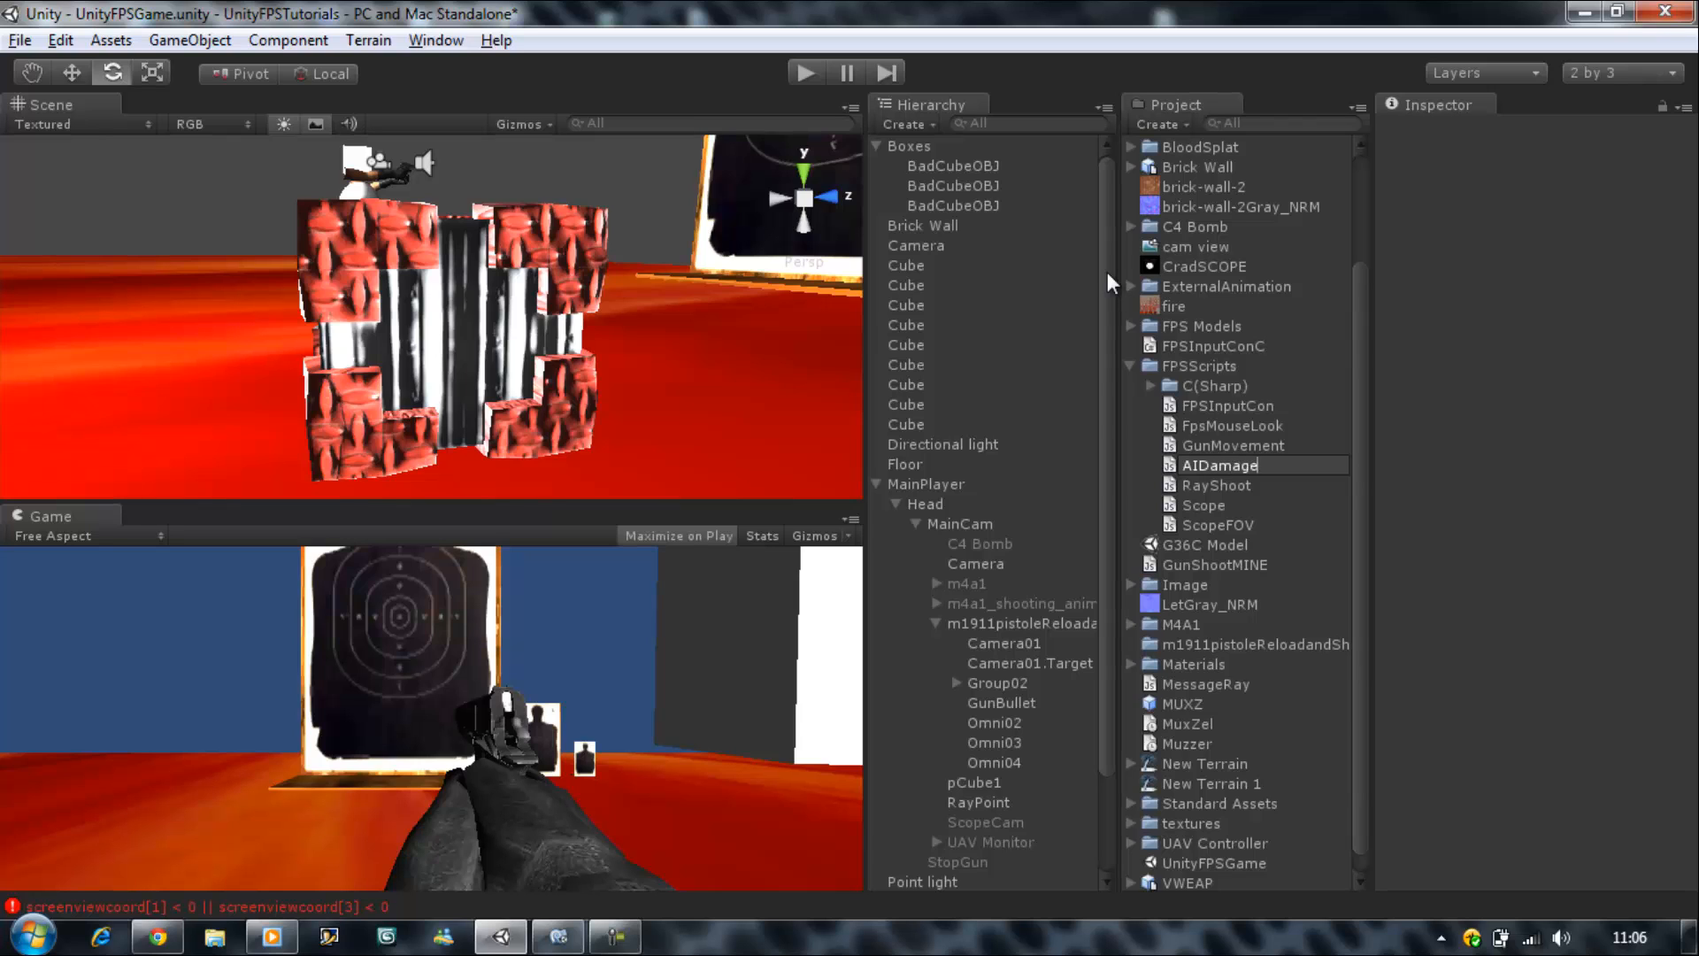
click(1221, 384)
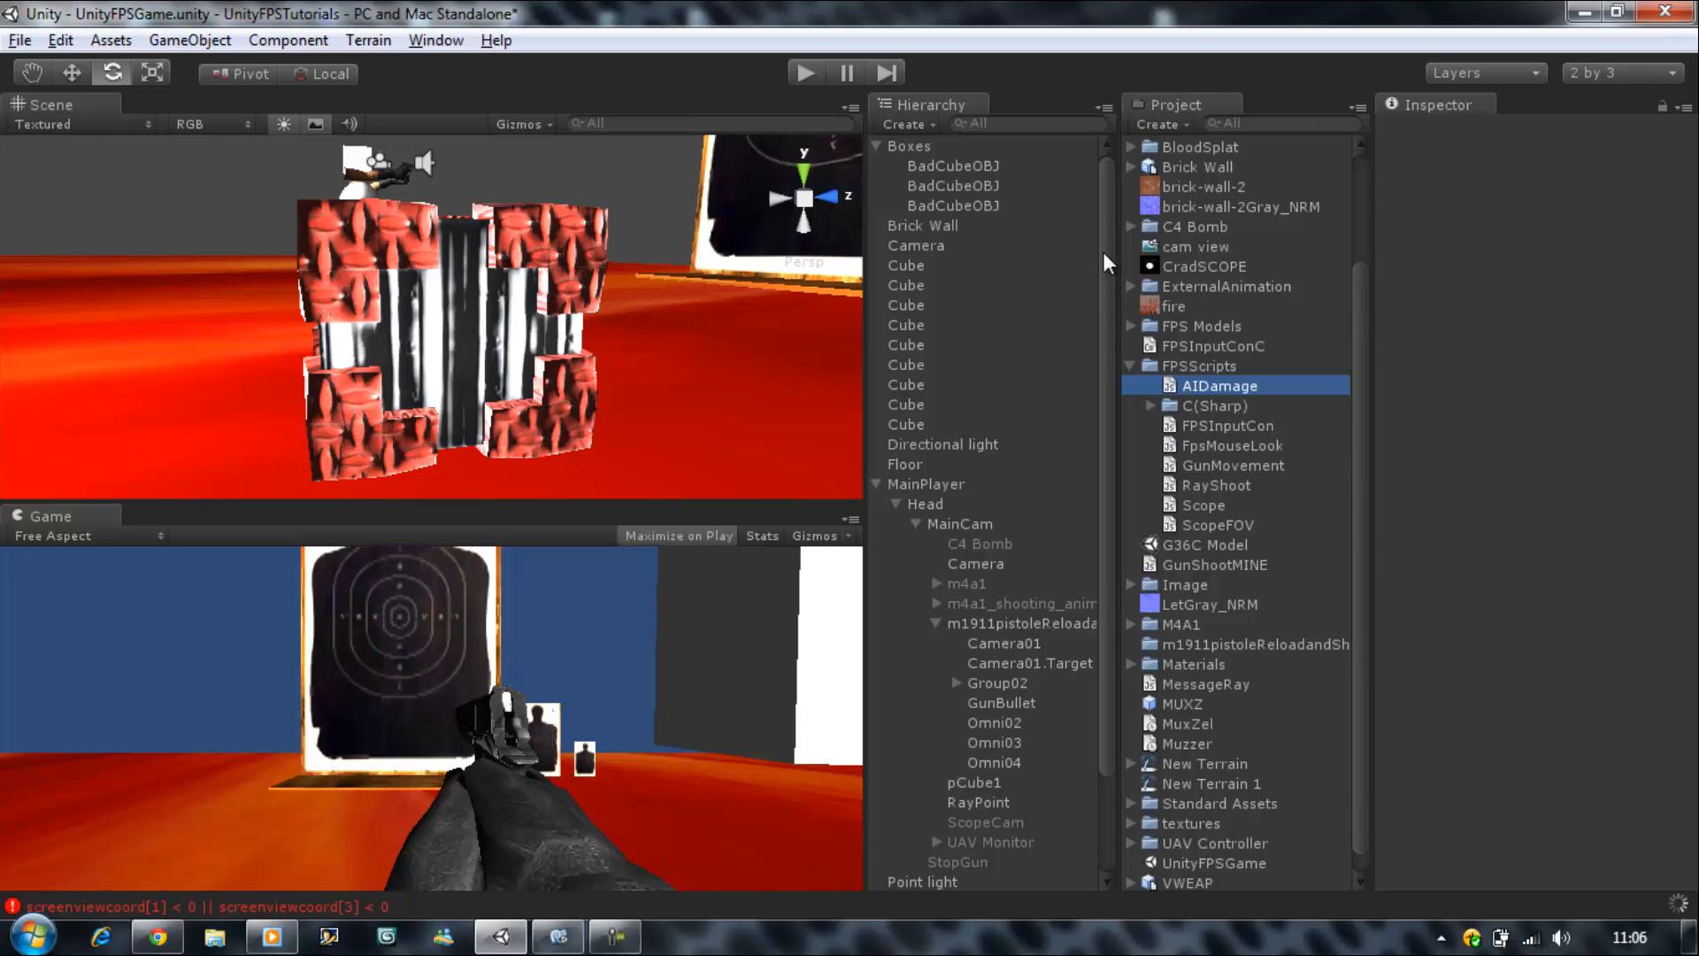
click(1219, 386)
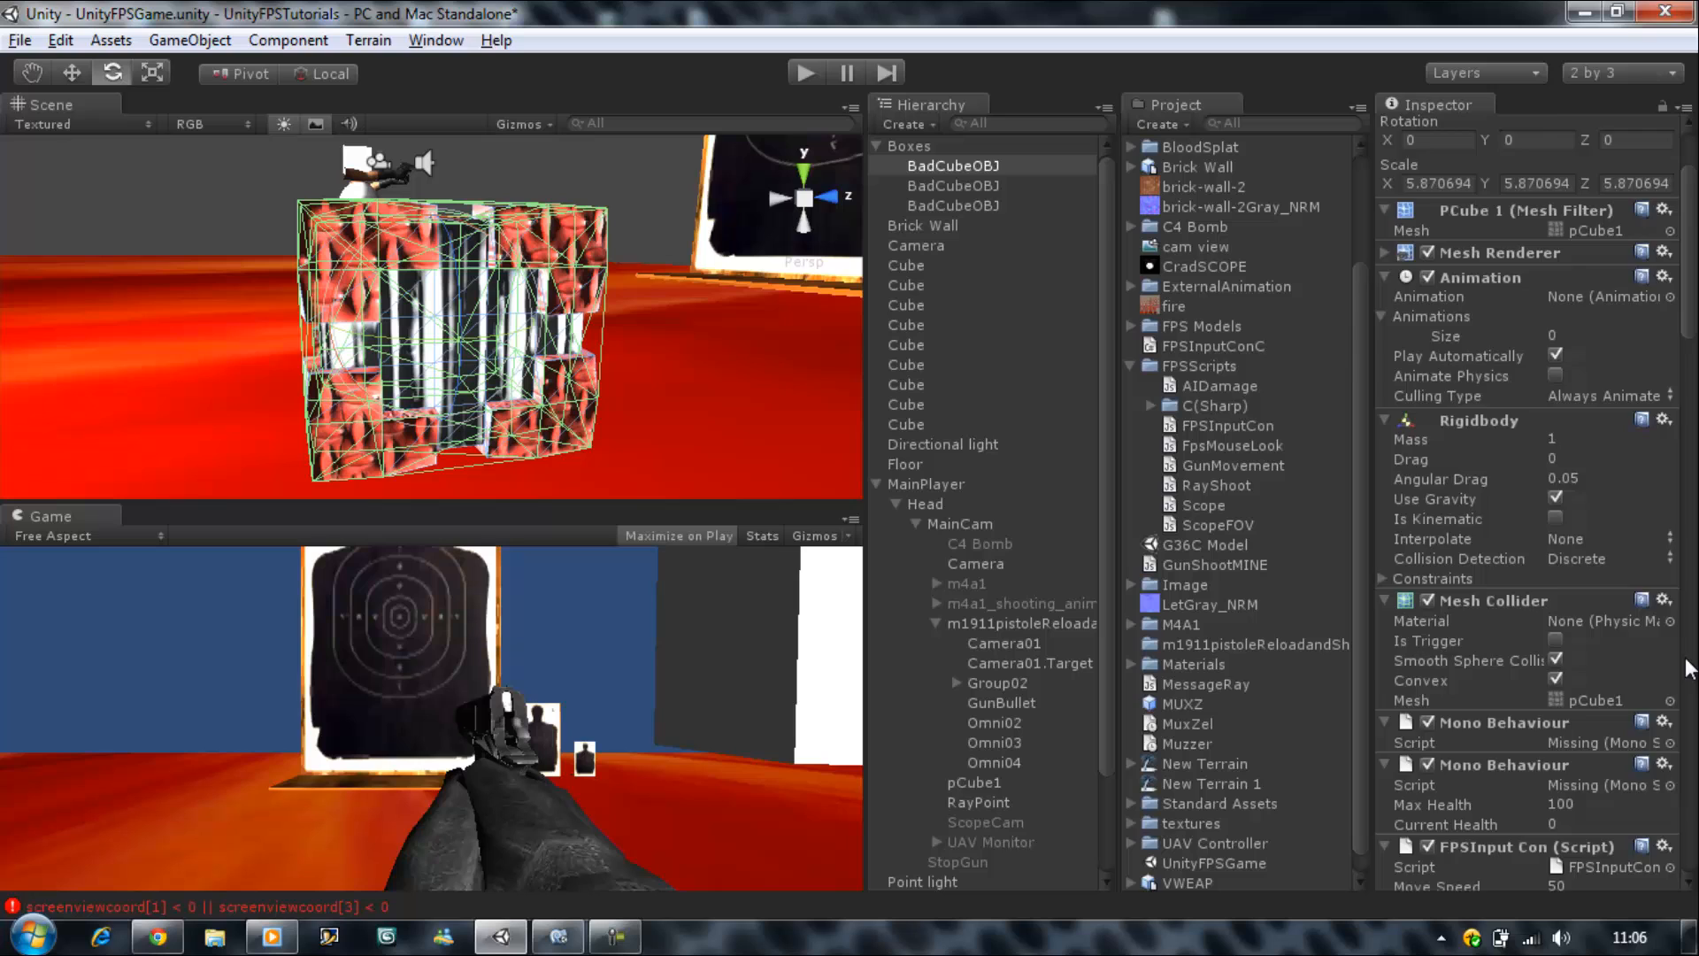
- Remove the missing-script components from BadCubeOBJ and attach the AIDamage script to it
click(1667, 723)
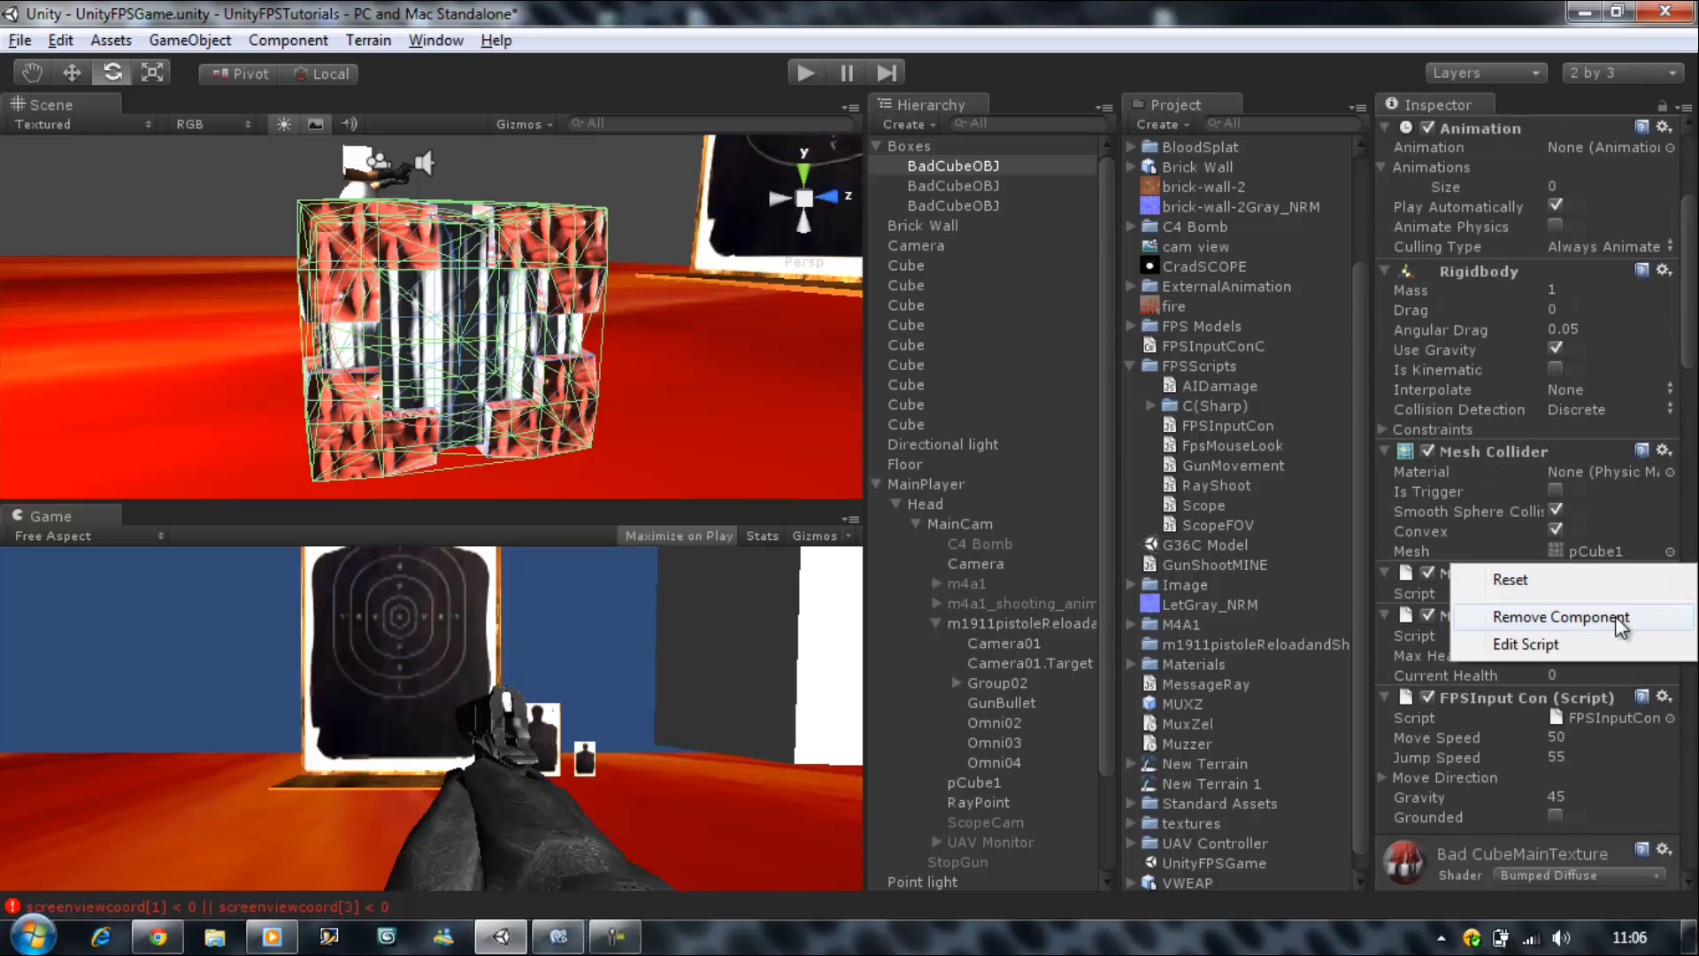
click(1559, 616)
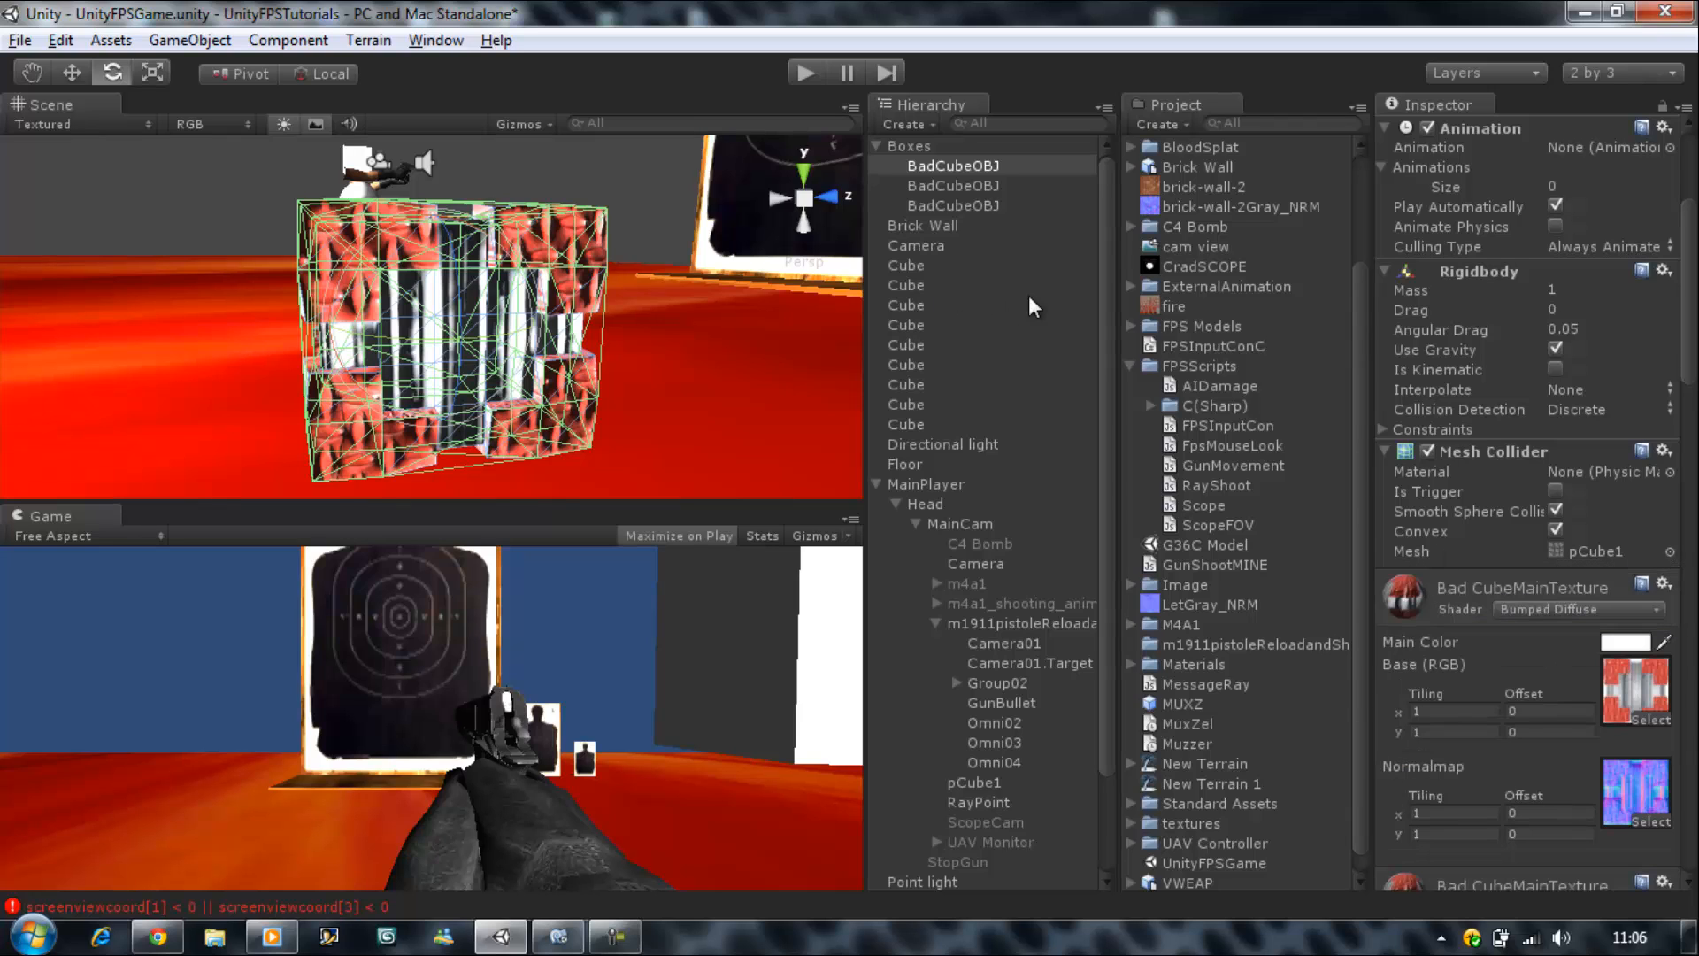
click(1218, 386)
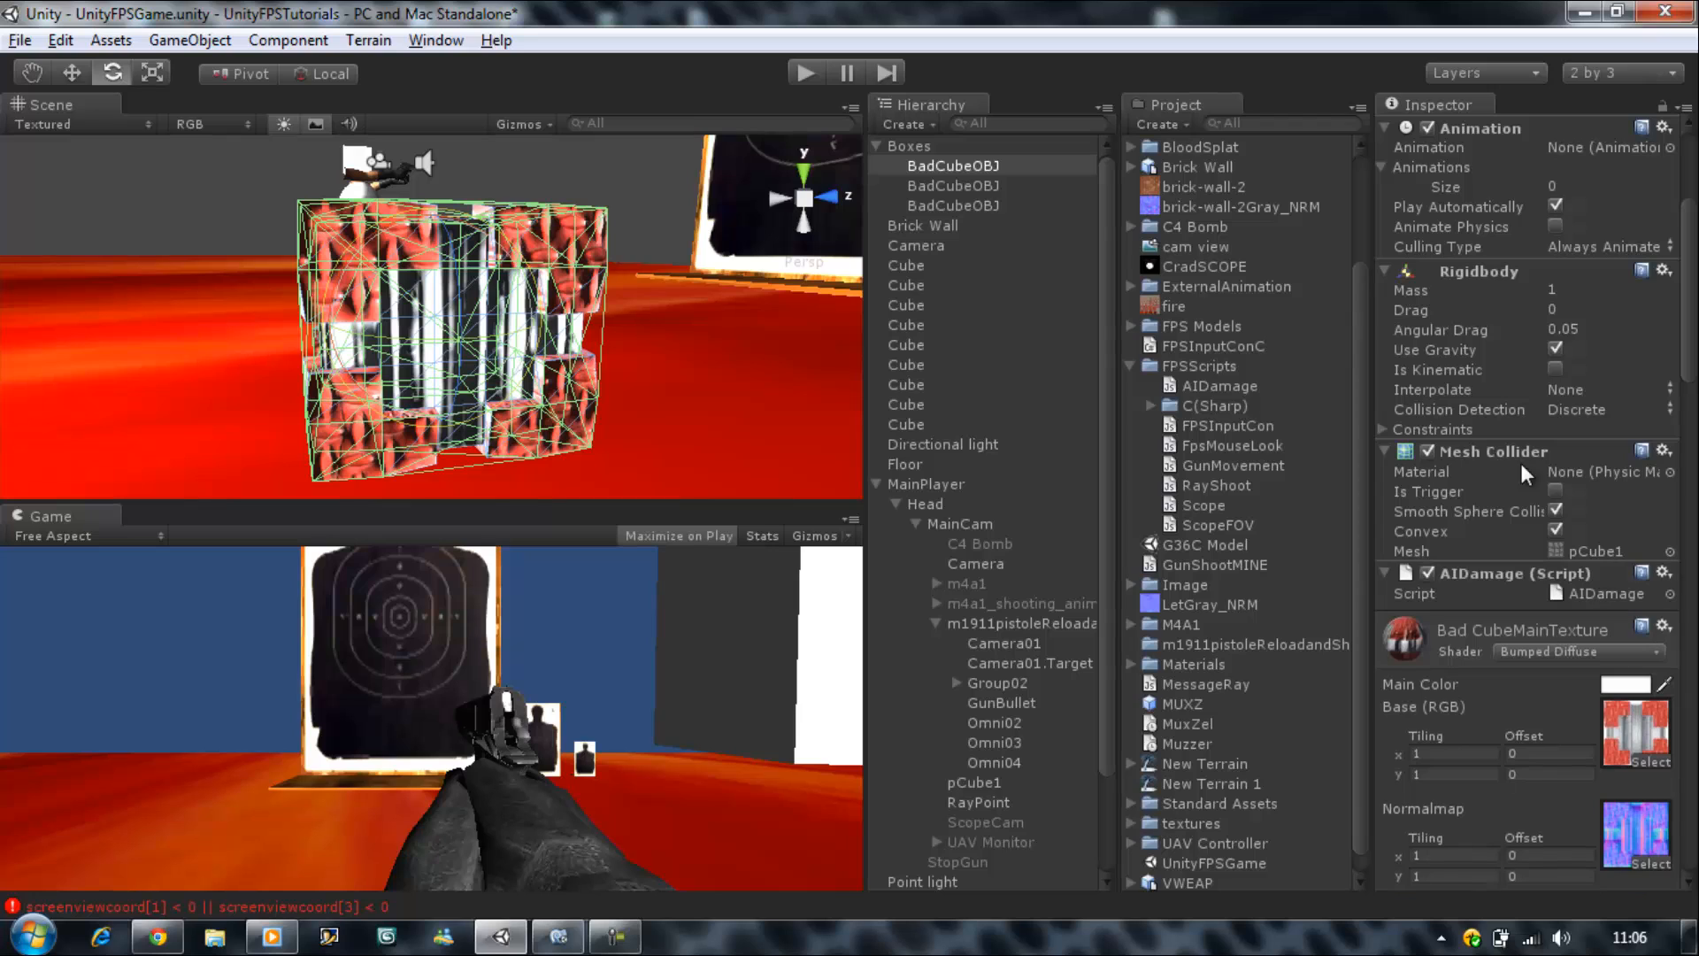
click(1224, 386)
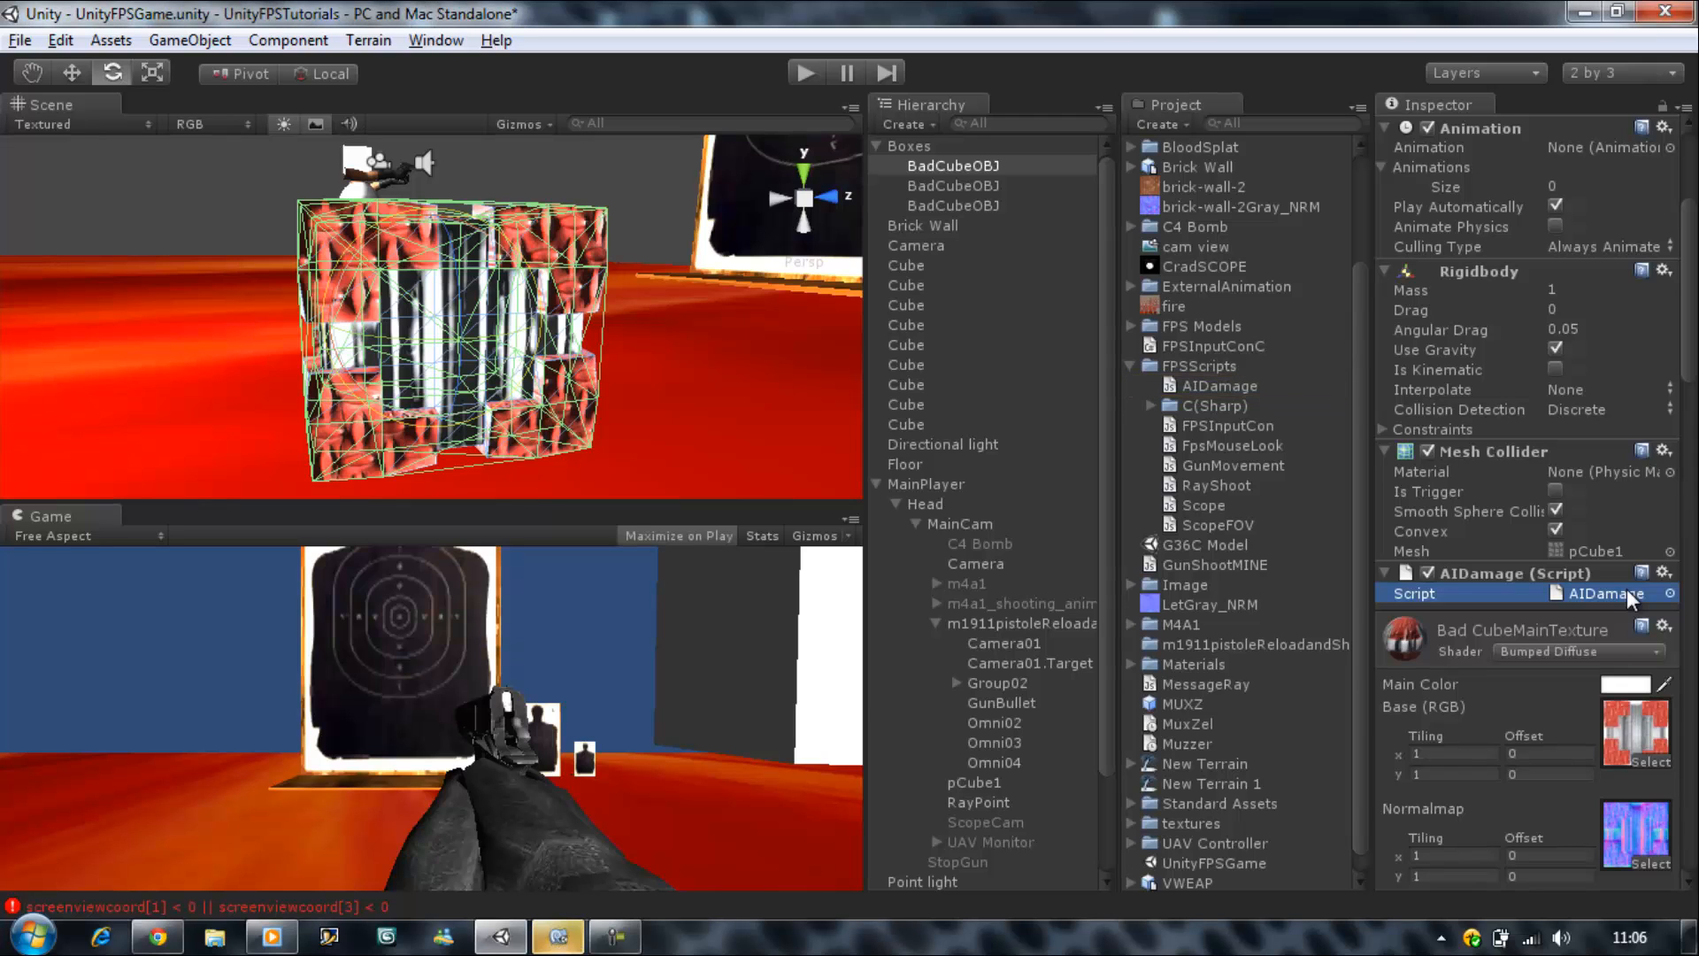
- Open AIDamage.js in MonoDevelop and declare var MaxHealth : int = 100; above Update
double_click(1604, 594)
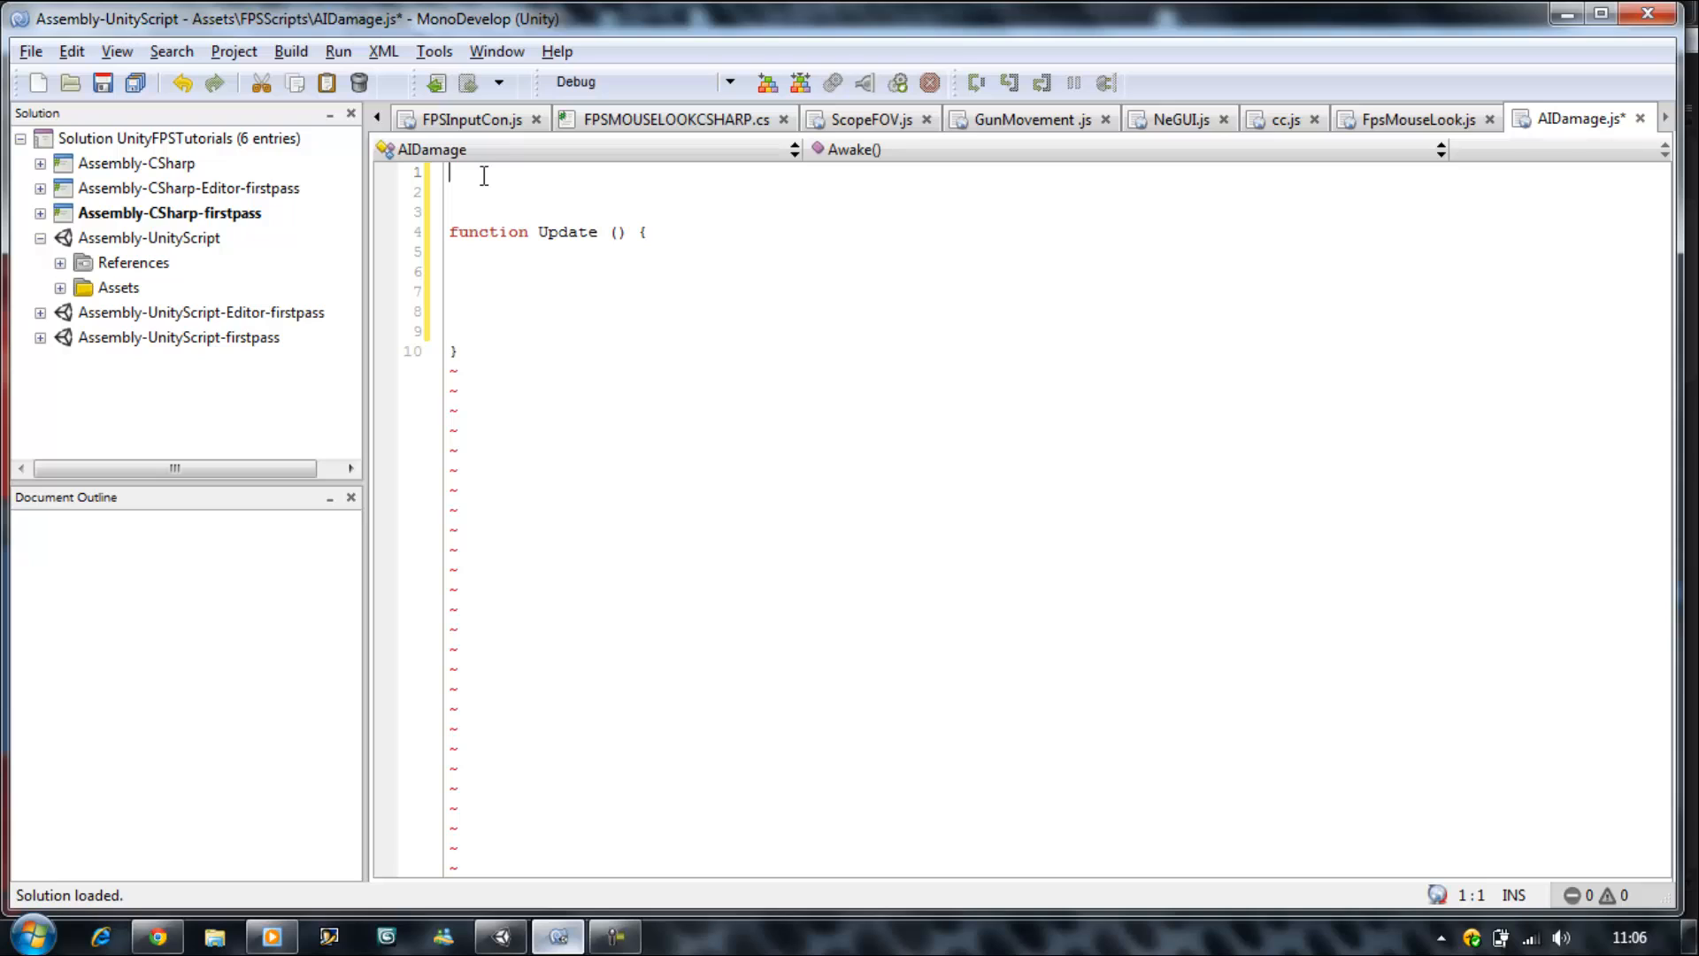
key(Return)
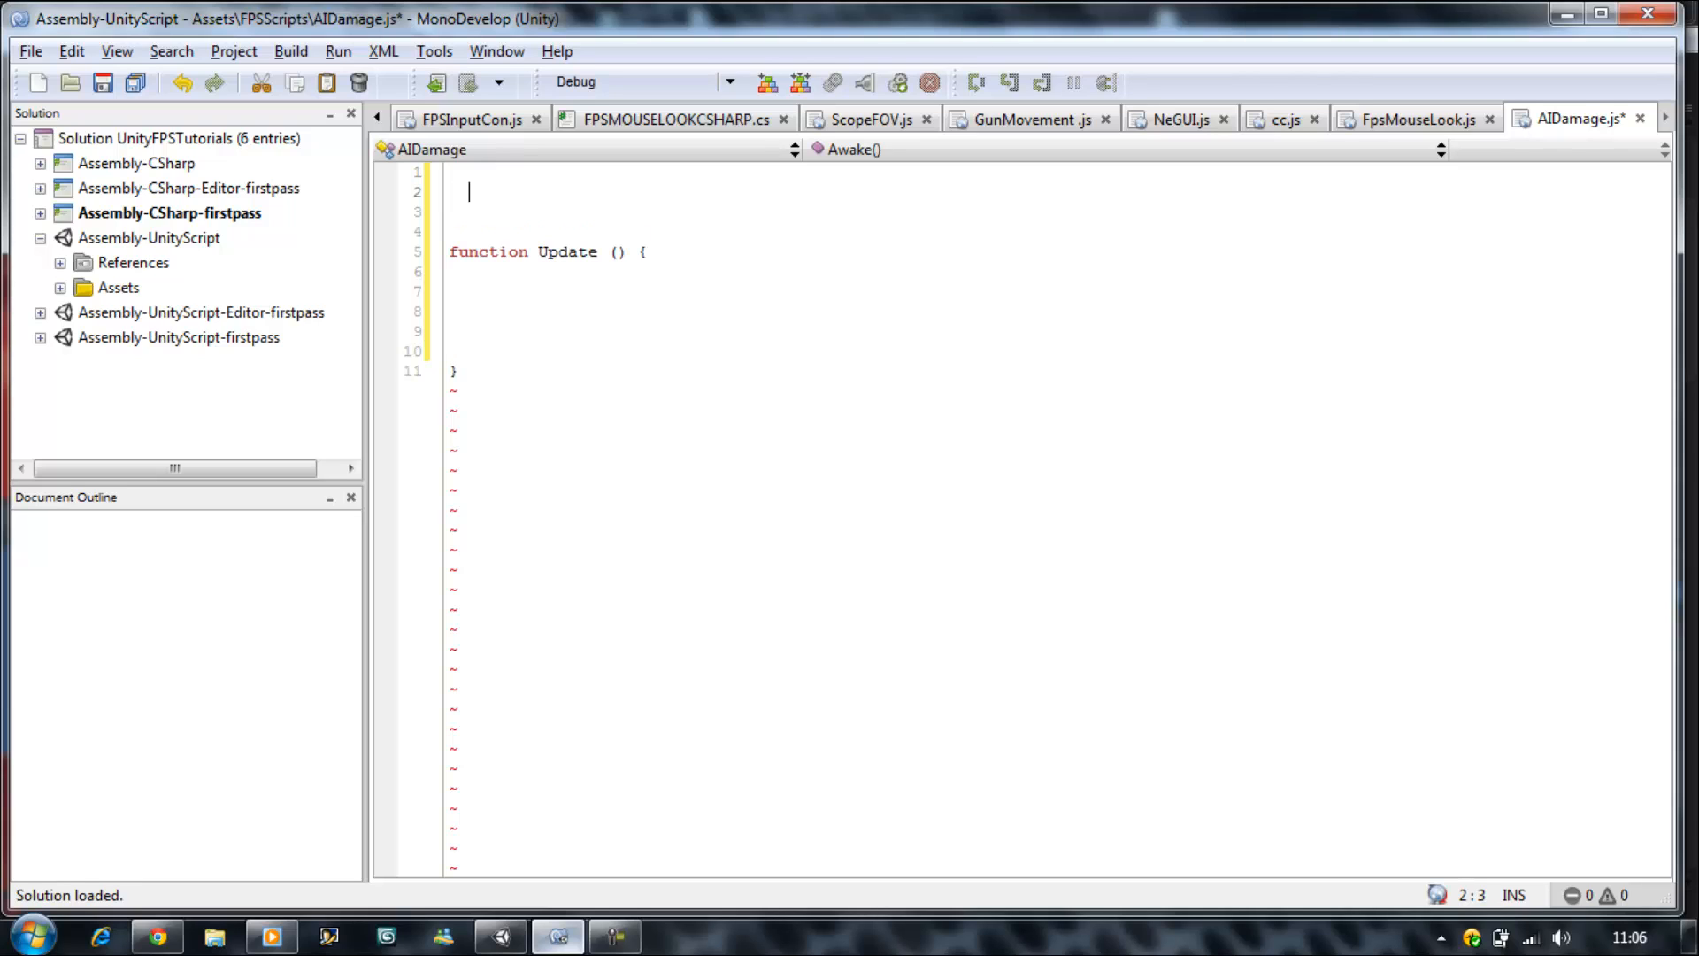
text(var)
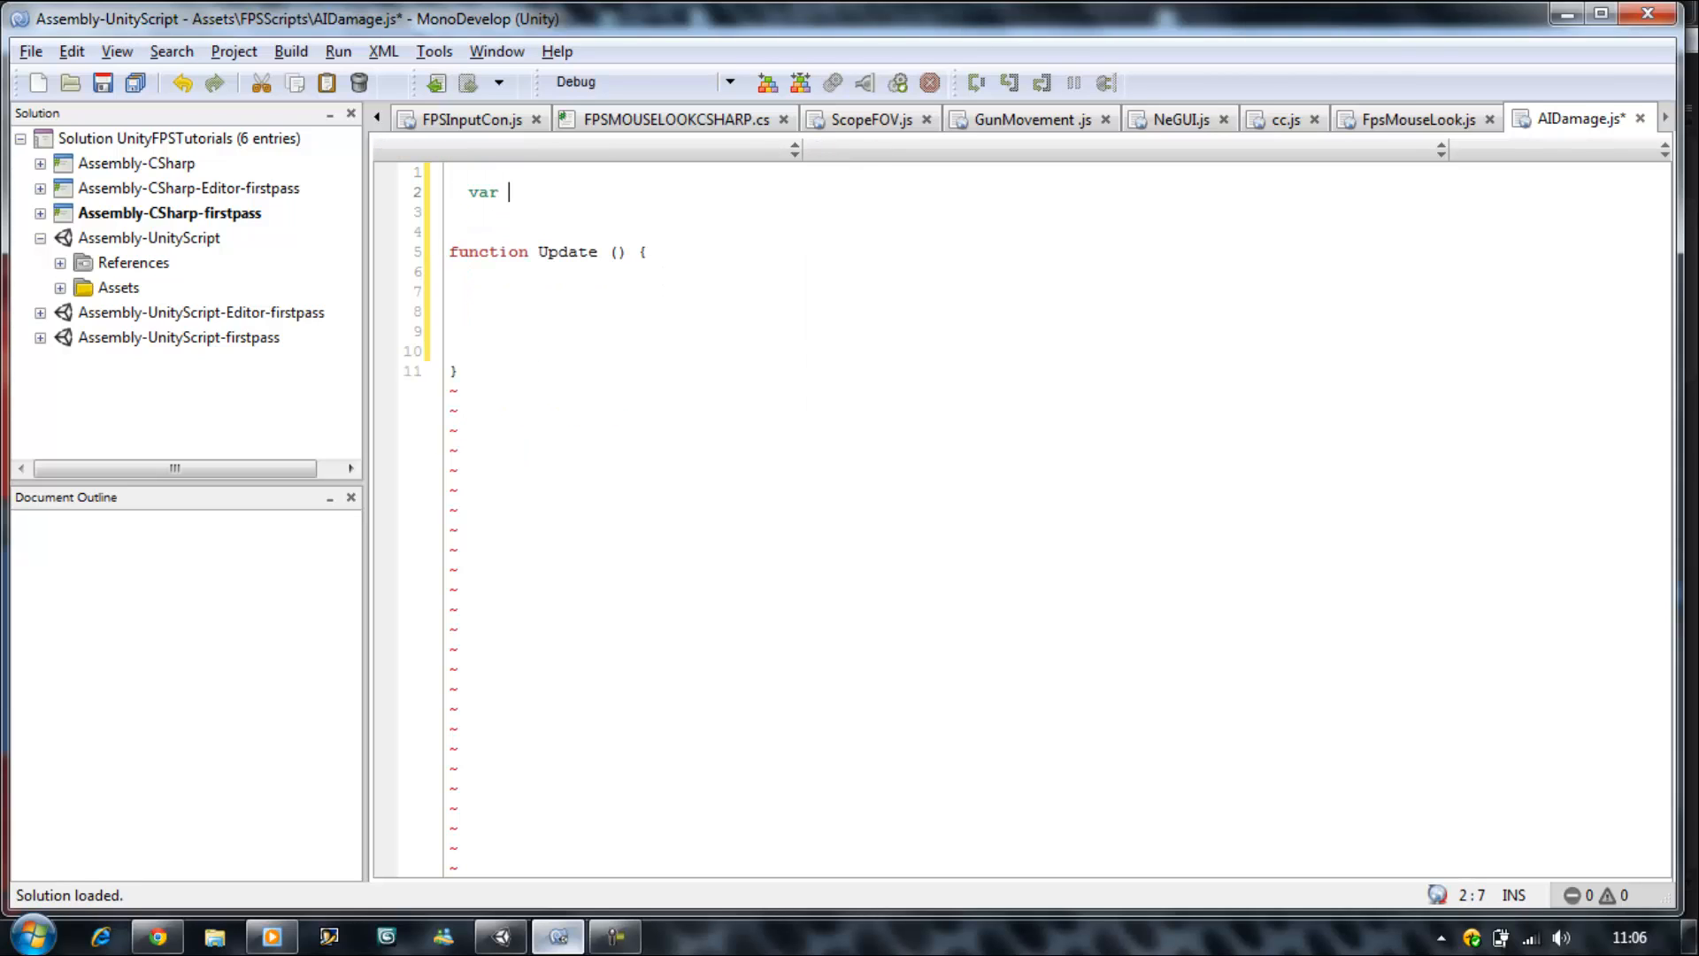
text(M)
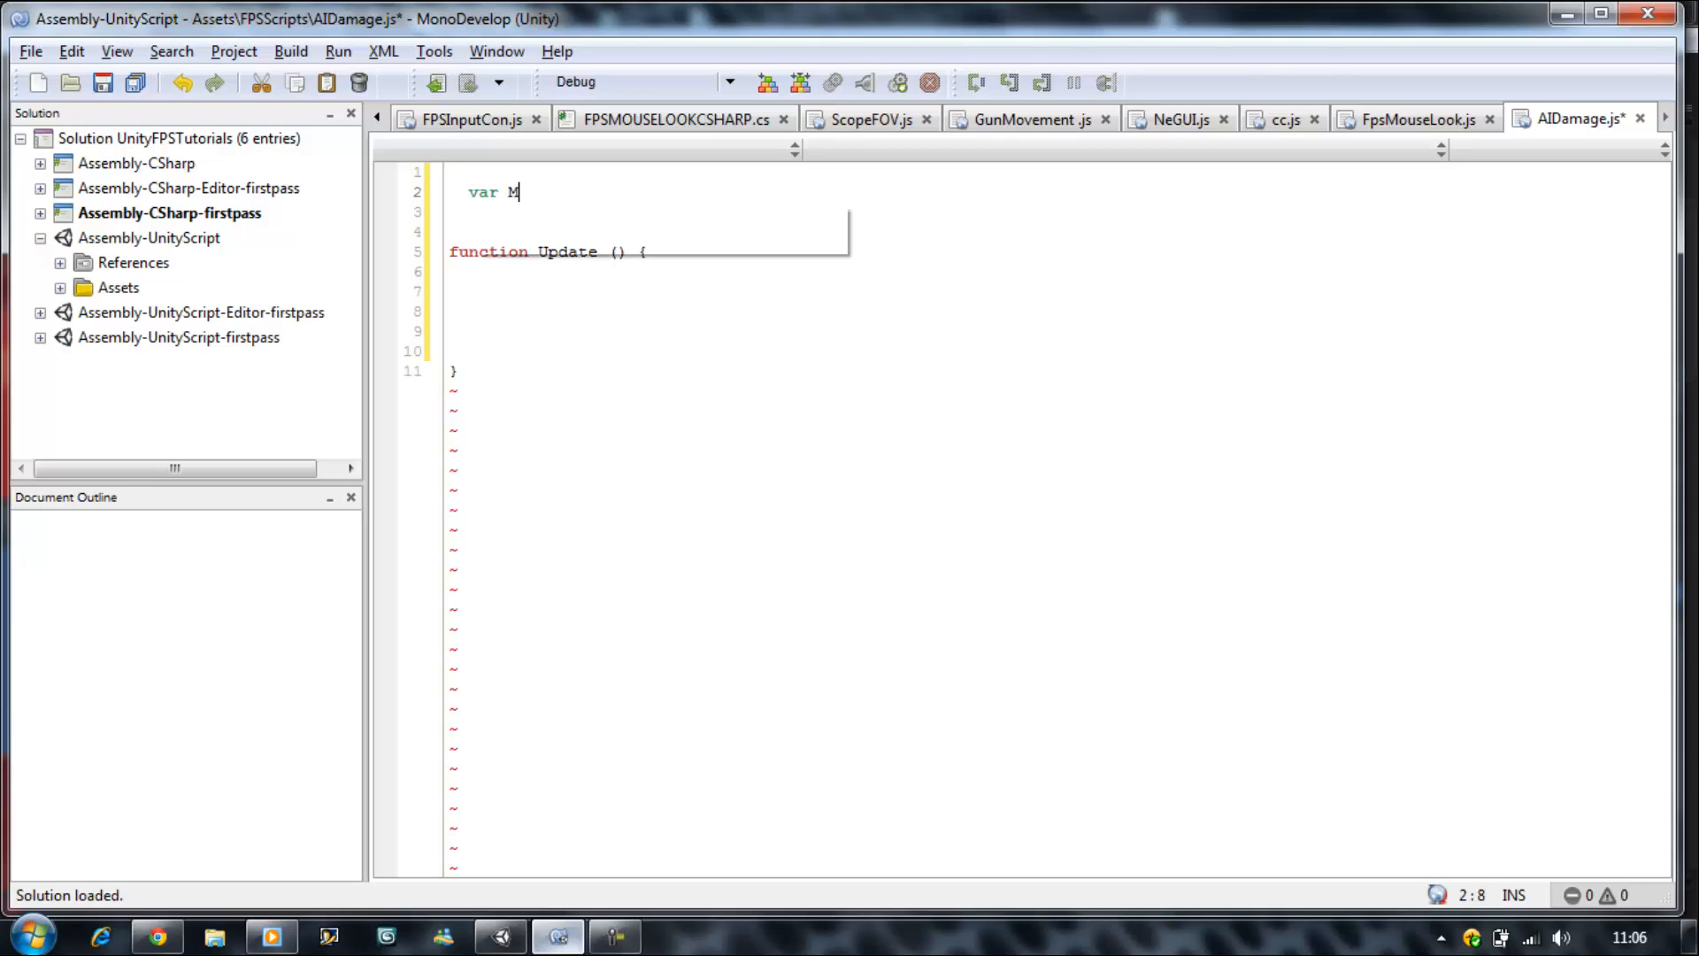
text(axHealth :)
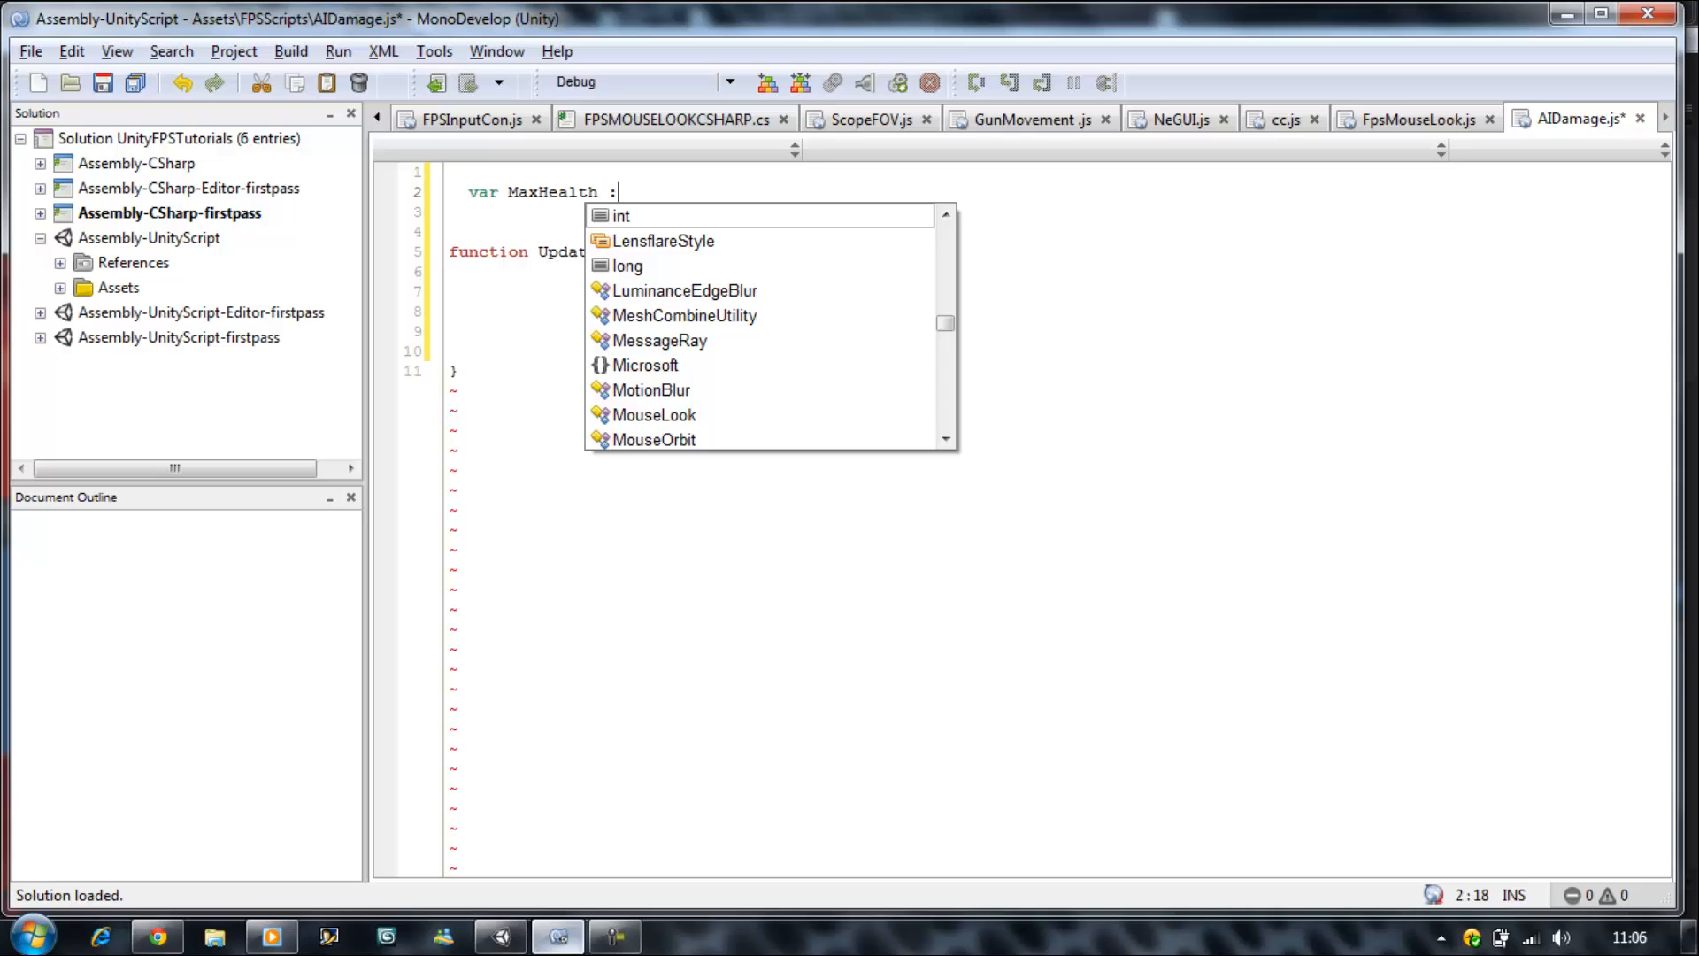
text(int = 1)
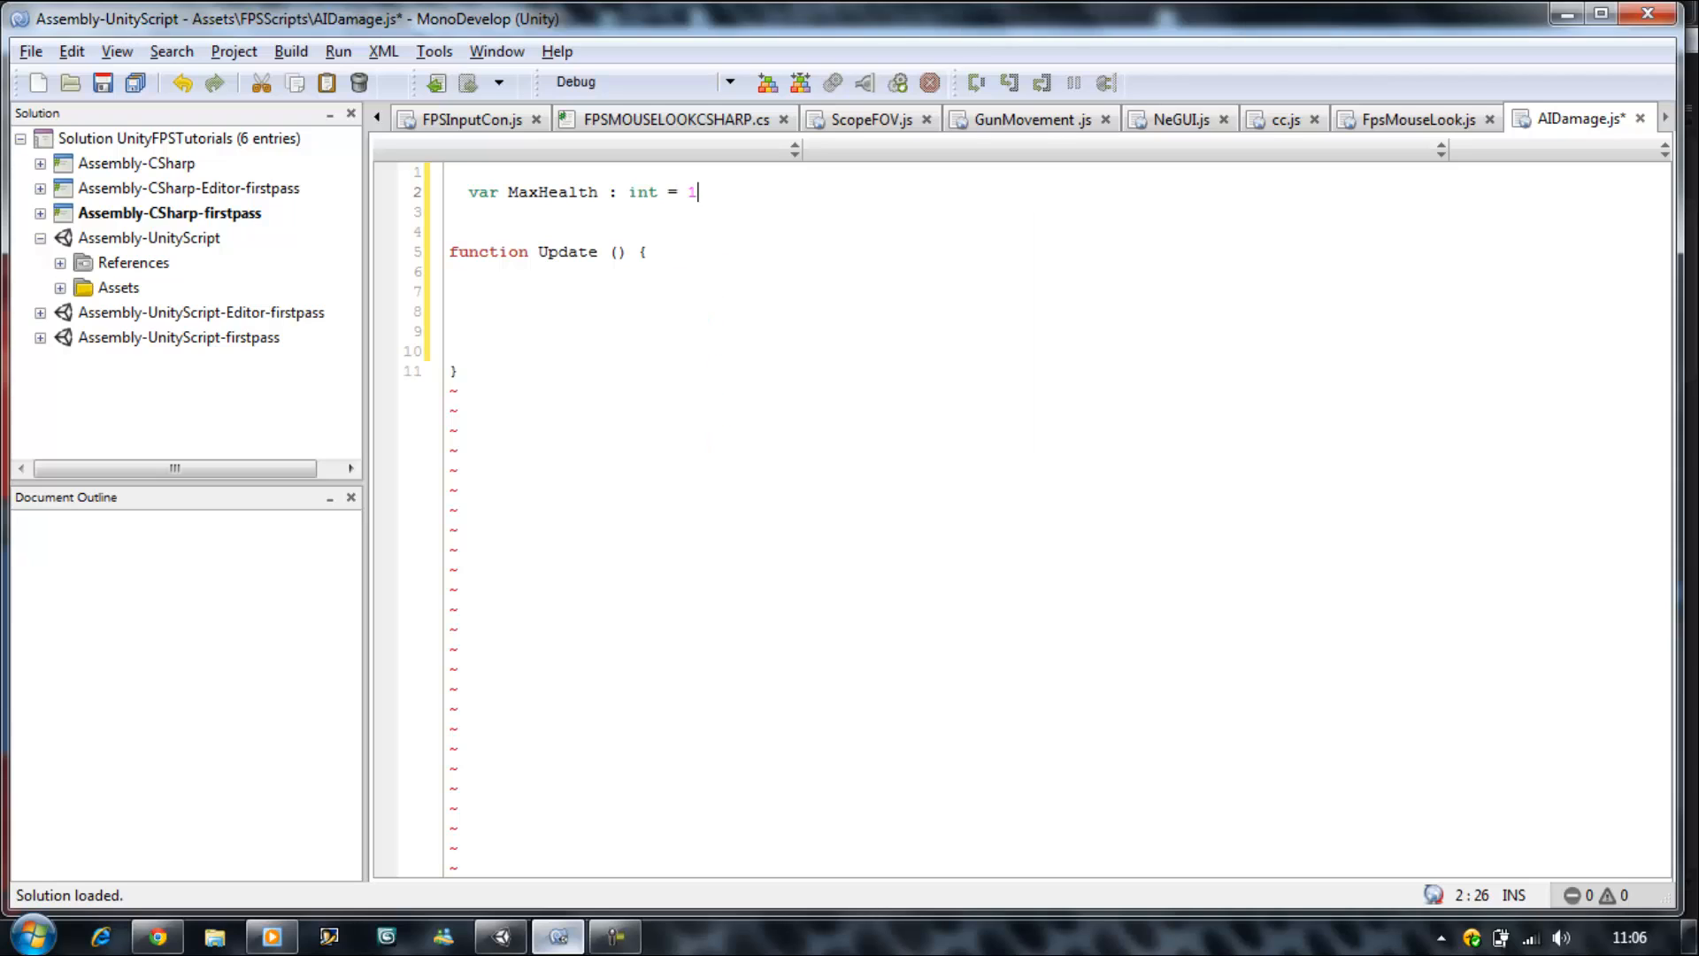
text(00;)
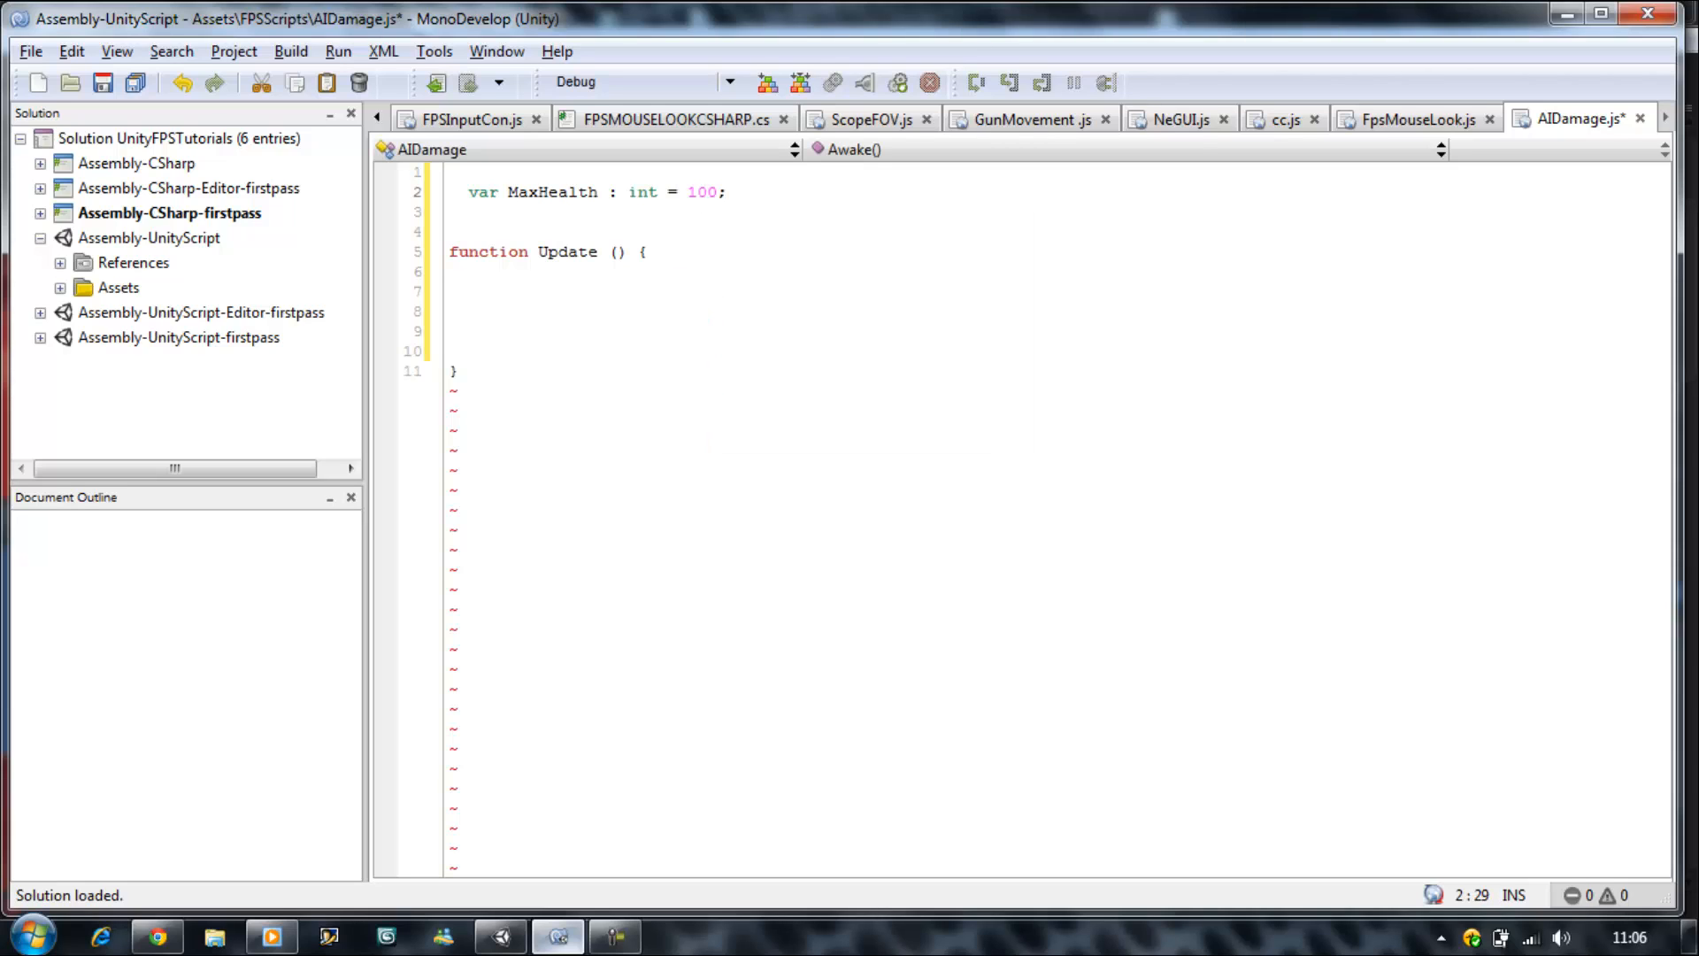
key(Return)
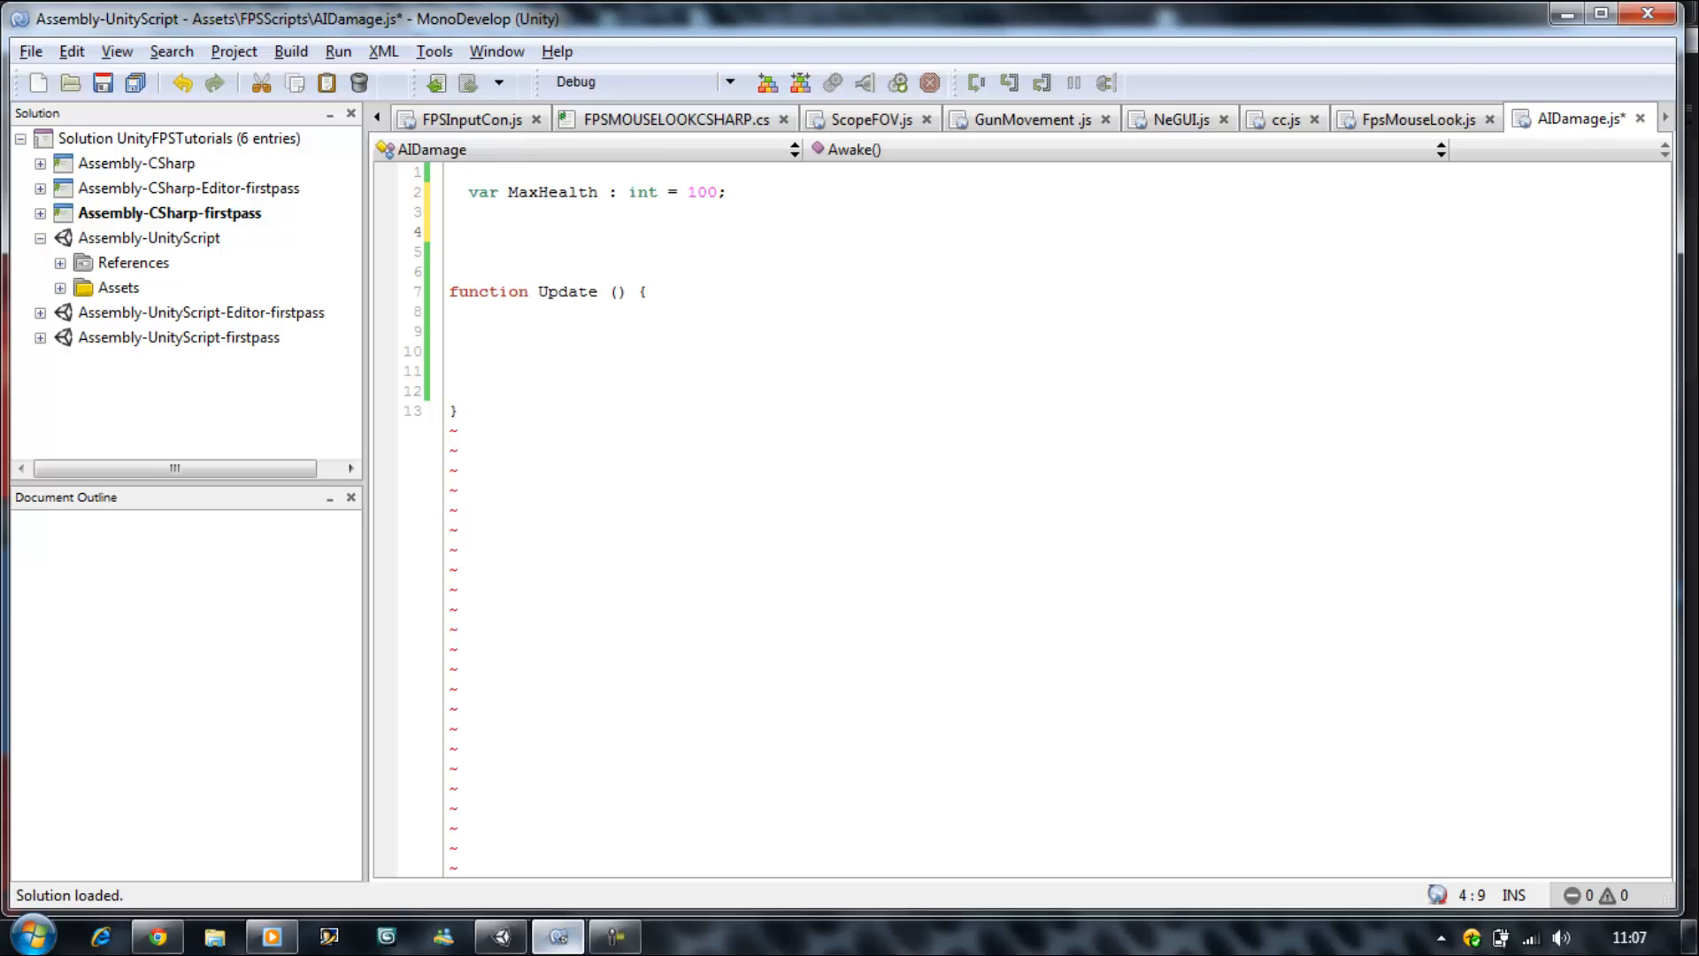
- Declare var CurrentHealth : int; below MaxHealth, leaving blank lines before Update
click(528, 230)
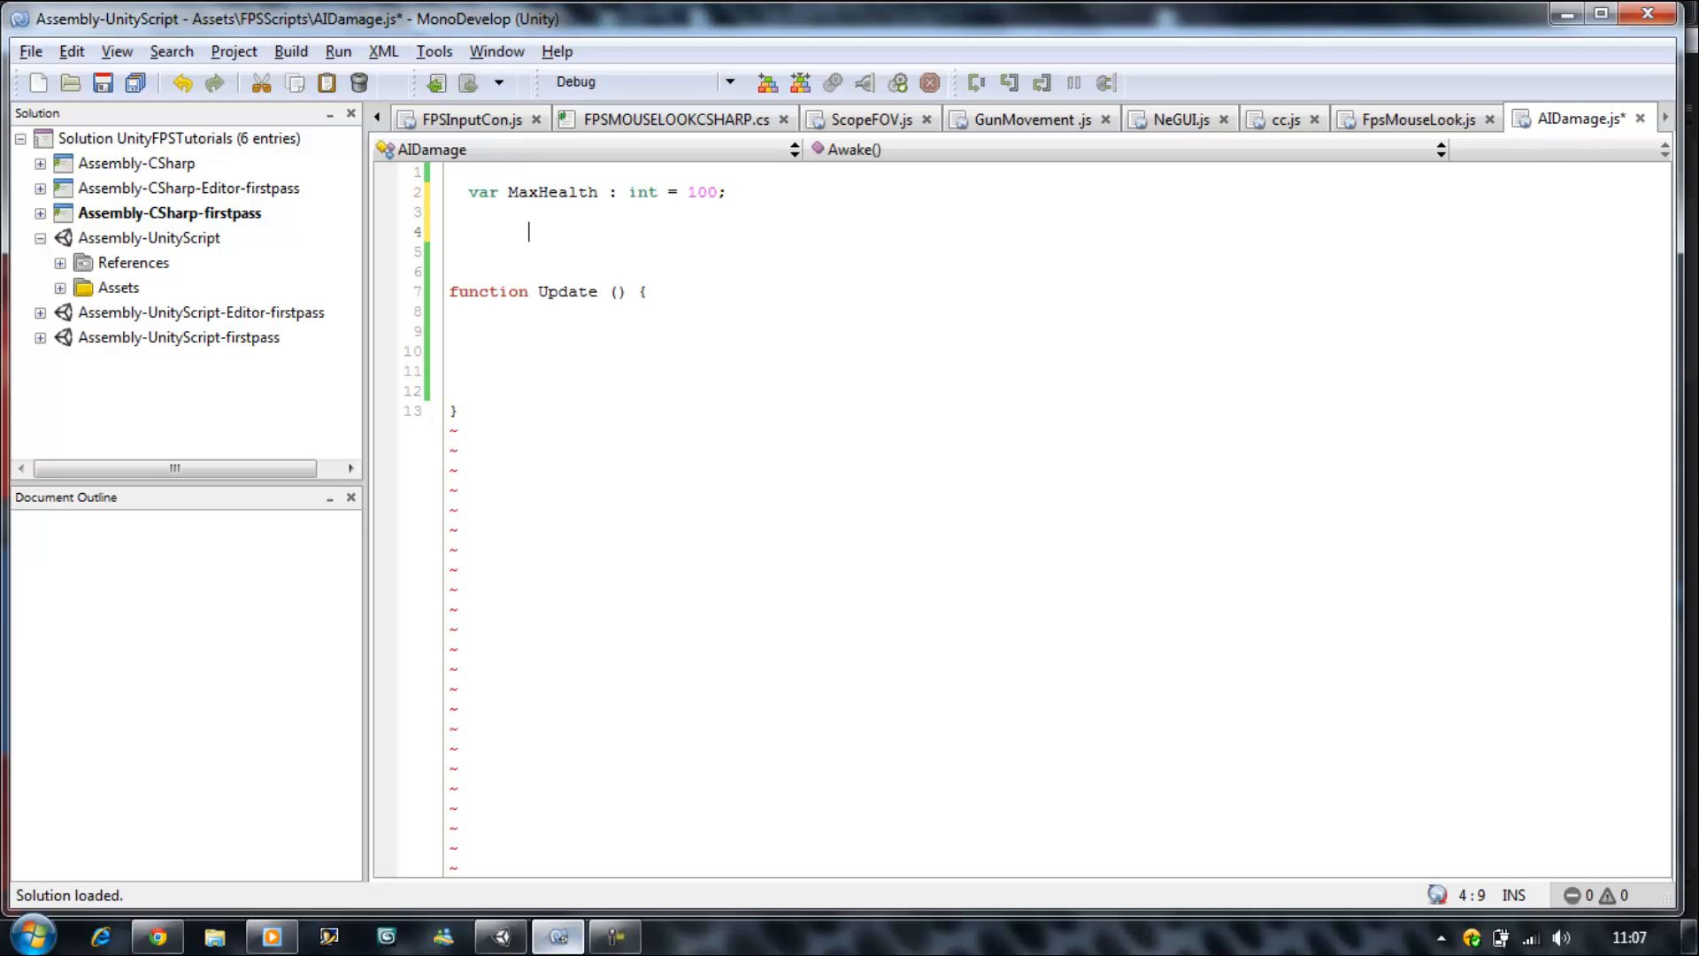
click(489, 192)
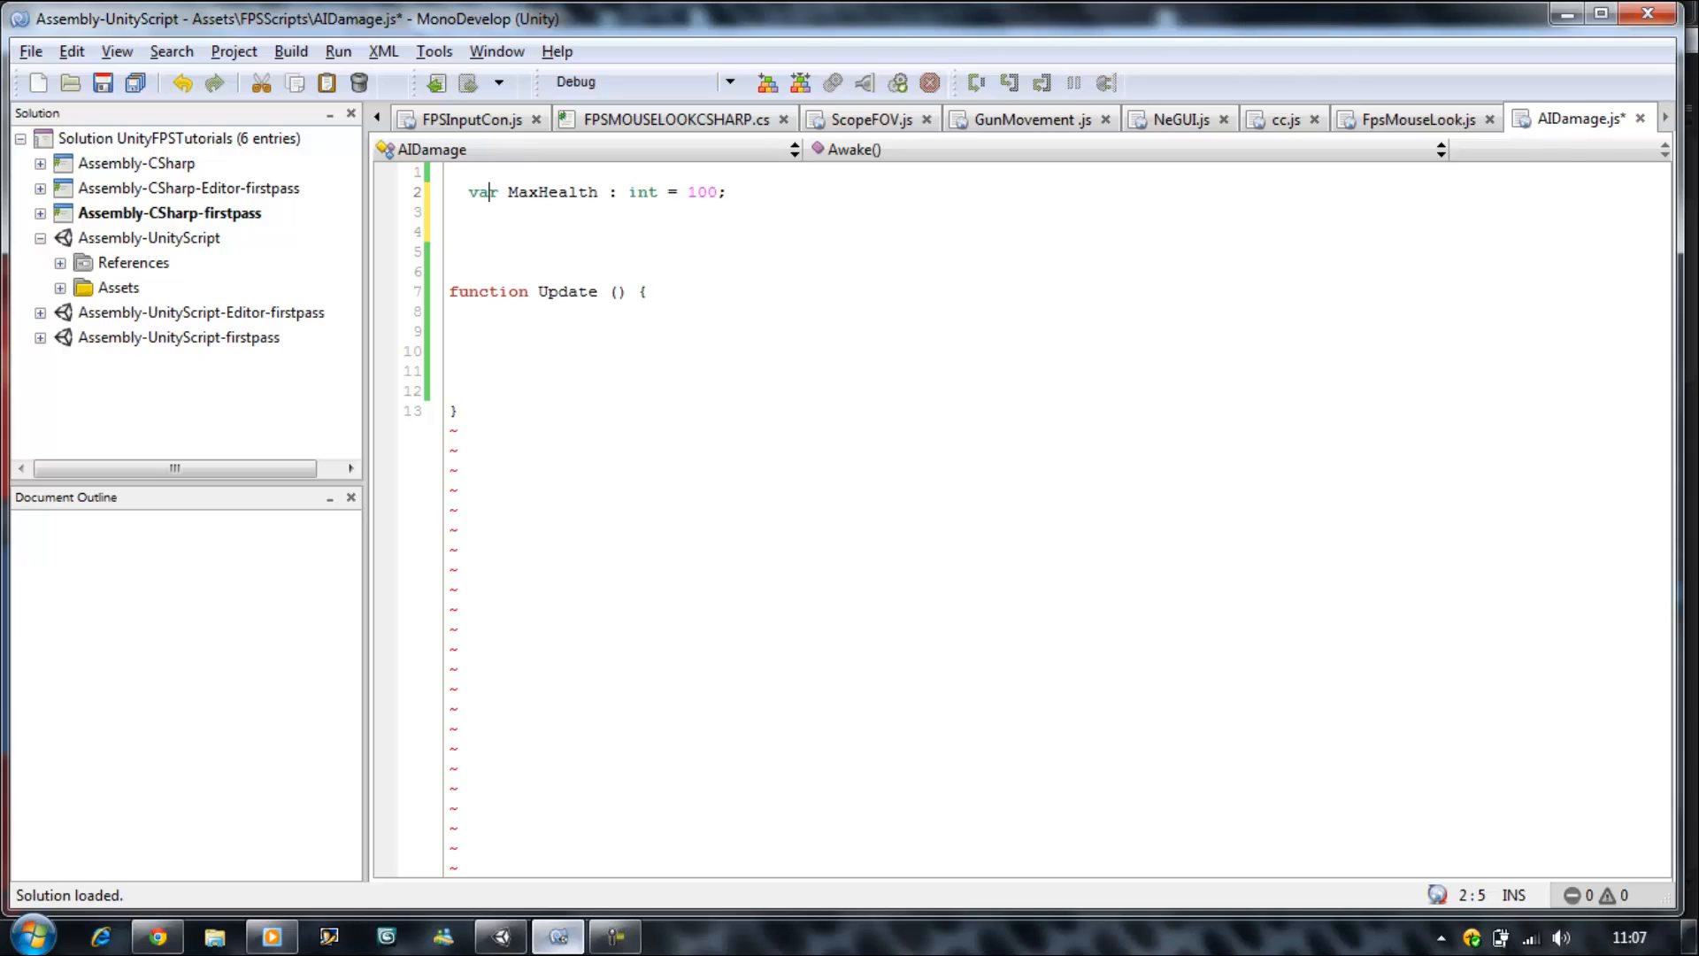
click(489, 230)
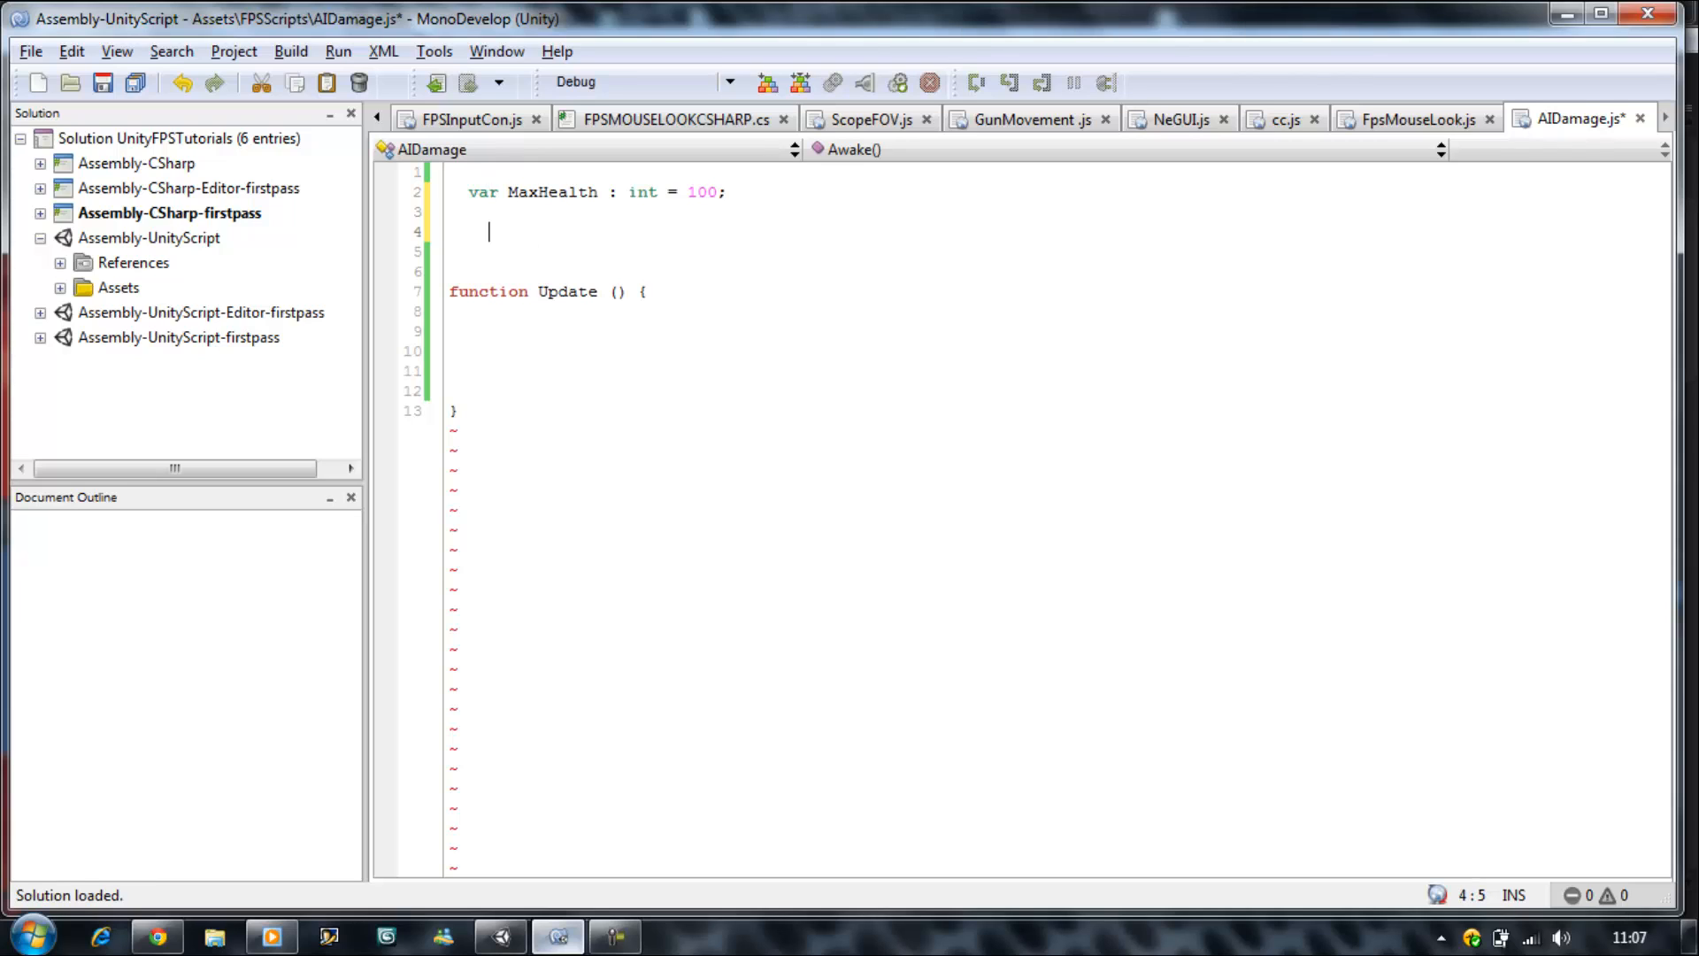
text(var C)
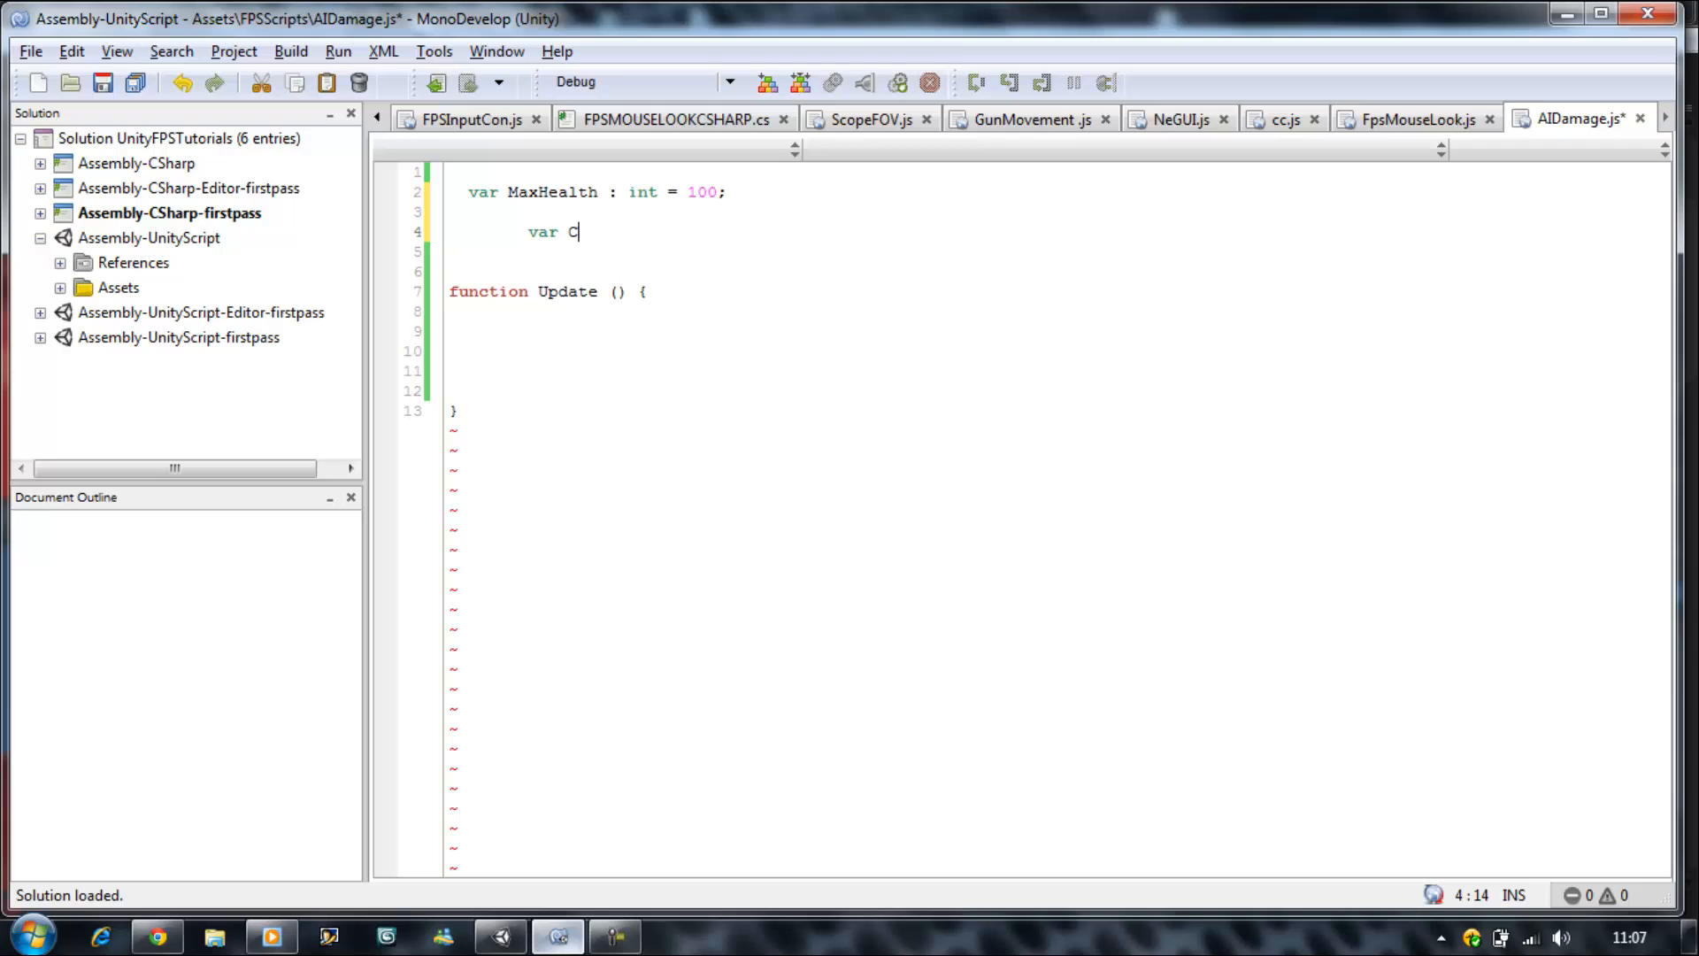
text(urrent)
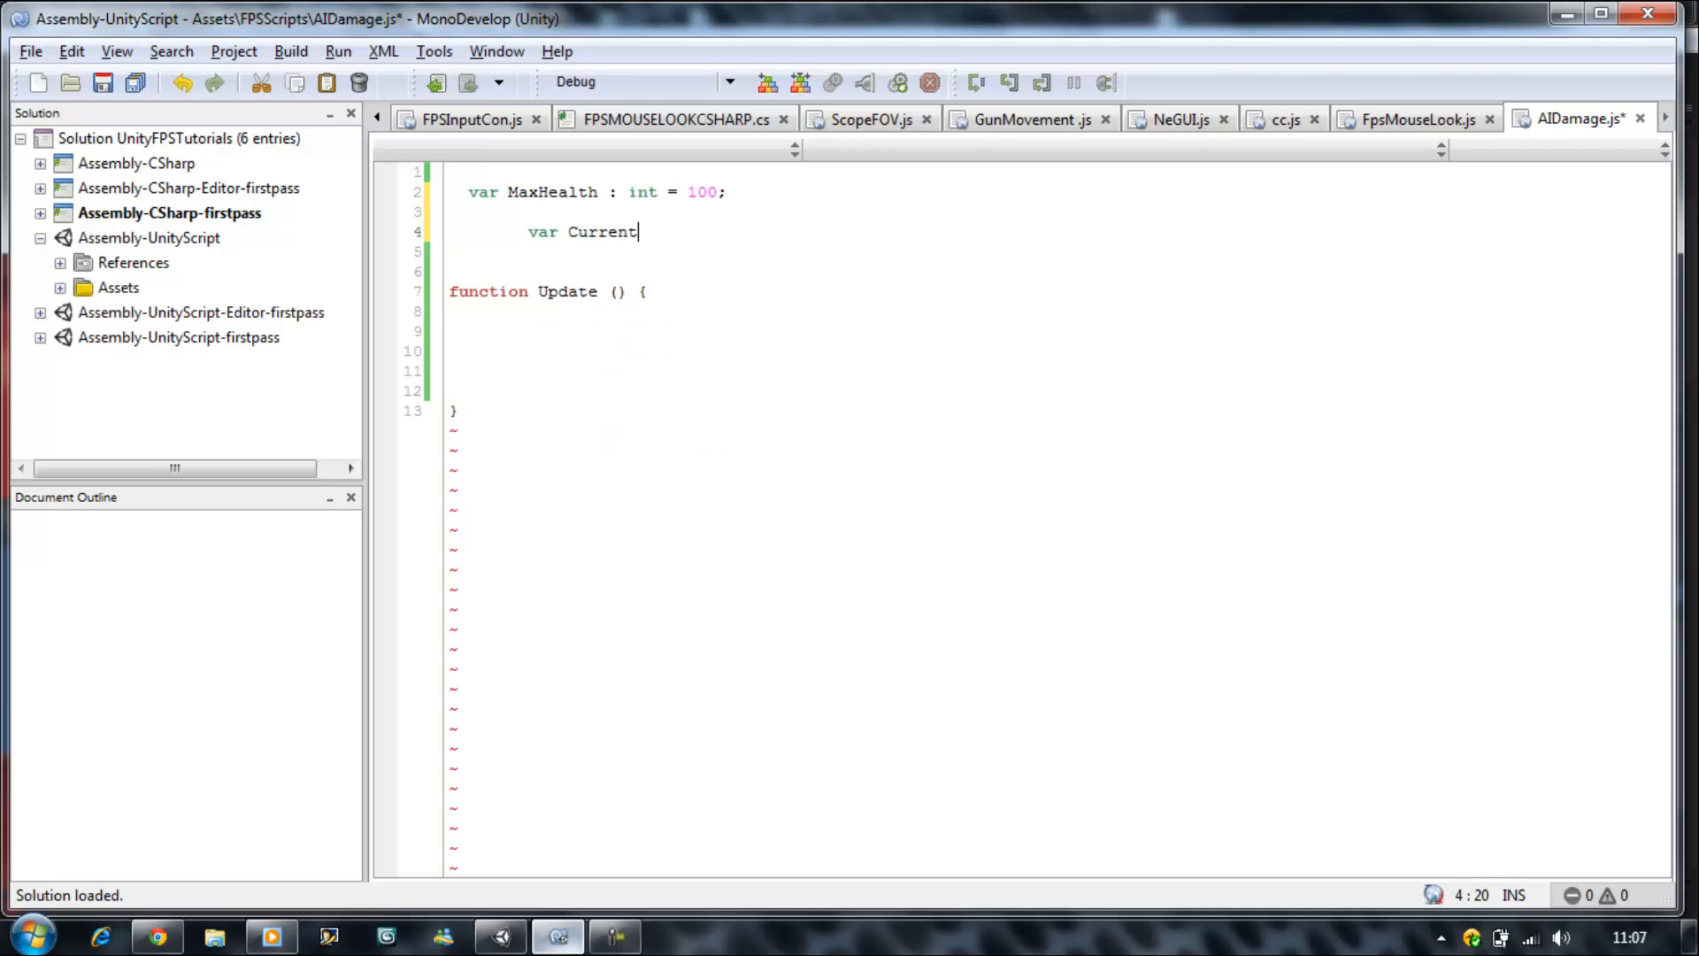
text(Health)
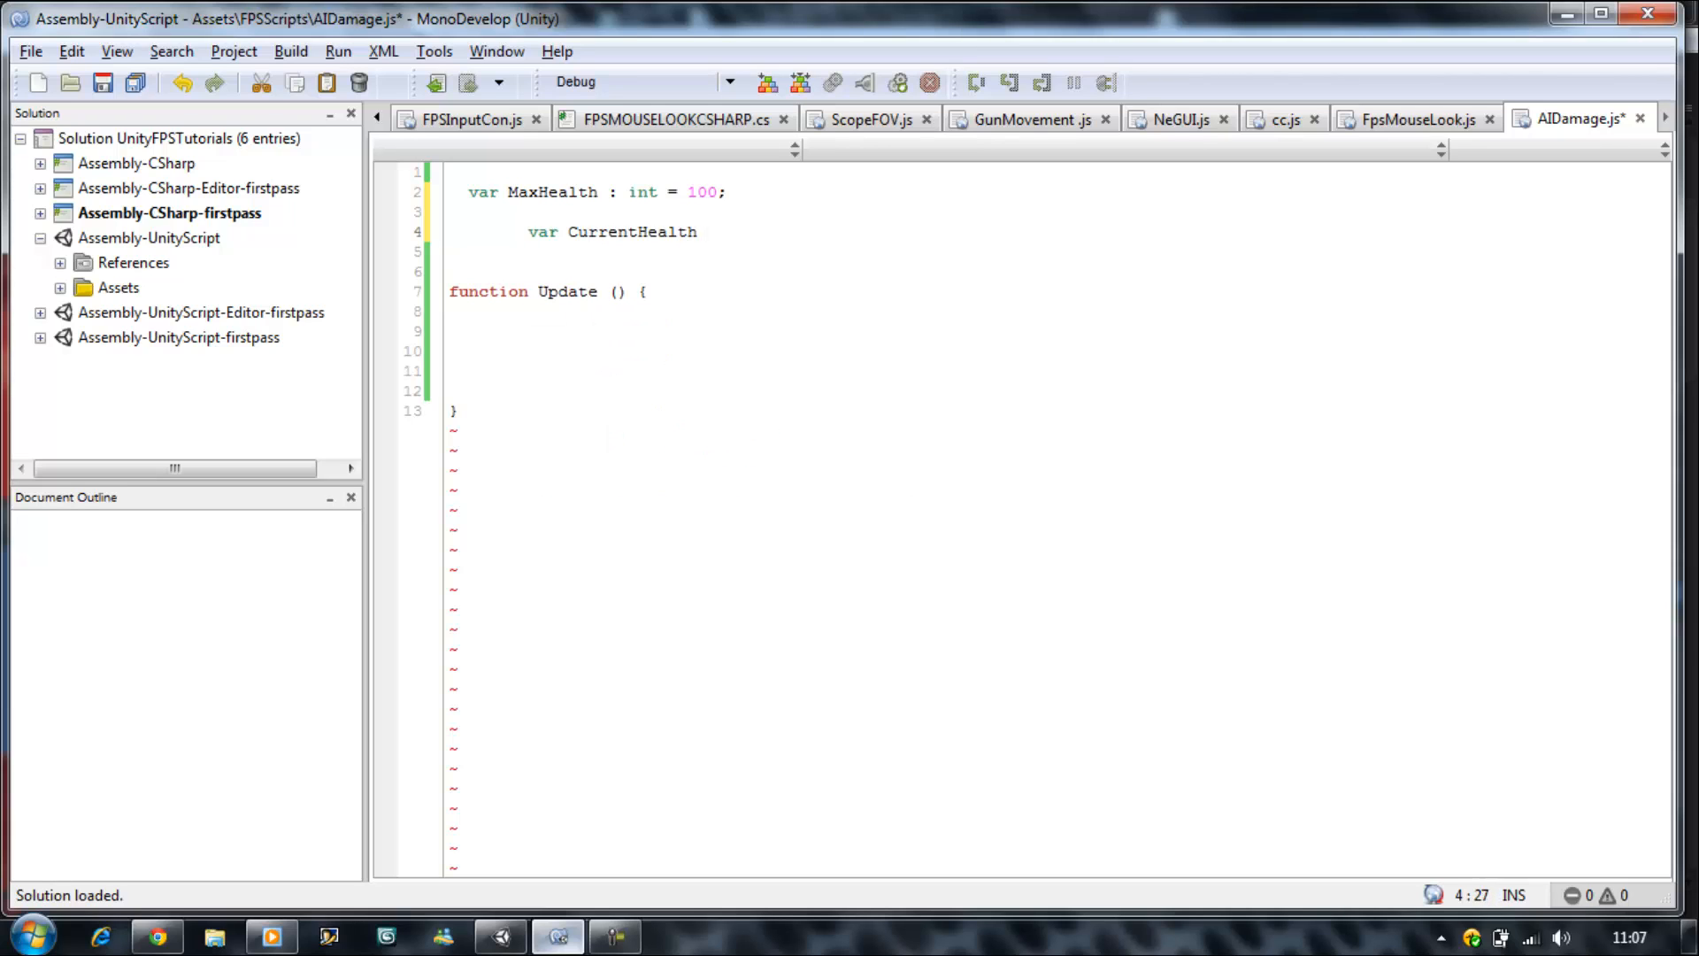
text(=)
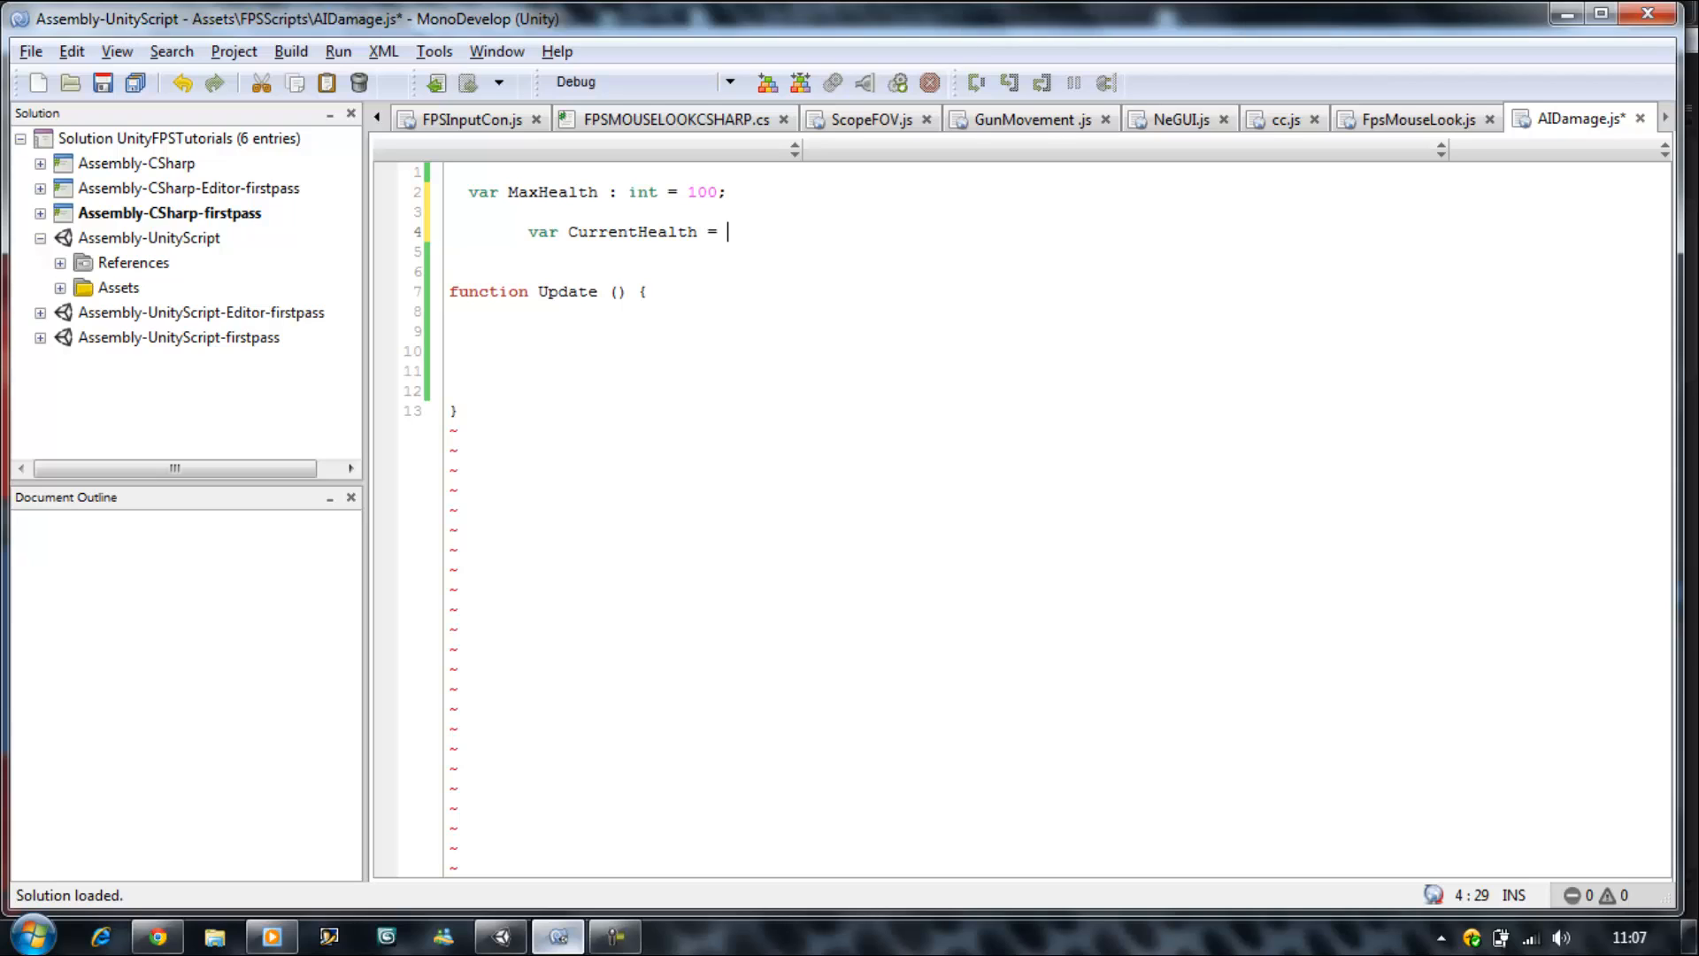
key(BackSpace)
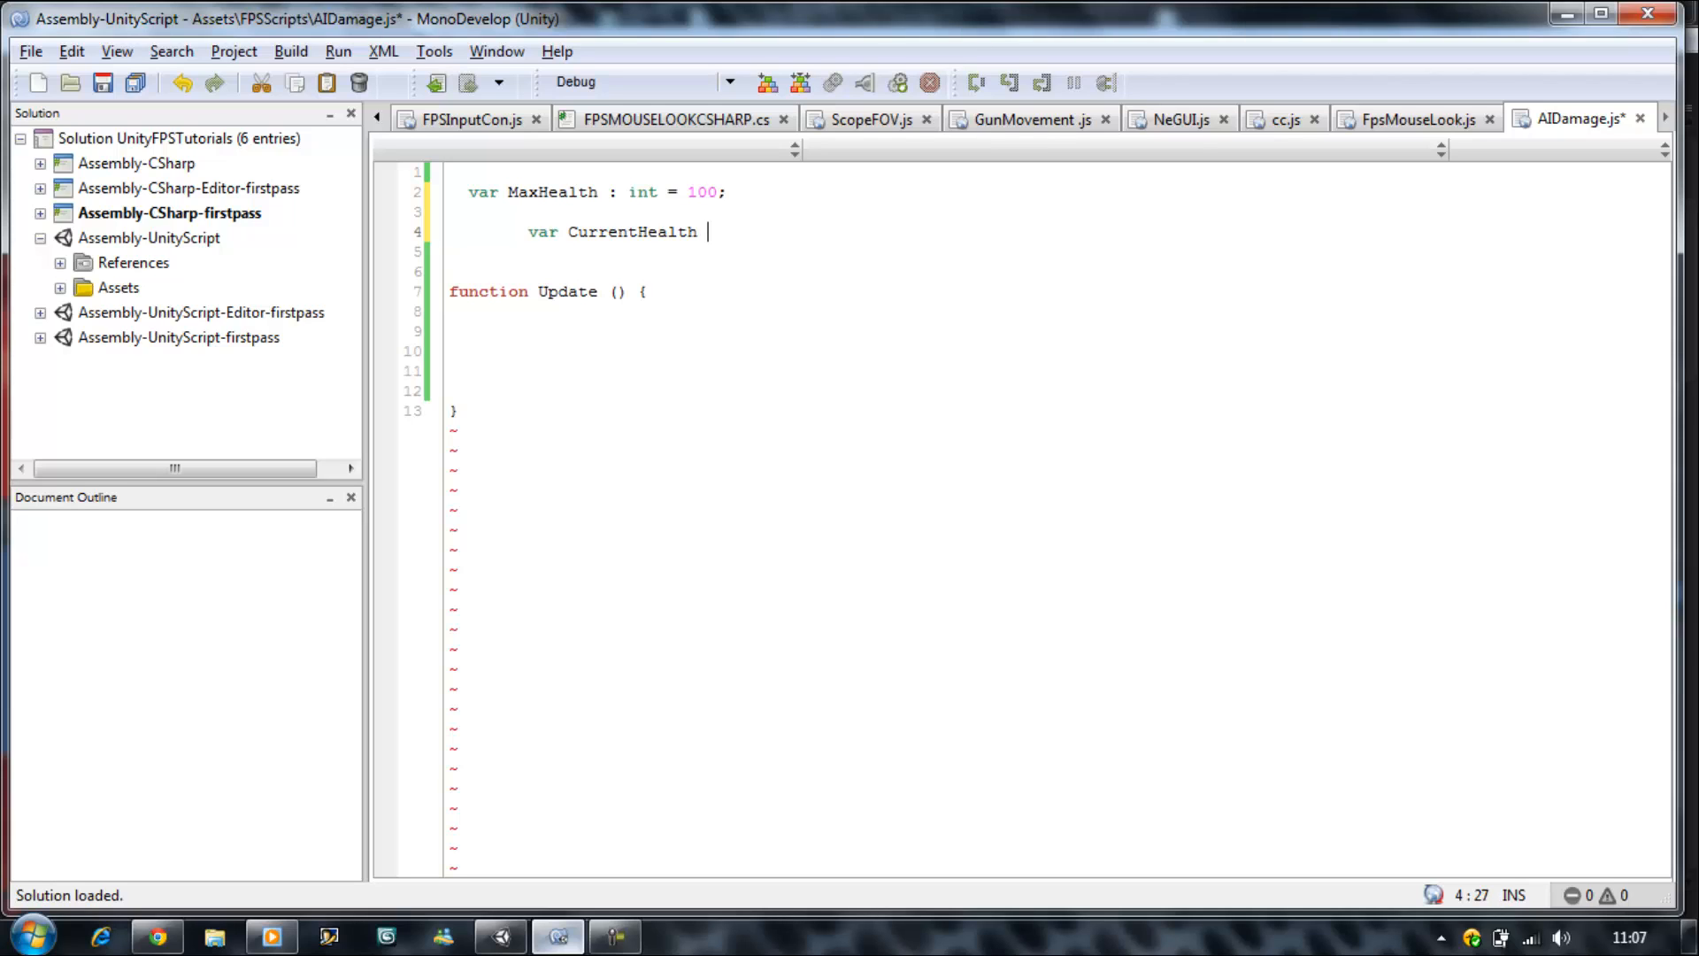
text(: int;)
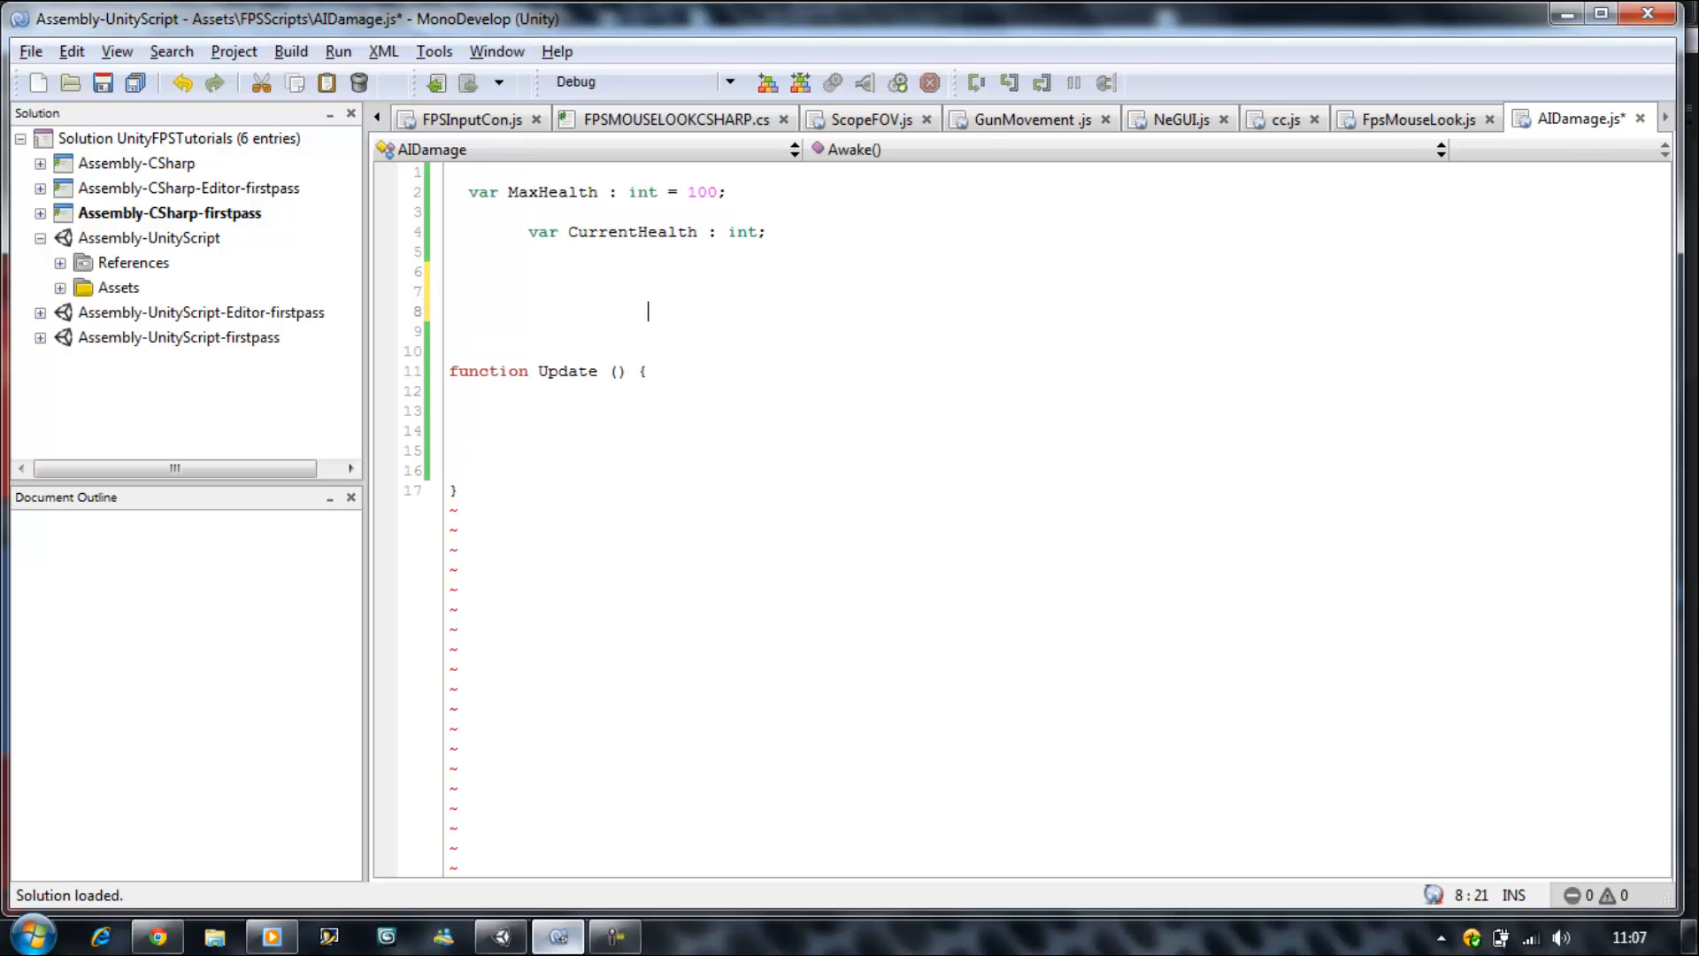
mouse_move(450, 312)
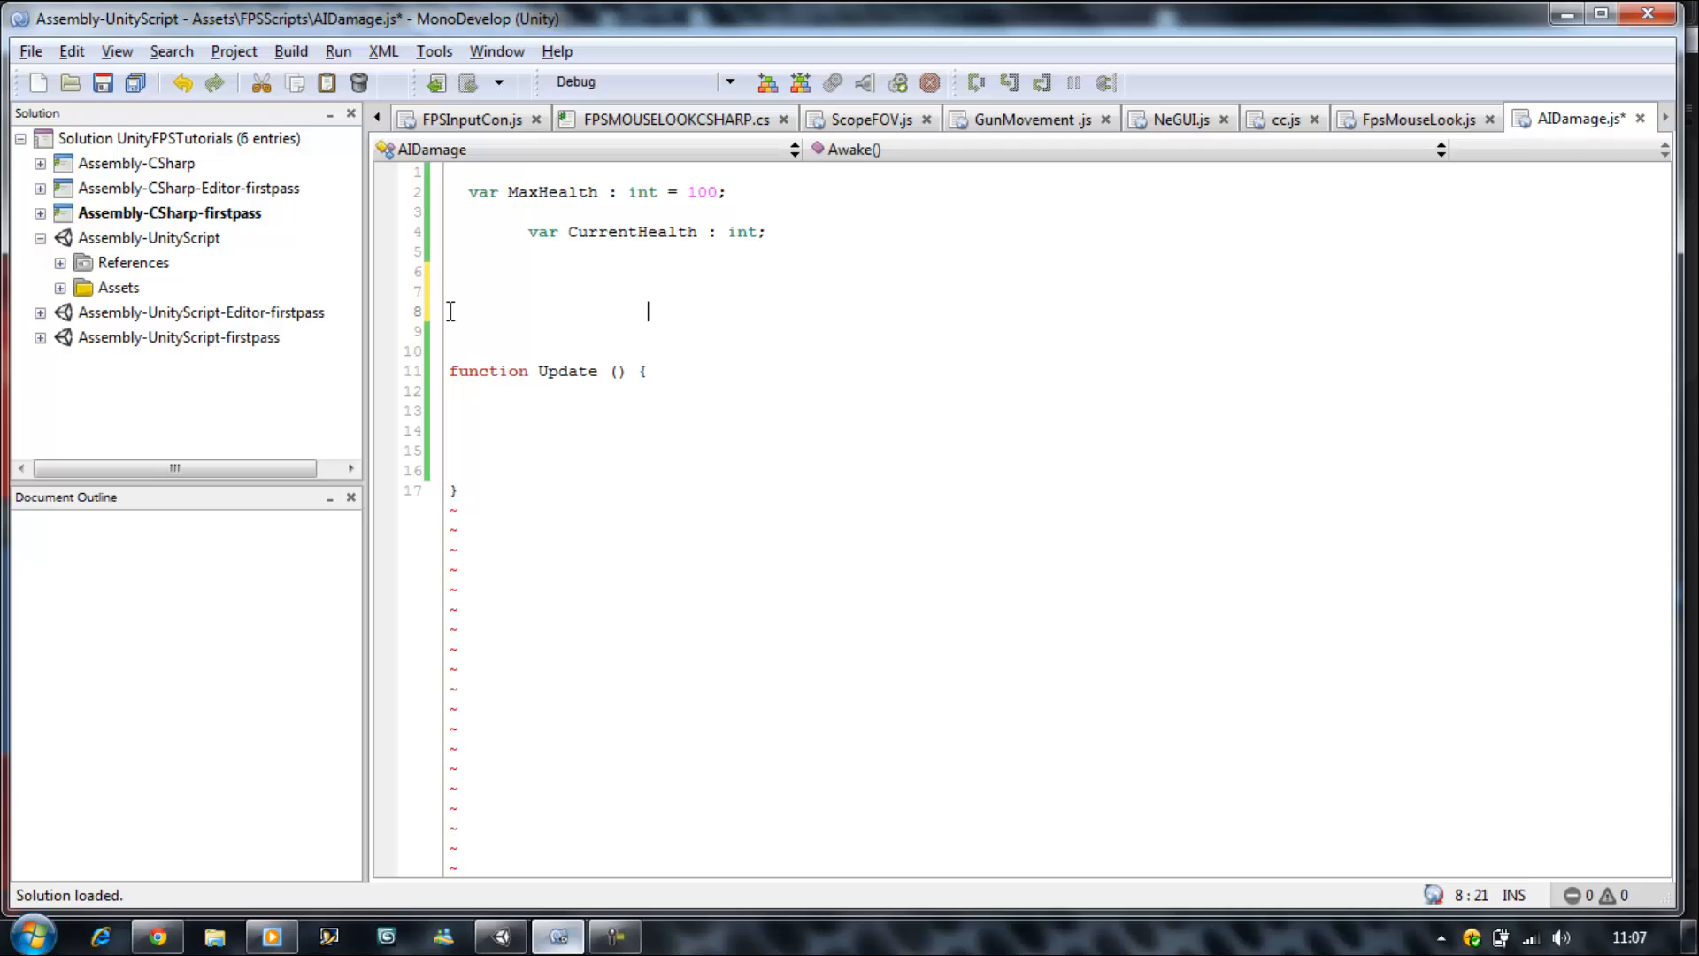
click(583, 249)
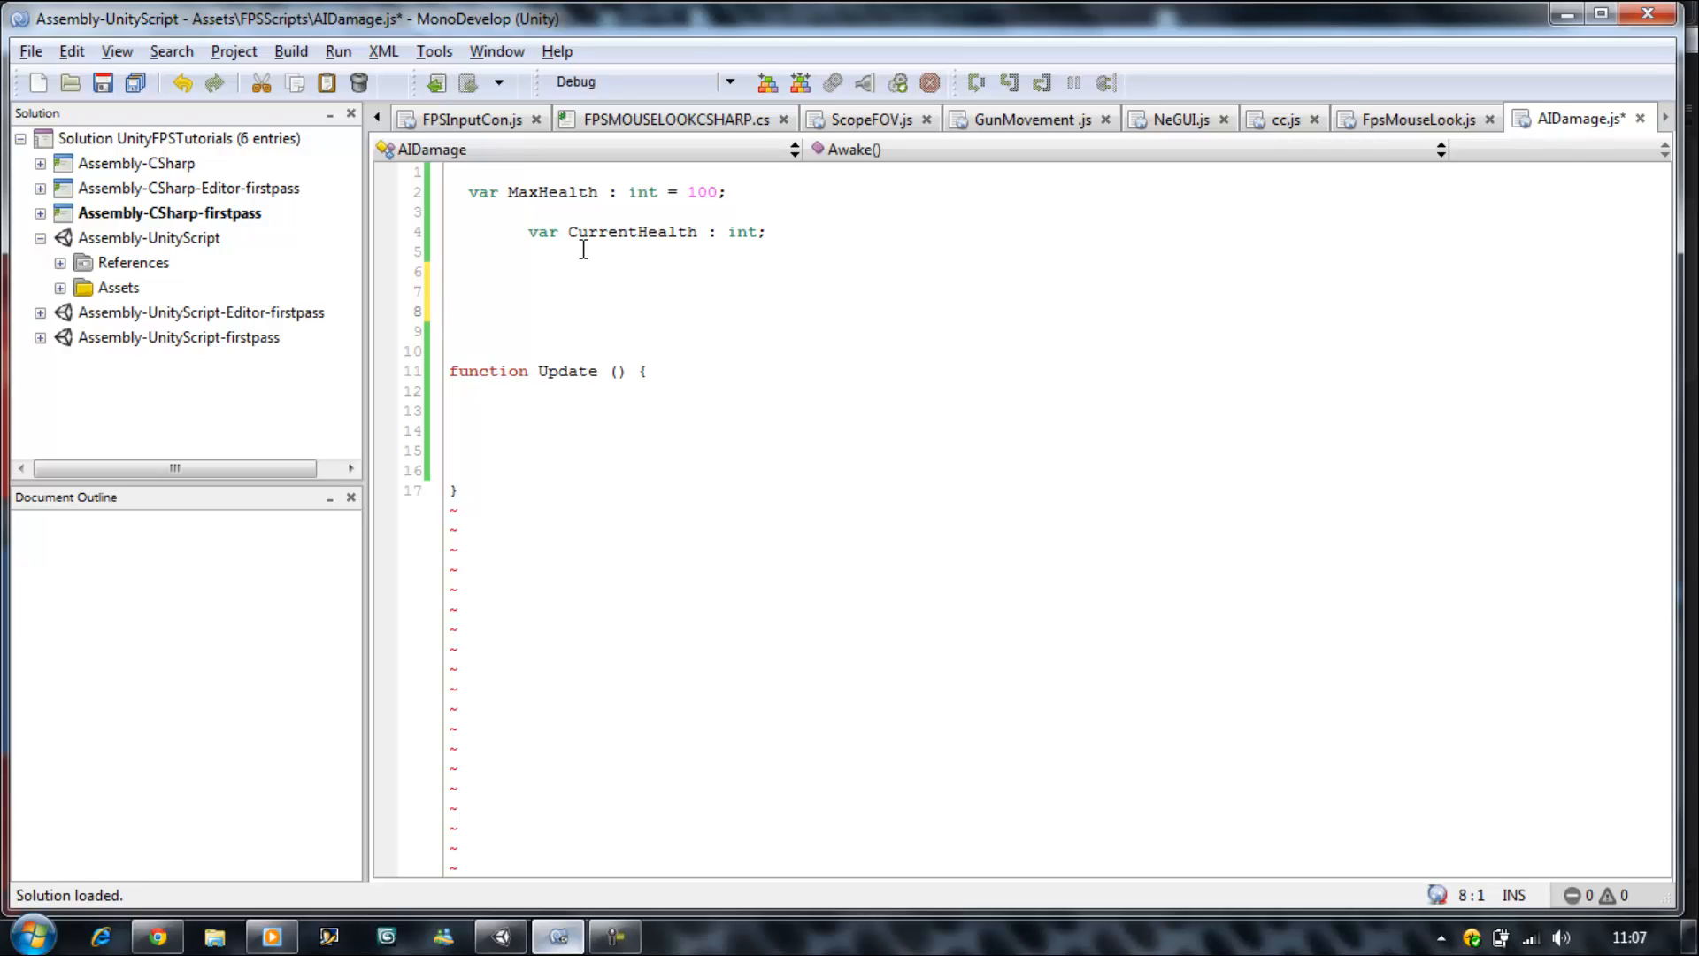
- Write an empty function Start (){ } block with its closing brace
text(fuc)
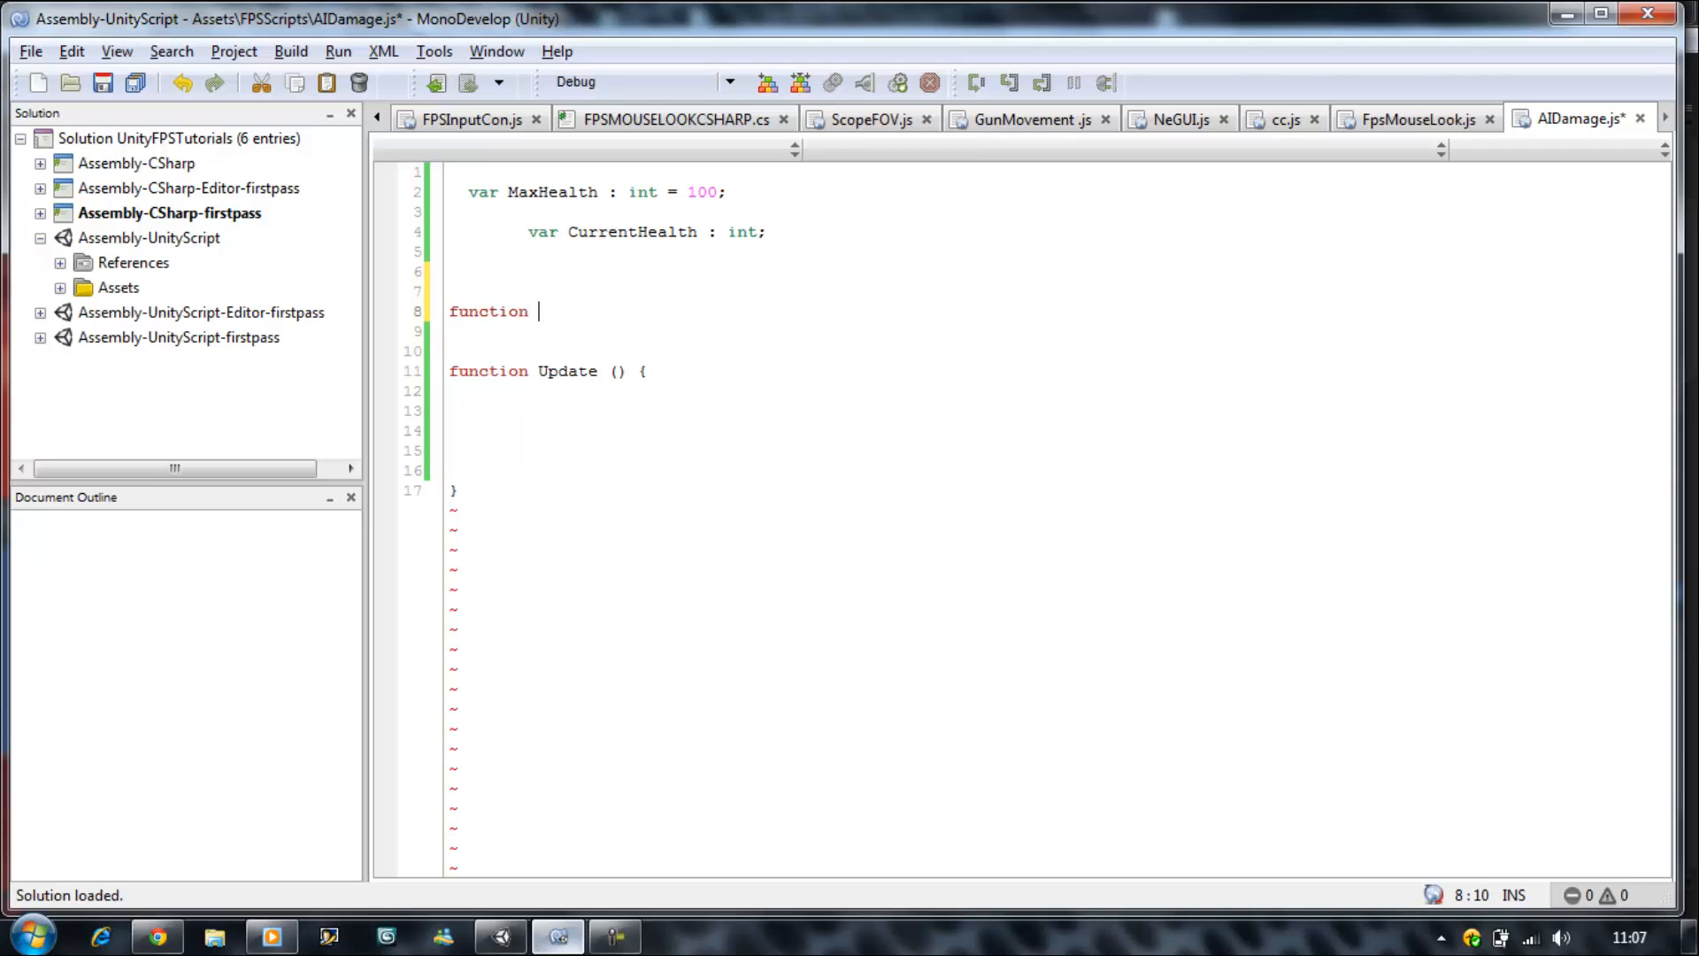
text(Start)
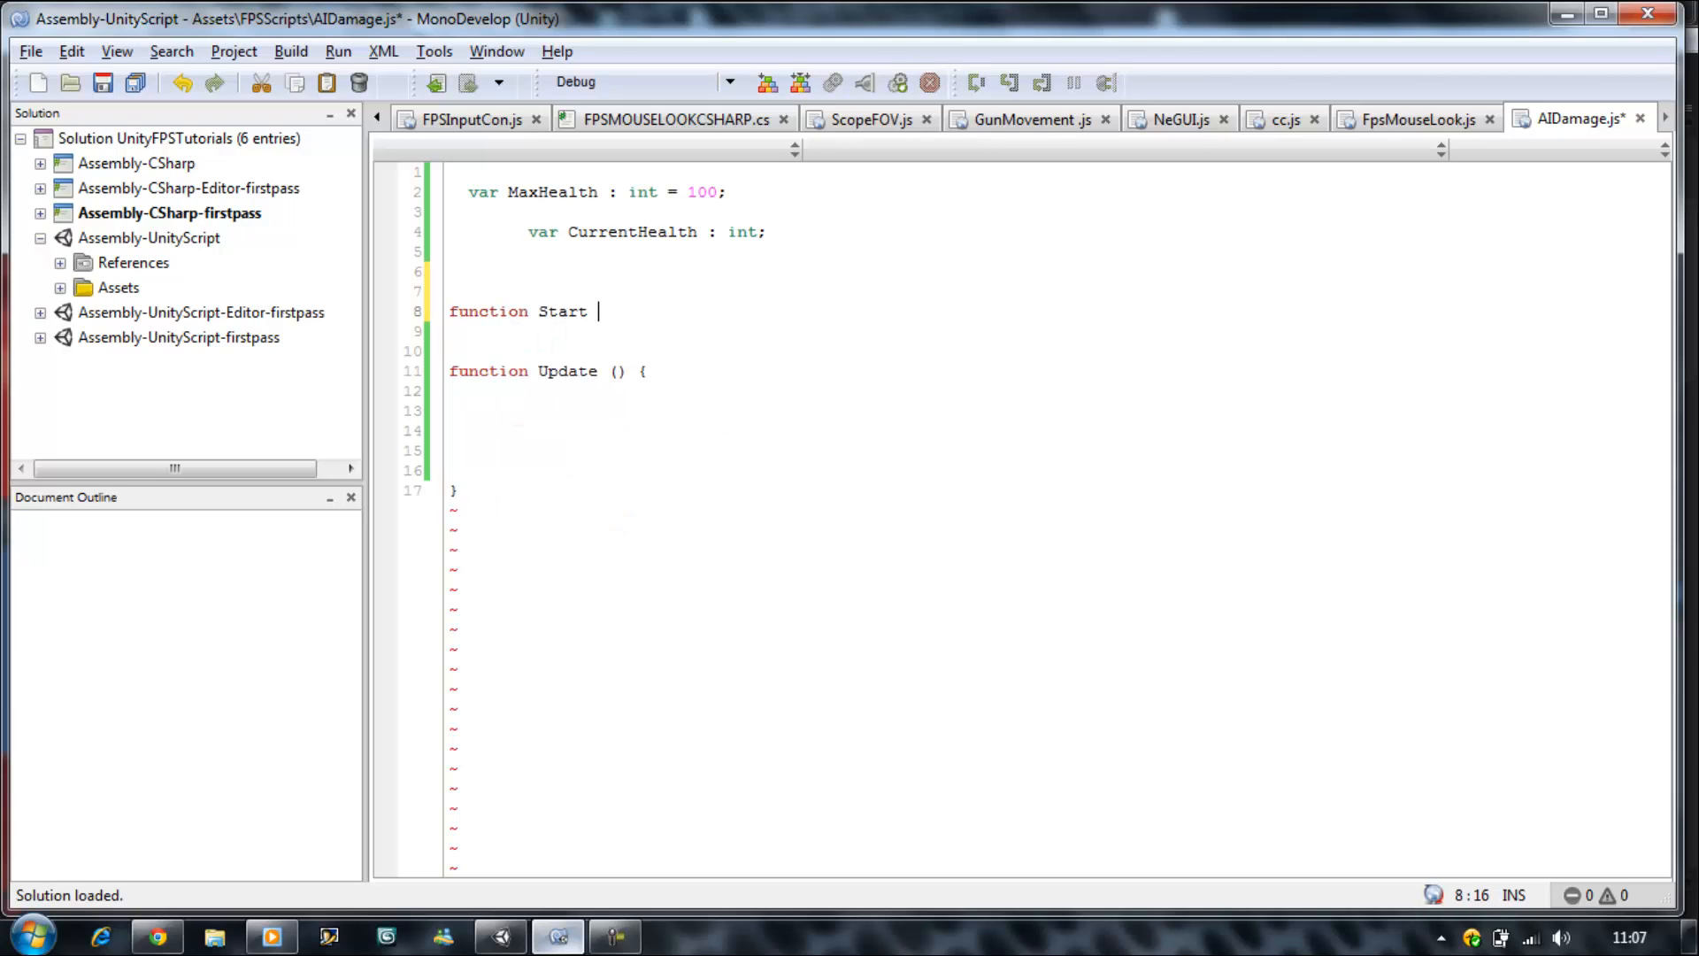
text((){)
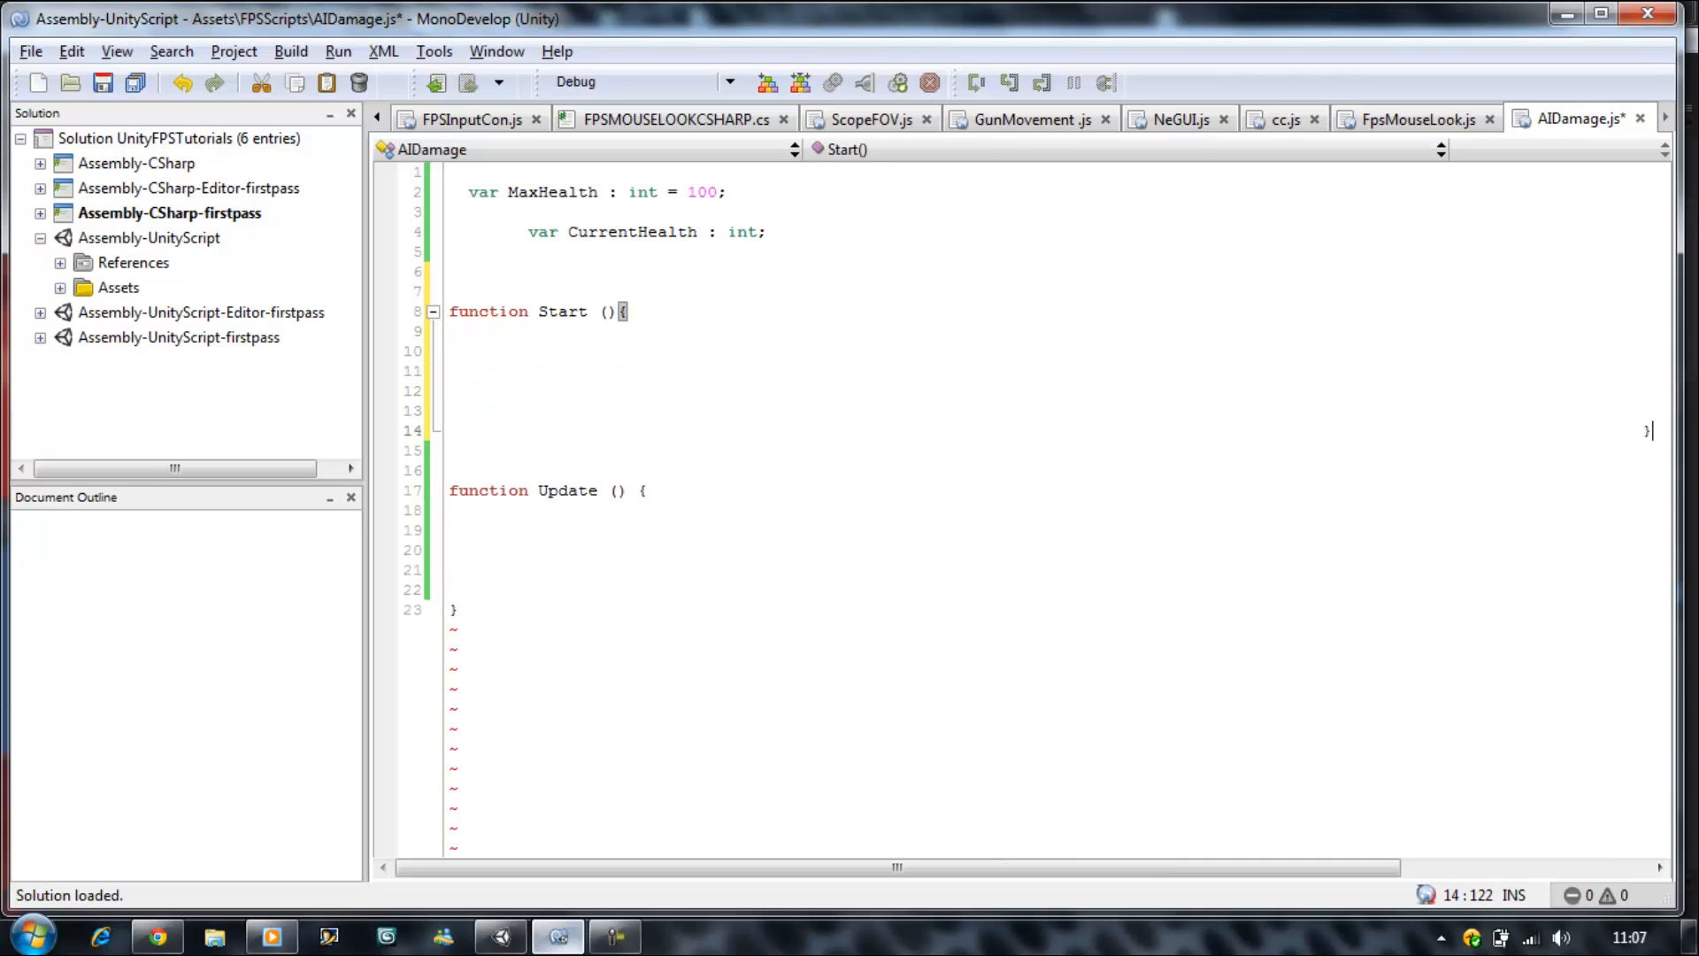
click(1403, 409)
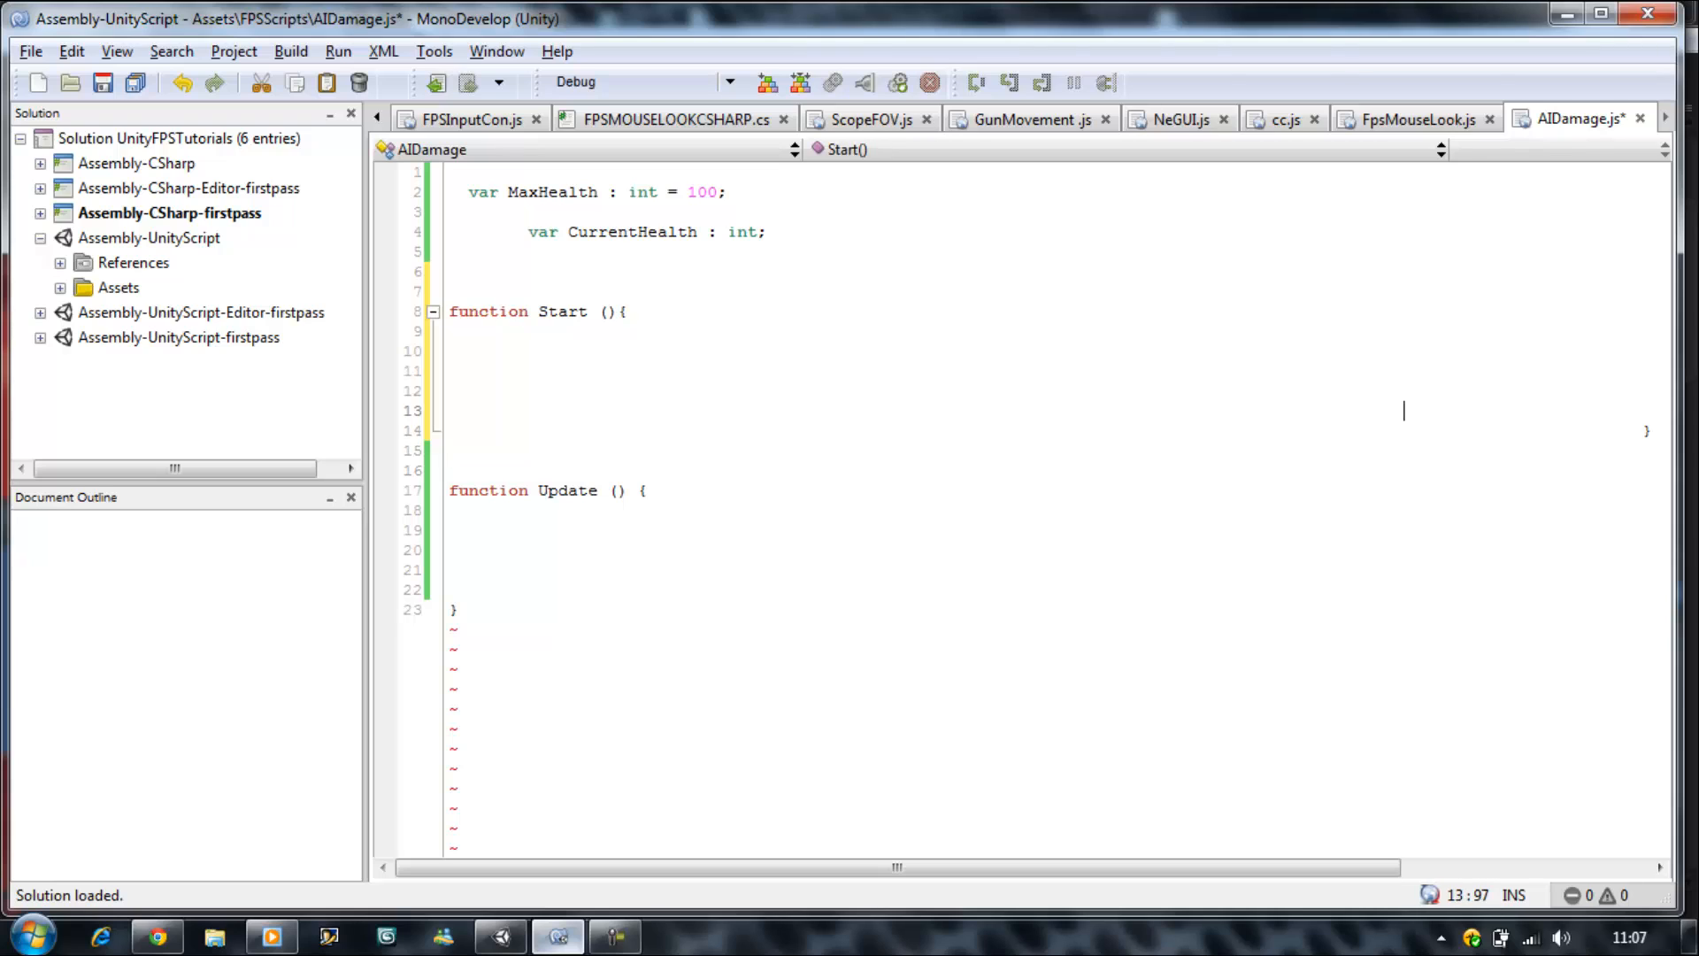
click(623, 312)
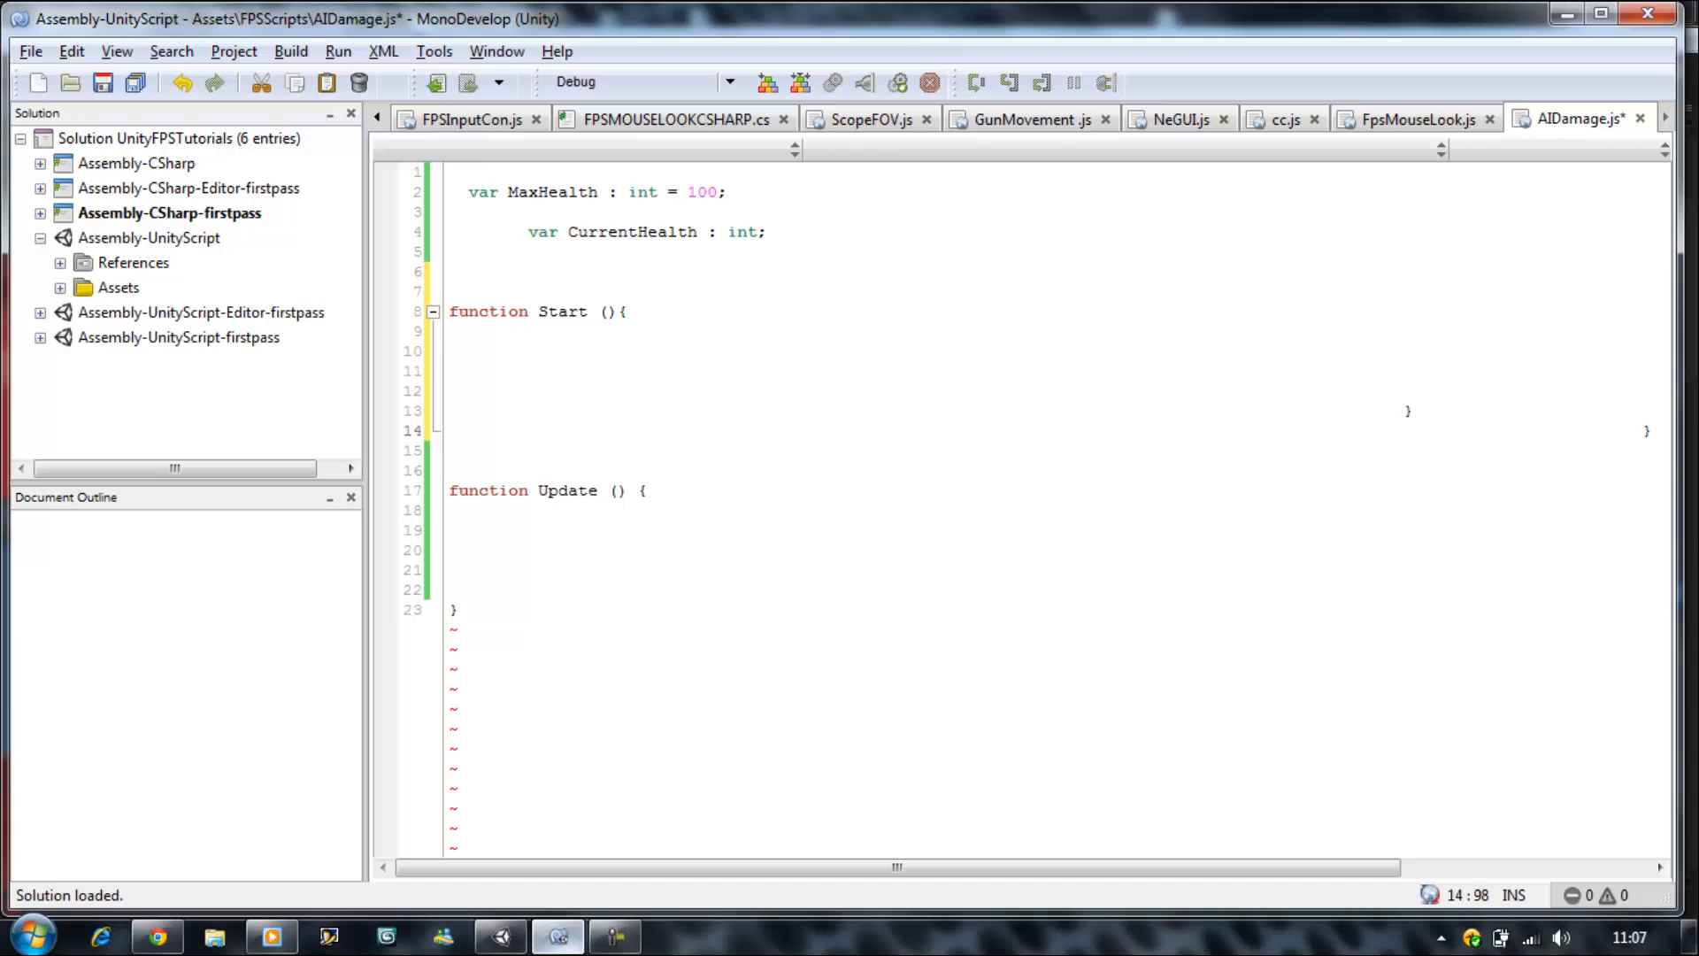
text(})
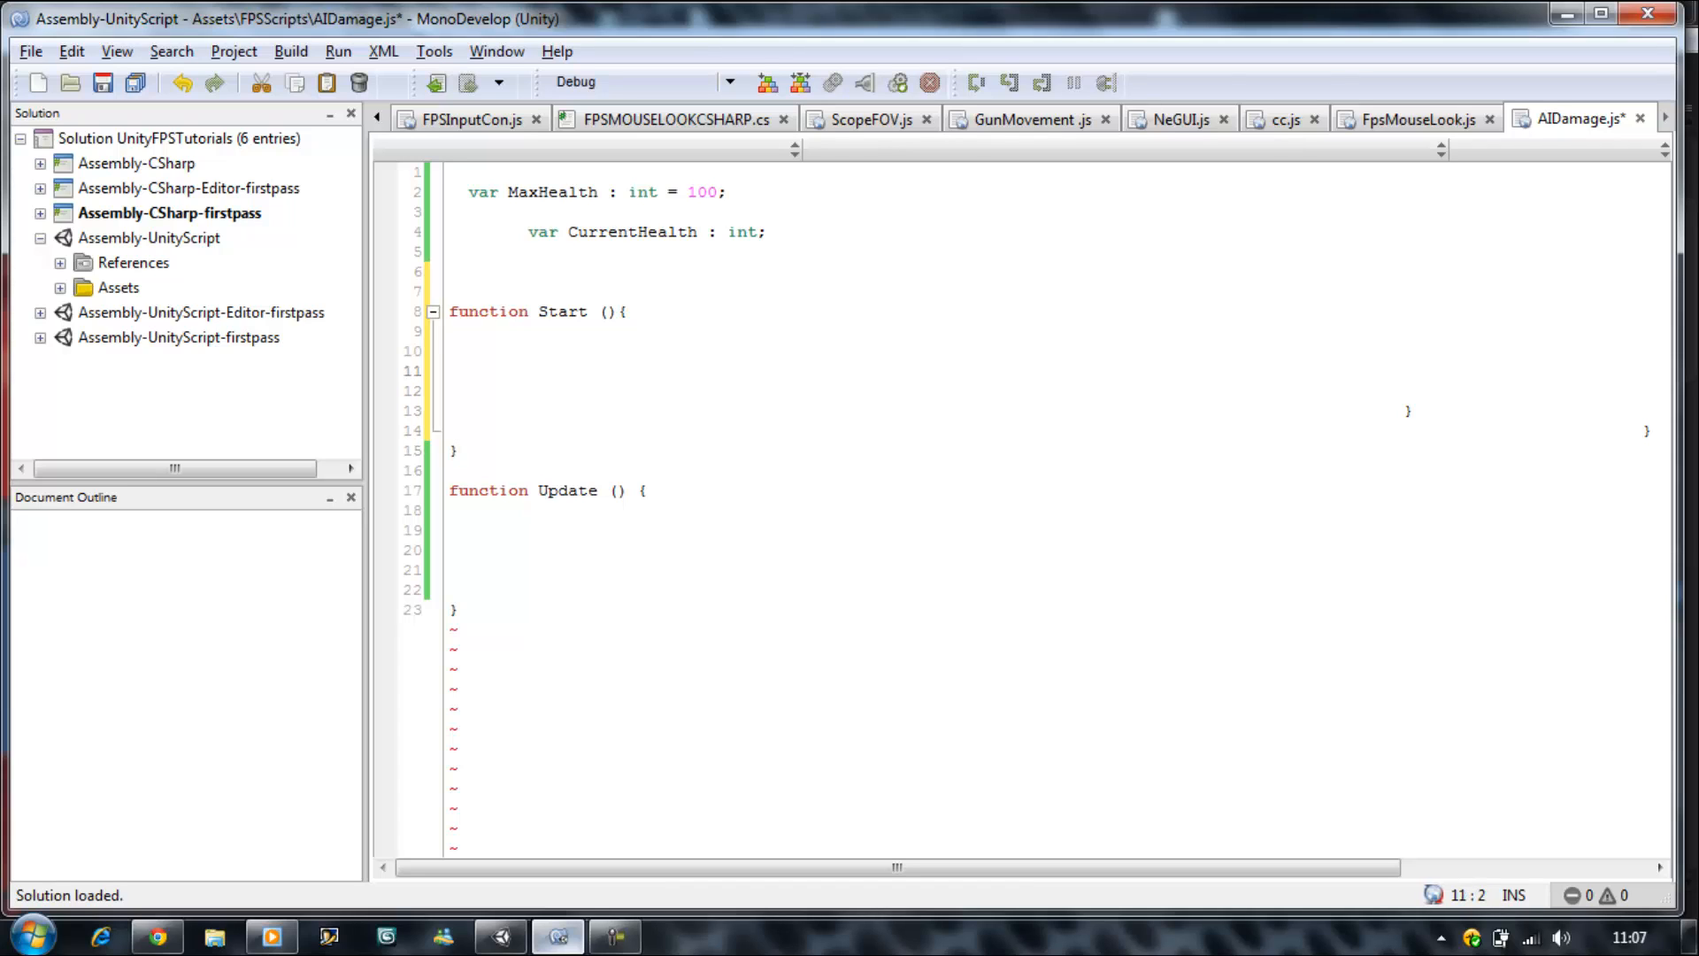
- Inside Start, set CurrentHealth = MaxHealth; using autocomplete
text(CurrentHealth =)
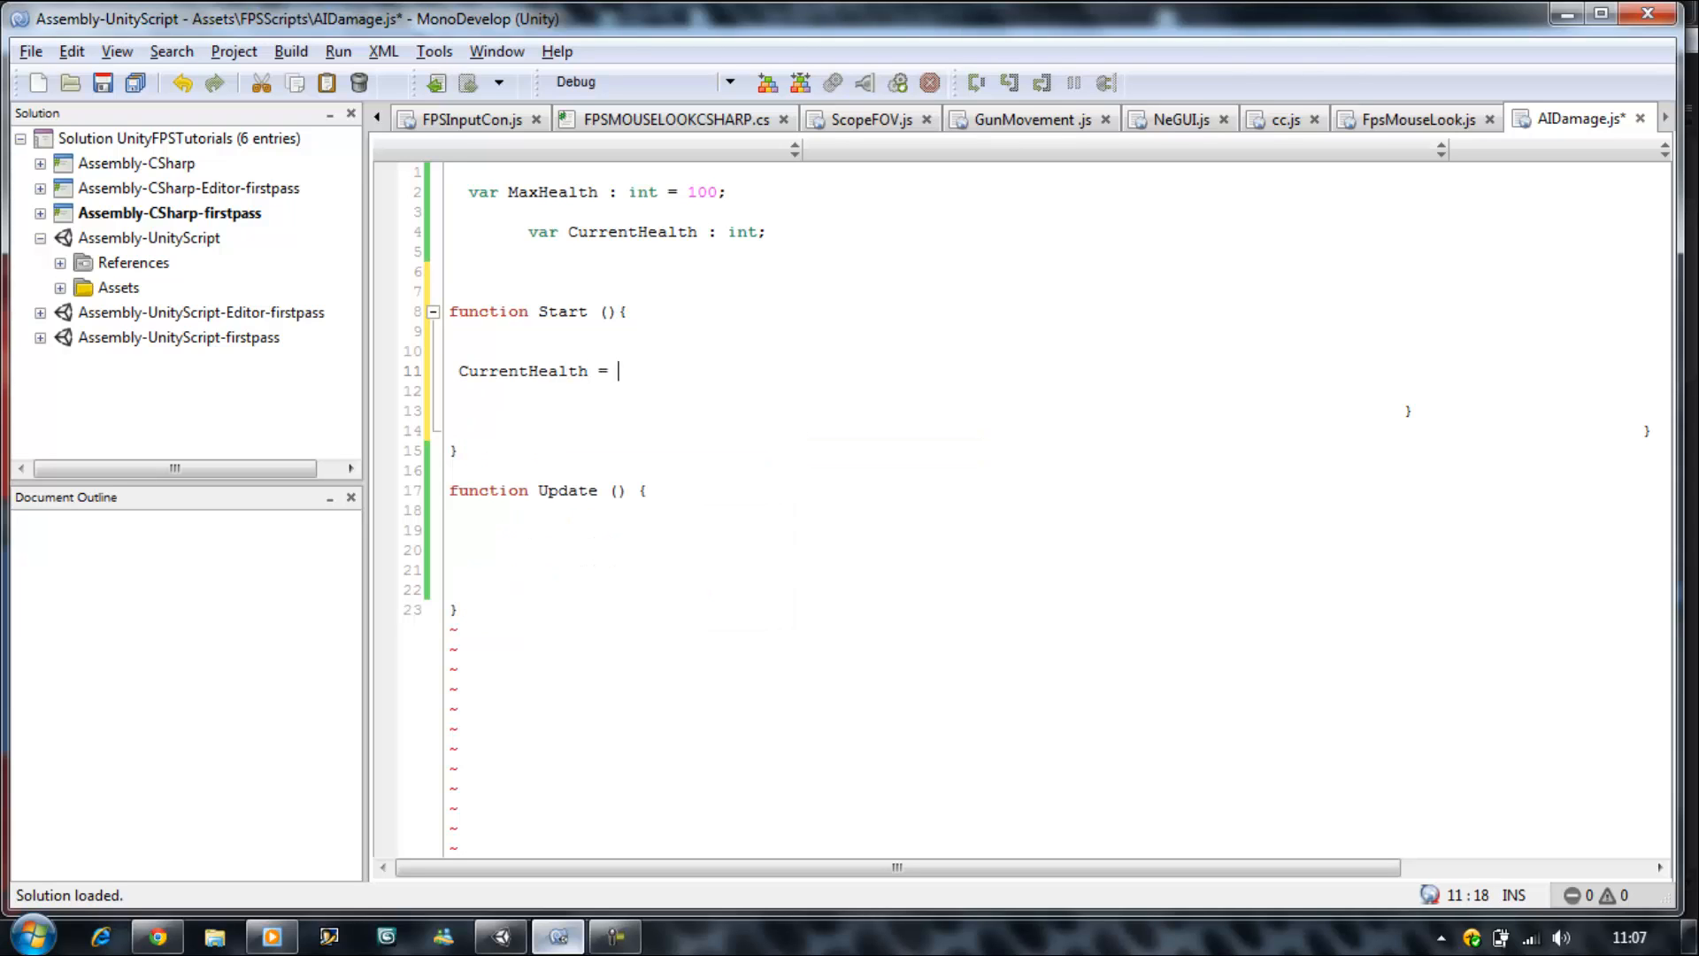
text(m)
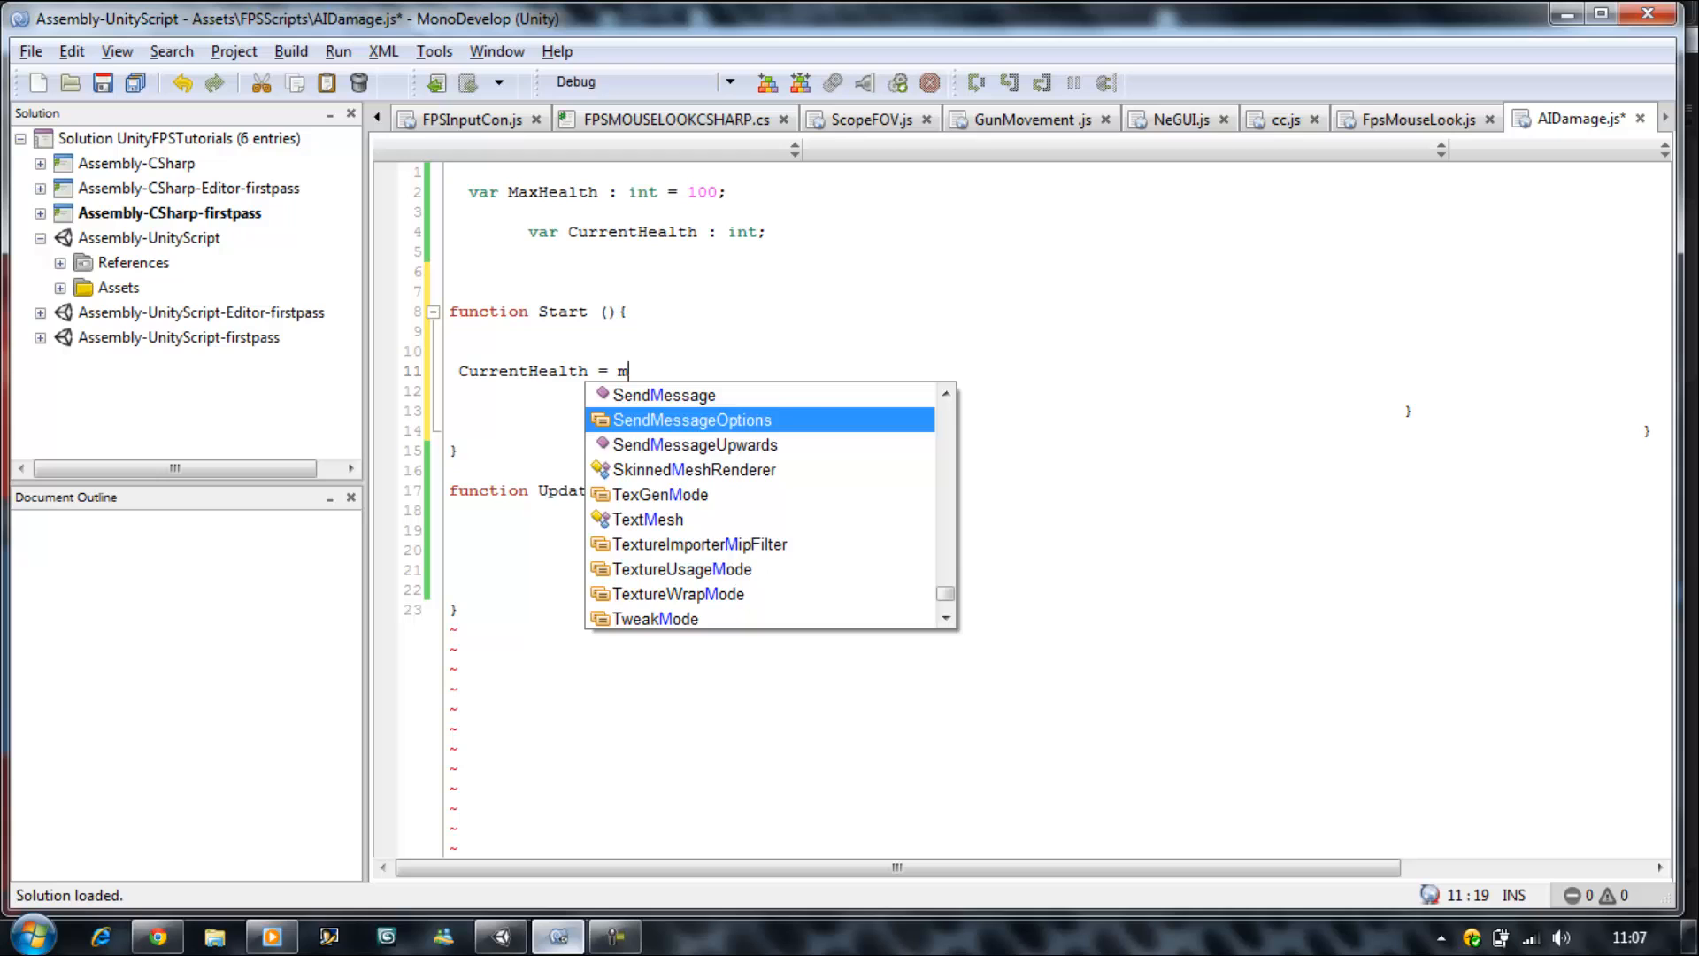
text(axHealth)
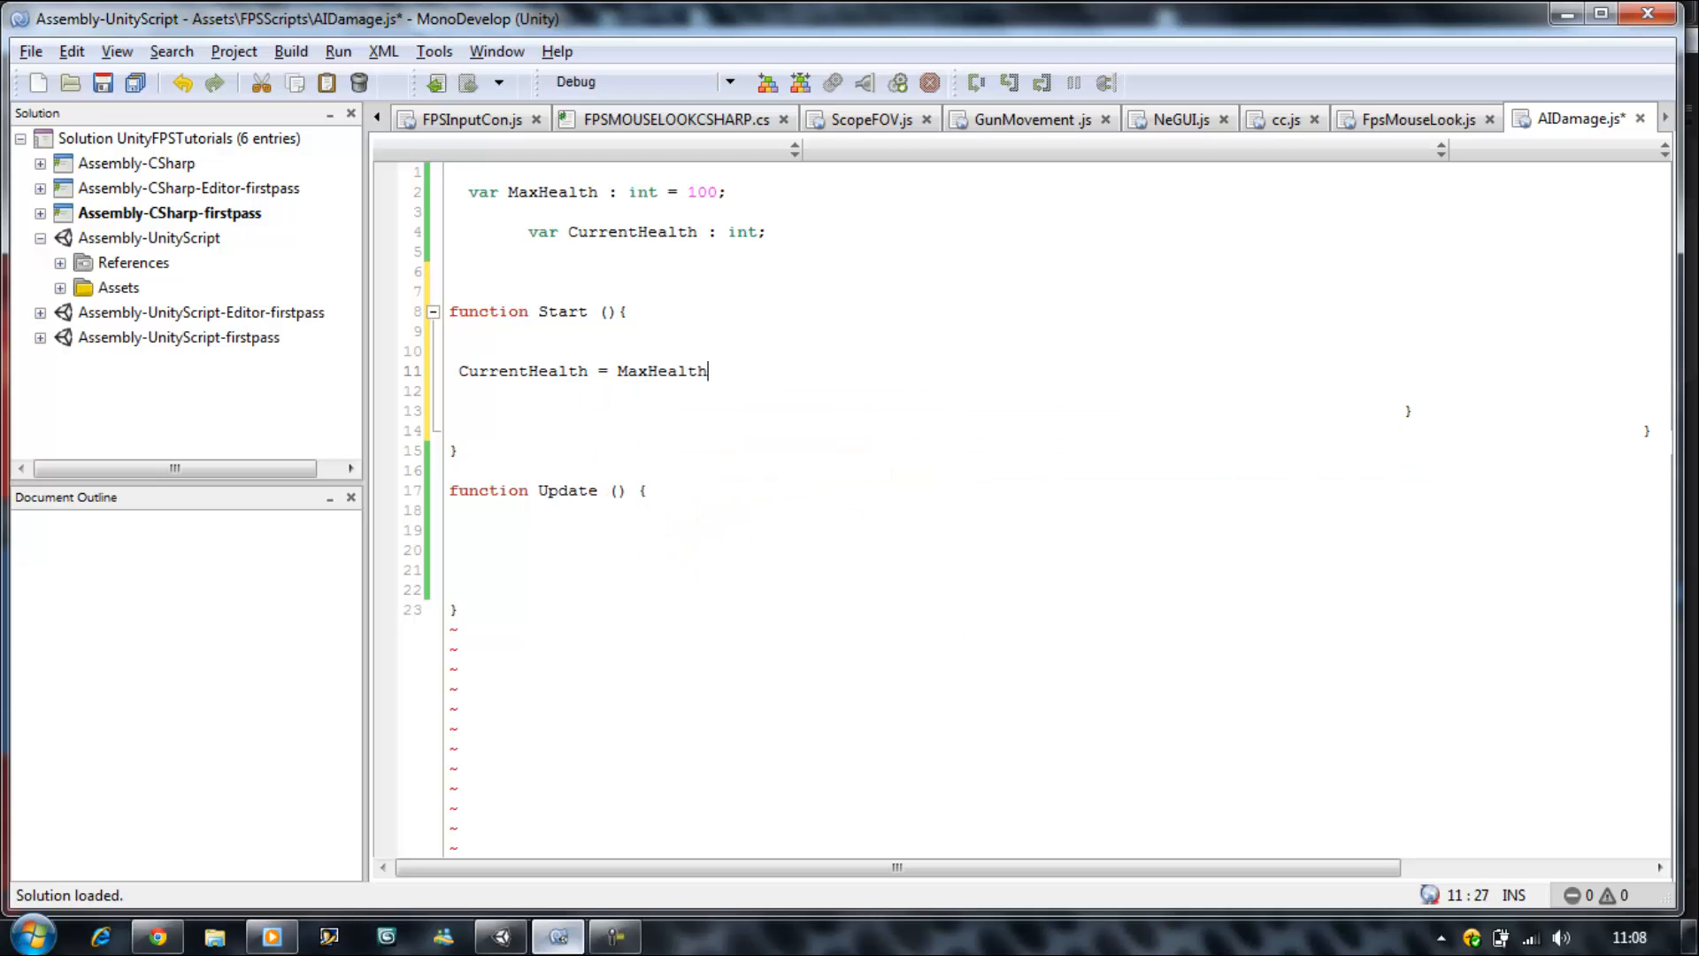
text(;)
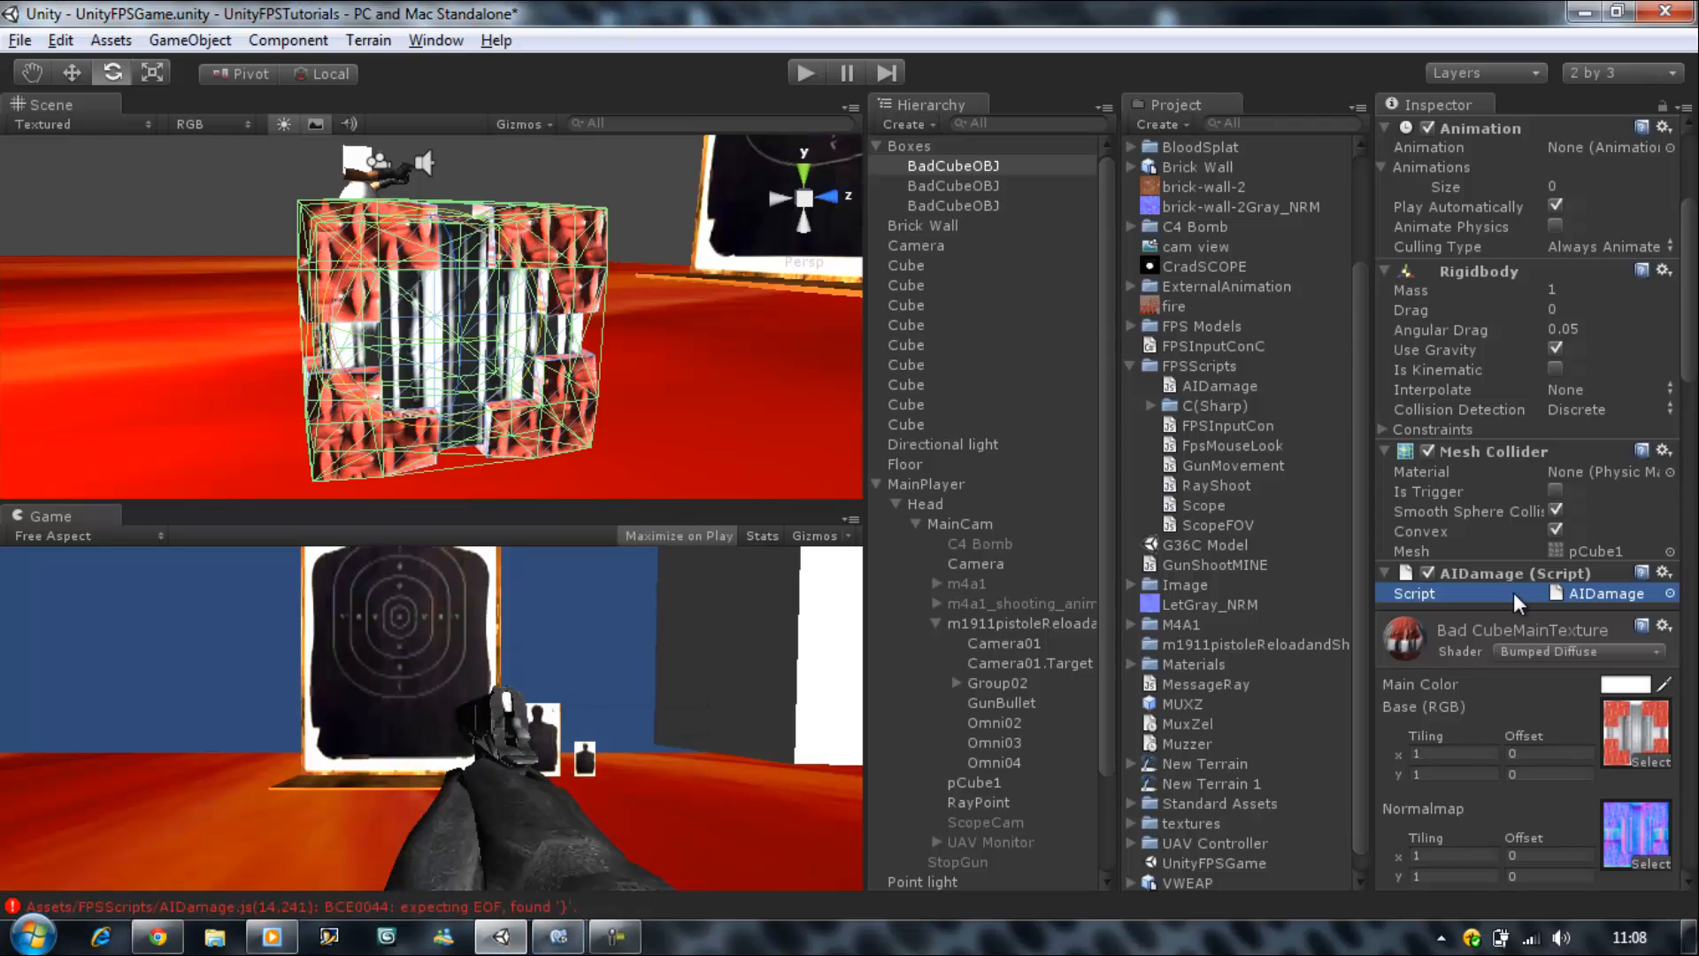
mouse_move(644, 925)
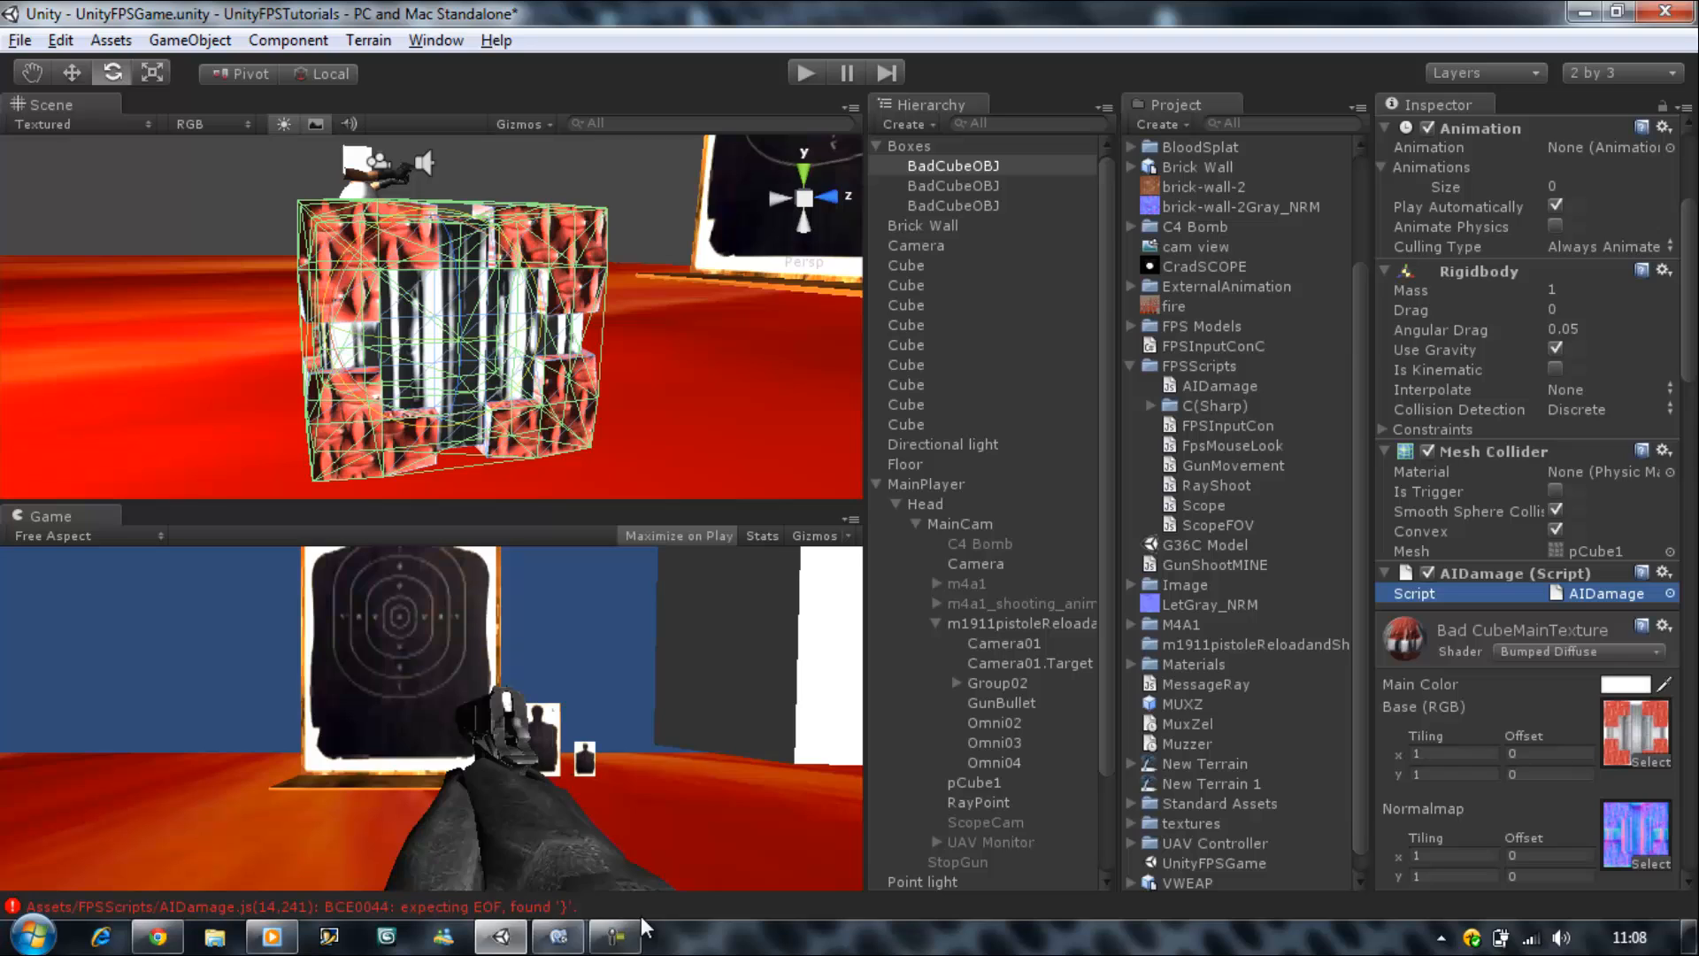
- Jump from the console's BCE0044 error to line 14, delete the stray brace, save, and return to Unity
click(614, 934)
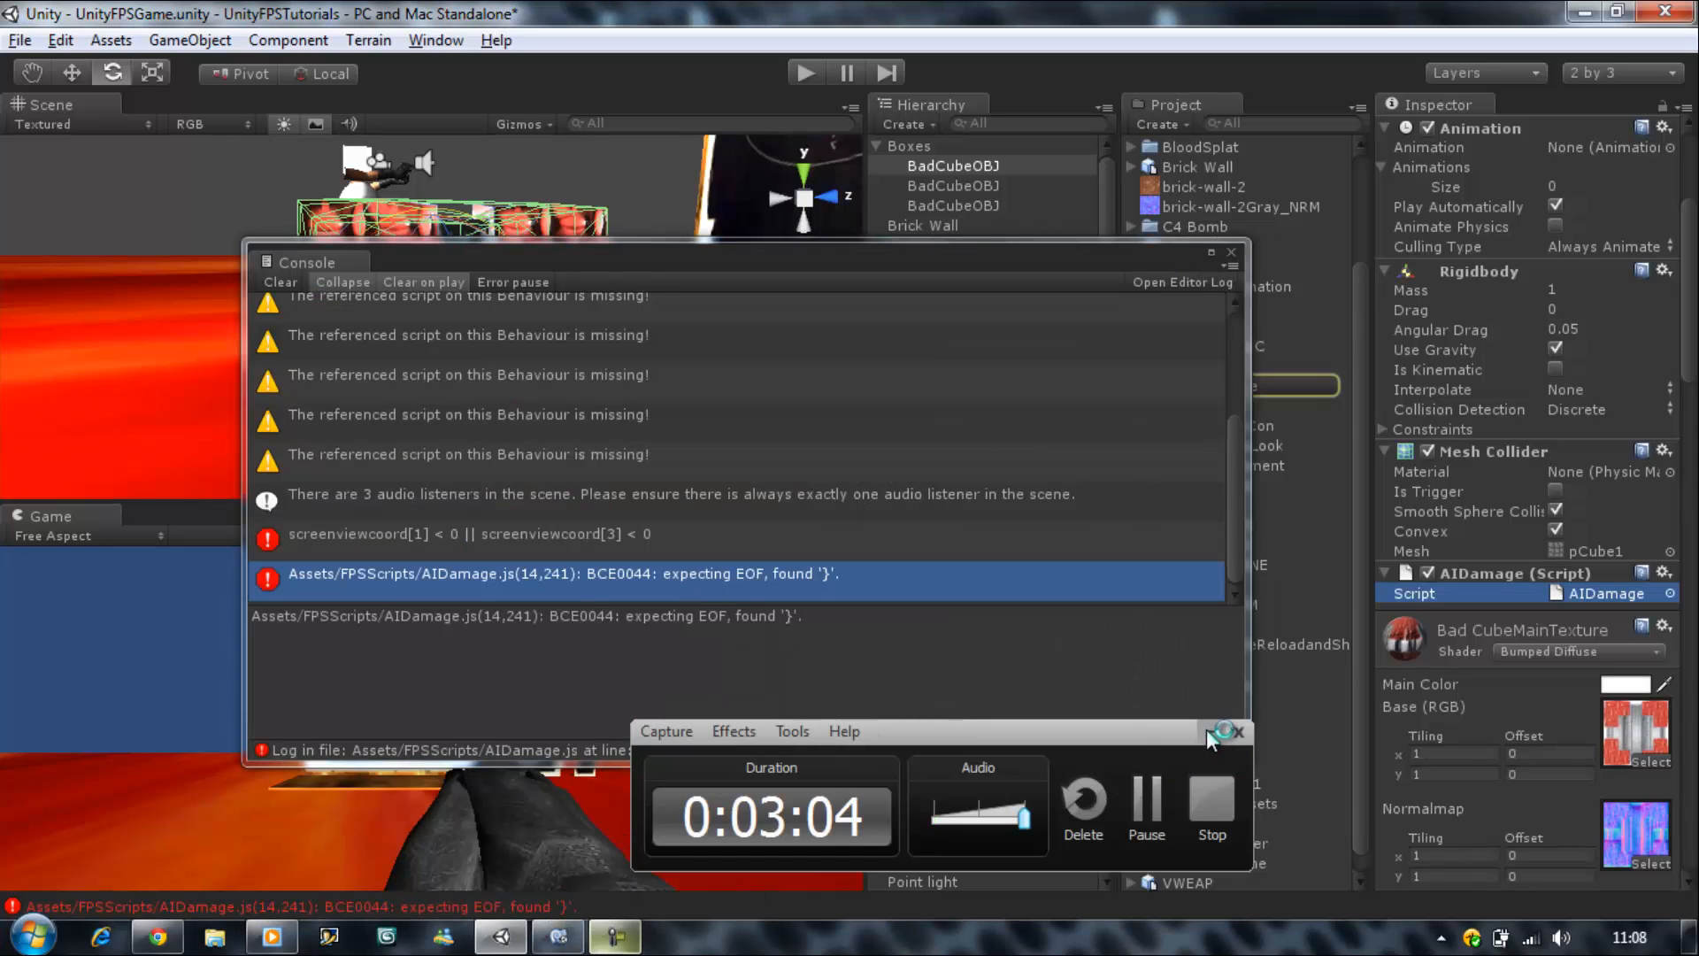
click(1221, 730)
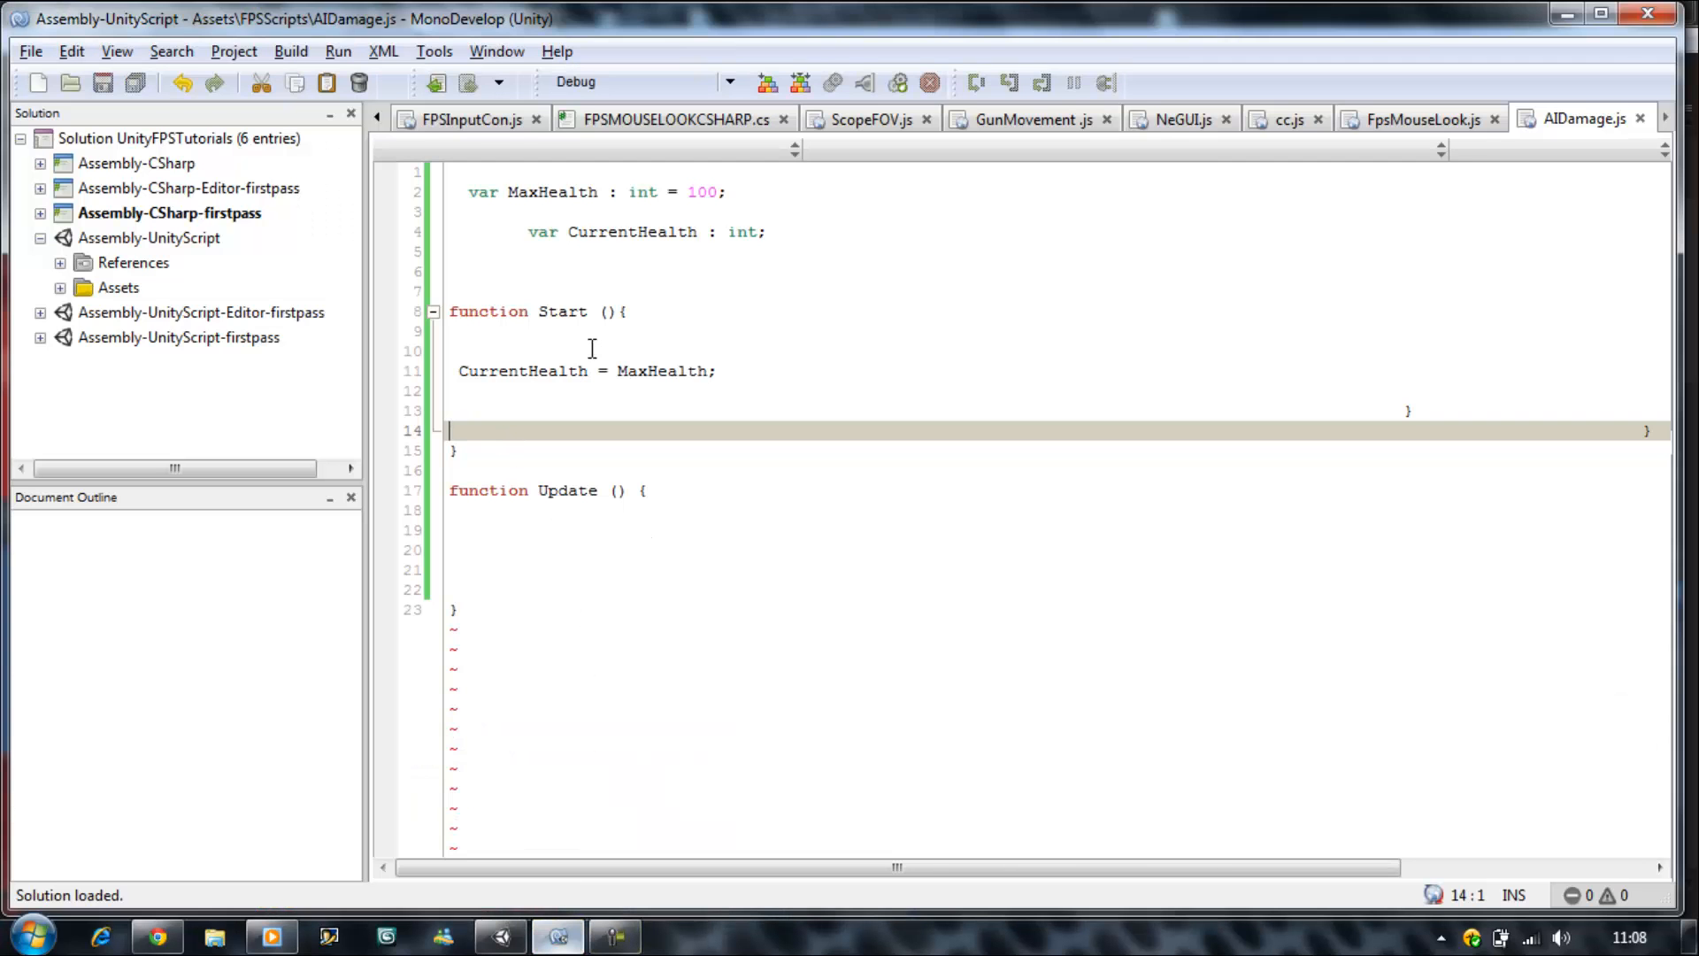
click(626, 312)
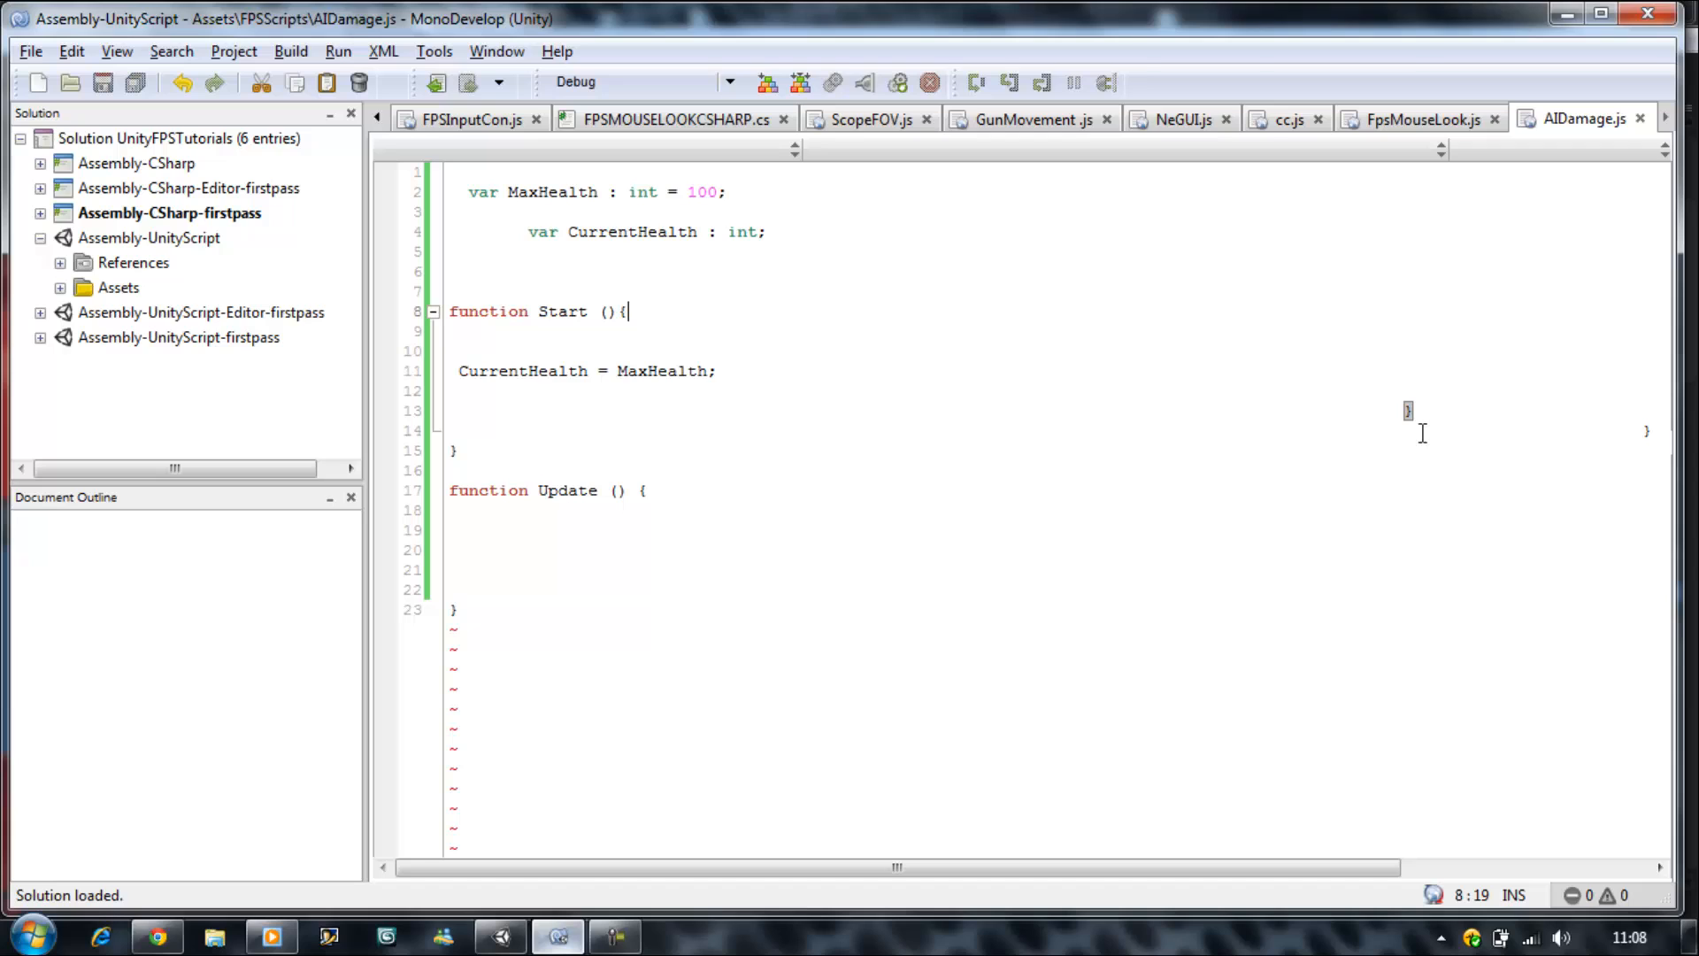
mouse_move(1623, 418)
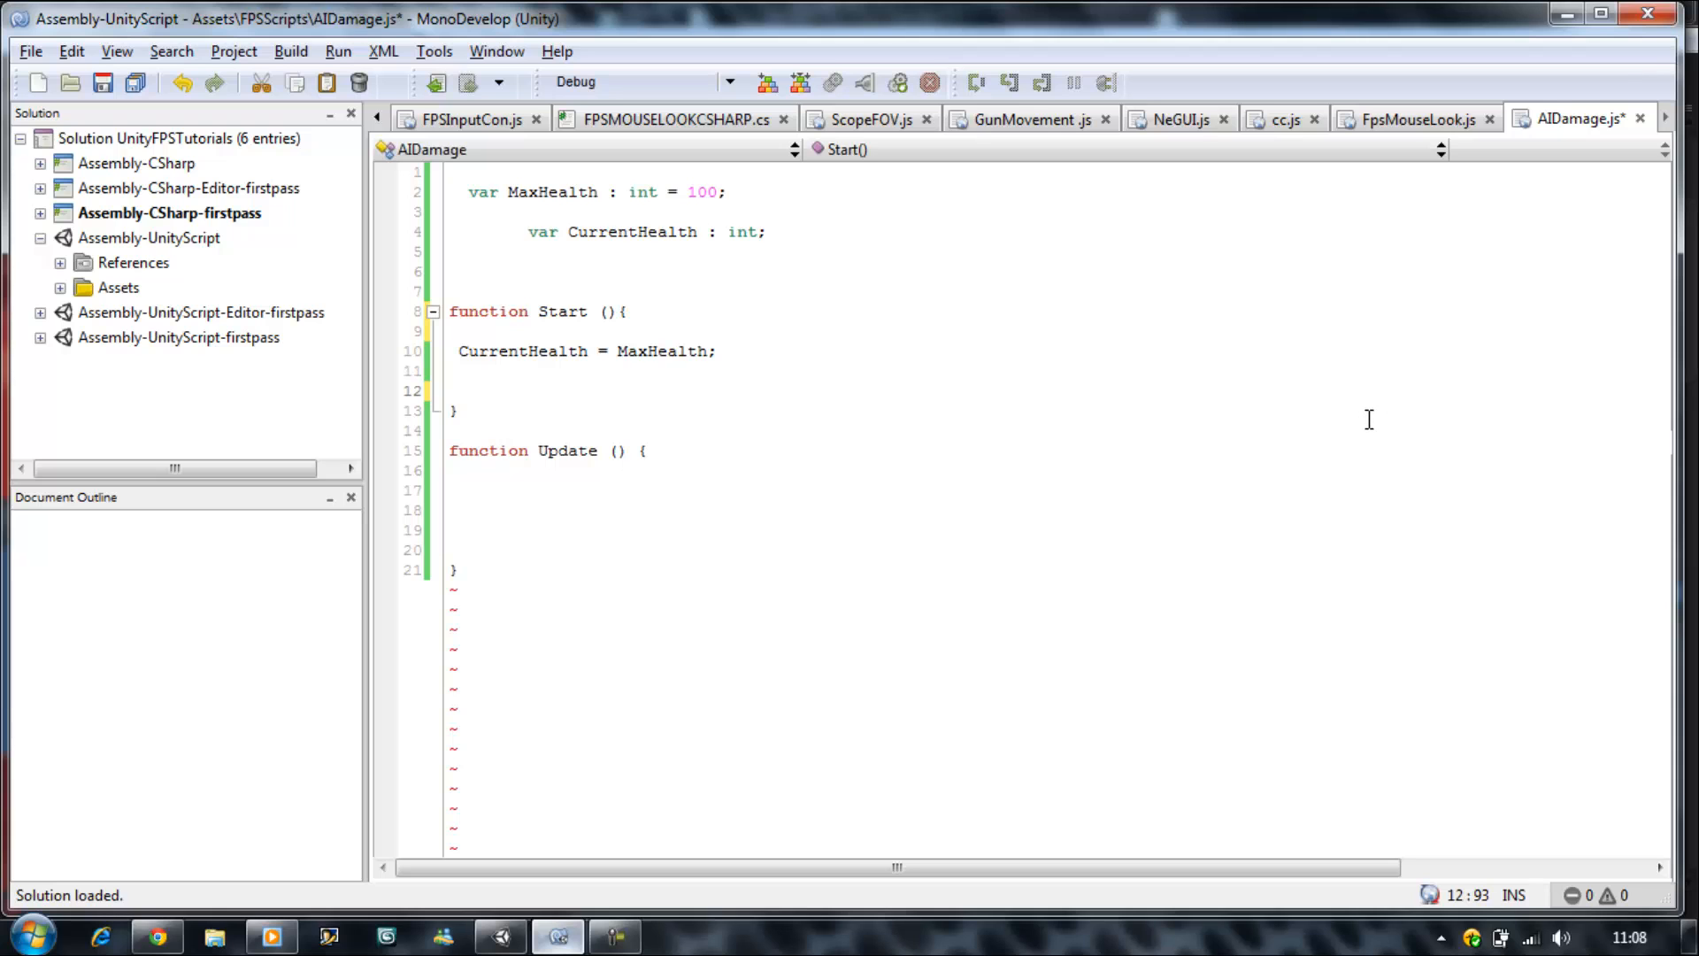
click(614, 934)
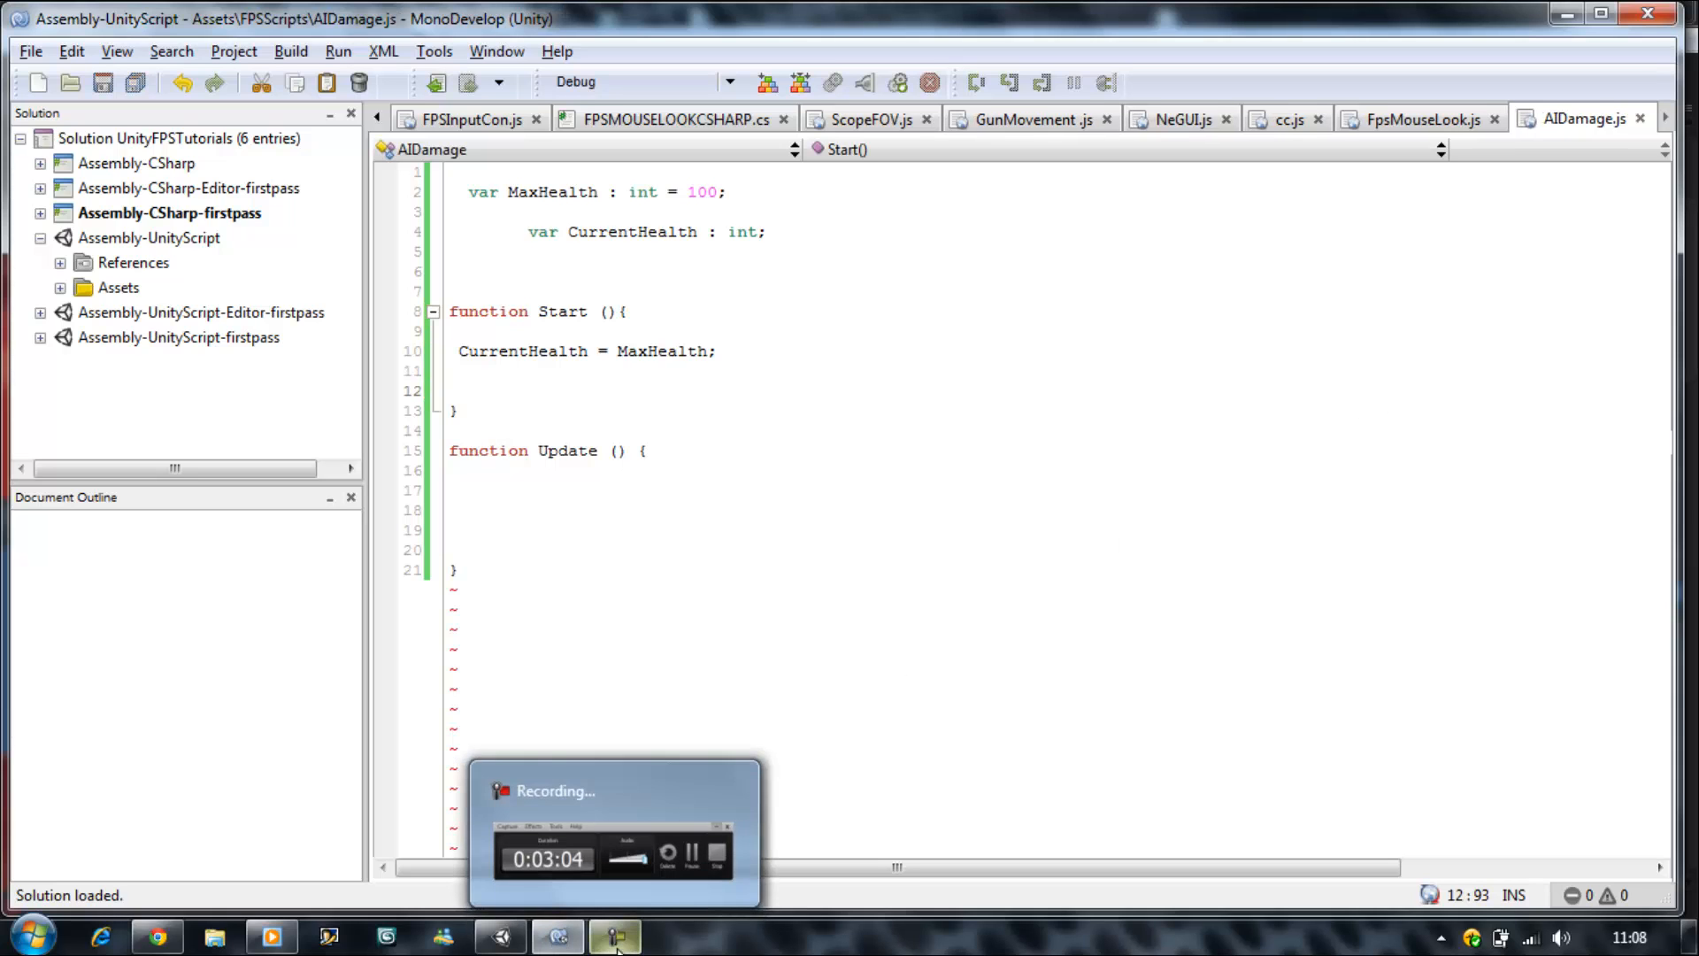
click(499, 936)
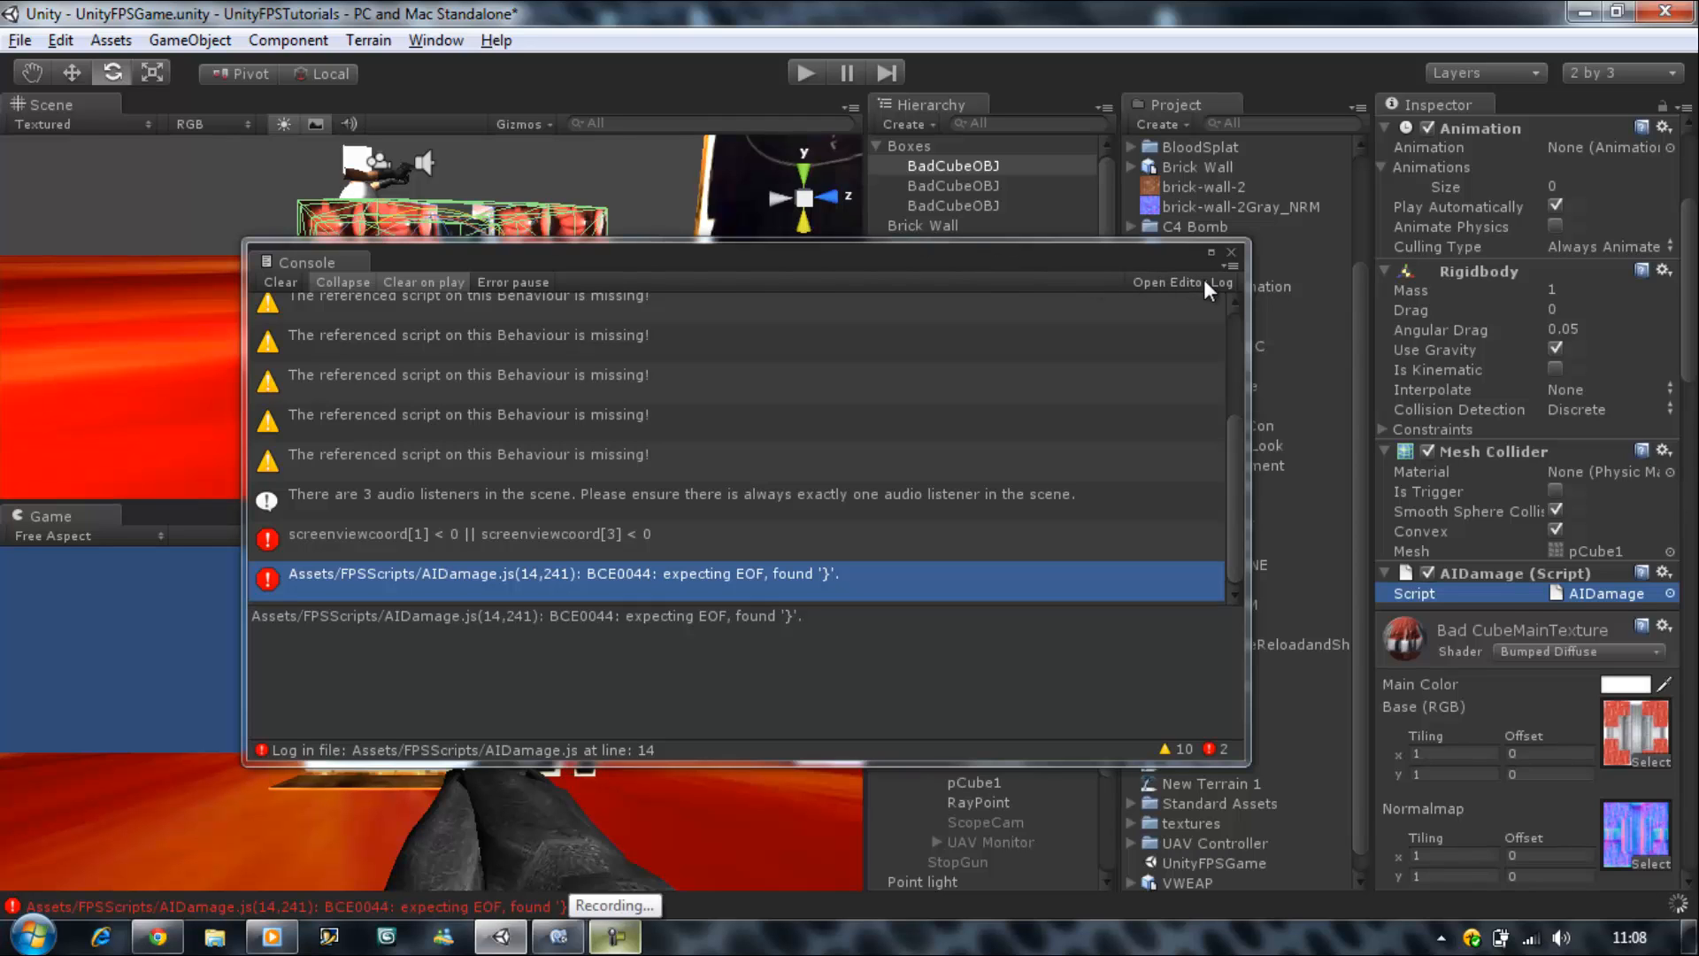
- Close the console, test-run the game to see Current Health 100, then return to MonoDevelop
click(1232, 251)
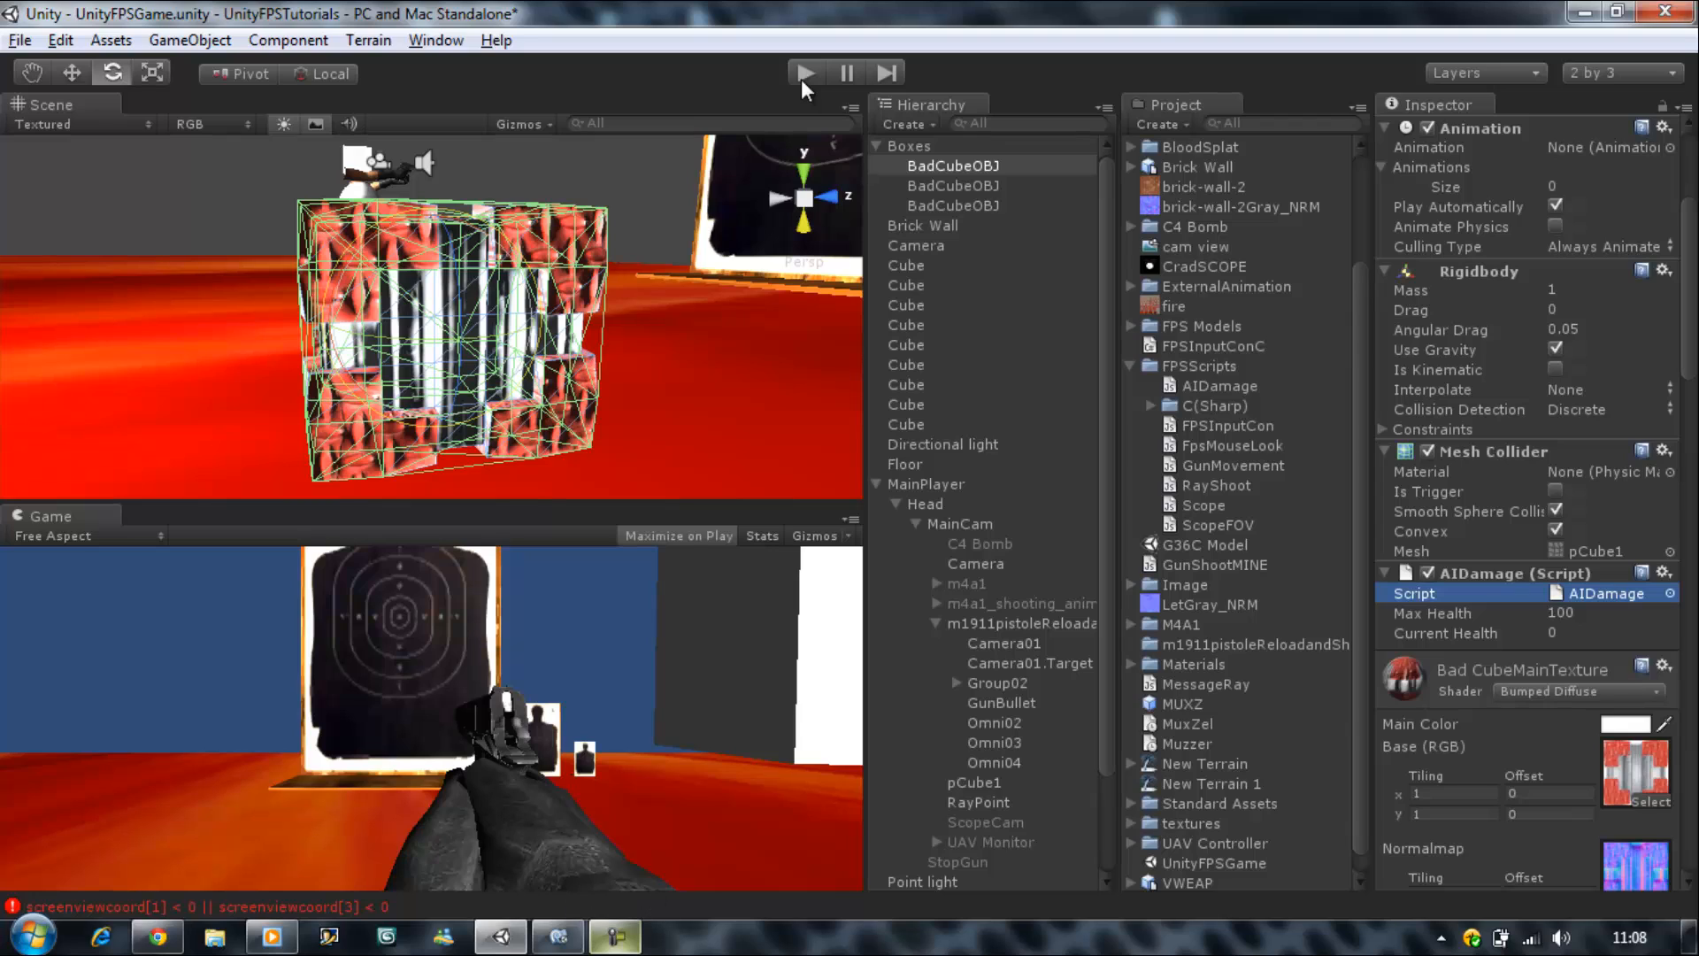
mouse_move(692, 361)
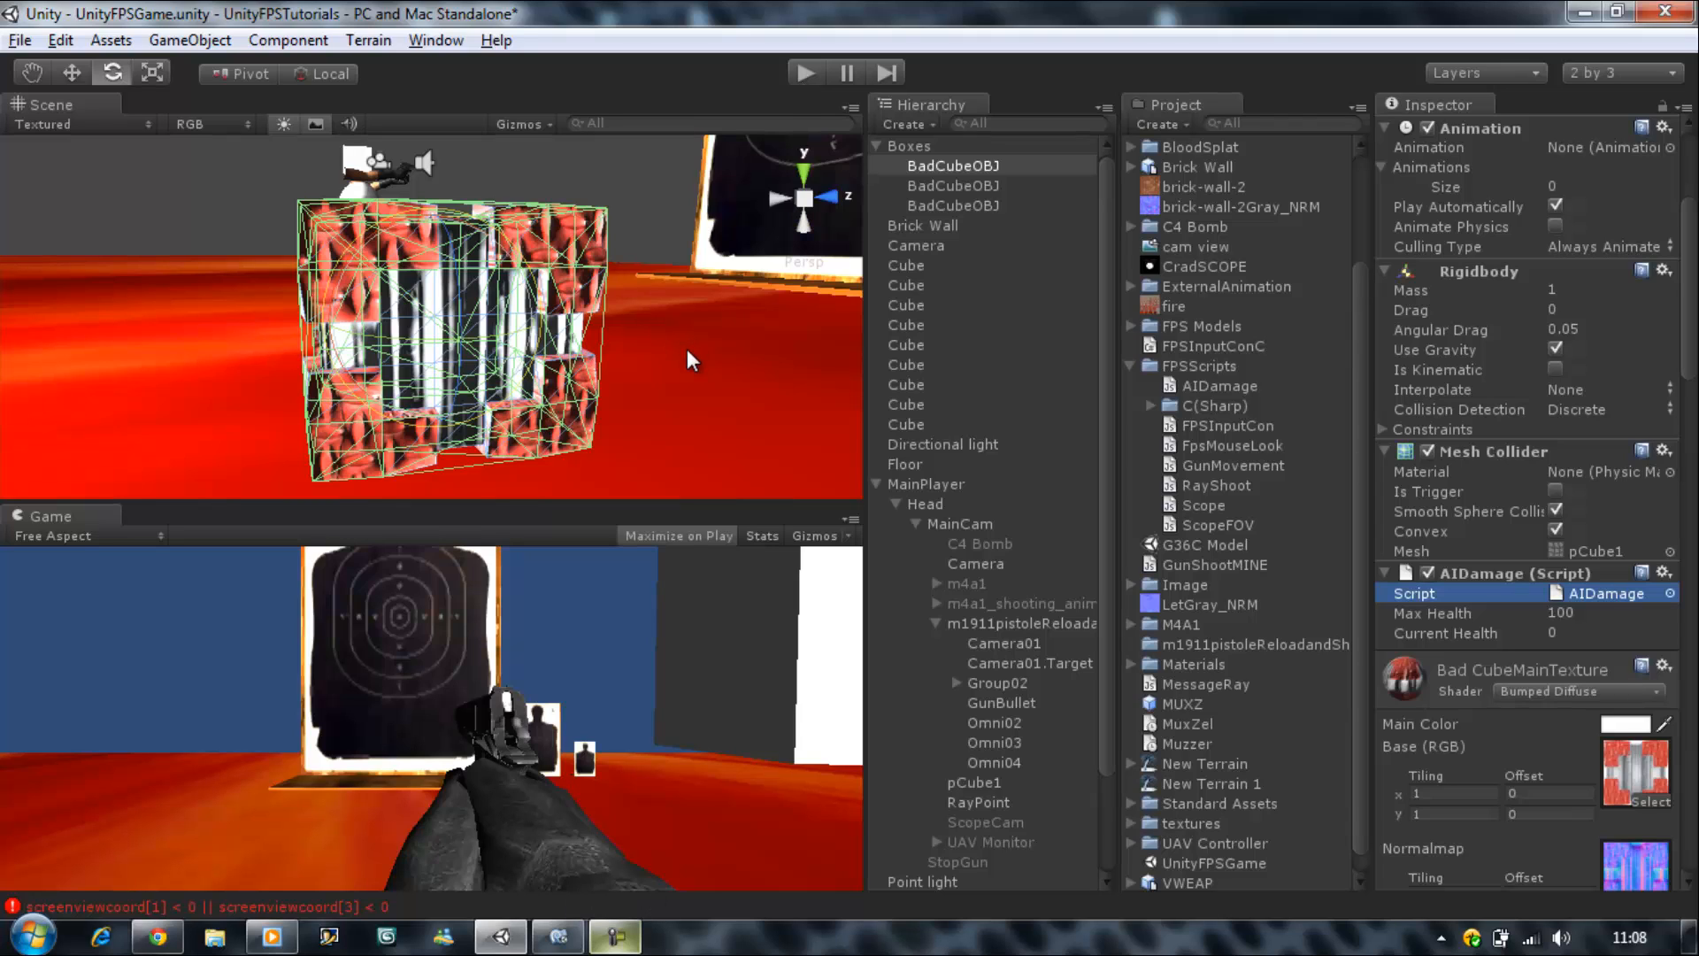
mouse_move(1567, 658)
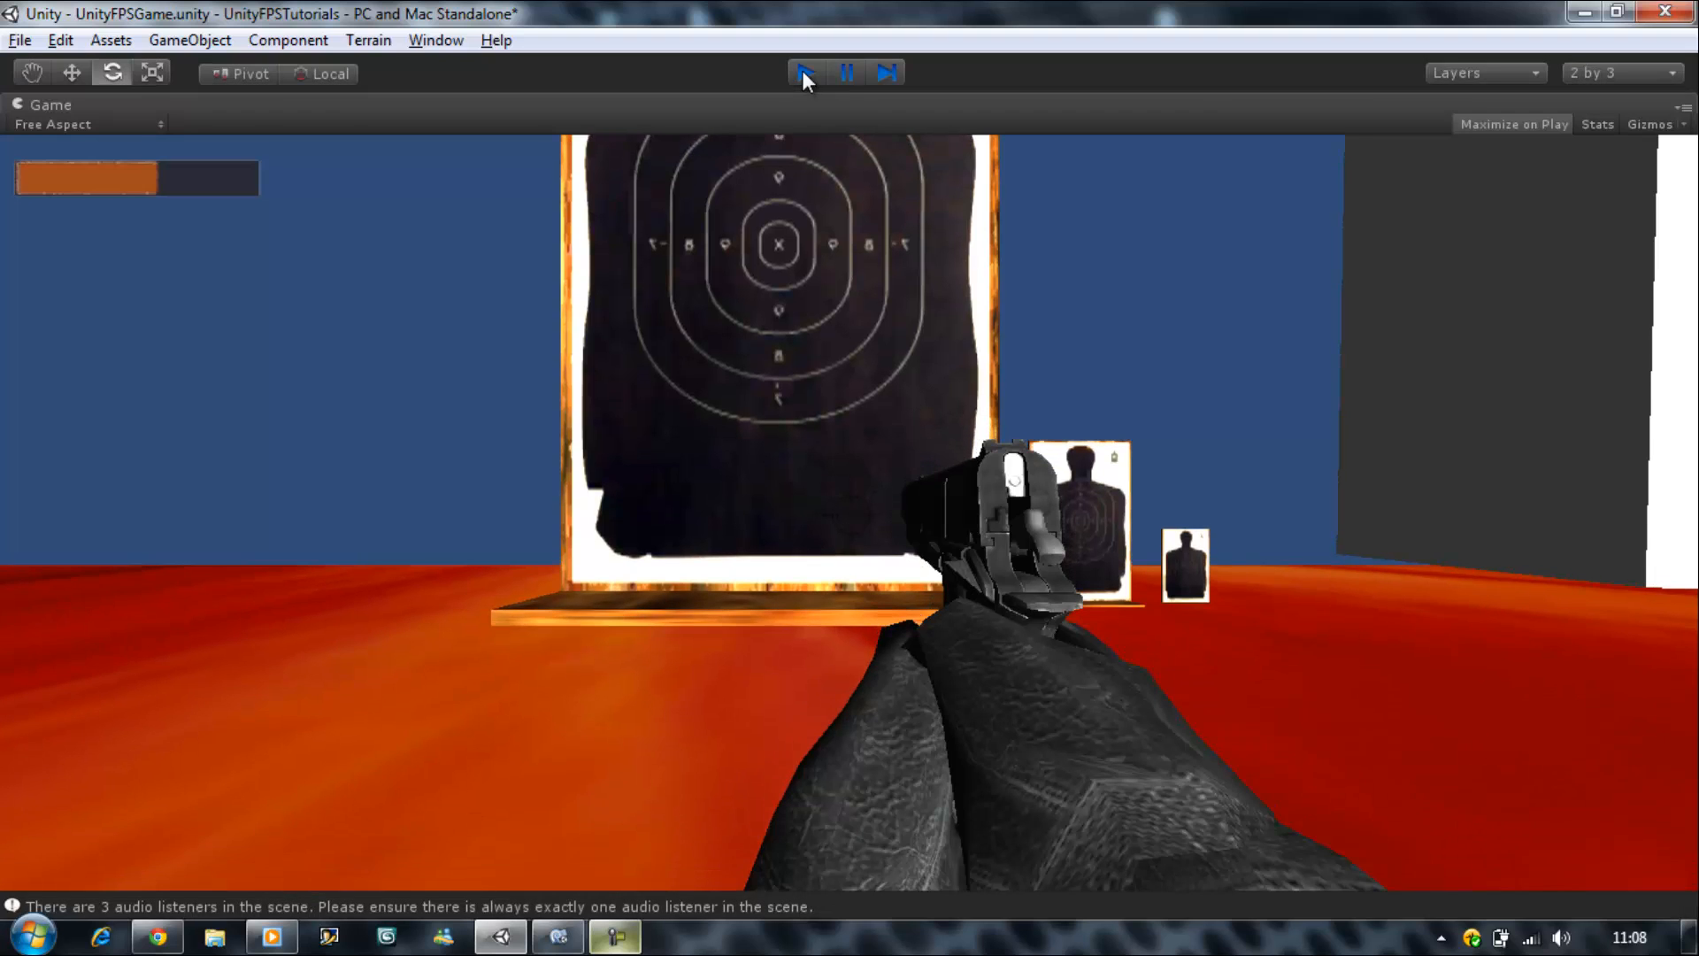
click(804, 73)
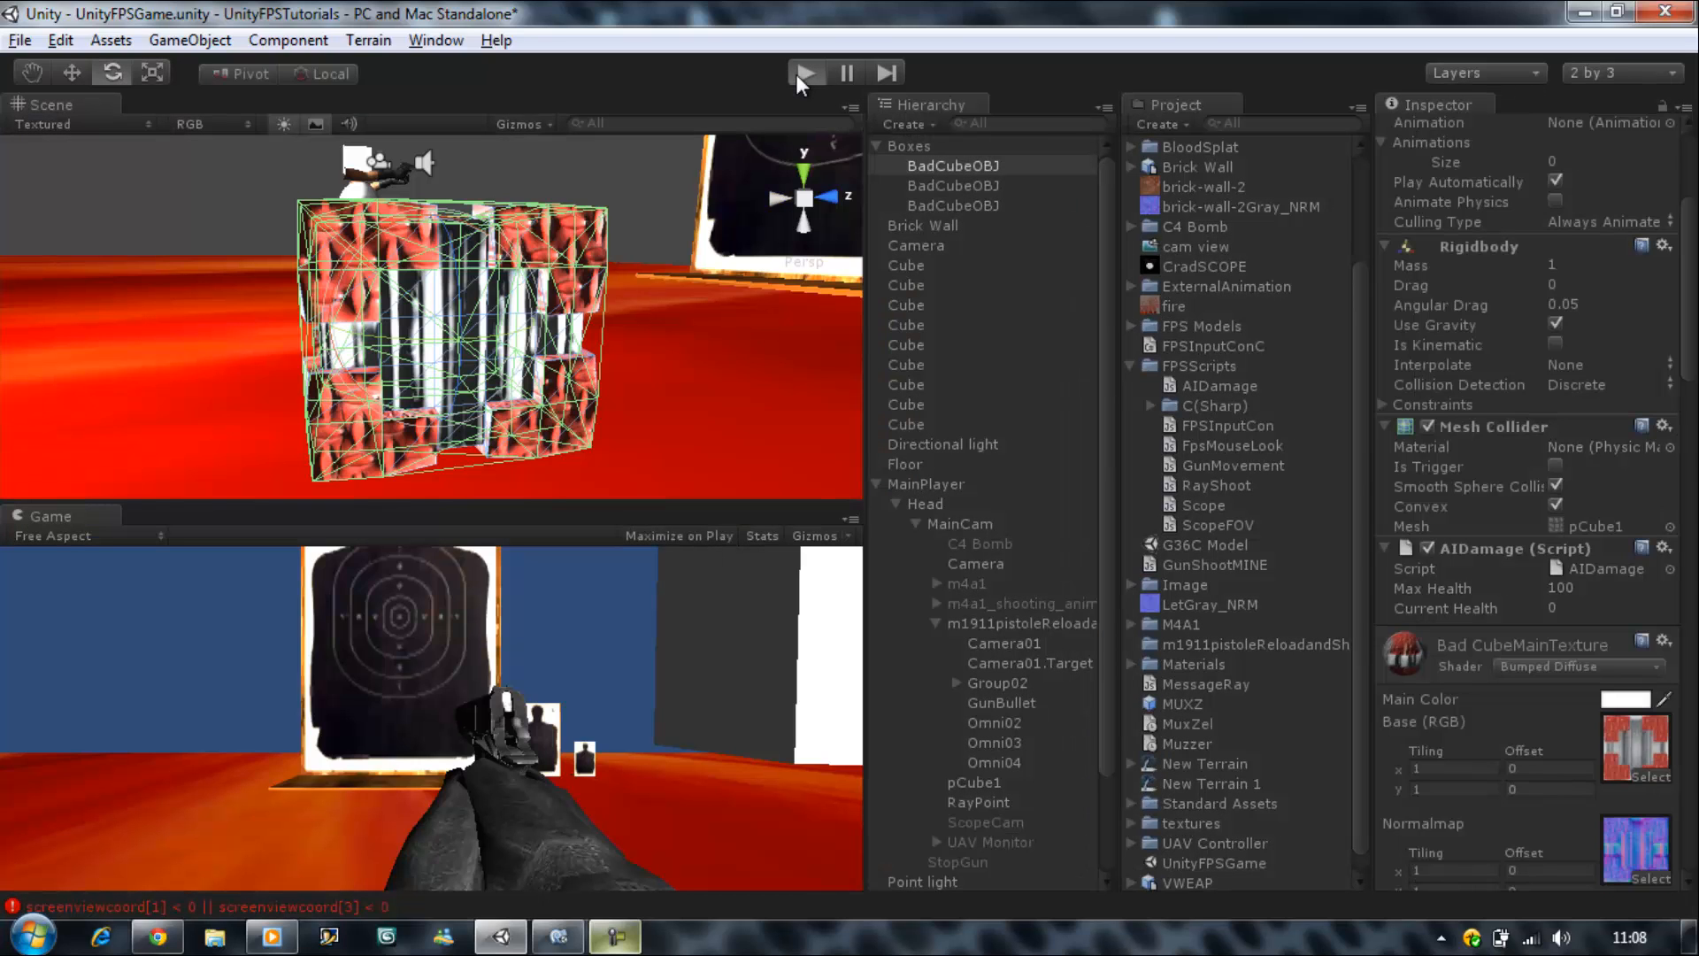
click(803, 73)
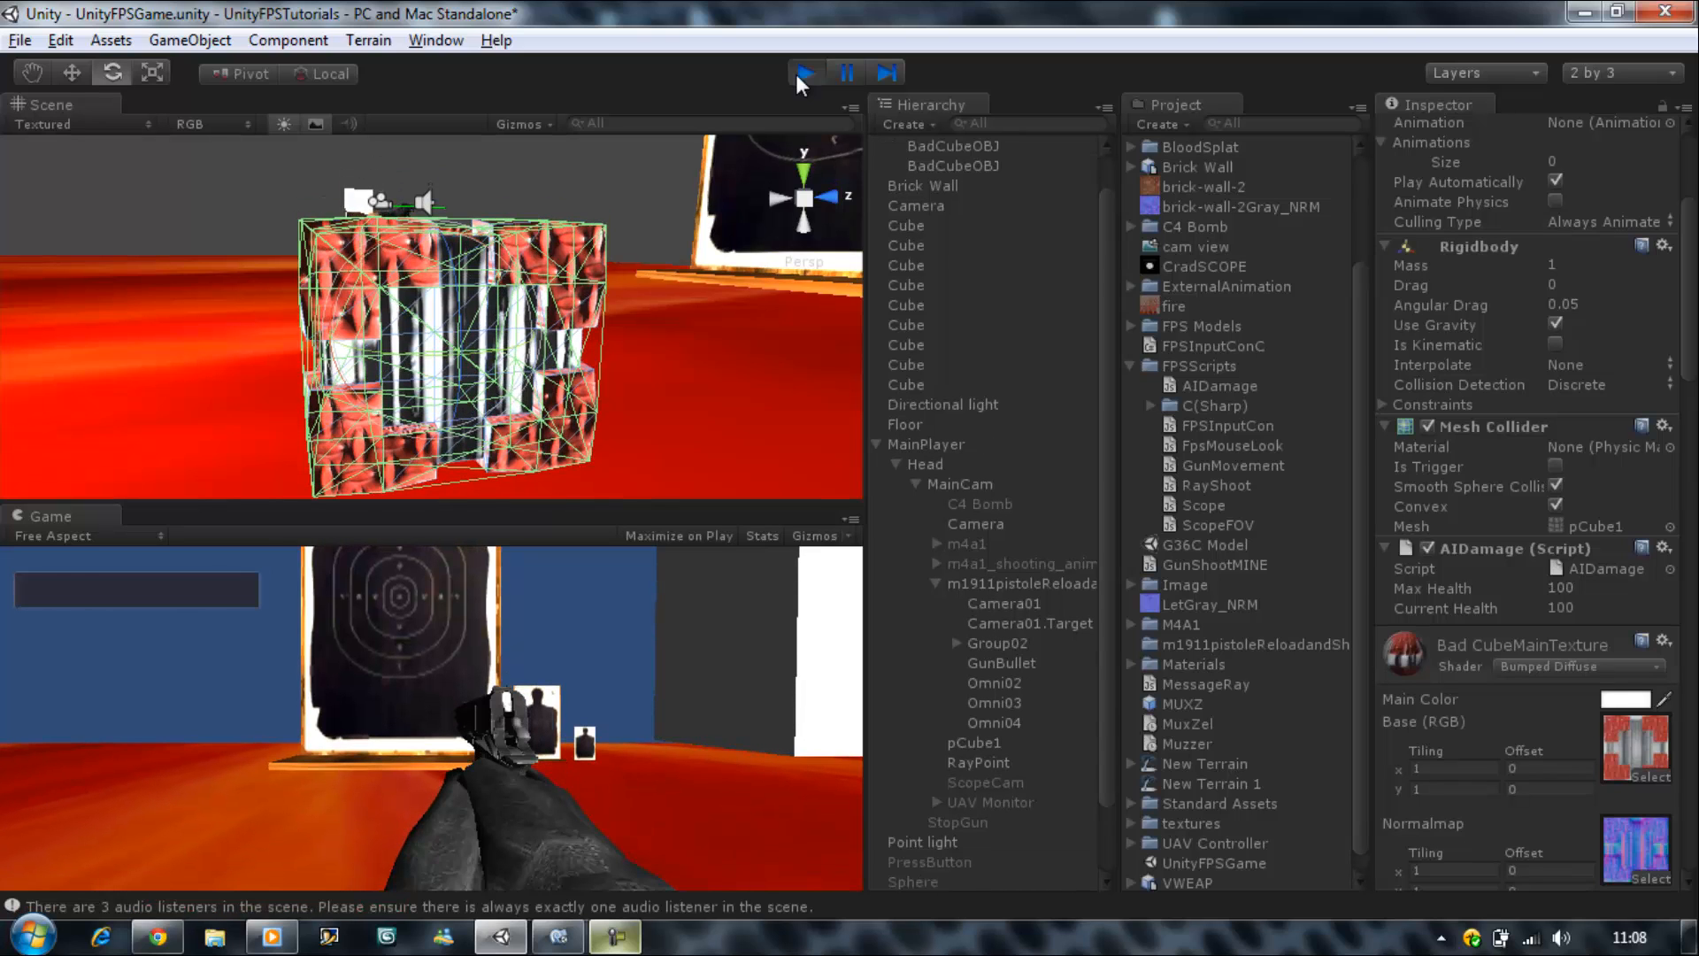
click(803, 71)
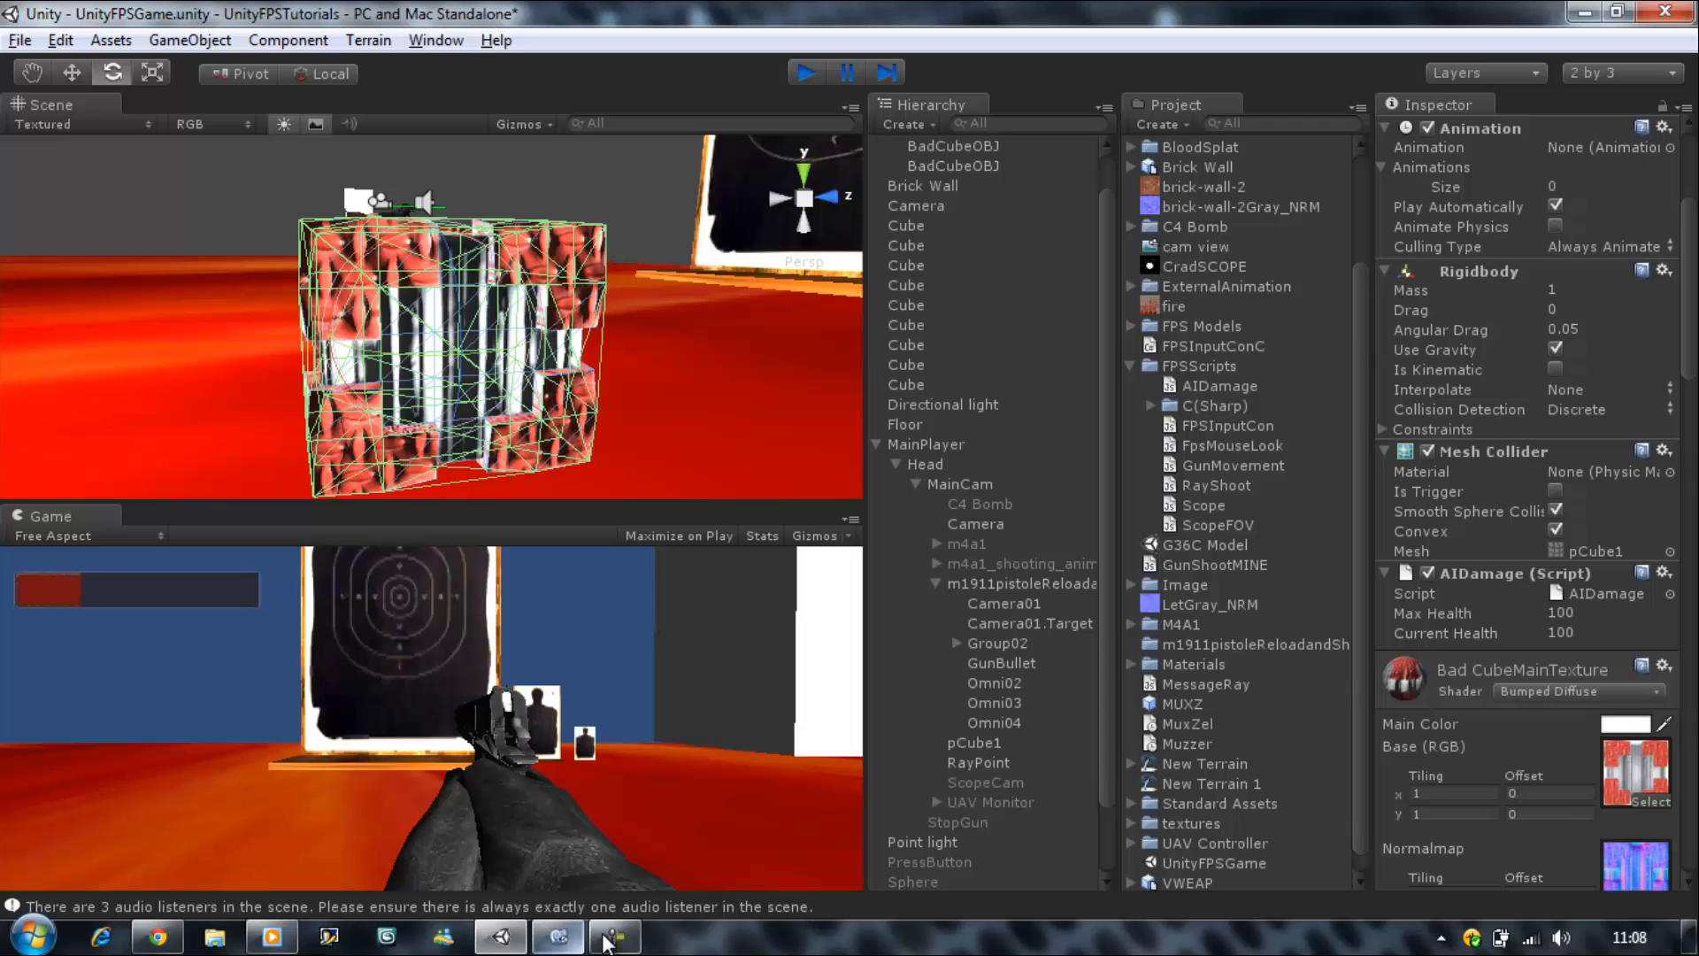
click(614, 934)
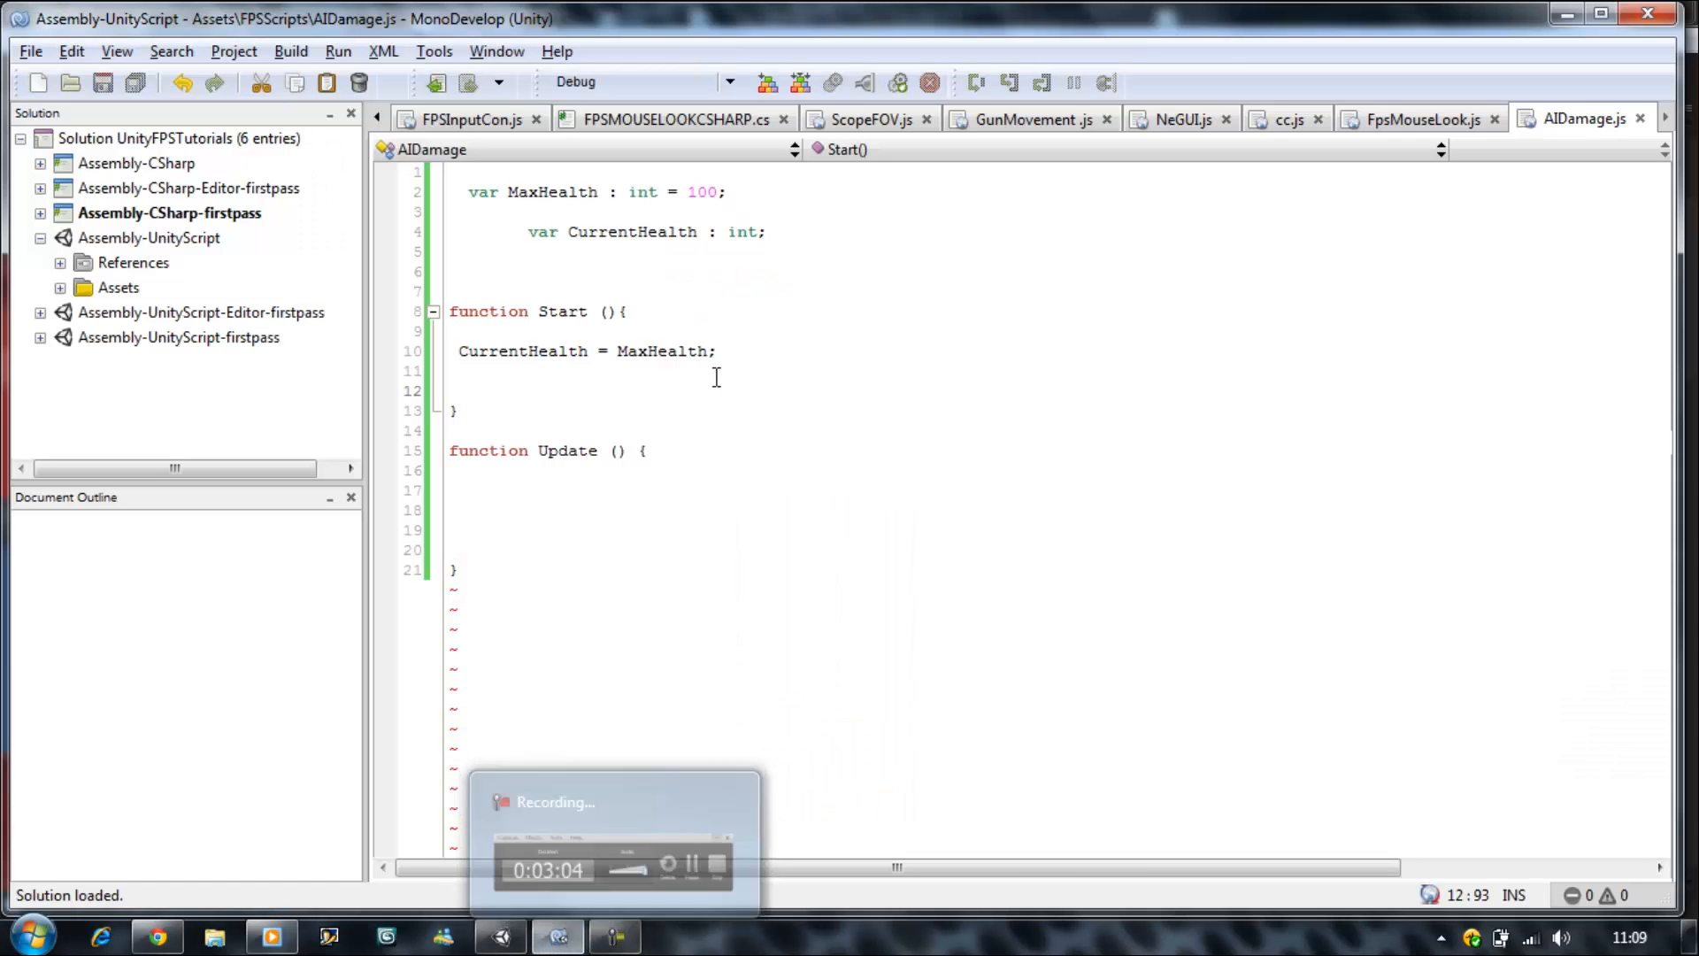
- Rename Update to ApplyDamage taking a Damage : float parameter, cursor in its body
click(450, 430)
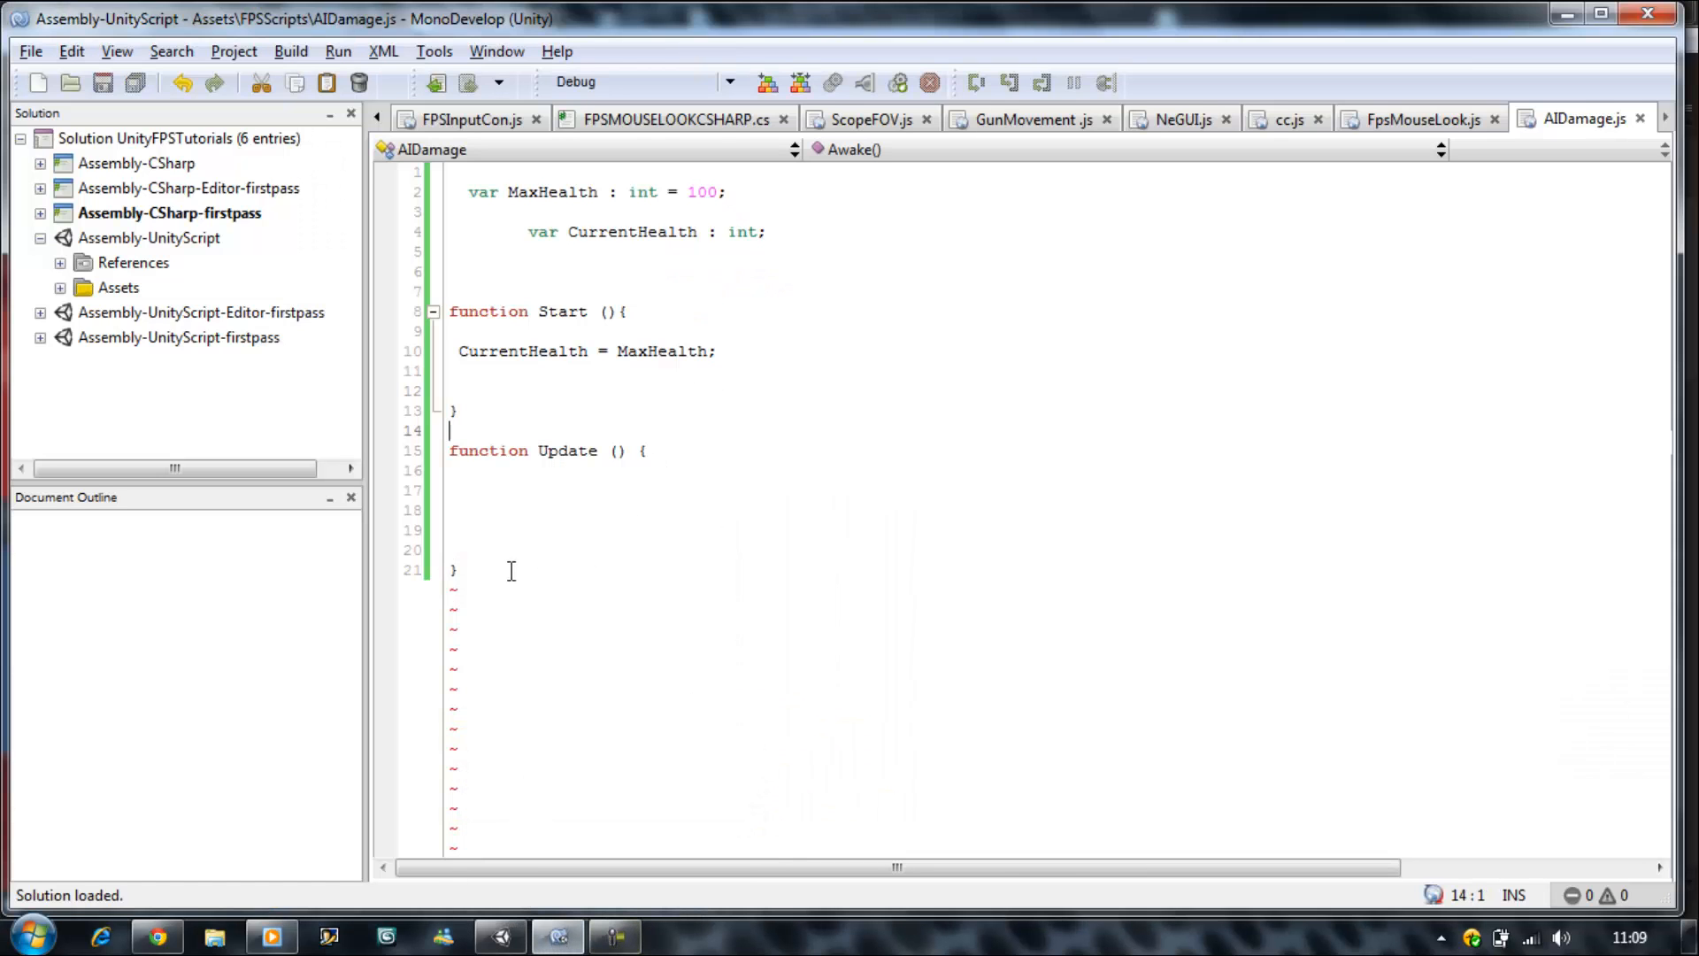
double_click(566, 451)
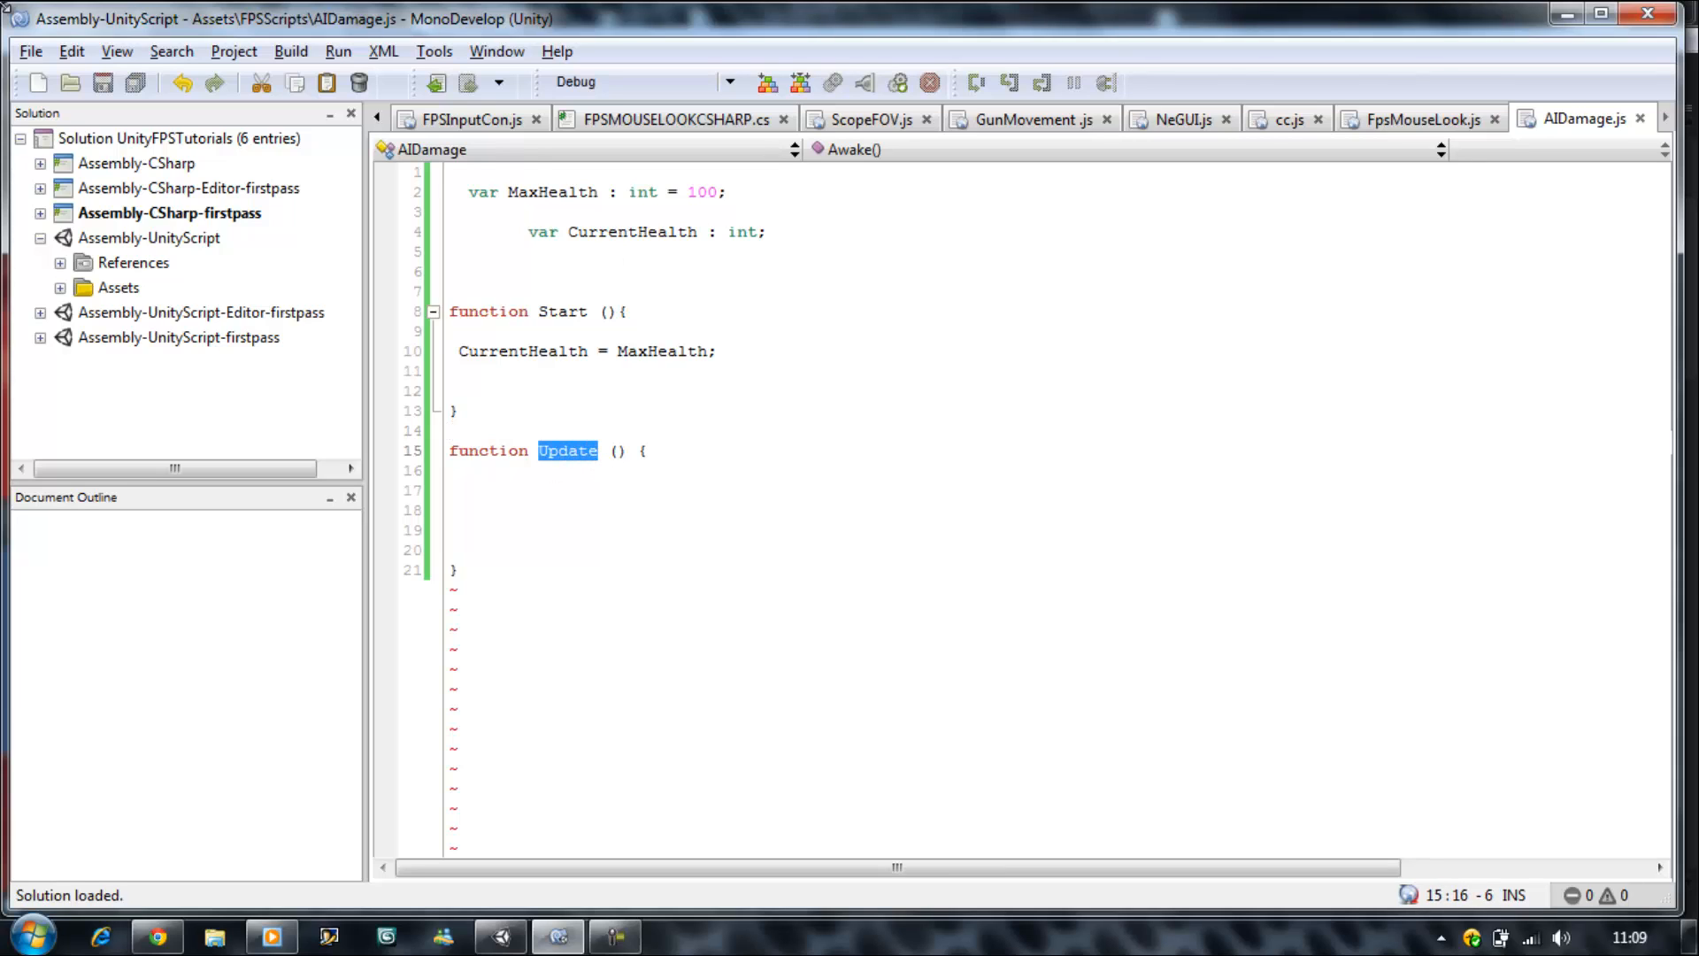
text(Apply)
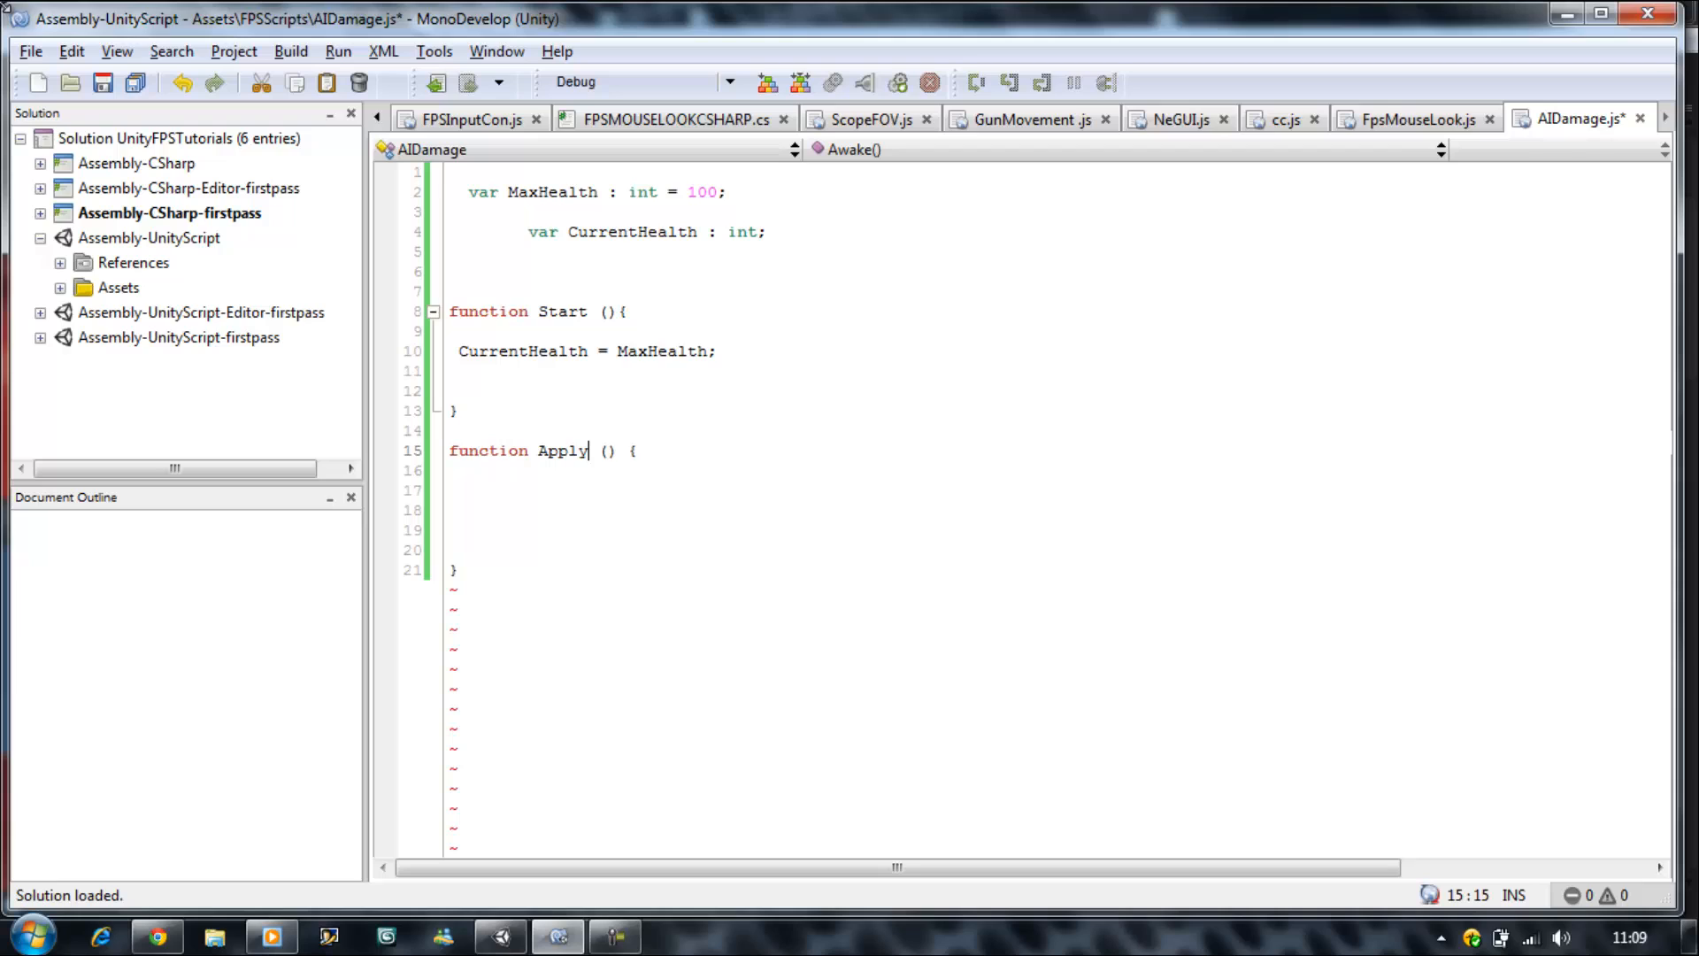
text(Dam)
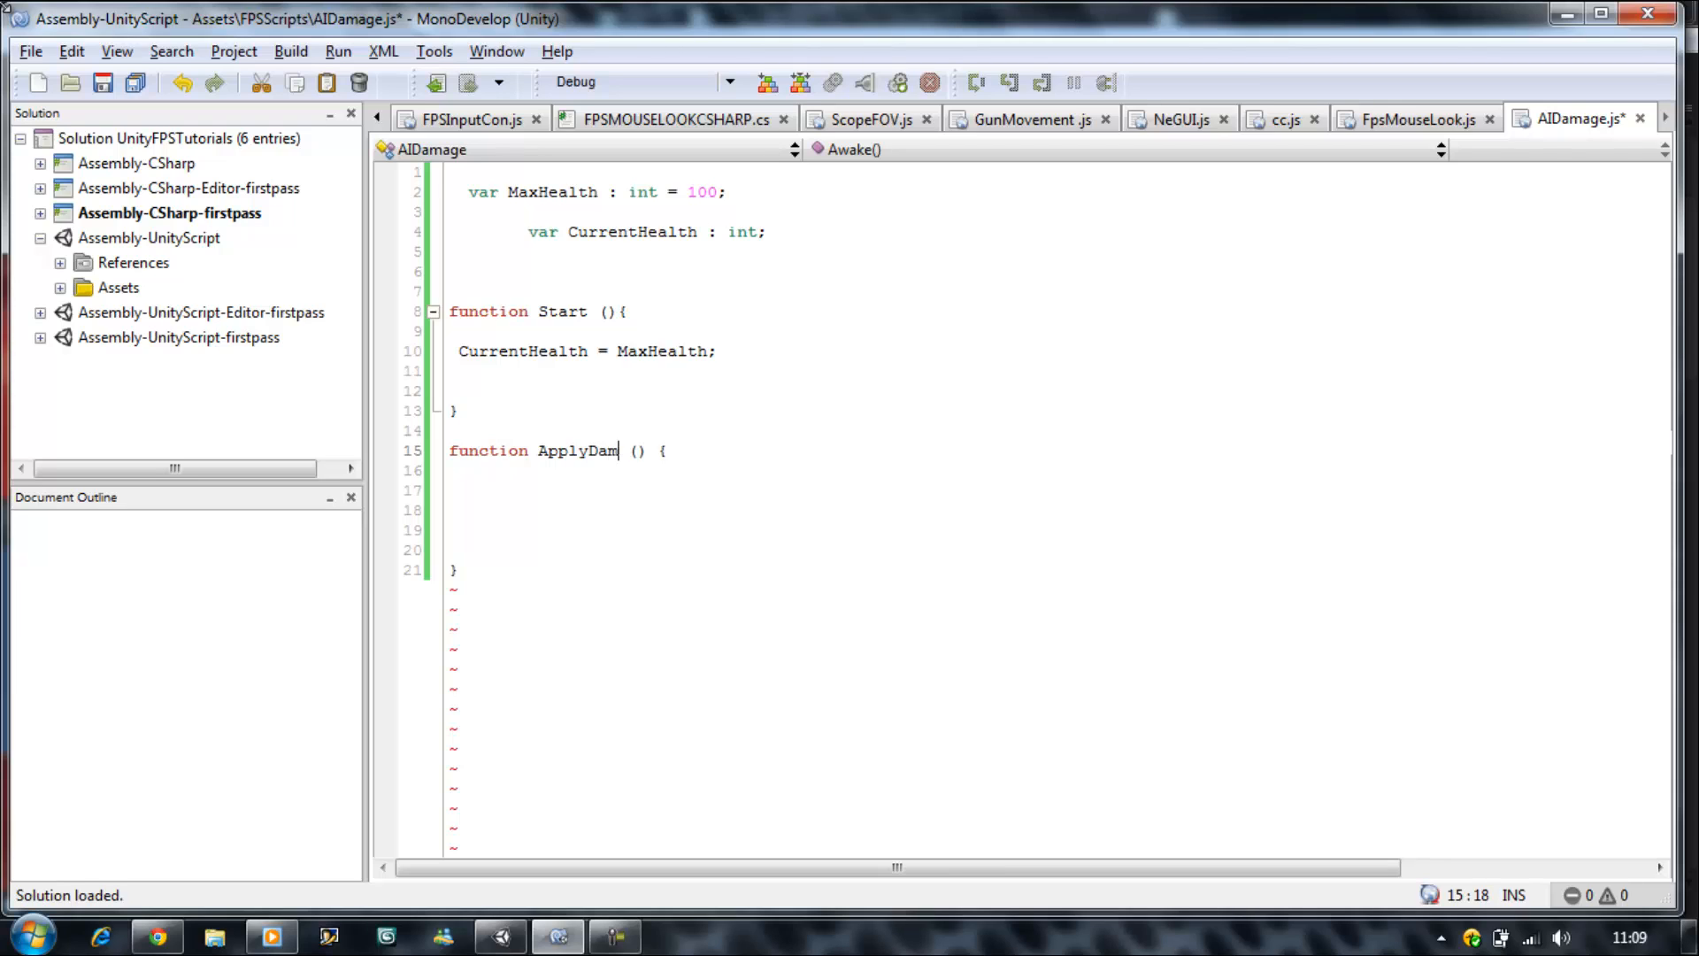
text(age)
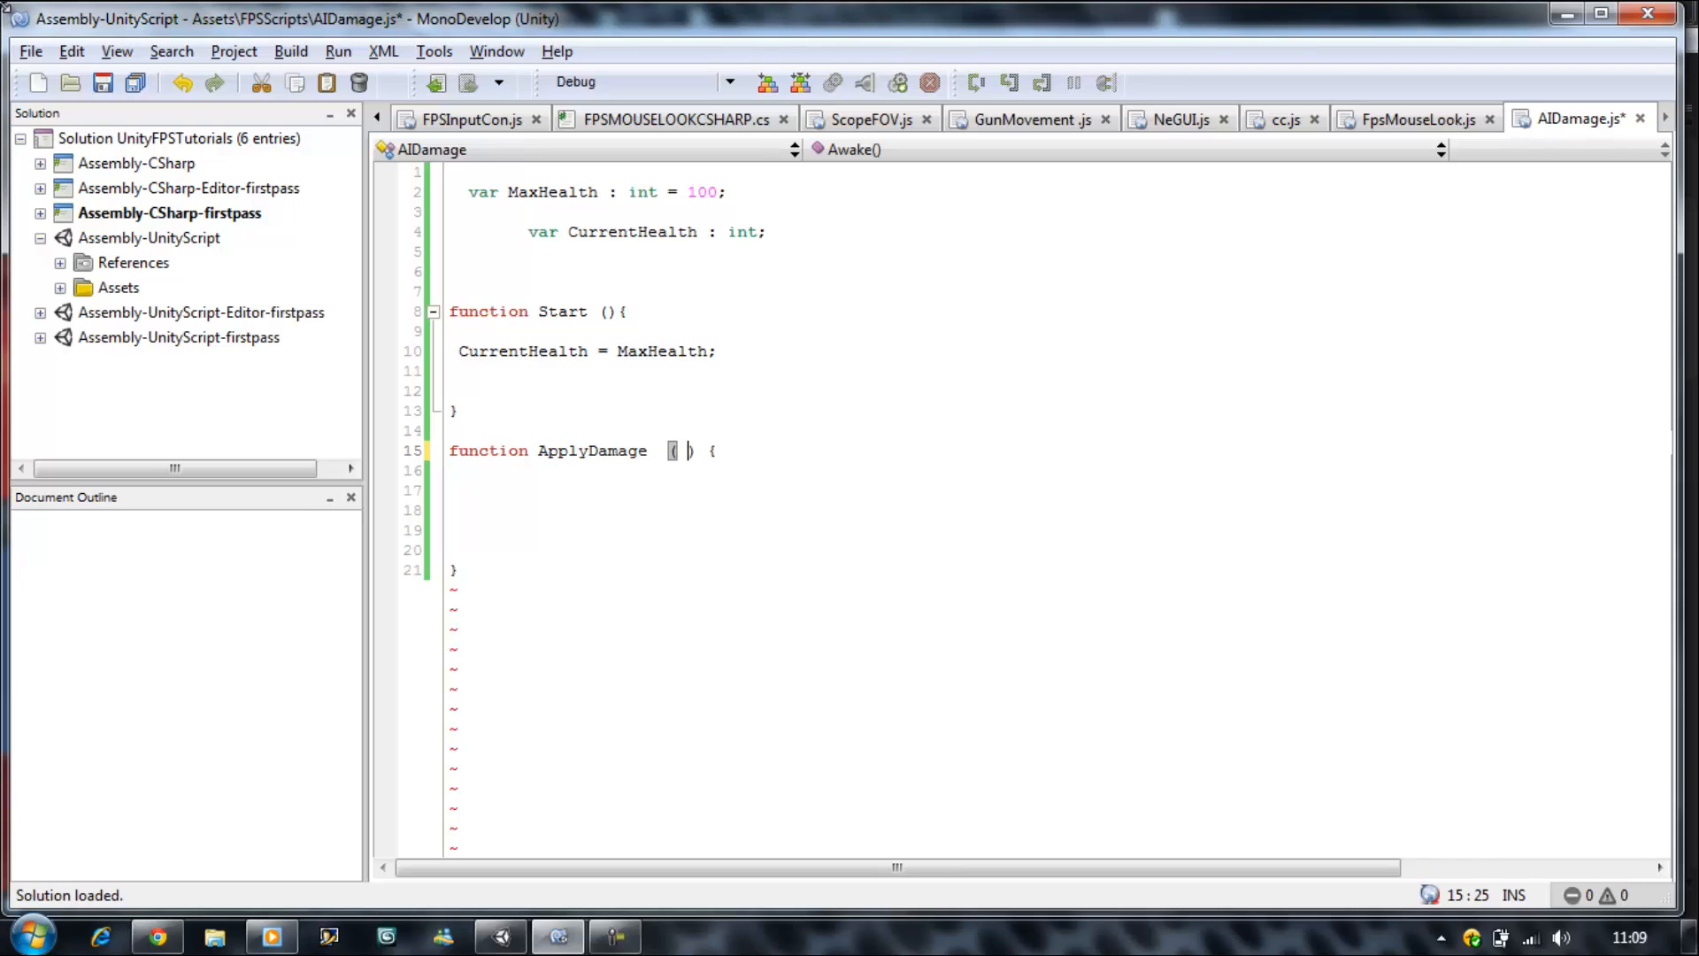
text(Dame)
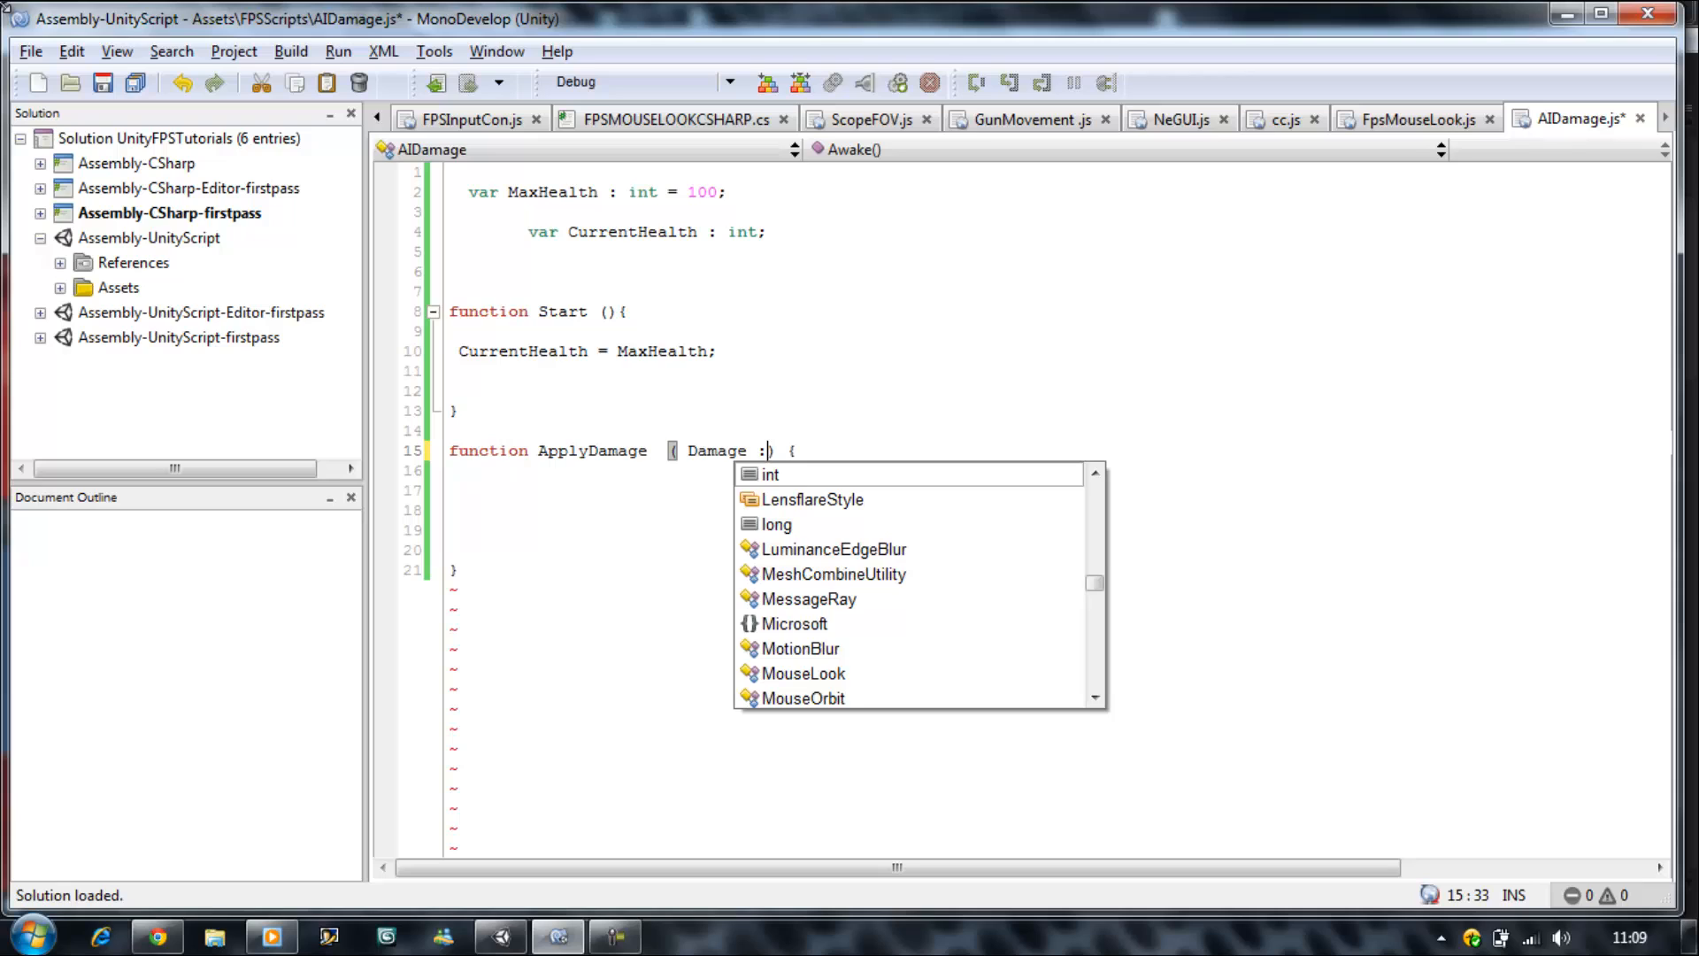
text(float)
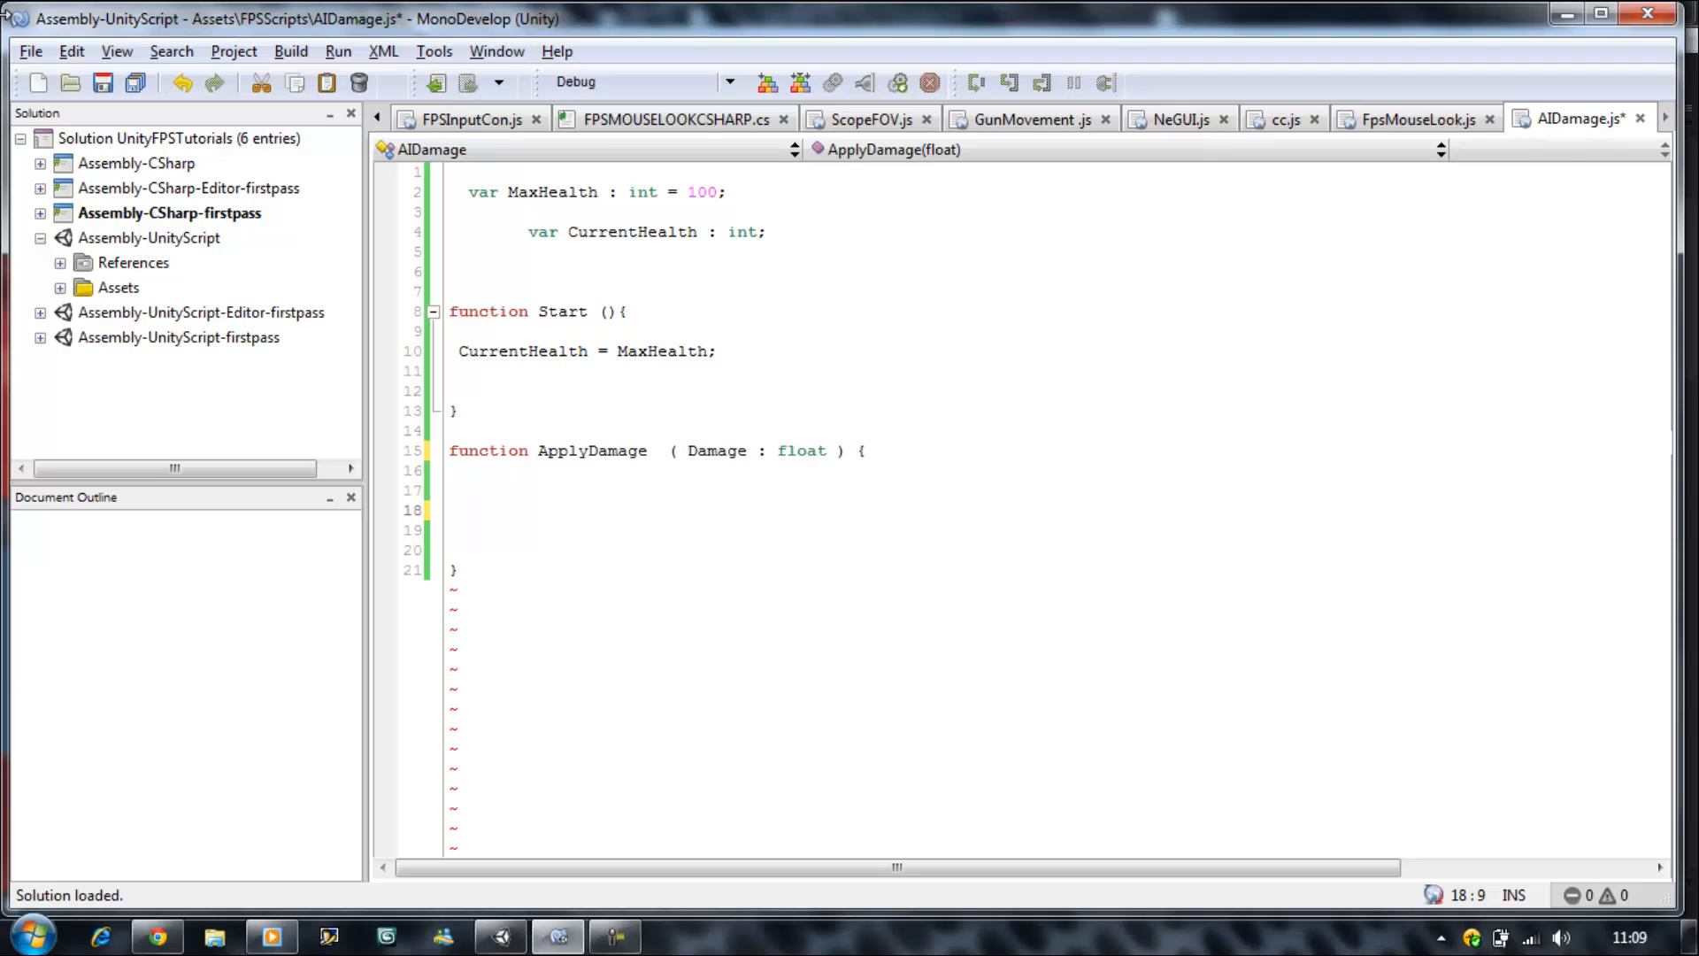
click(528, 510)
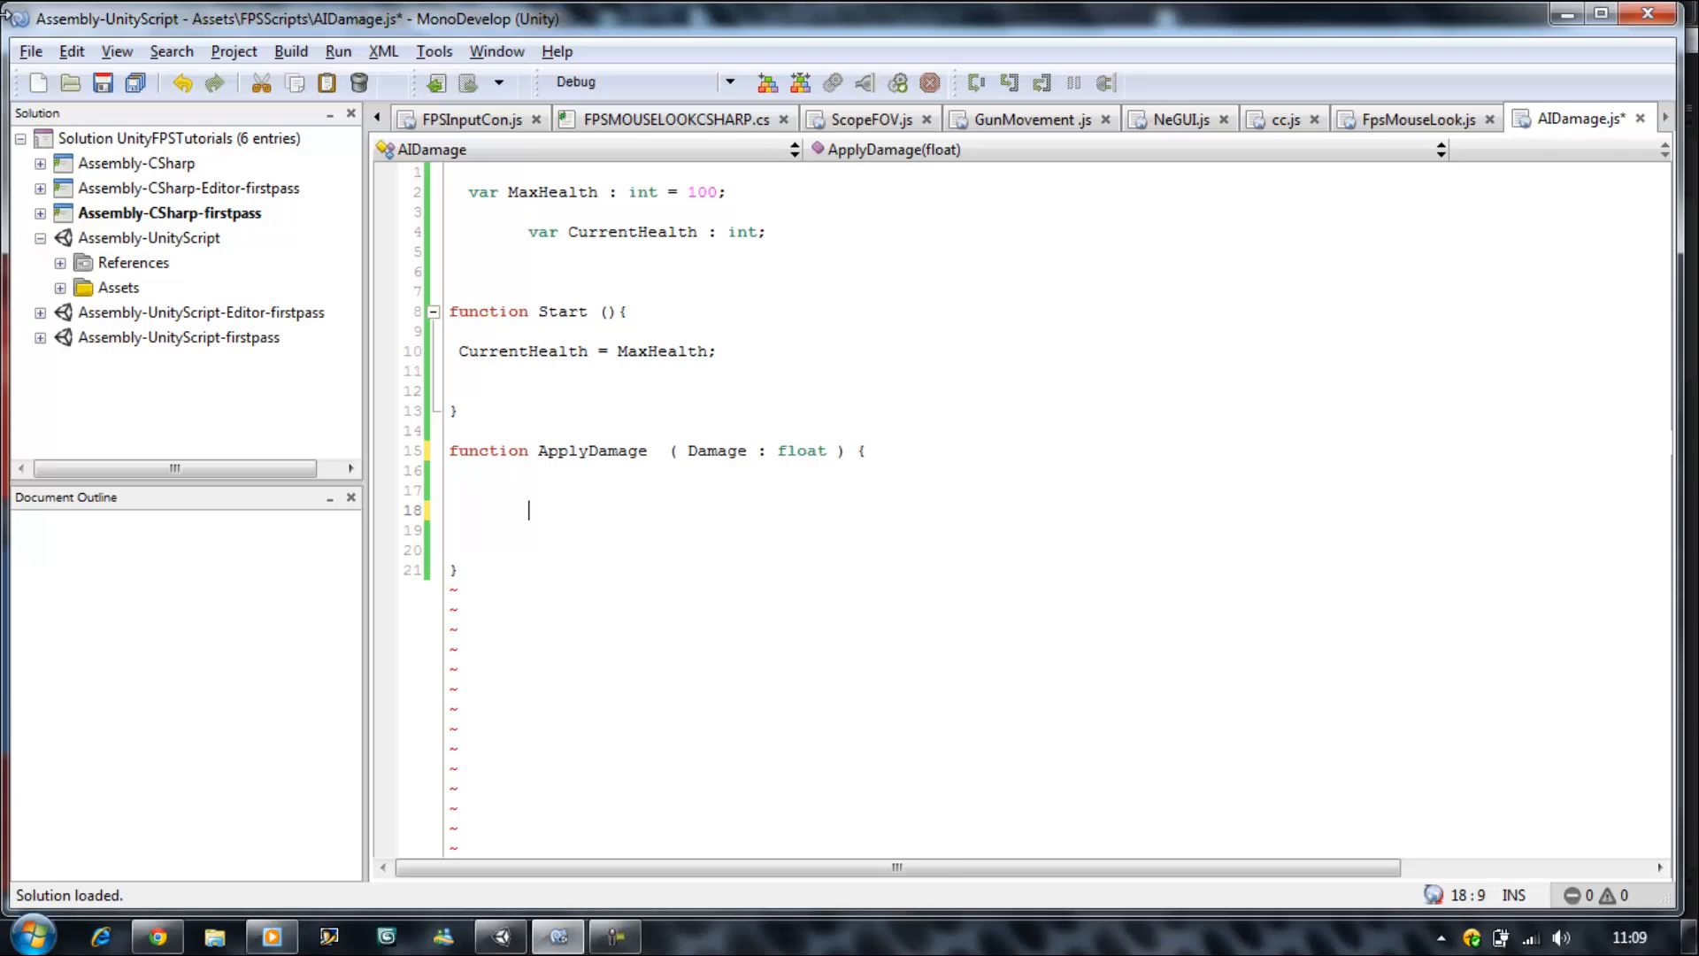
- Begin ApplyDamage with if( CurrentHealth < 0){ followed by return; on its own line
text(if()
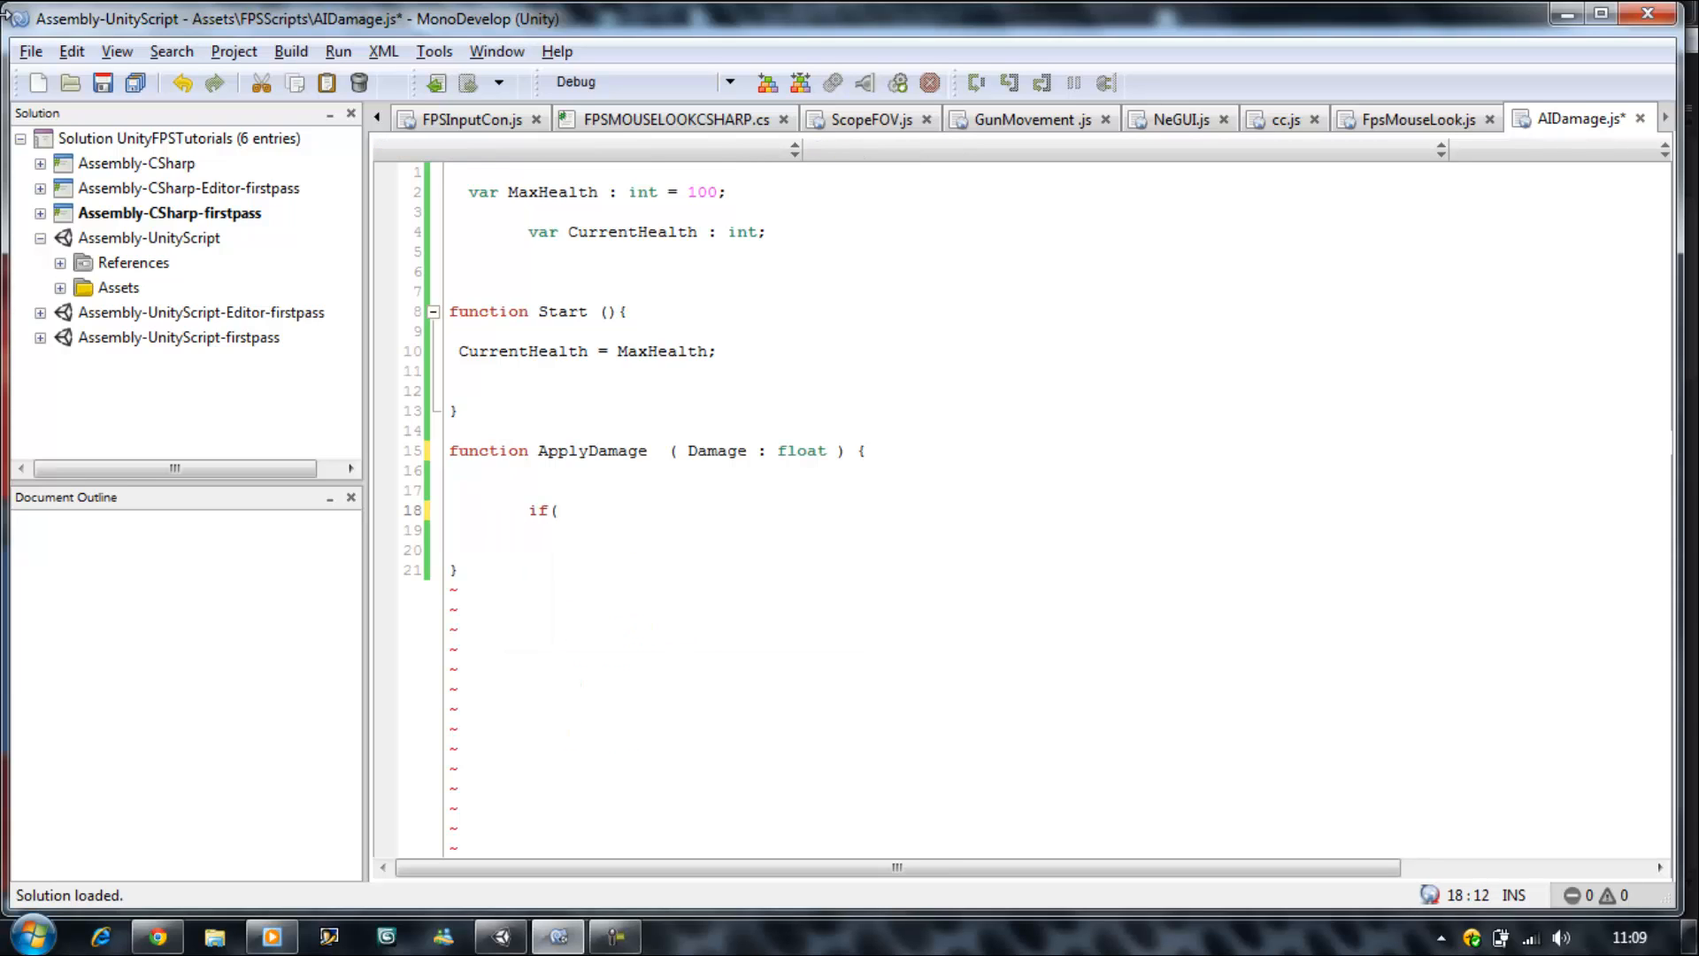
text(C)
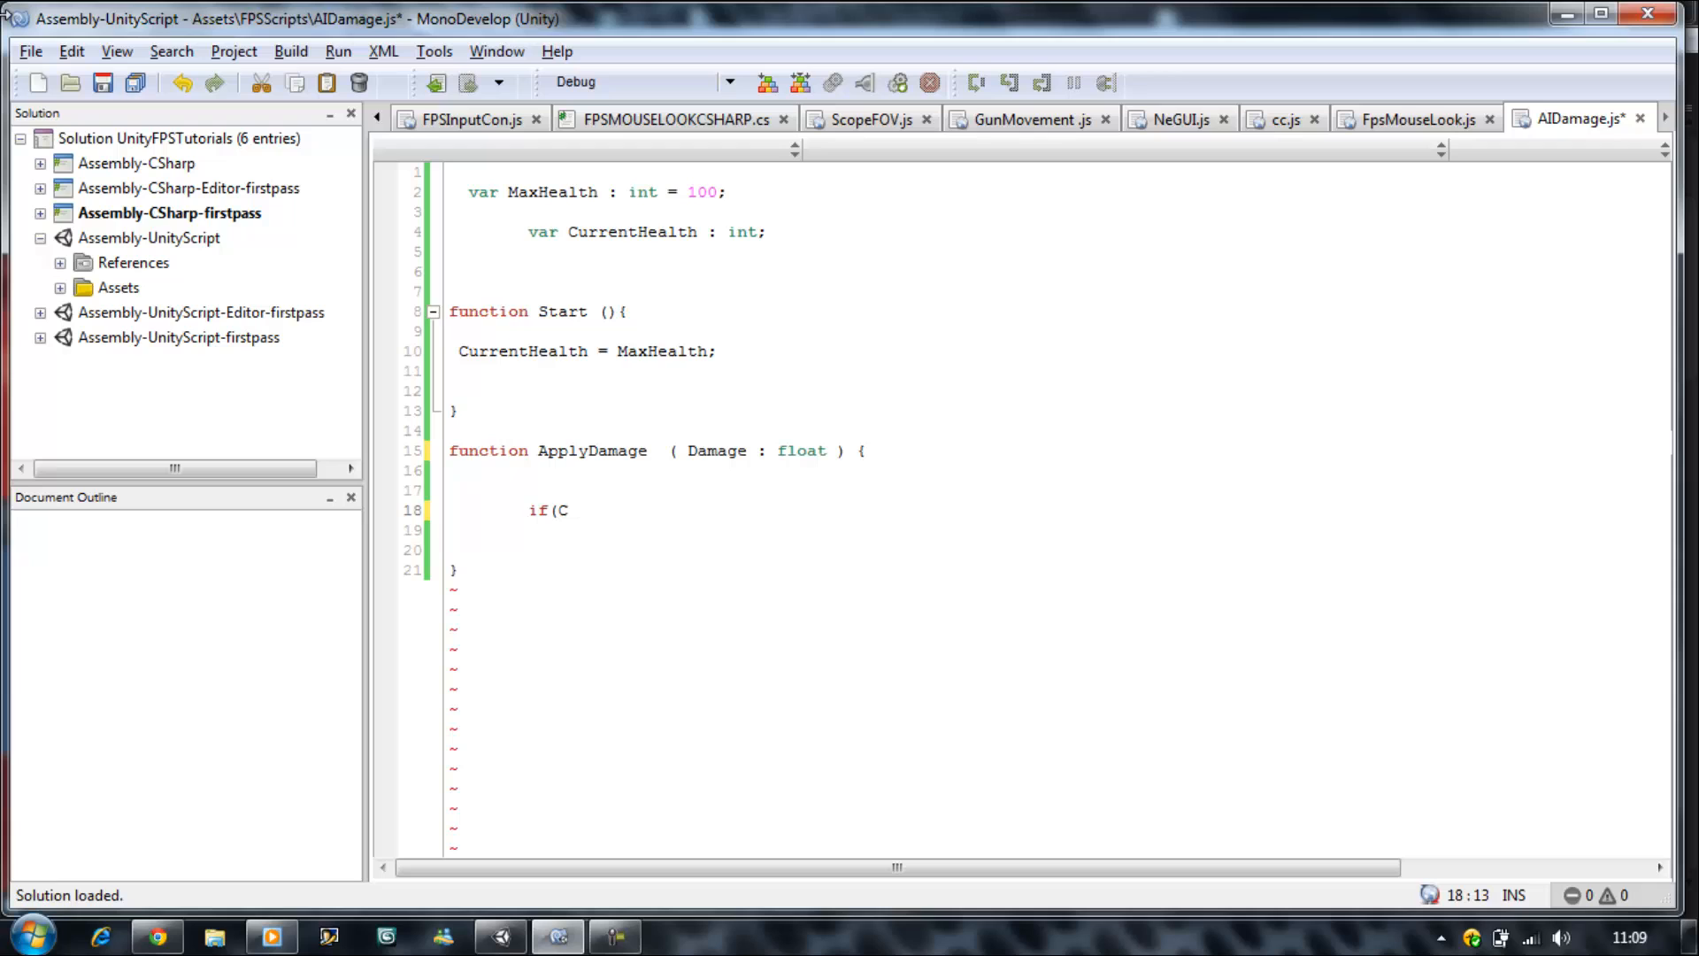
text(urrentHealth < 0){)
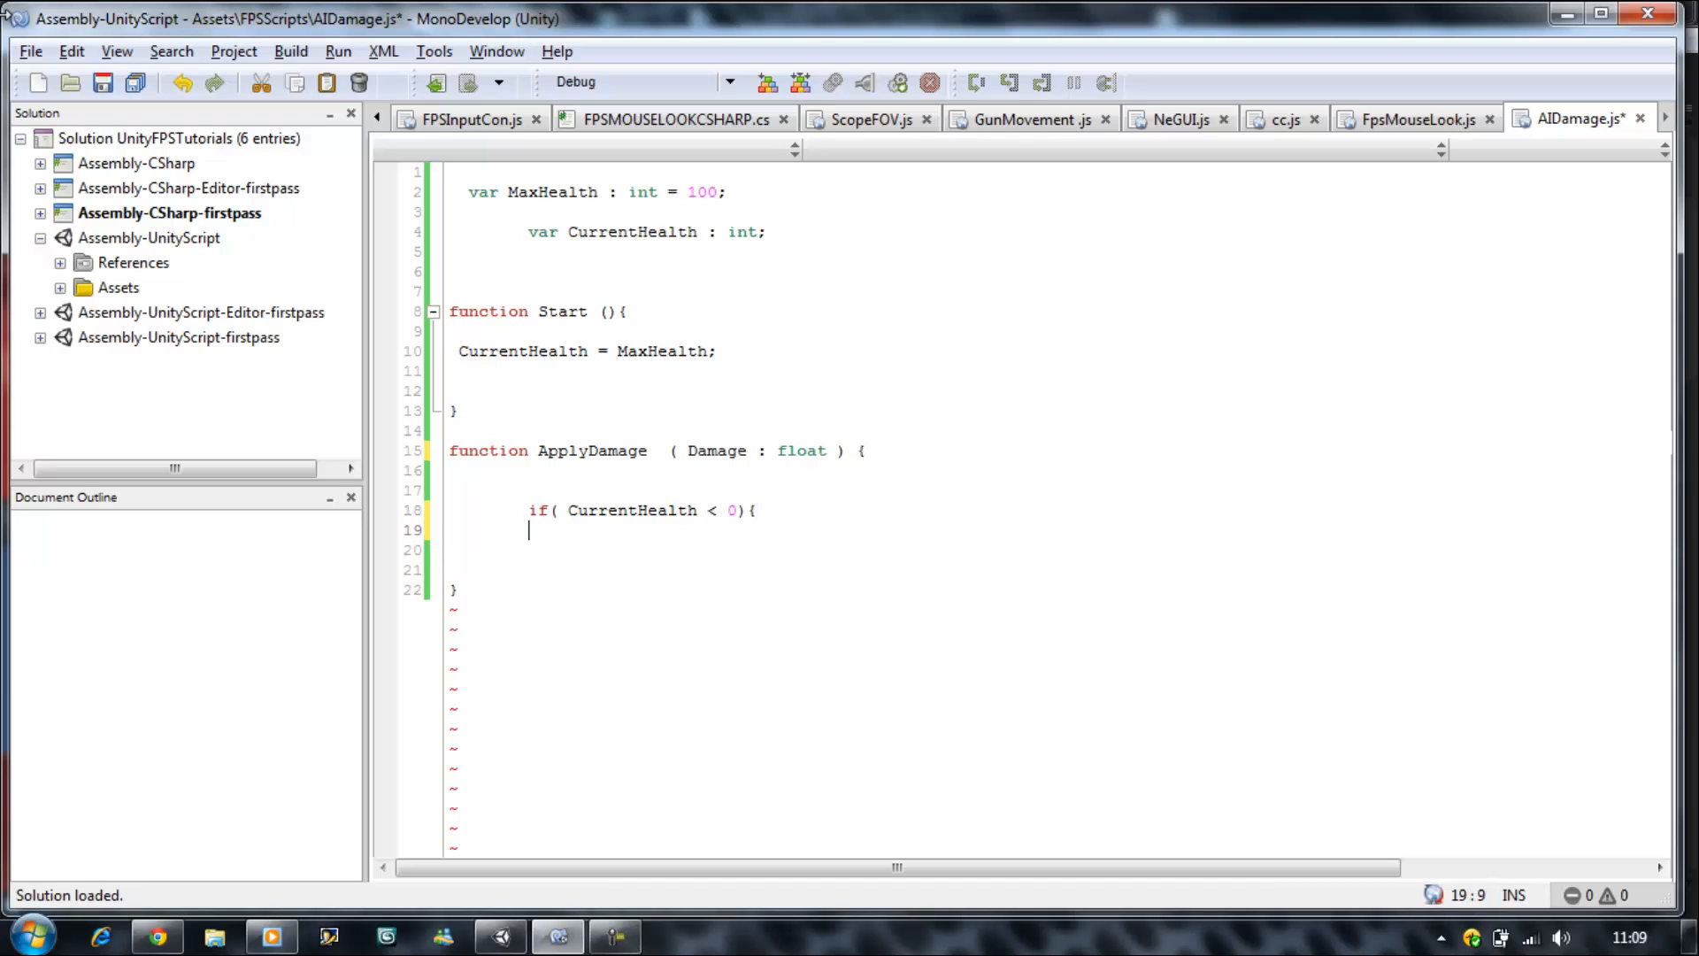
text(r)
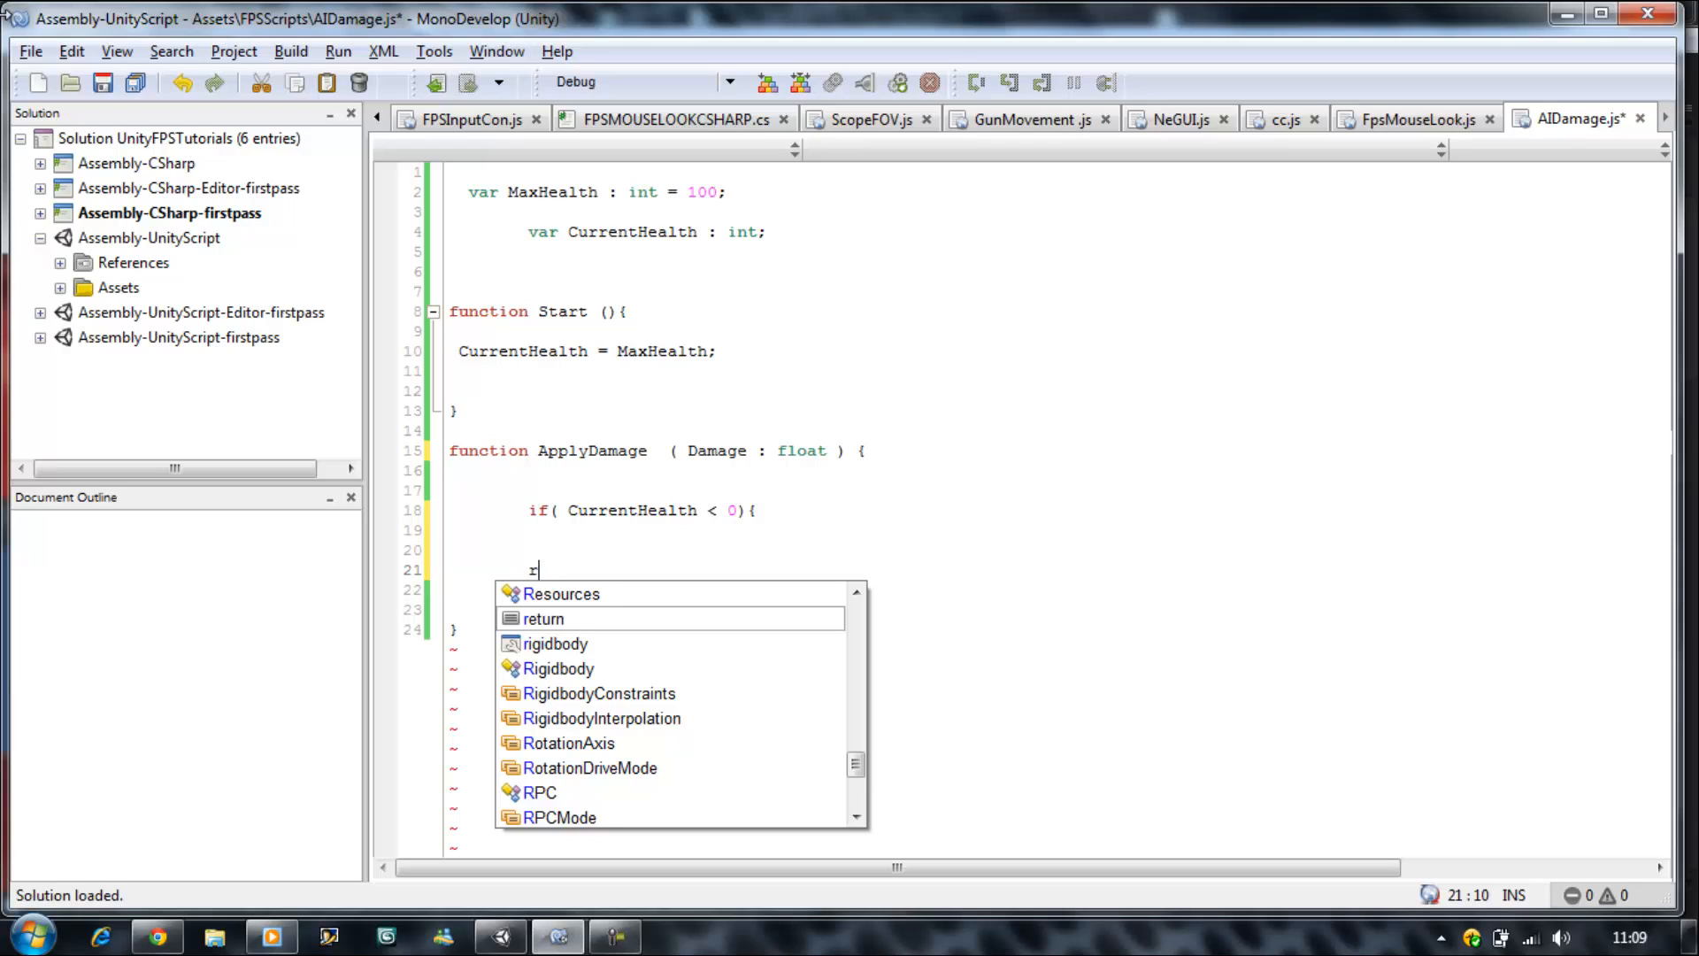
text(eu)
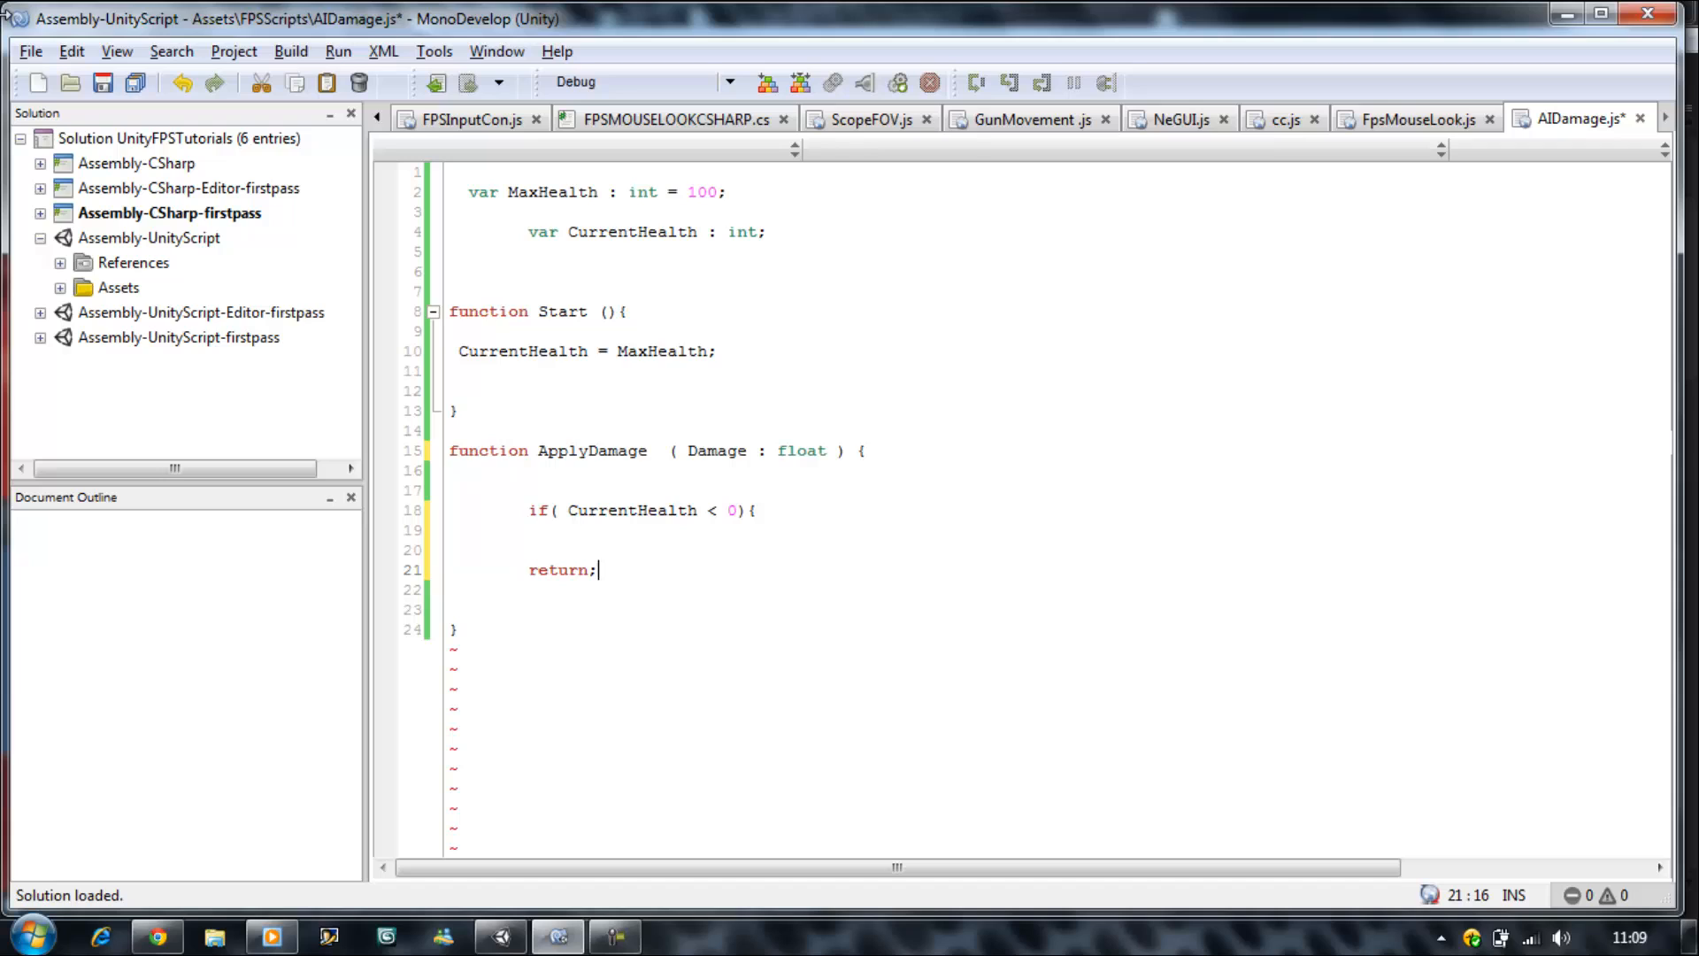
key(Return)
text(})
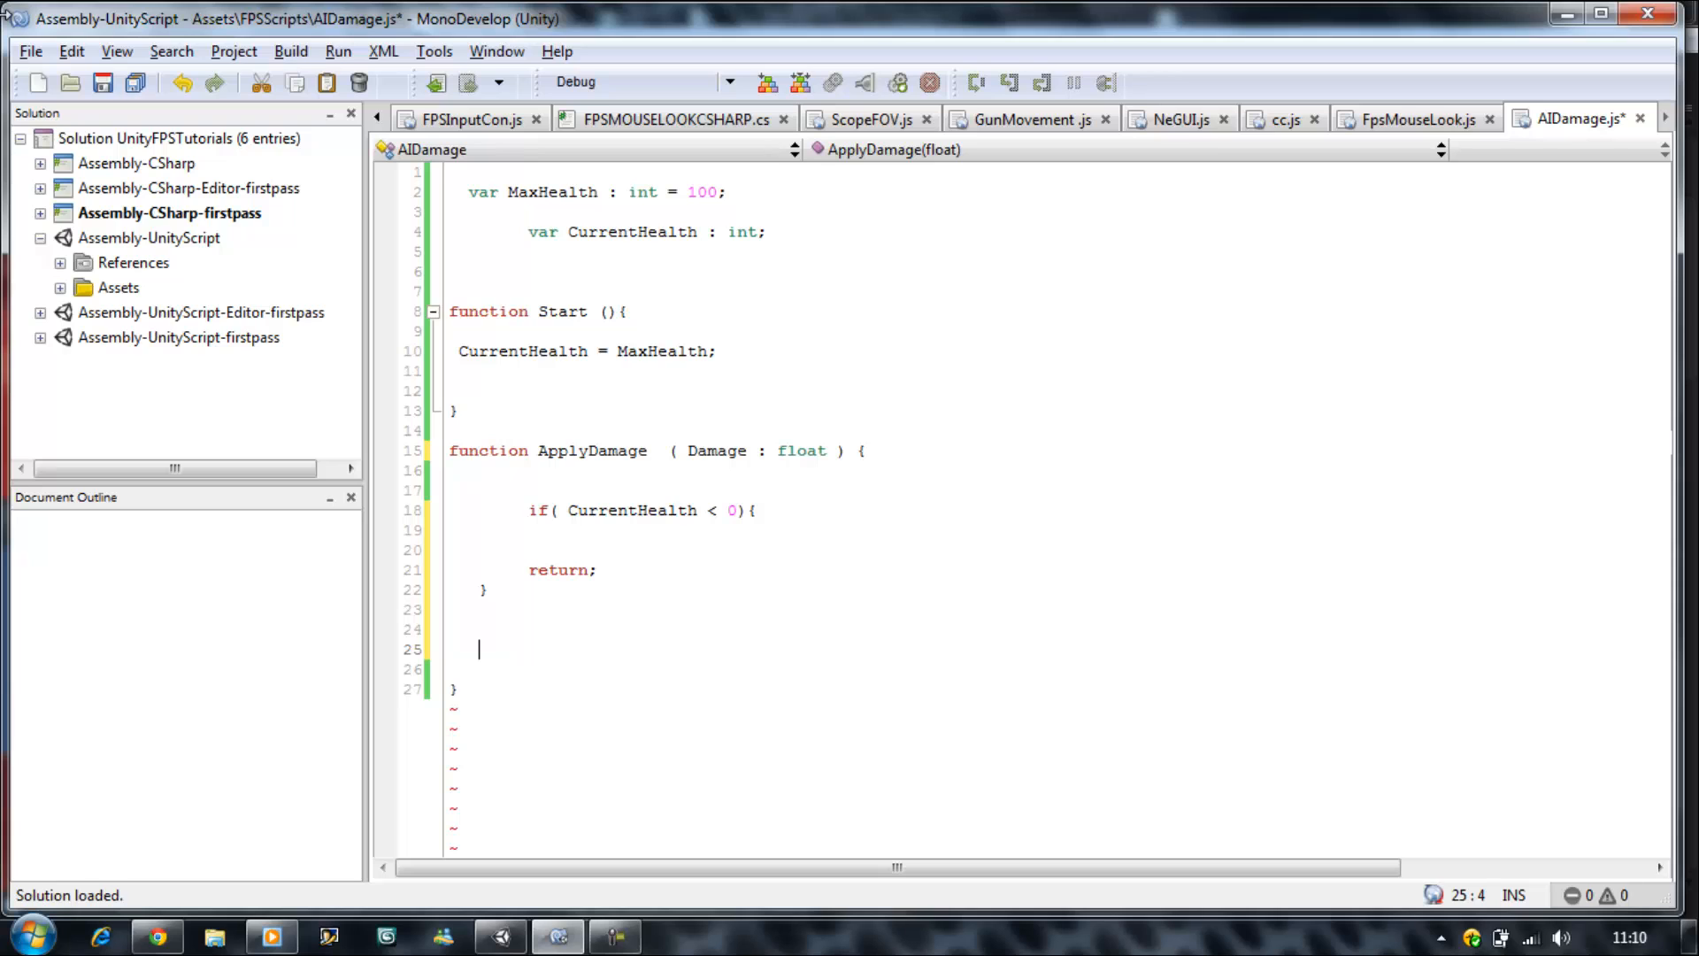
- Close the if block and add CurrentHealth -= Damage; below it
text(CurrentHealth -==)
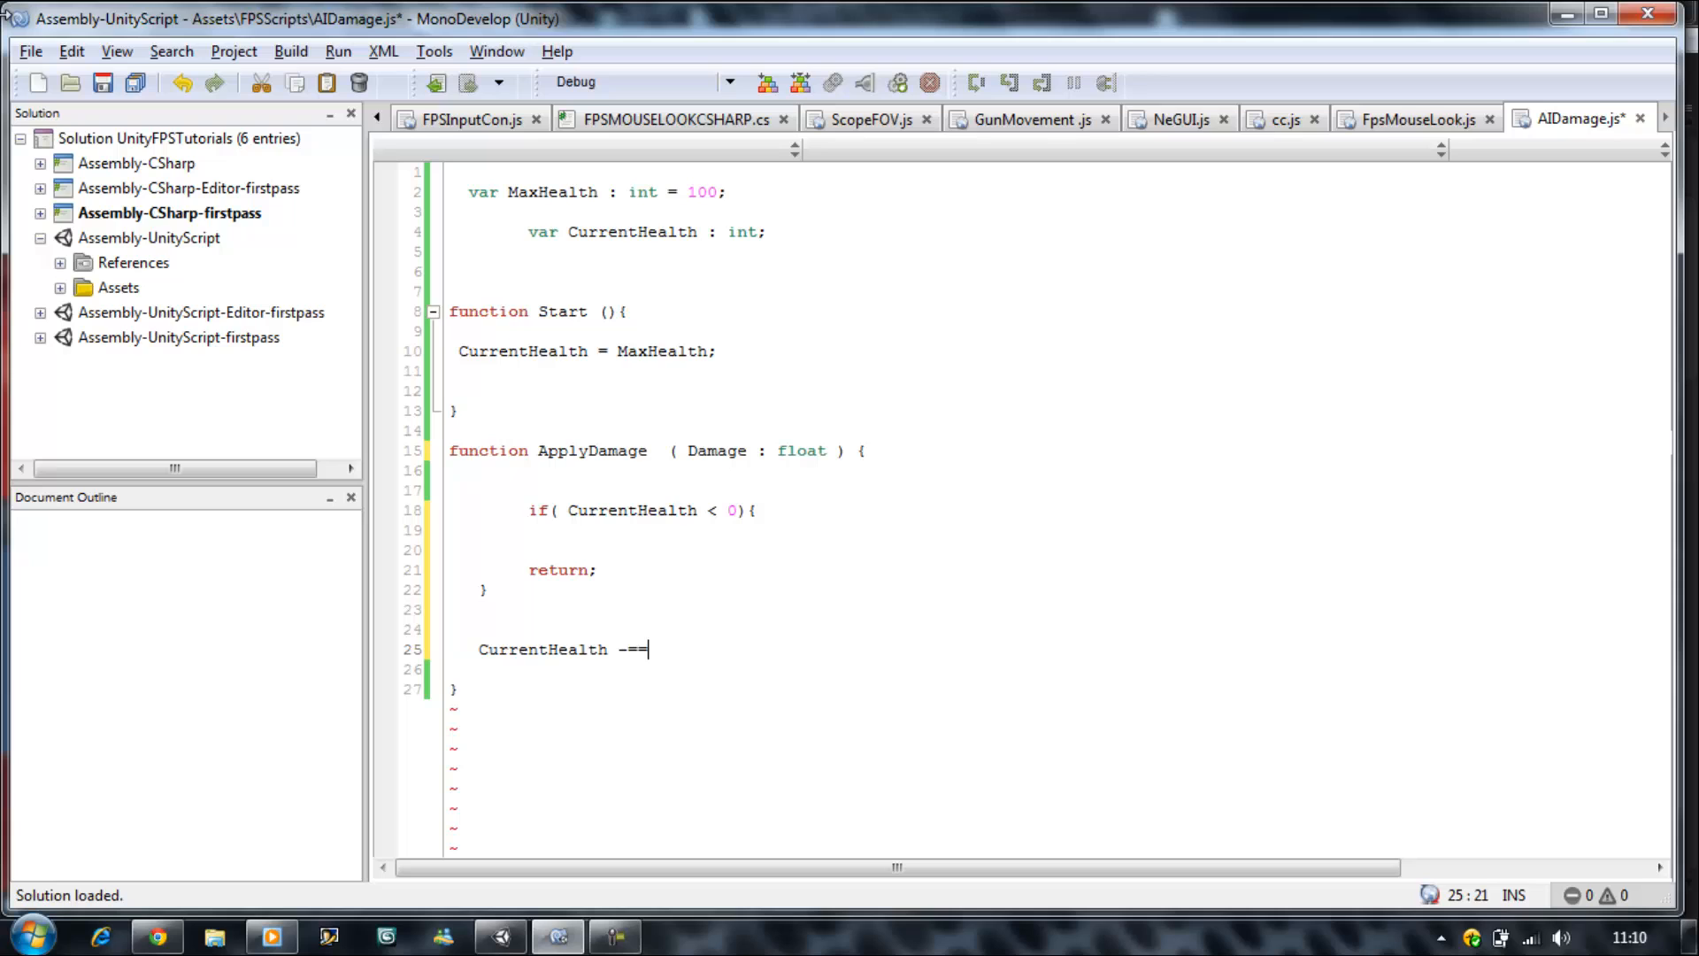
text(Damage)
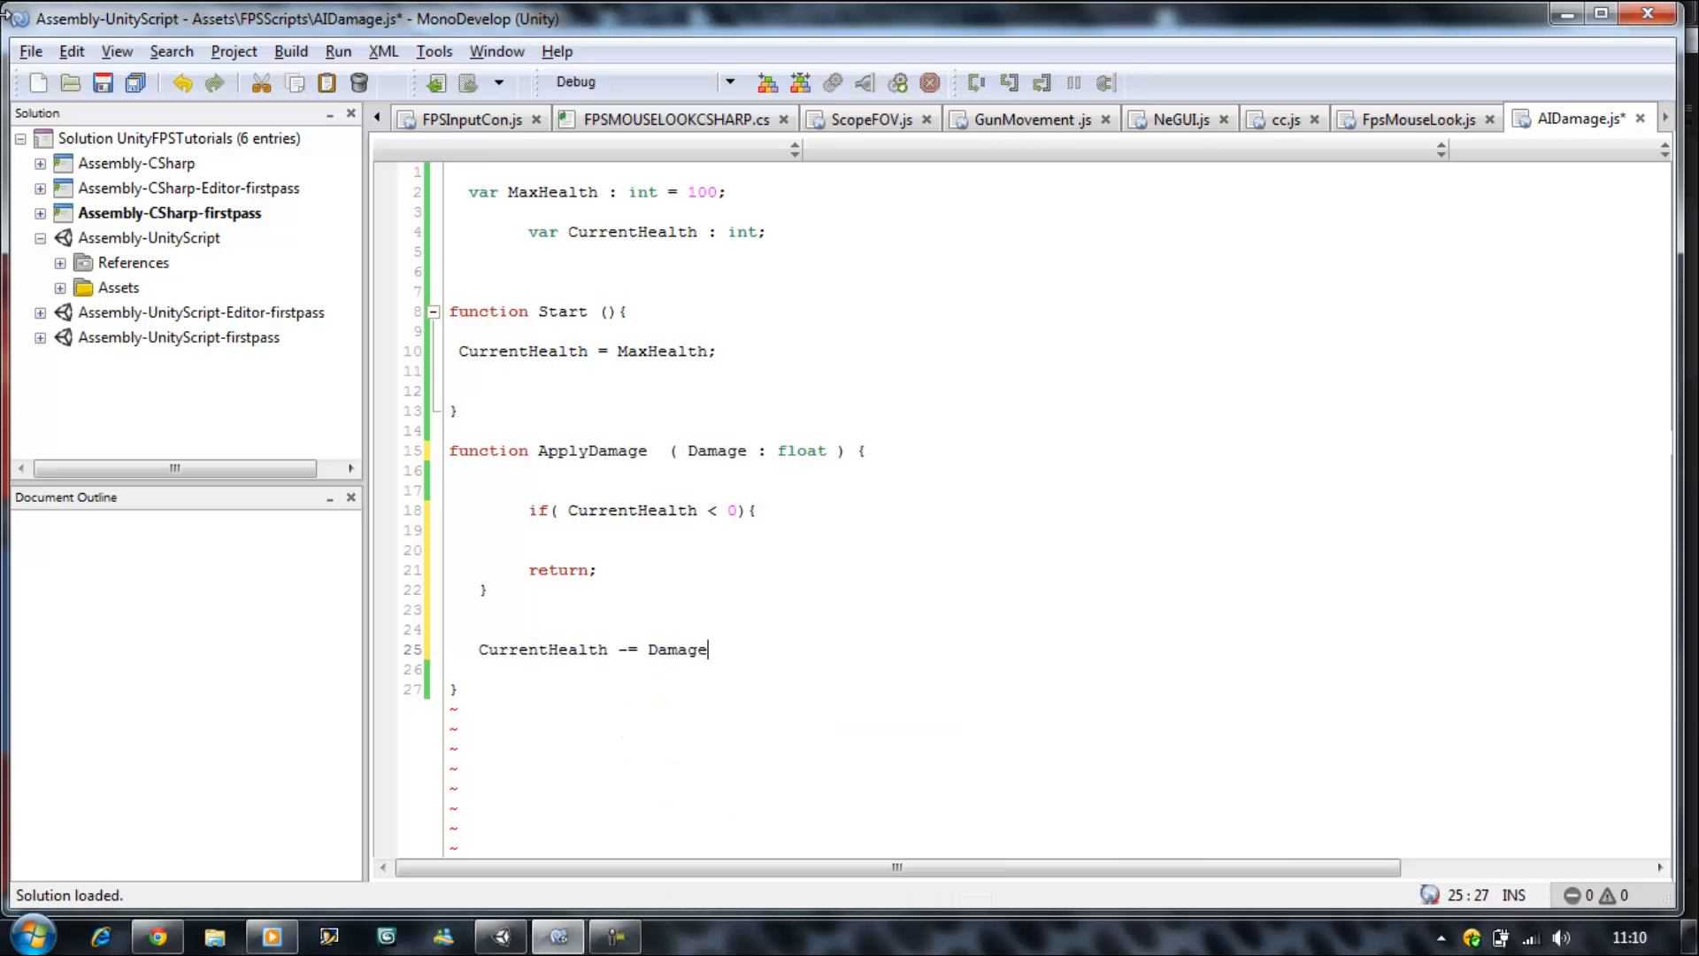
text(;)
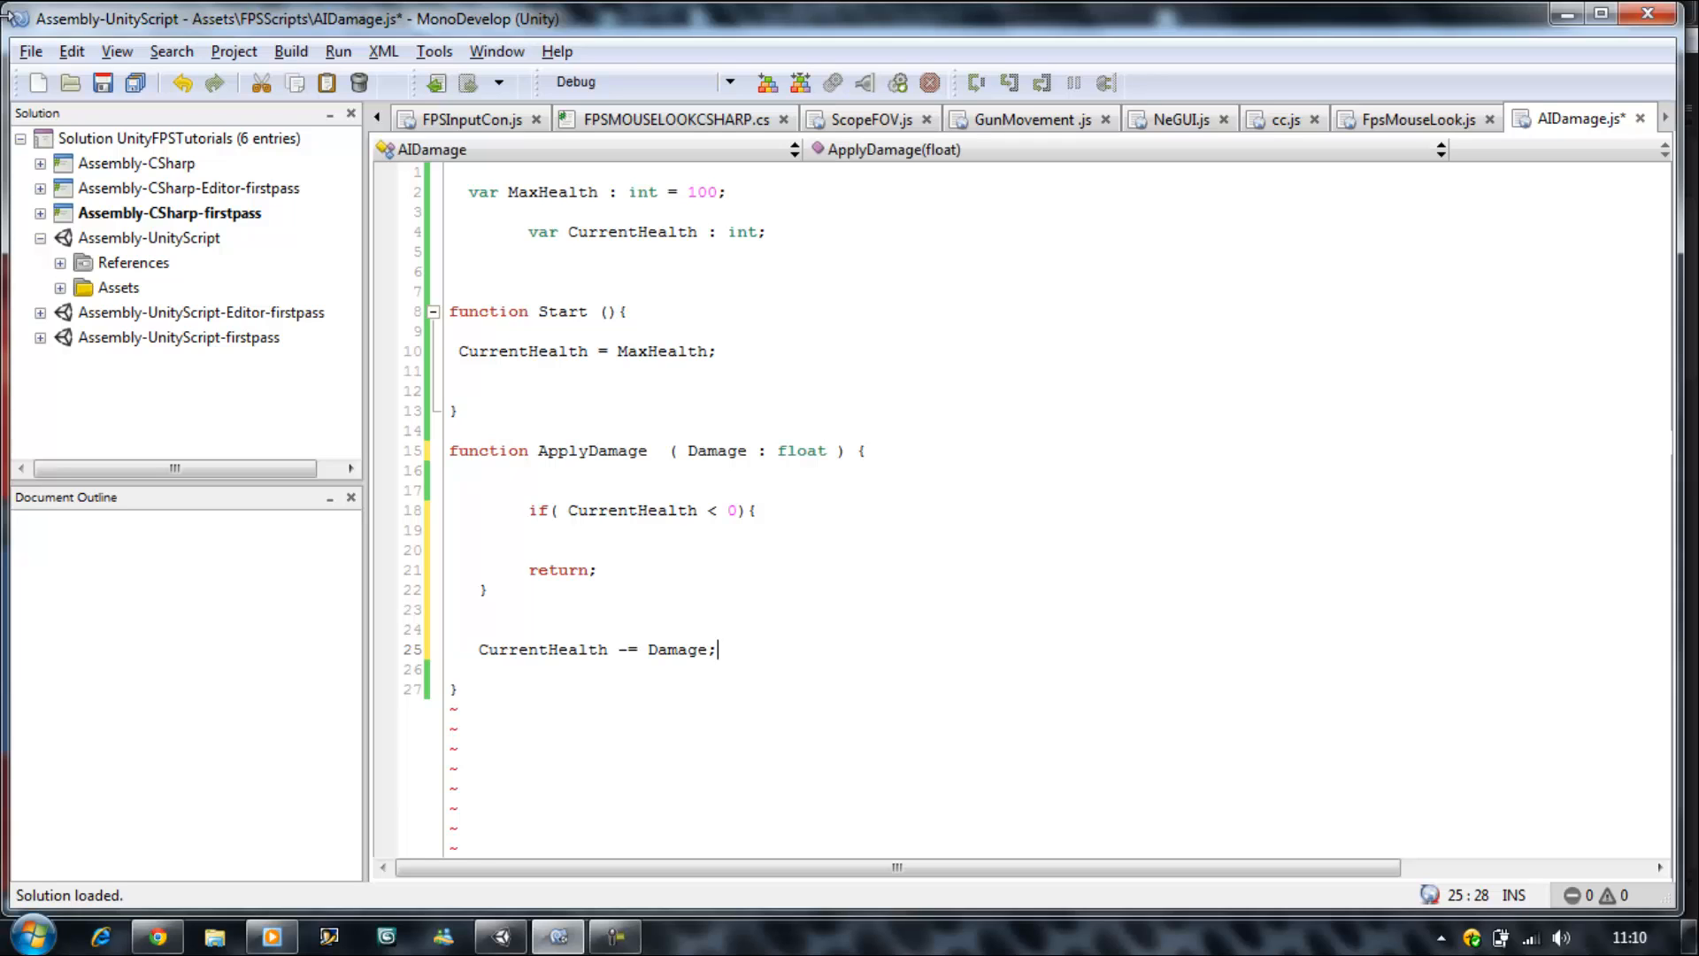
mouse_move(733, 647)
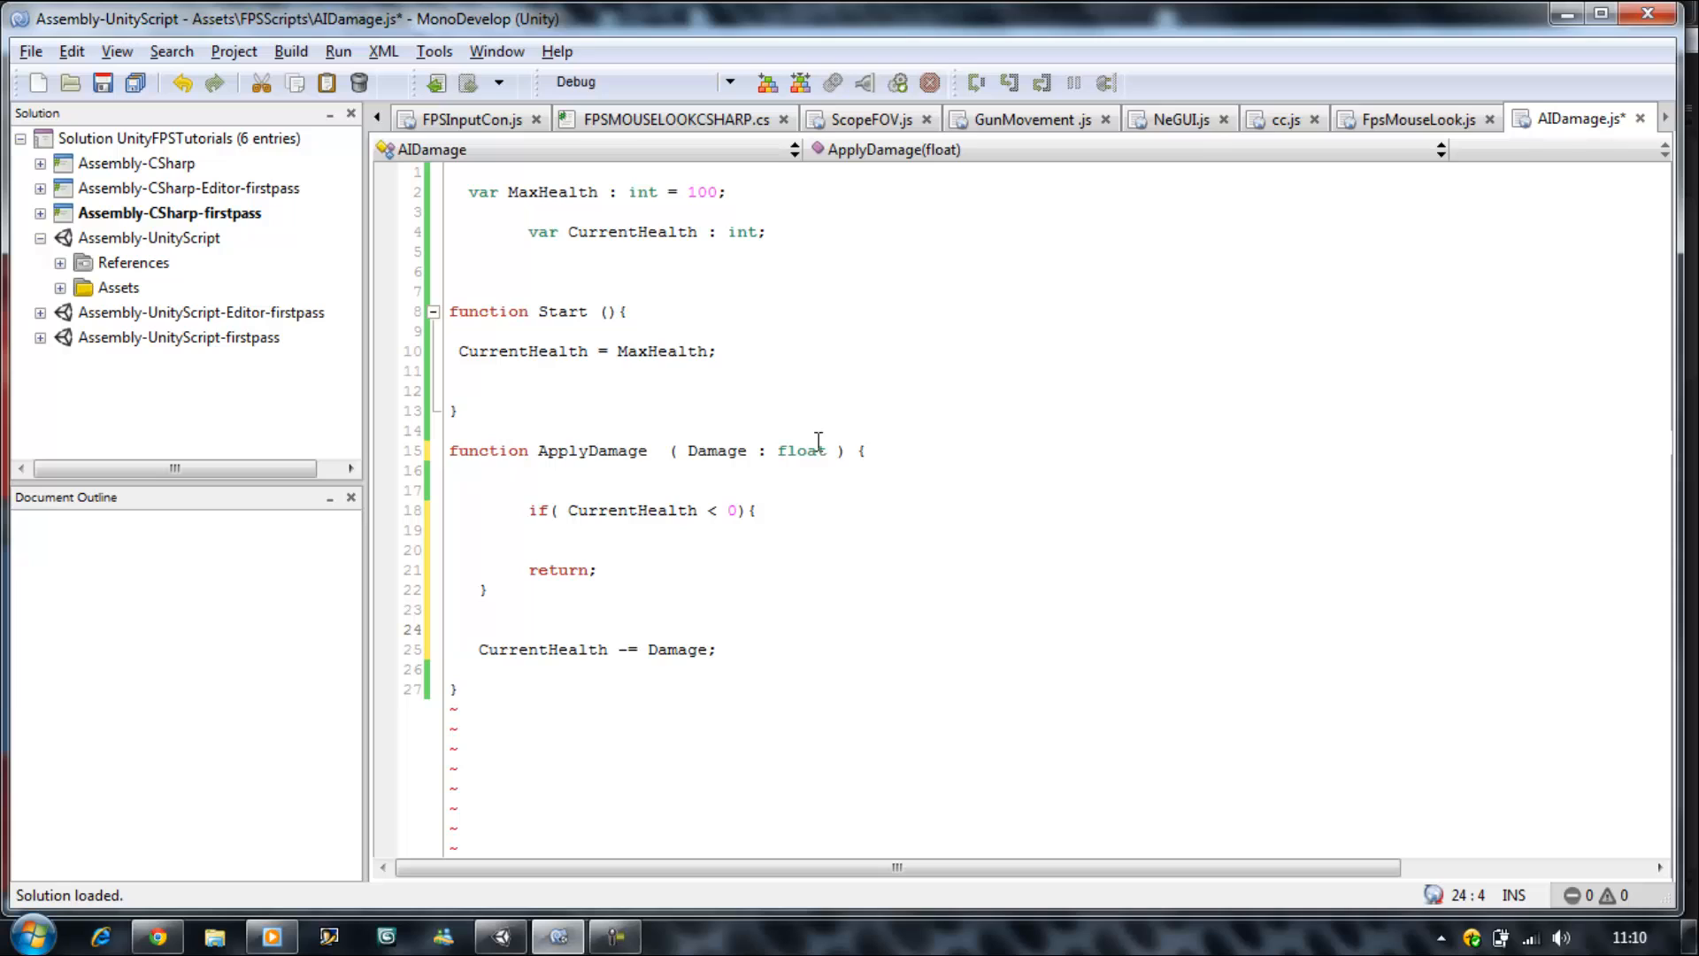
click(861, 451)
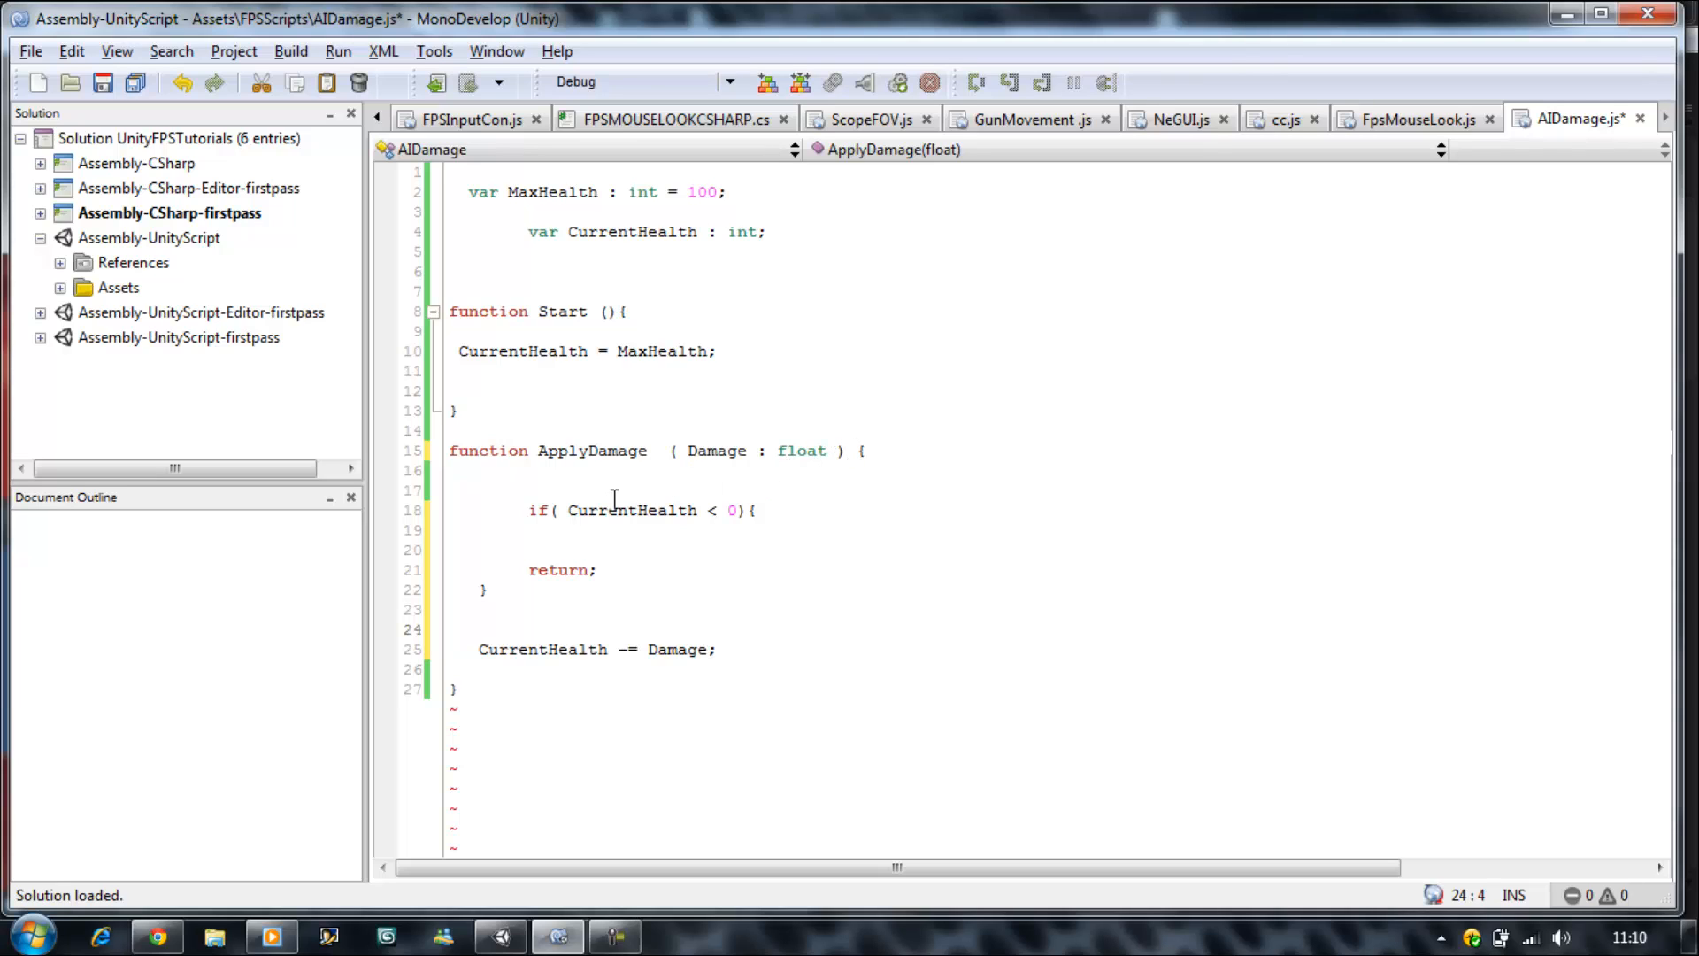
mouse_move(843, 469)
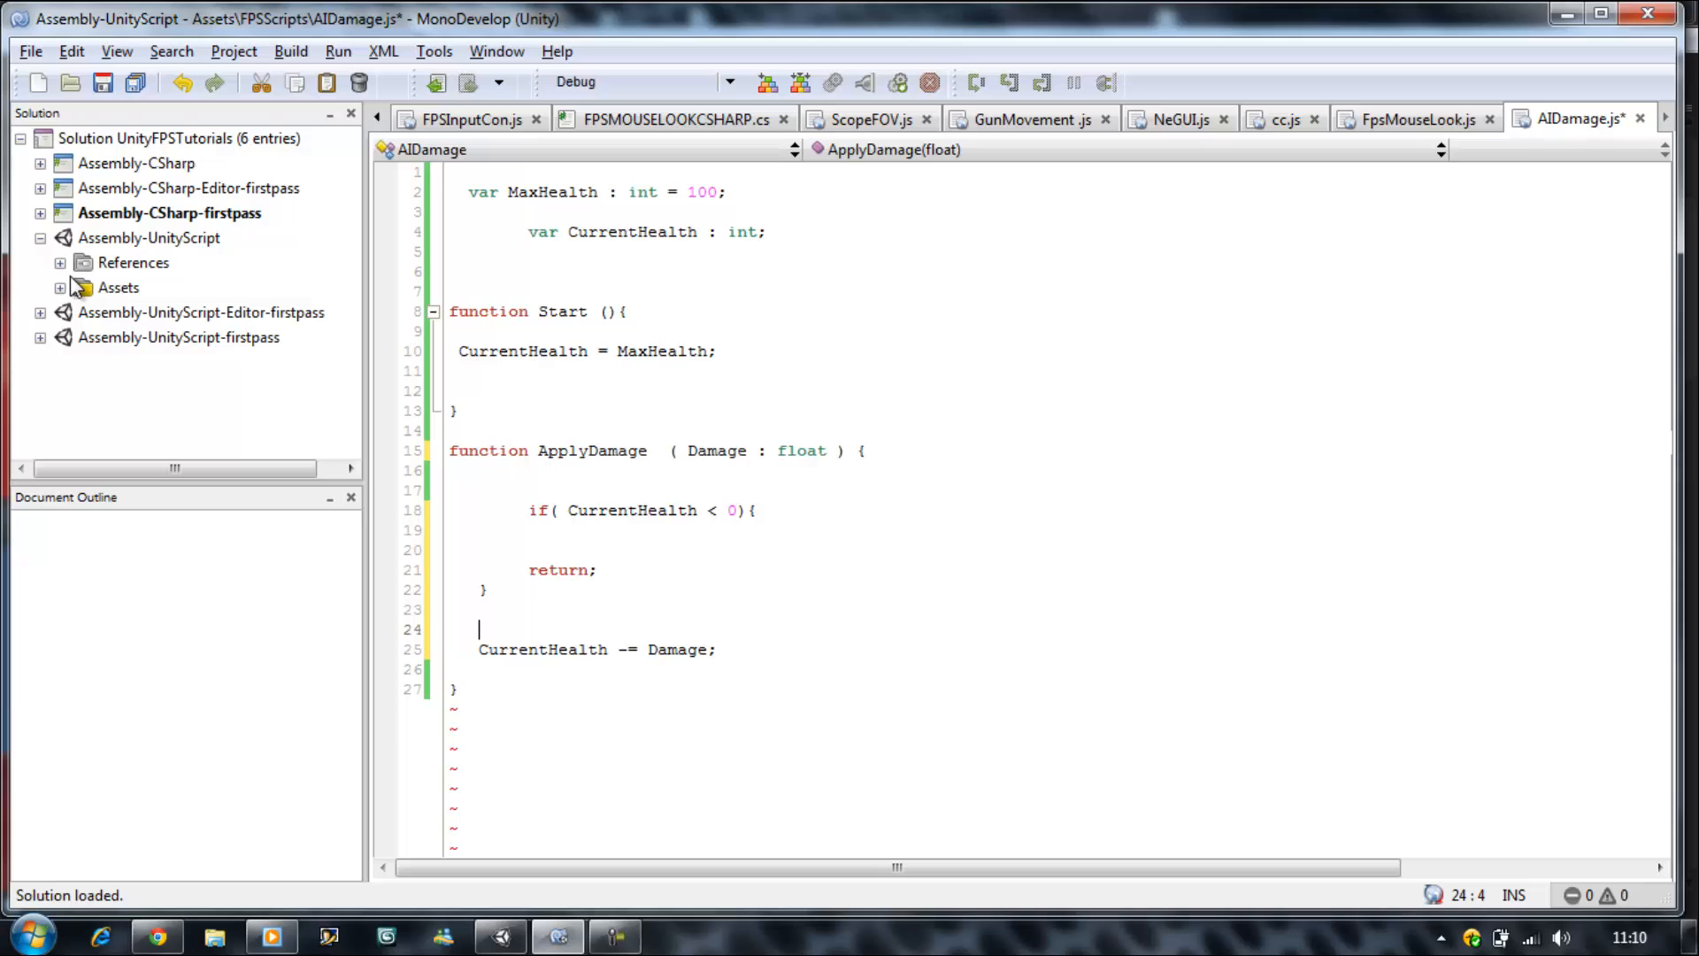
mouse_move(659, 488)
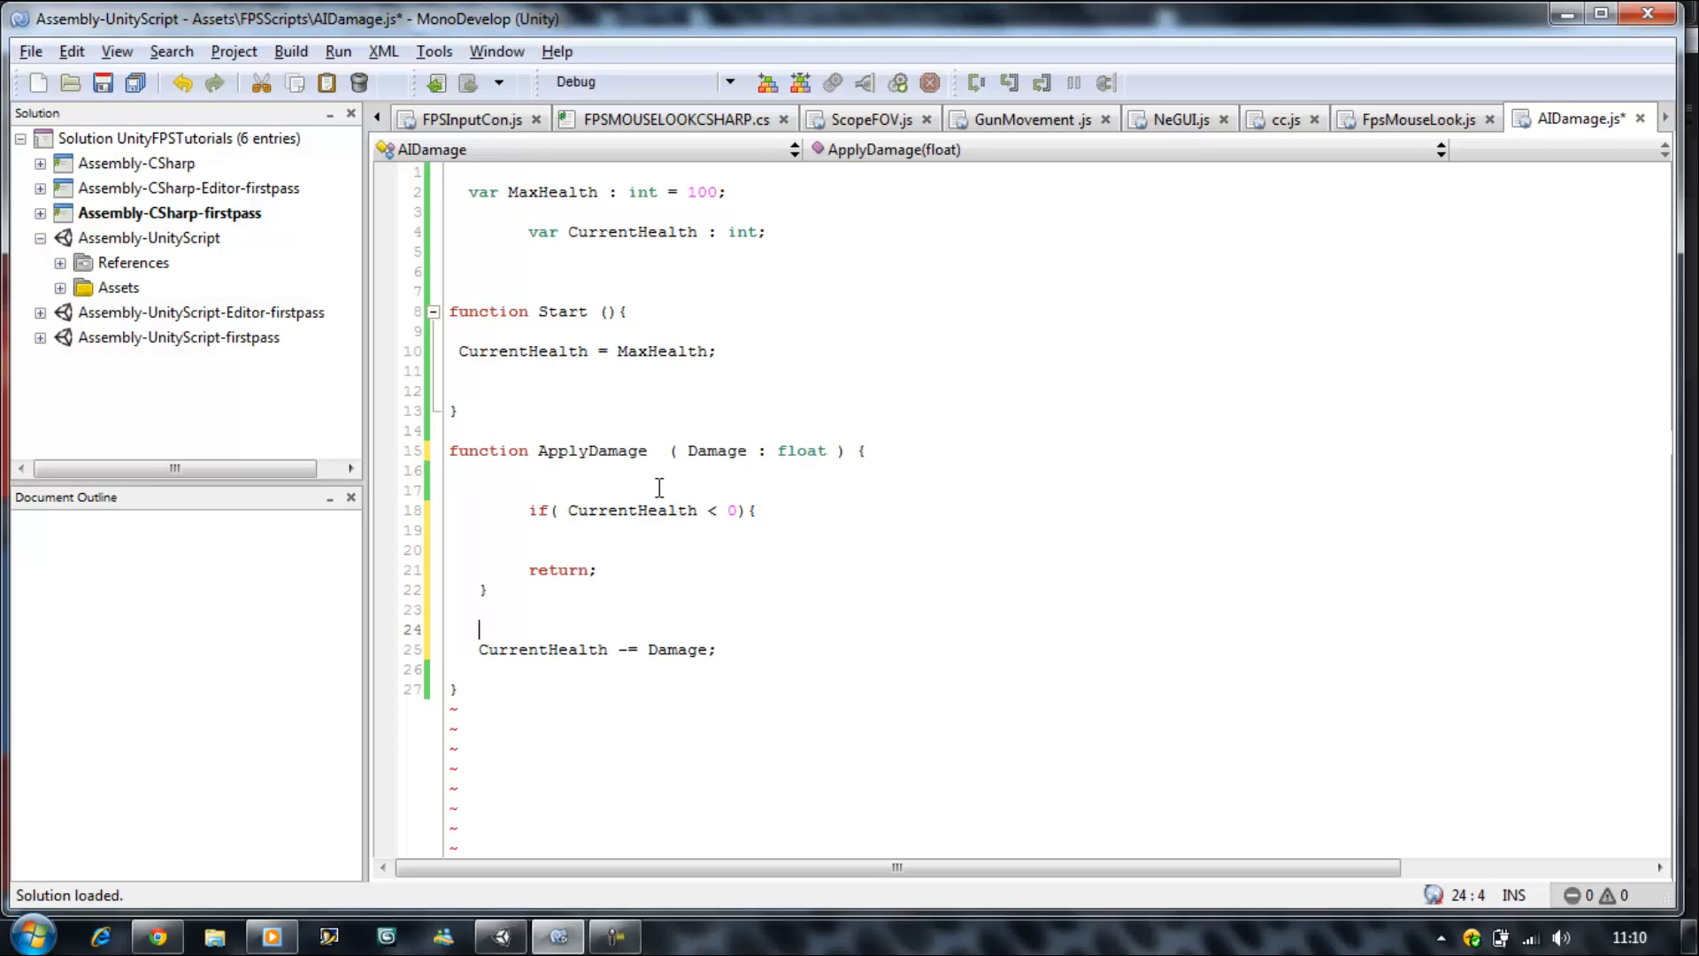
mouse_move(458, 587)
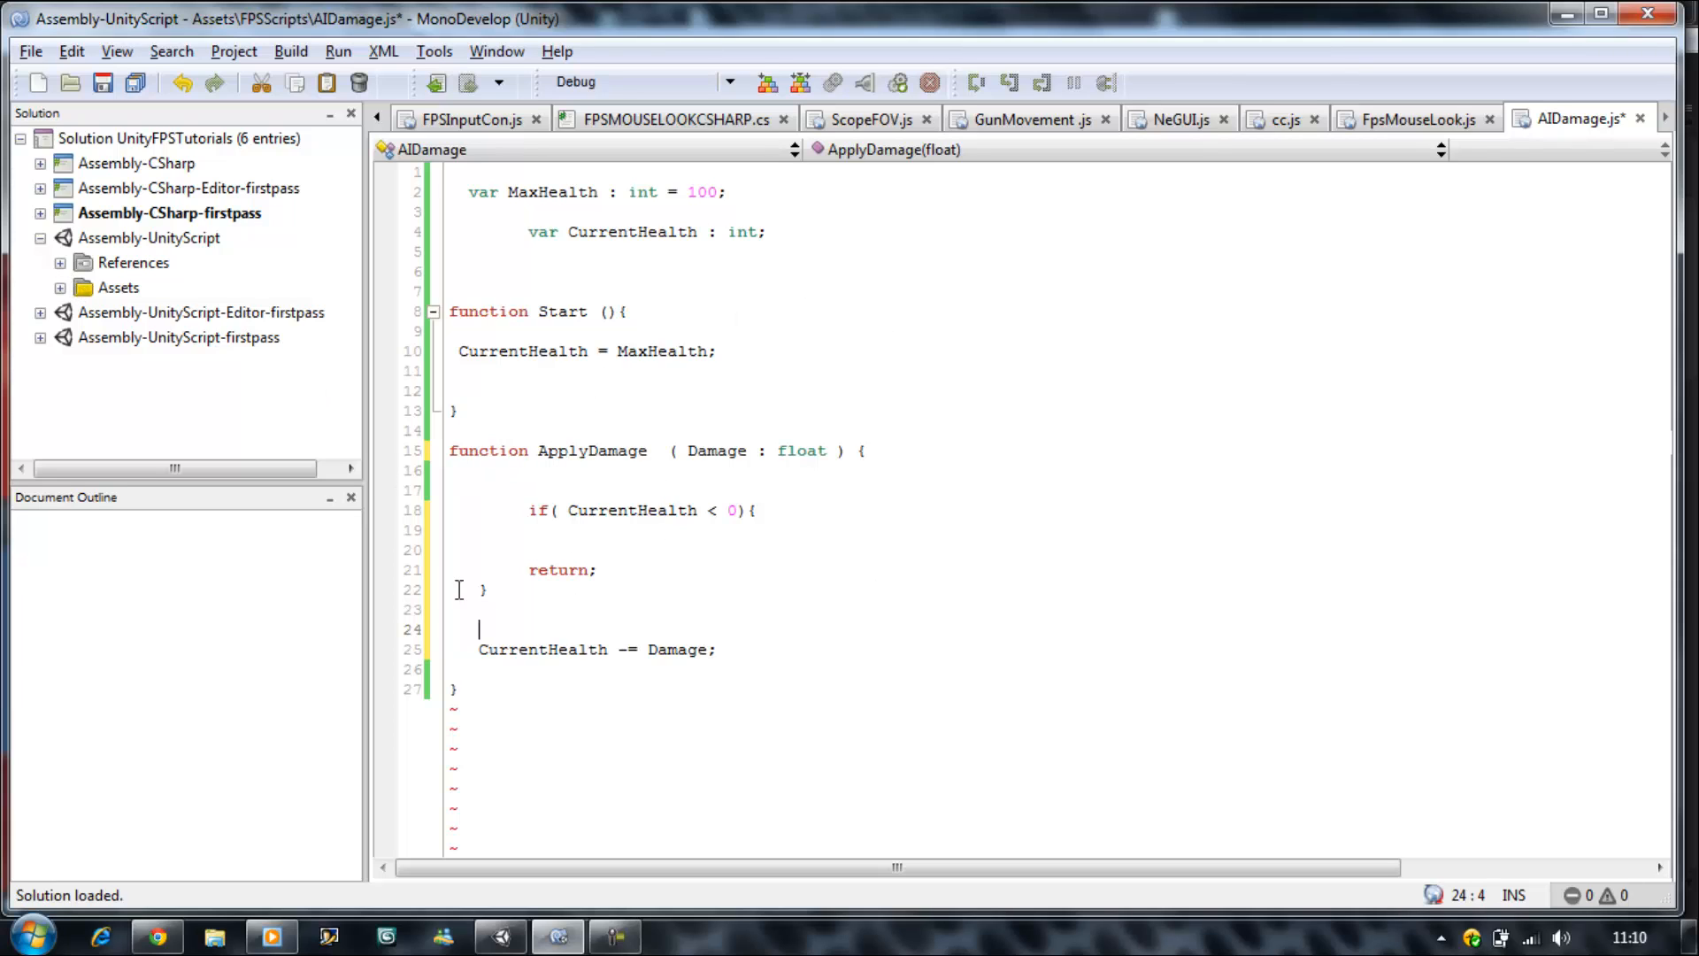
mouse_move(549, 510)
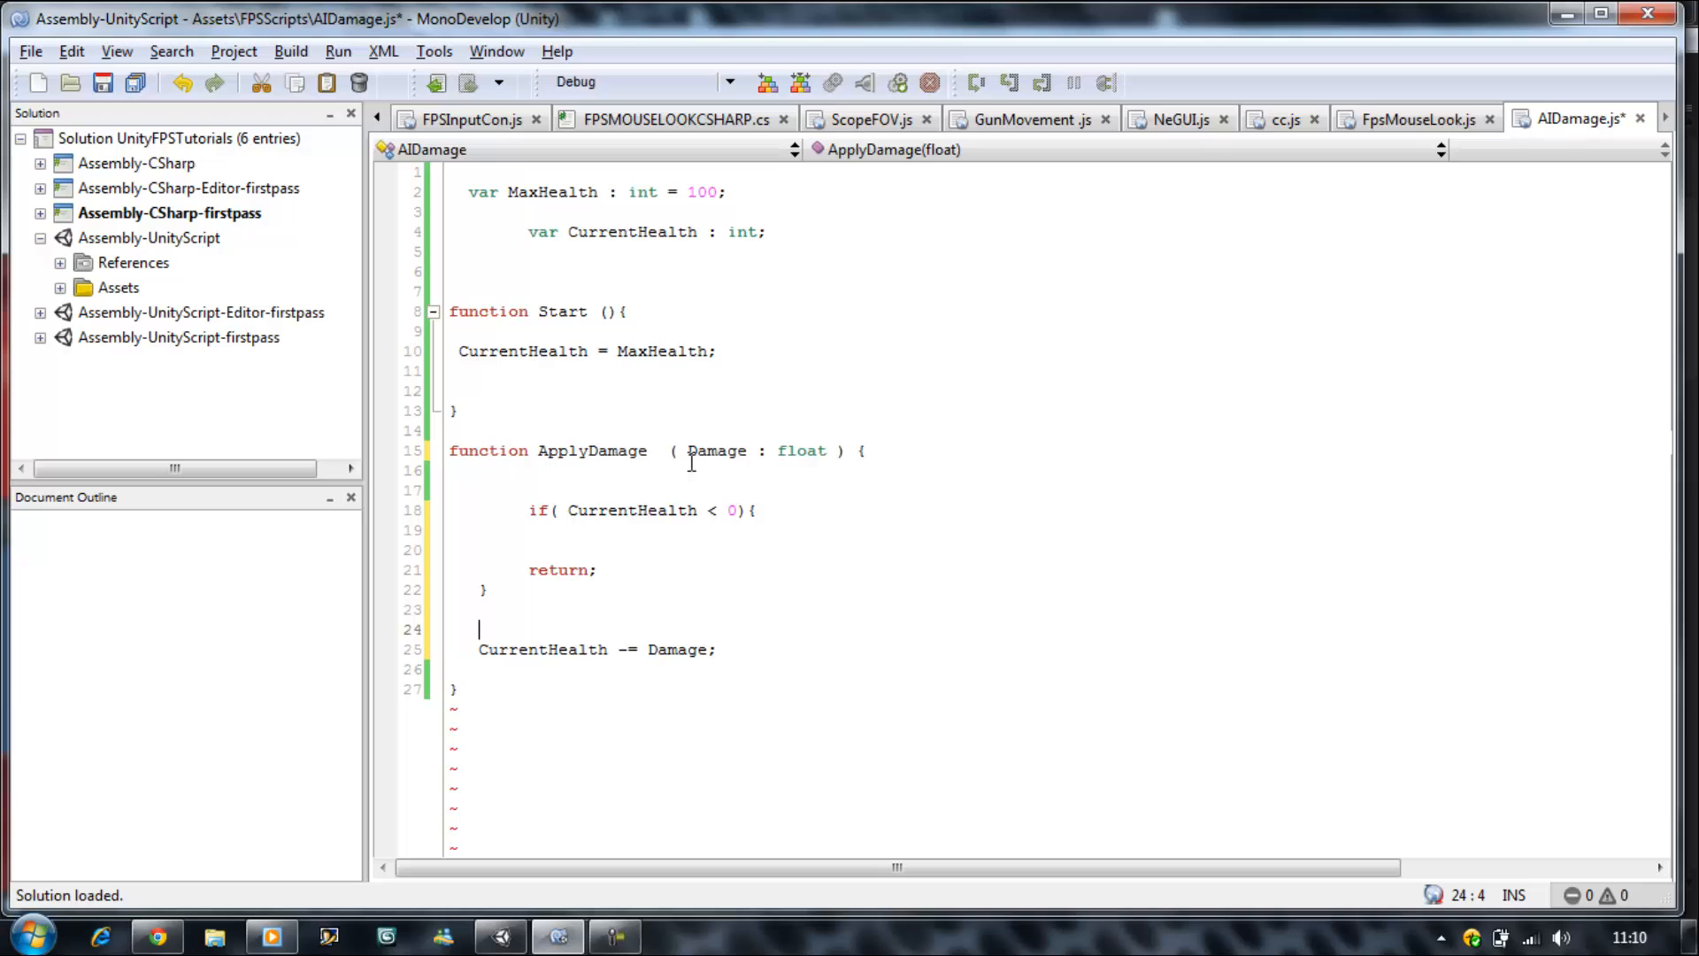
mouse_move(750, 444)
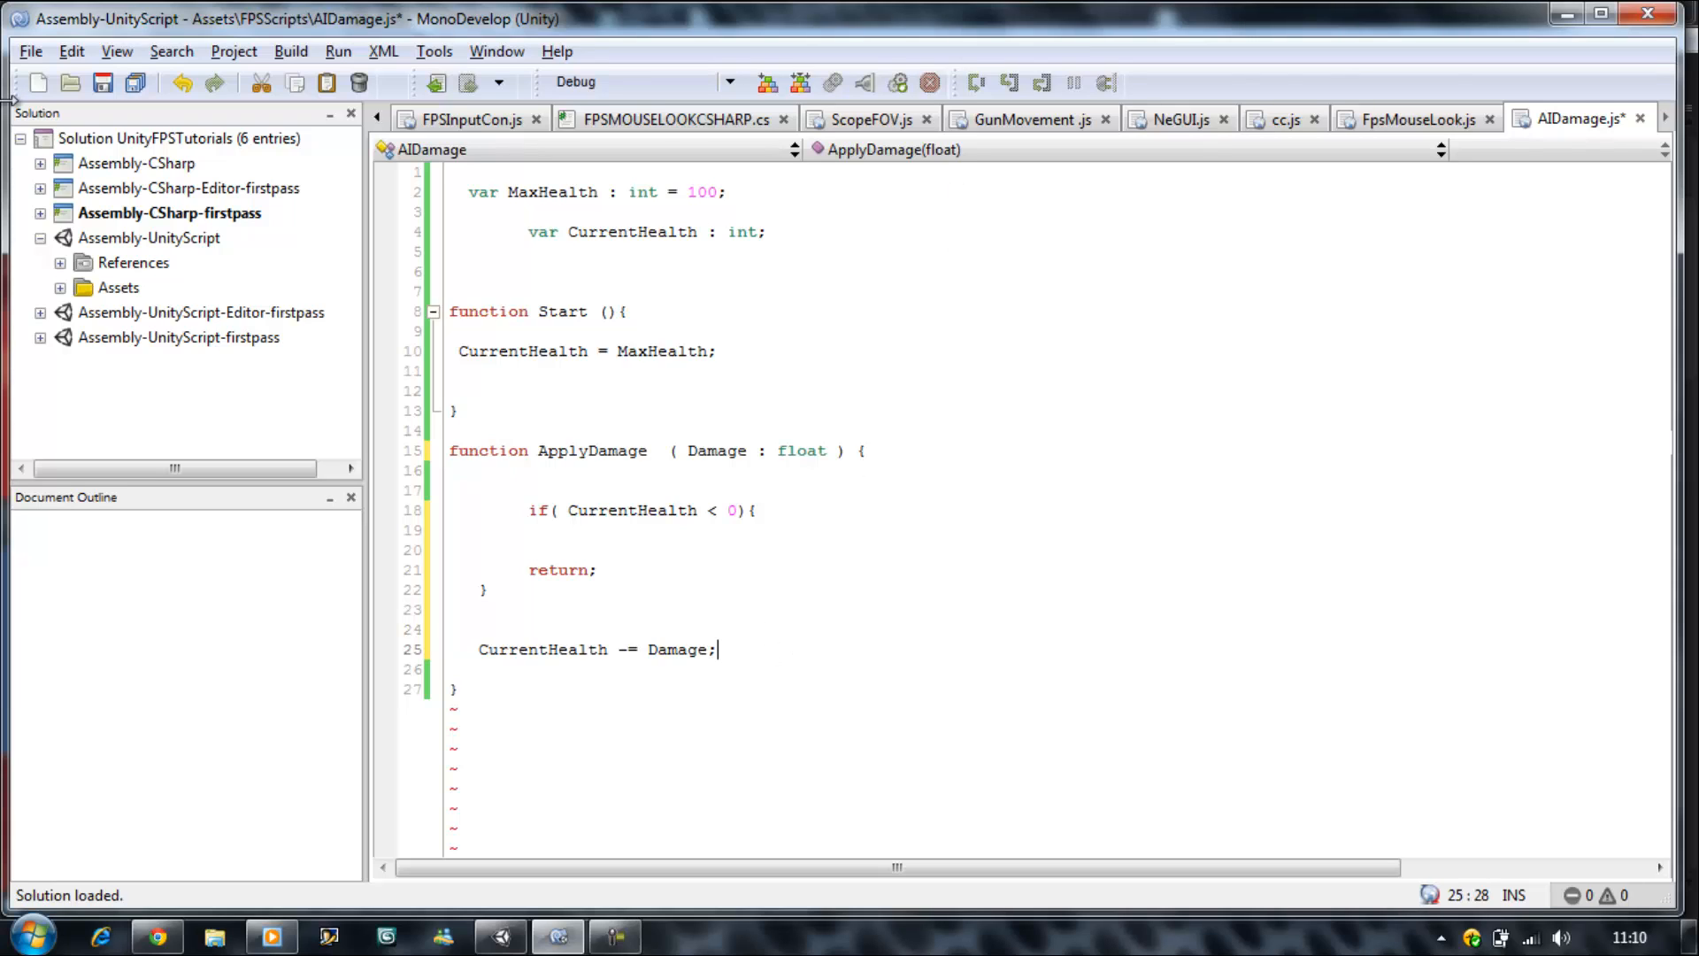
- Add an if (CurrentHealth == 0) { block below the damage subtraction
key(Return)
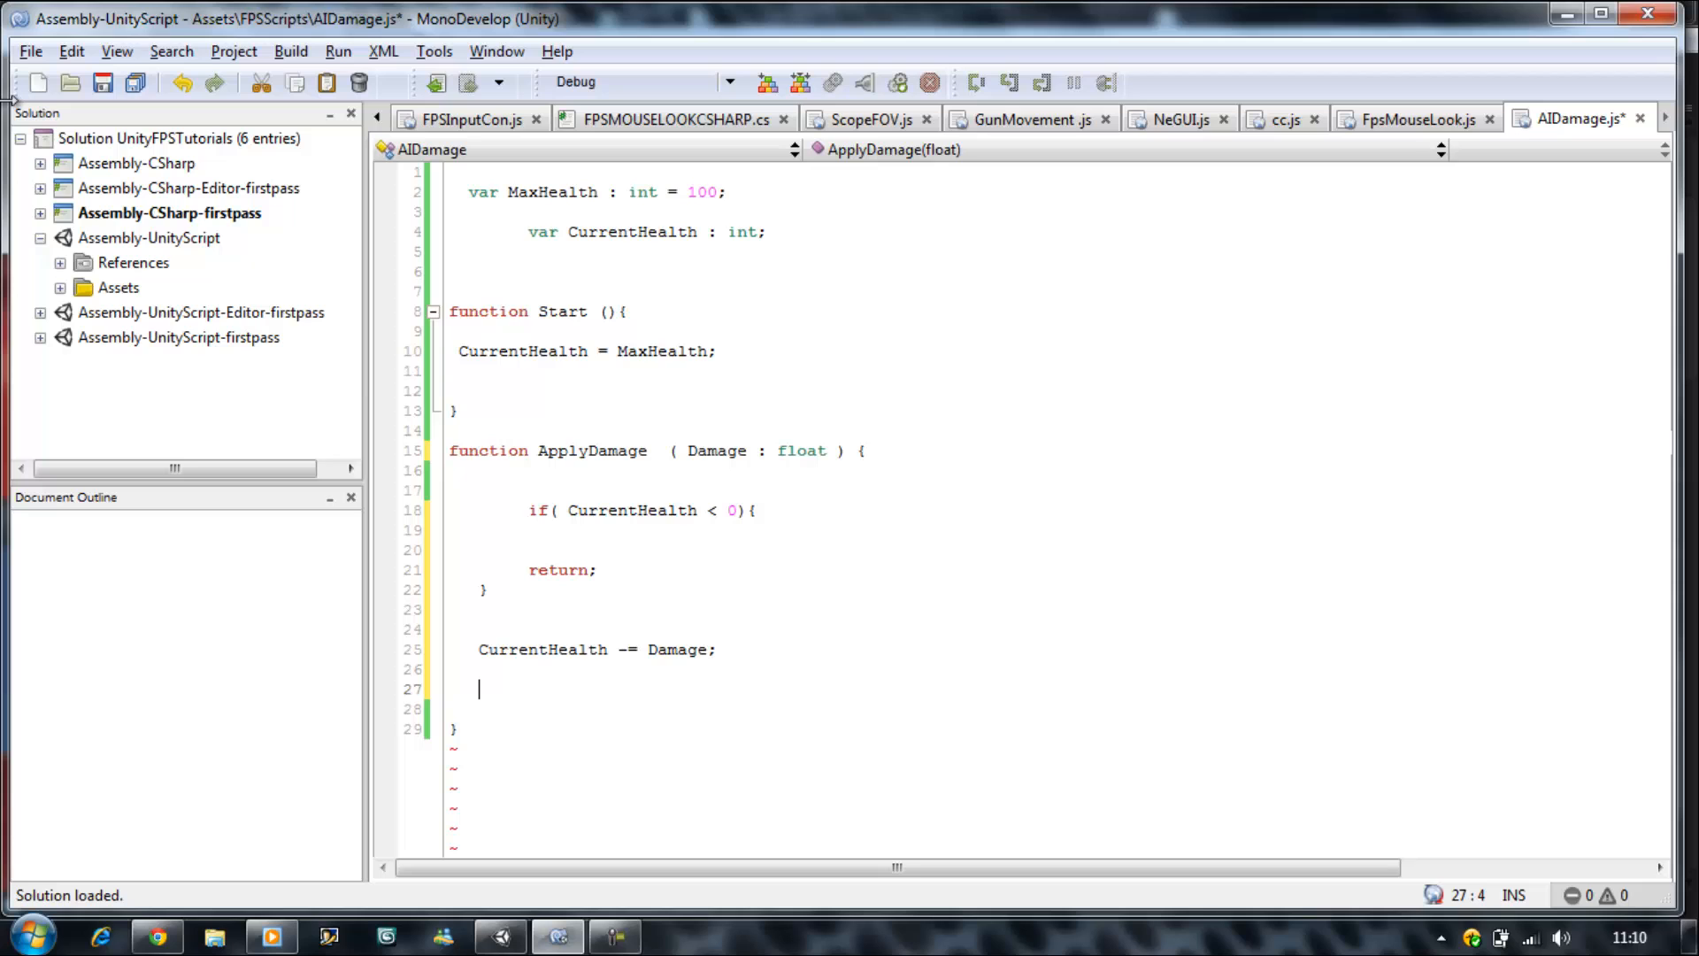
text(if)
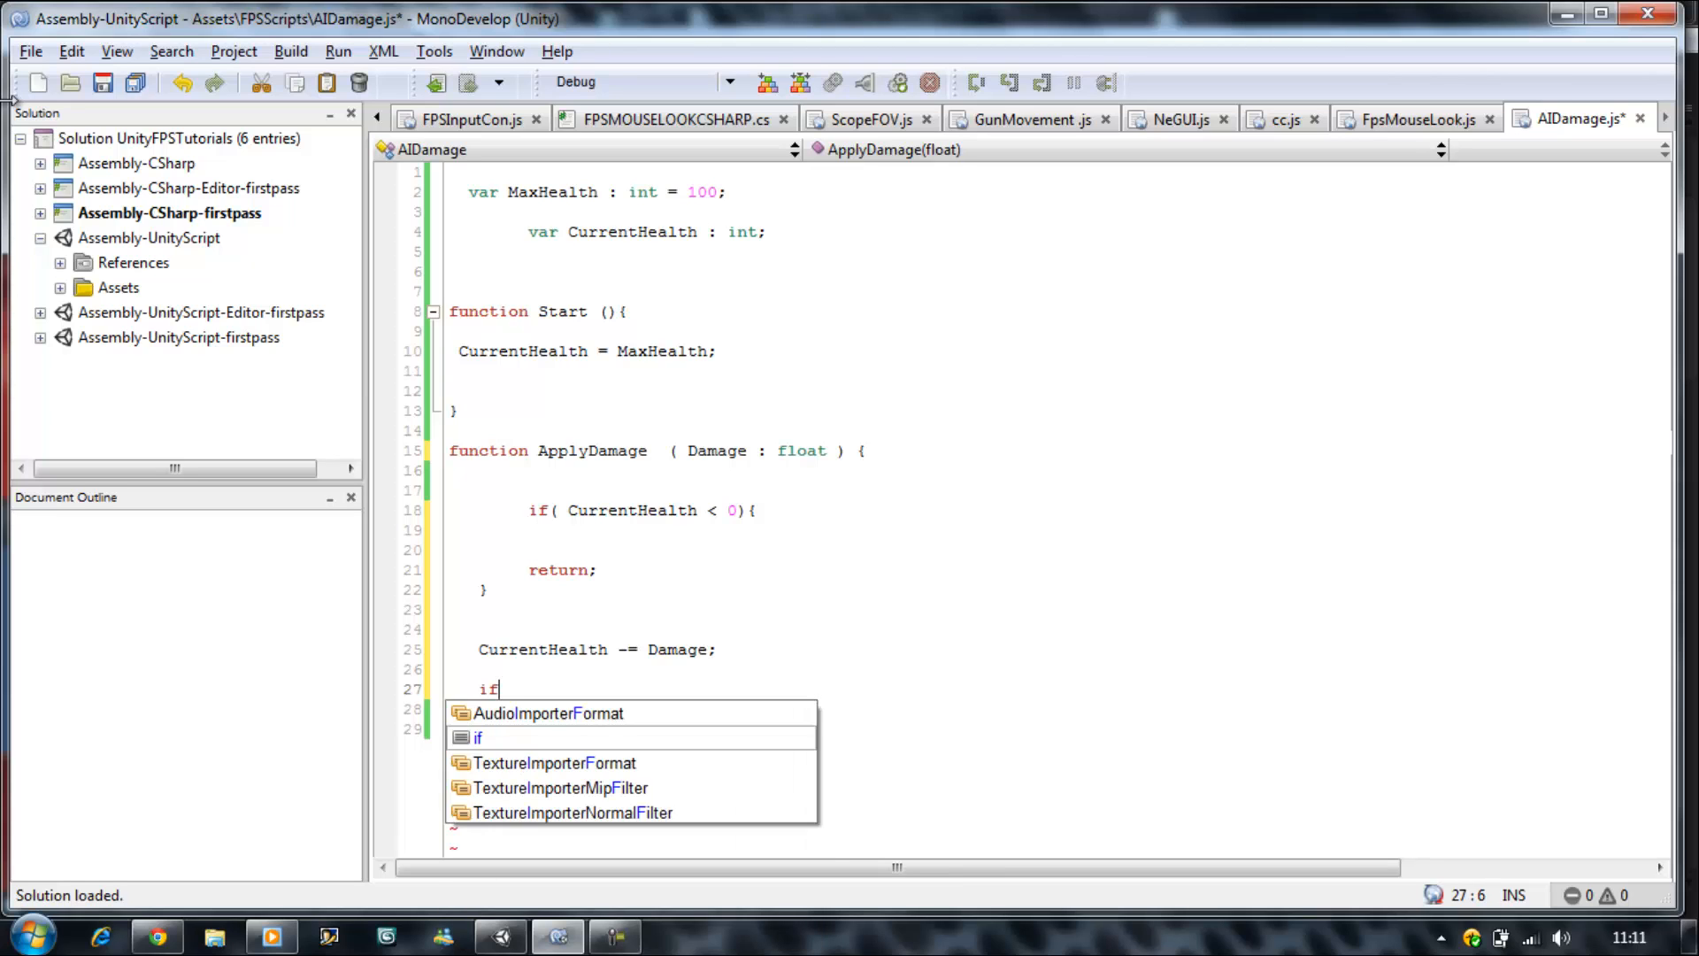
text((Cur)
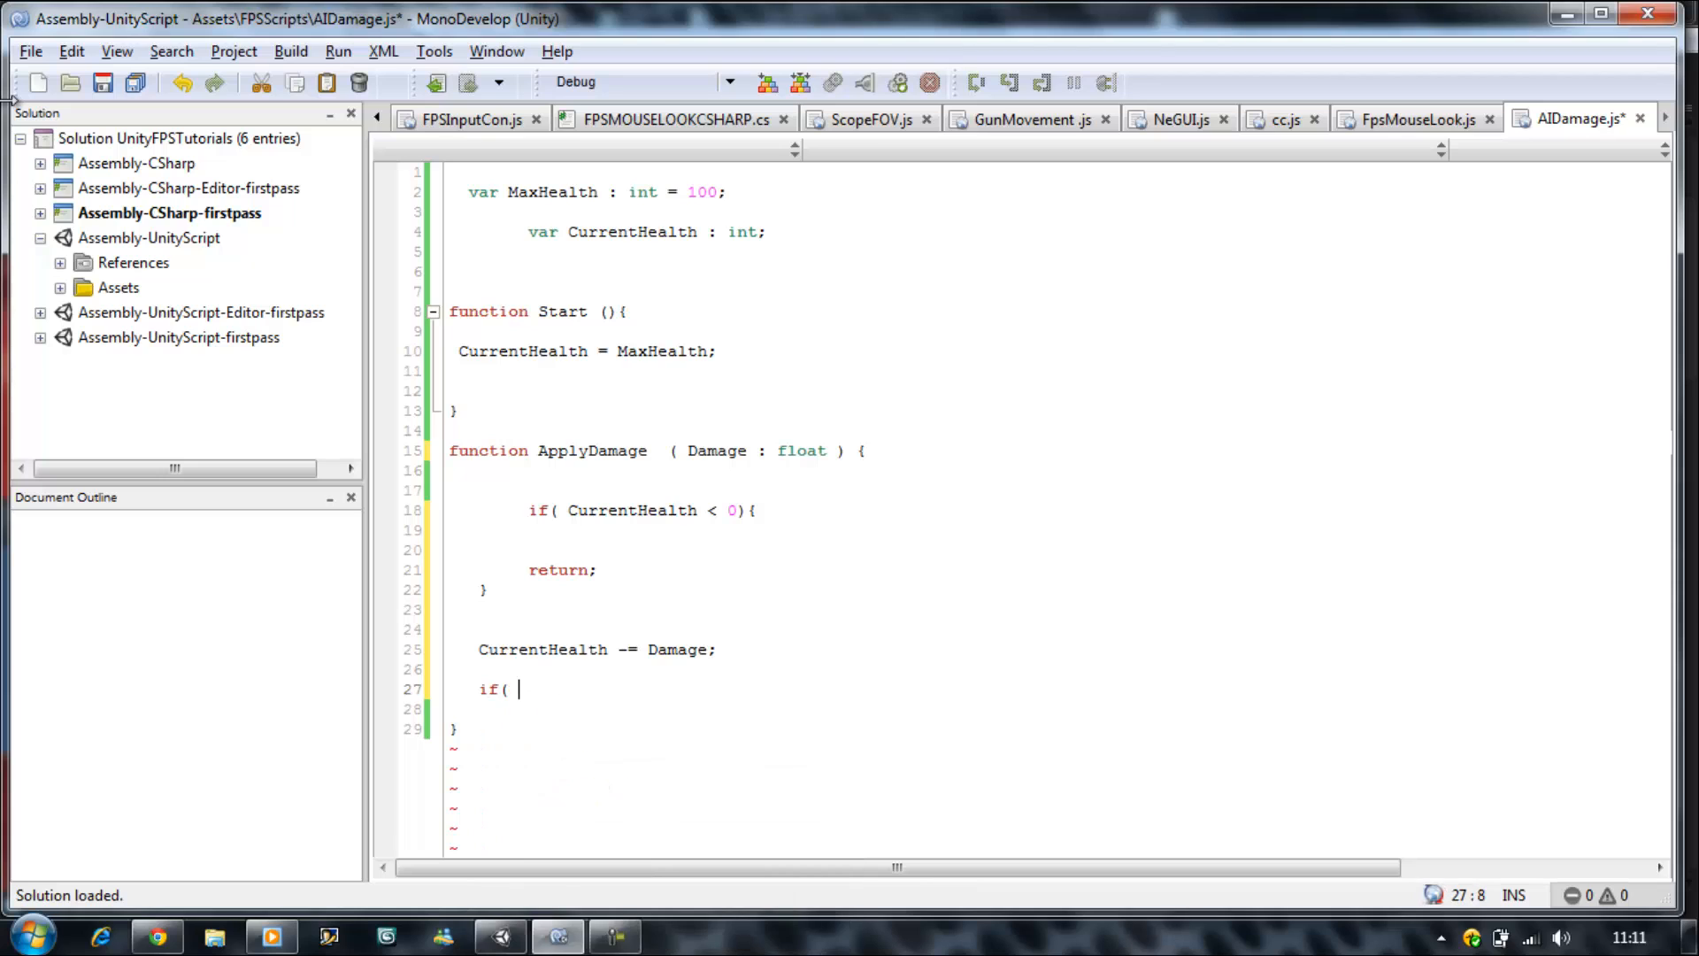
text(CurrentHealth)
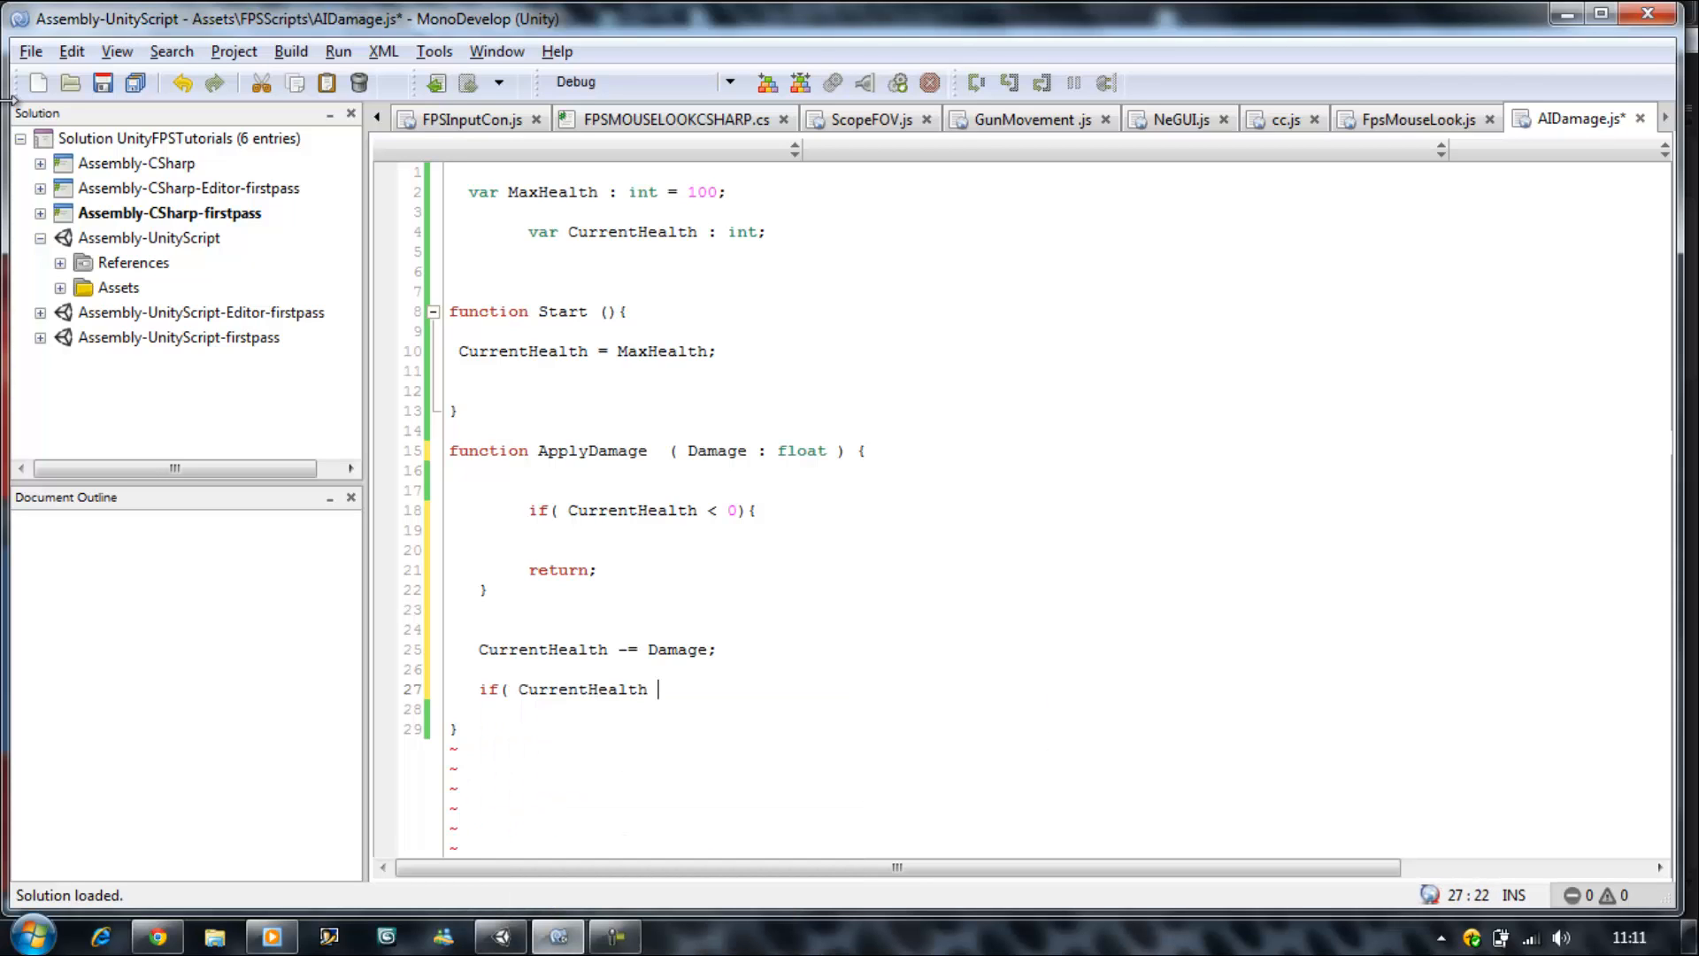
text(==)
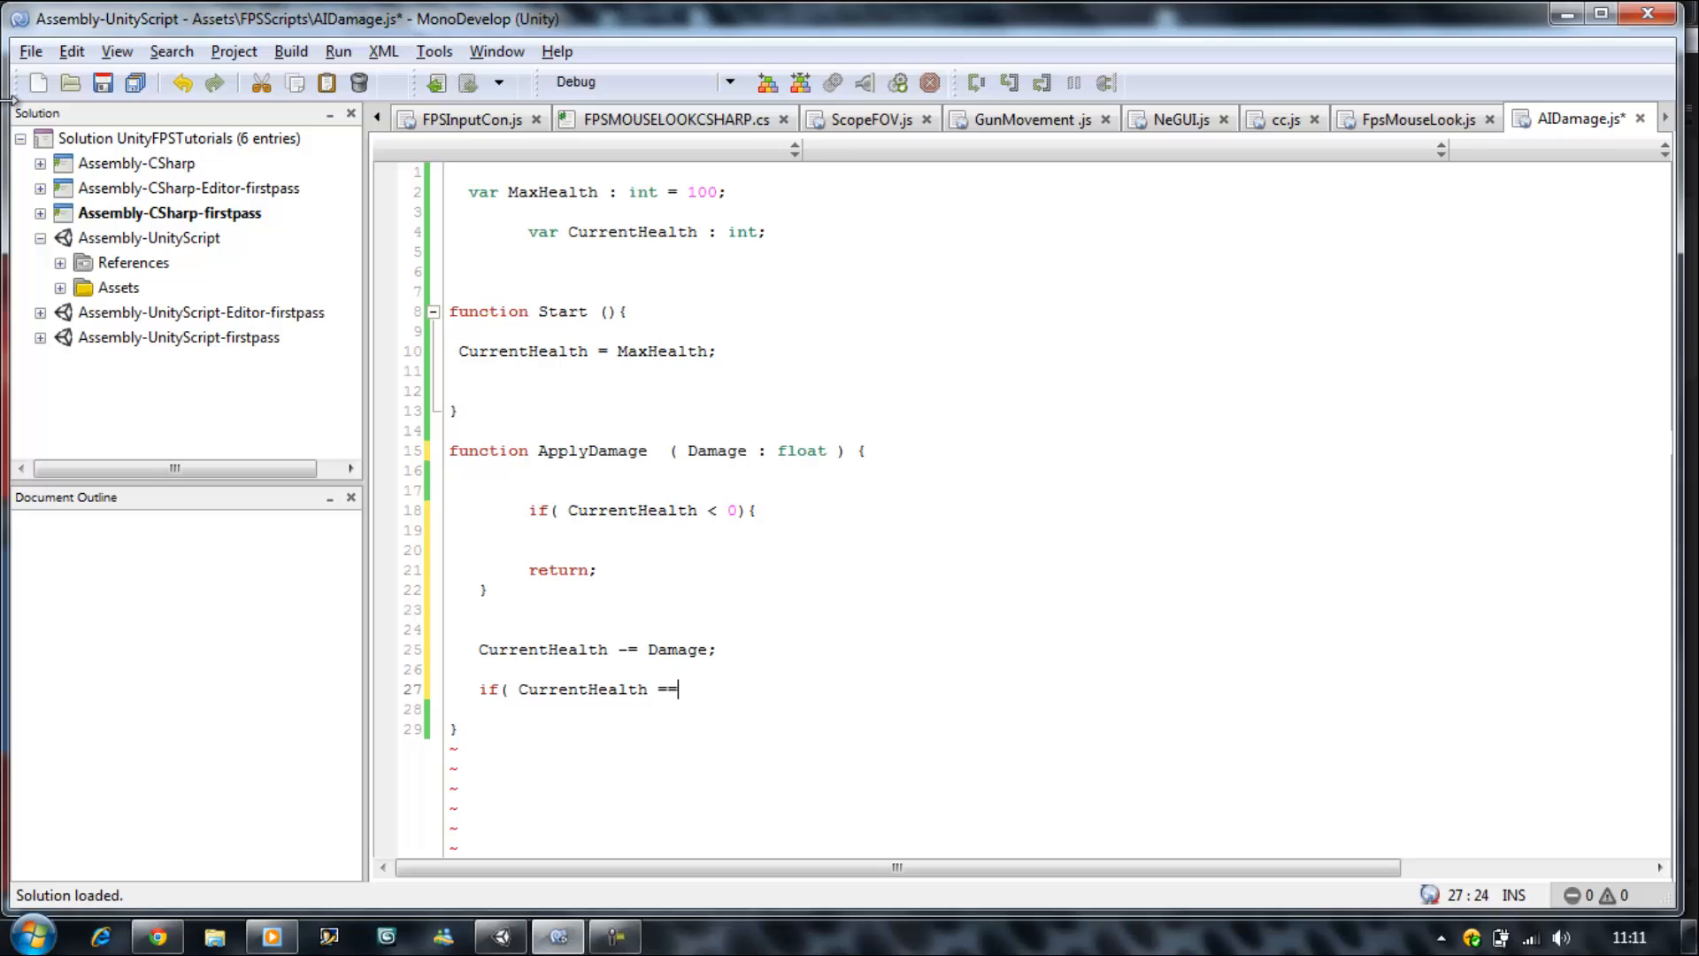
text(0))
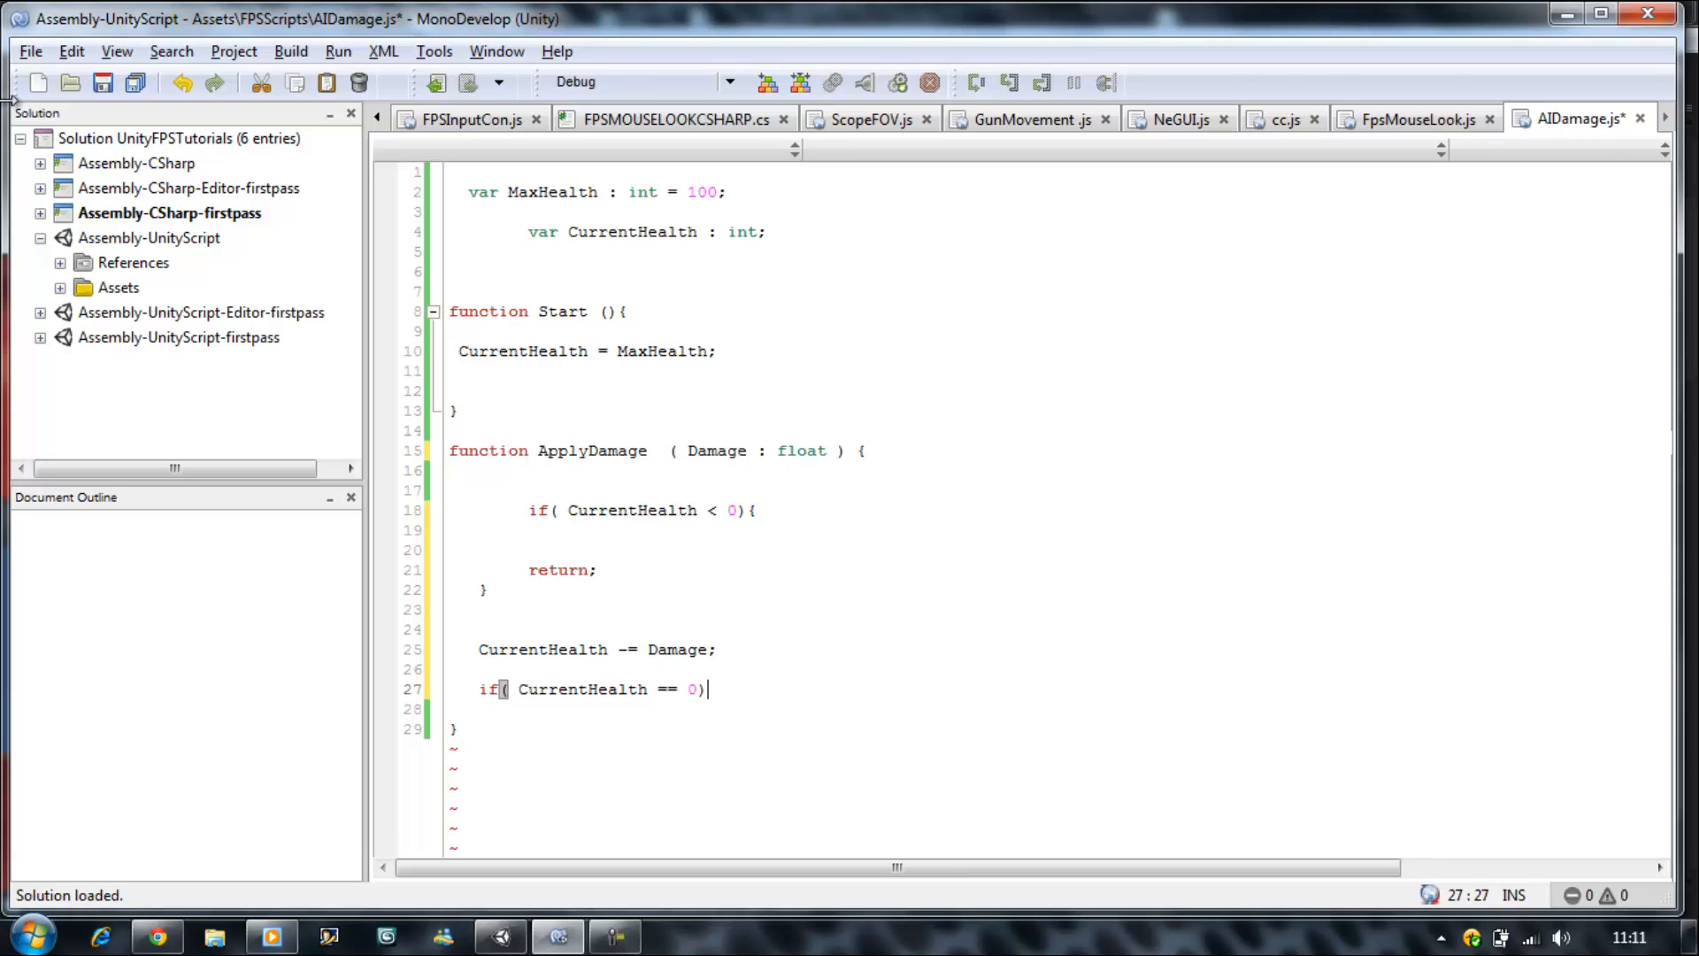
text({)
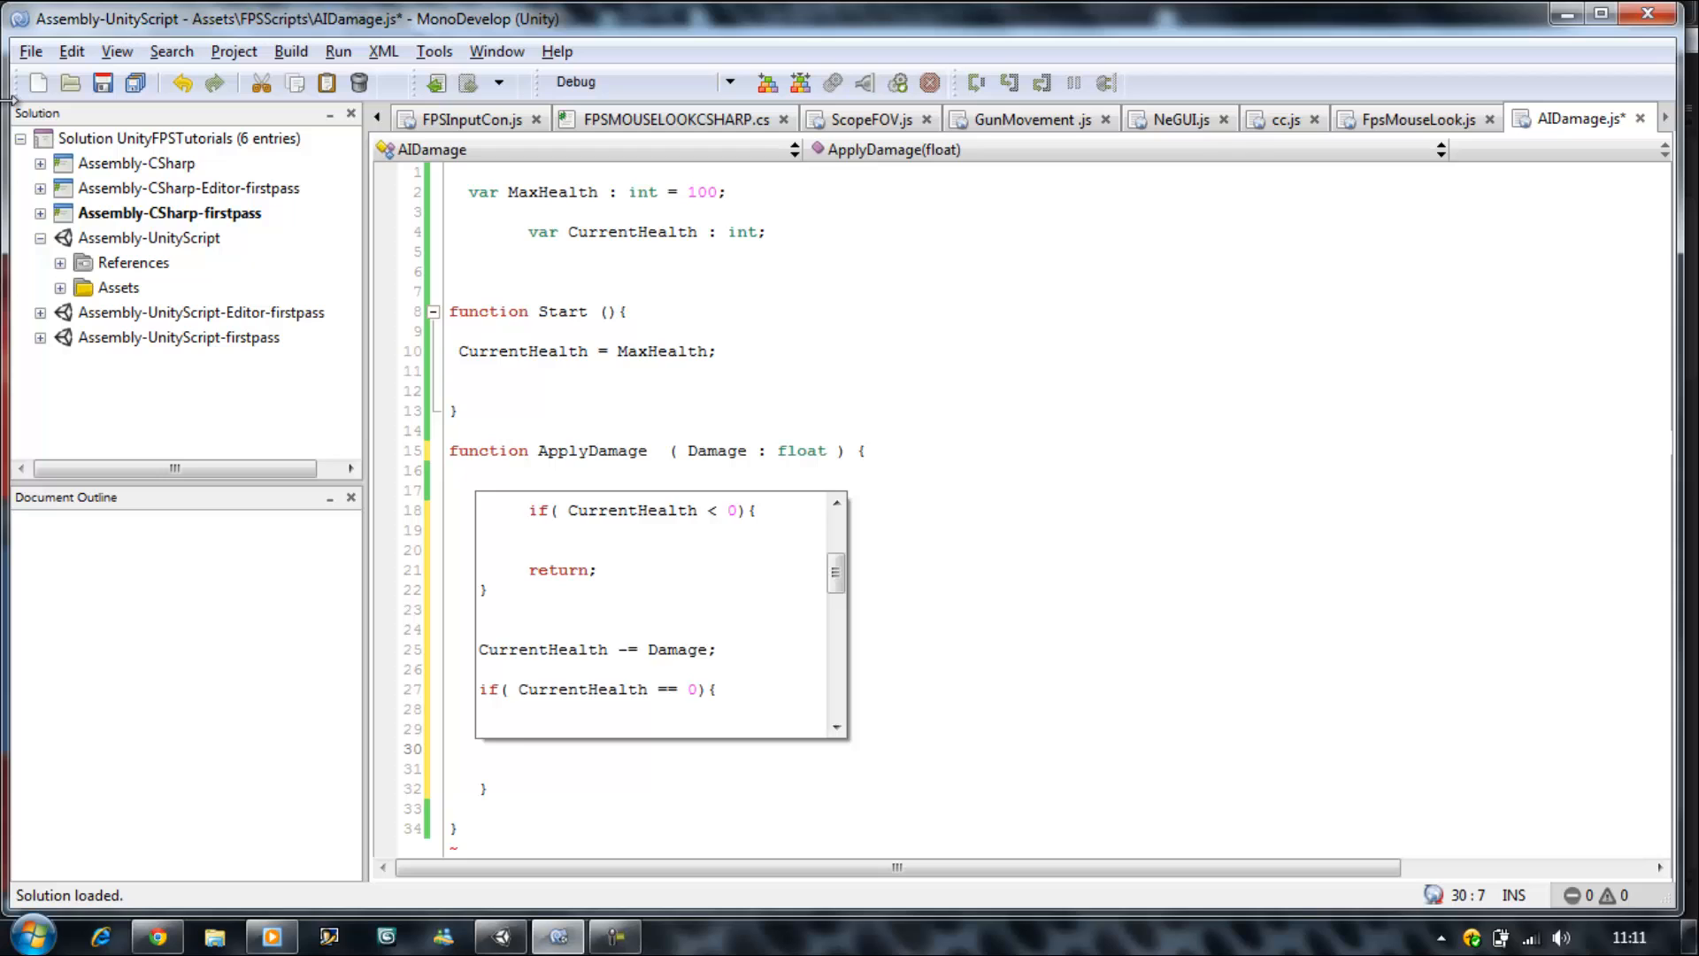
- Begin a Destroy( call inside the new block, then move up to the variable declarations
text(Destroy)
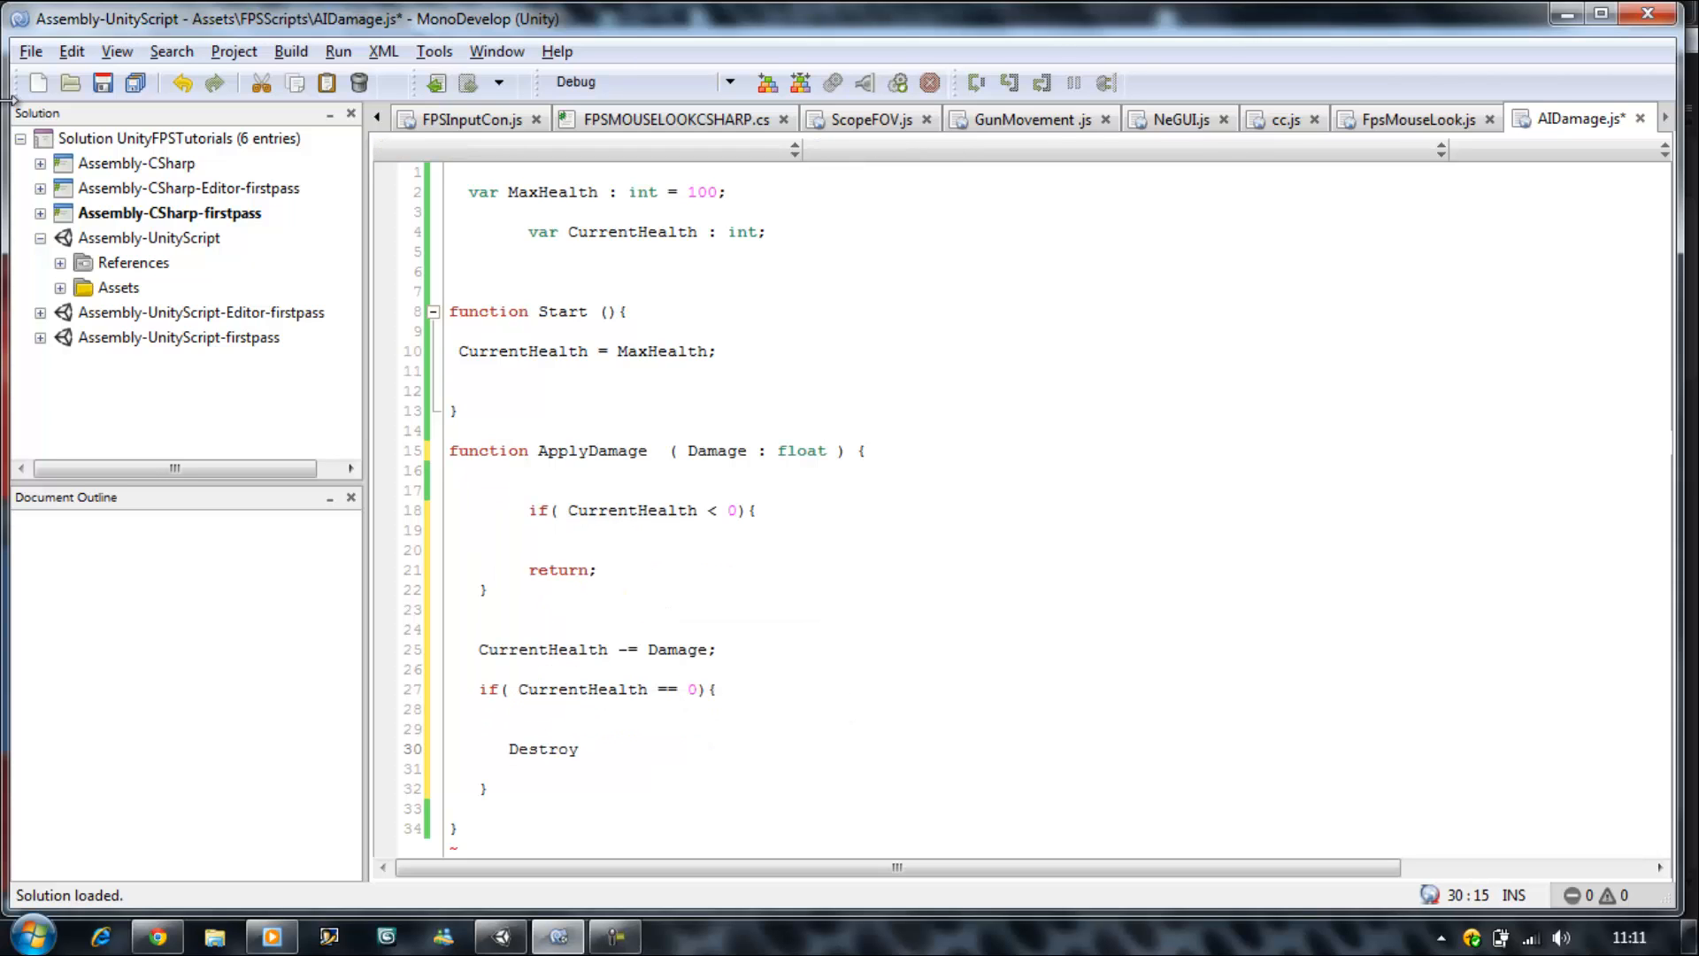
text(()
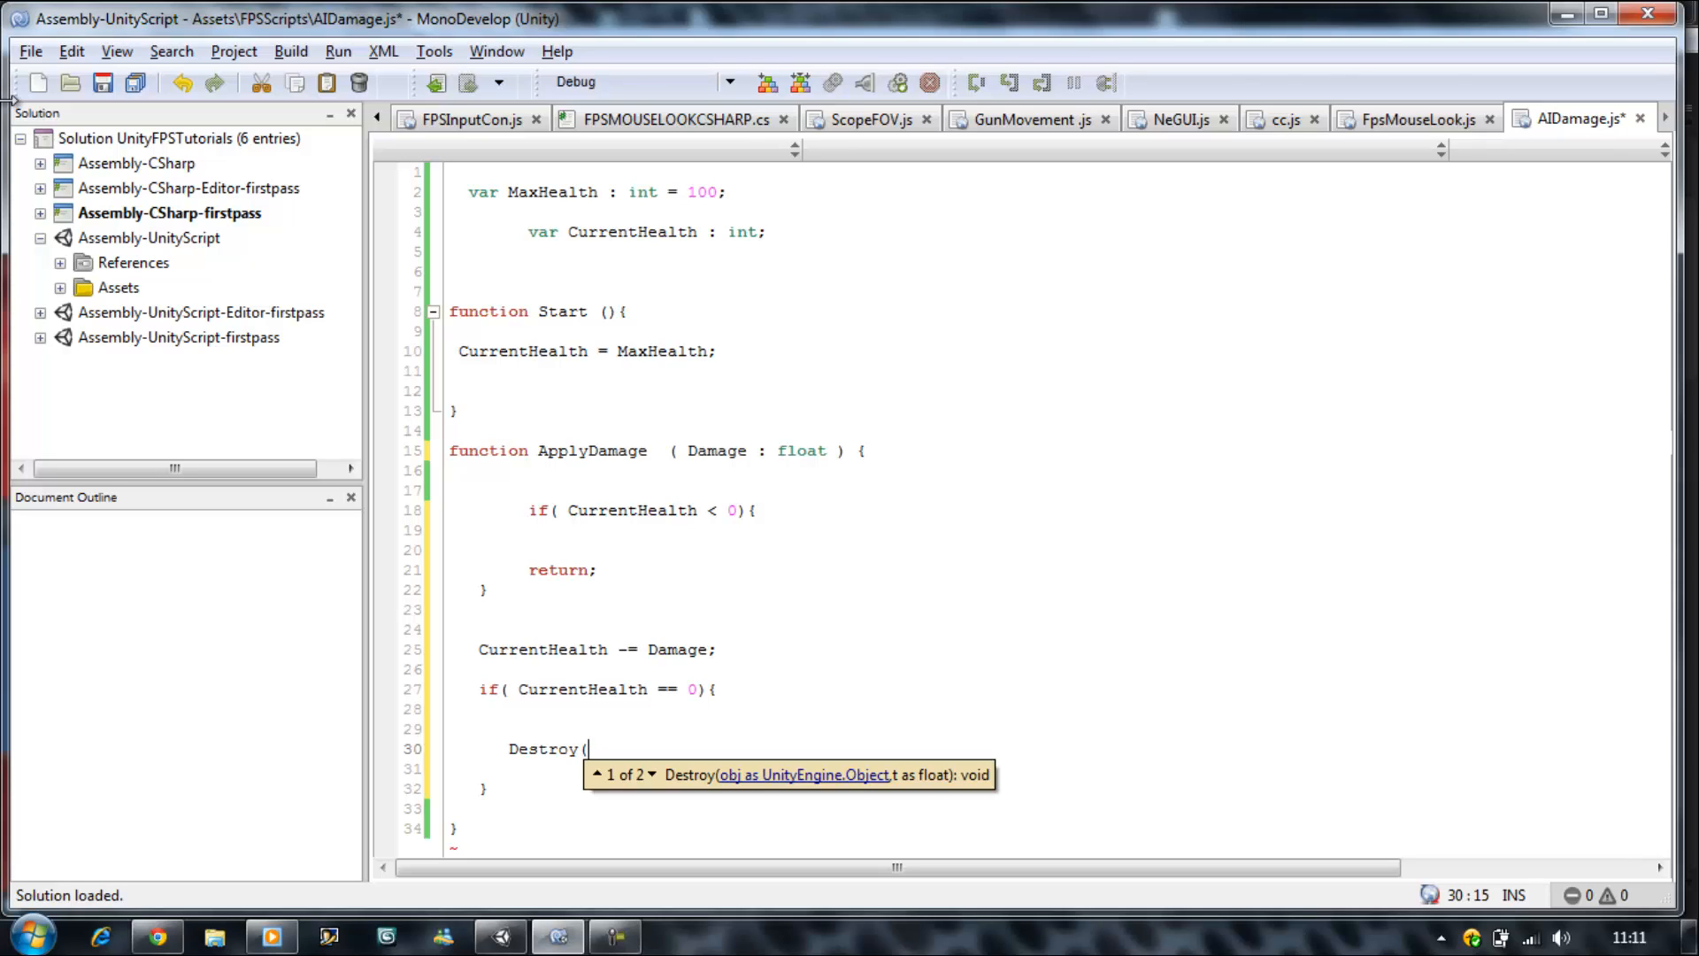
mouse_move(595, 209)
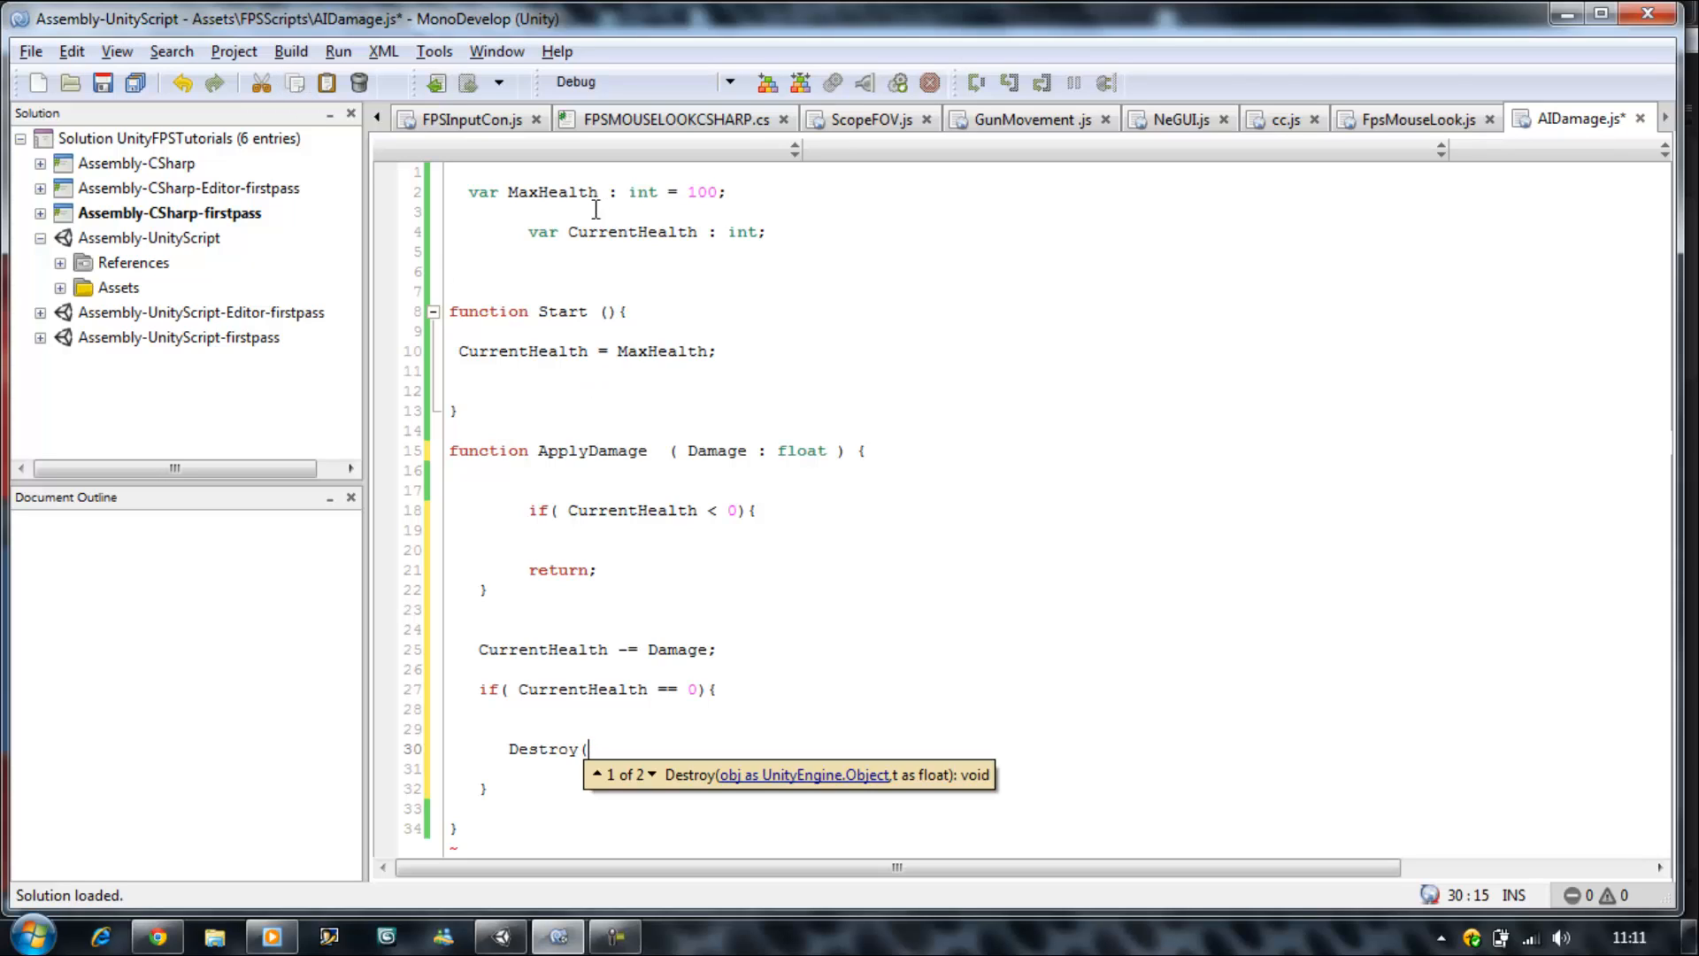
click(529, 251)
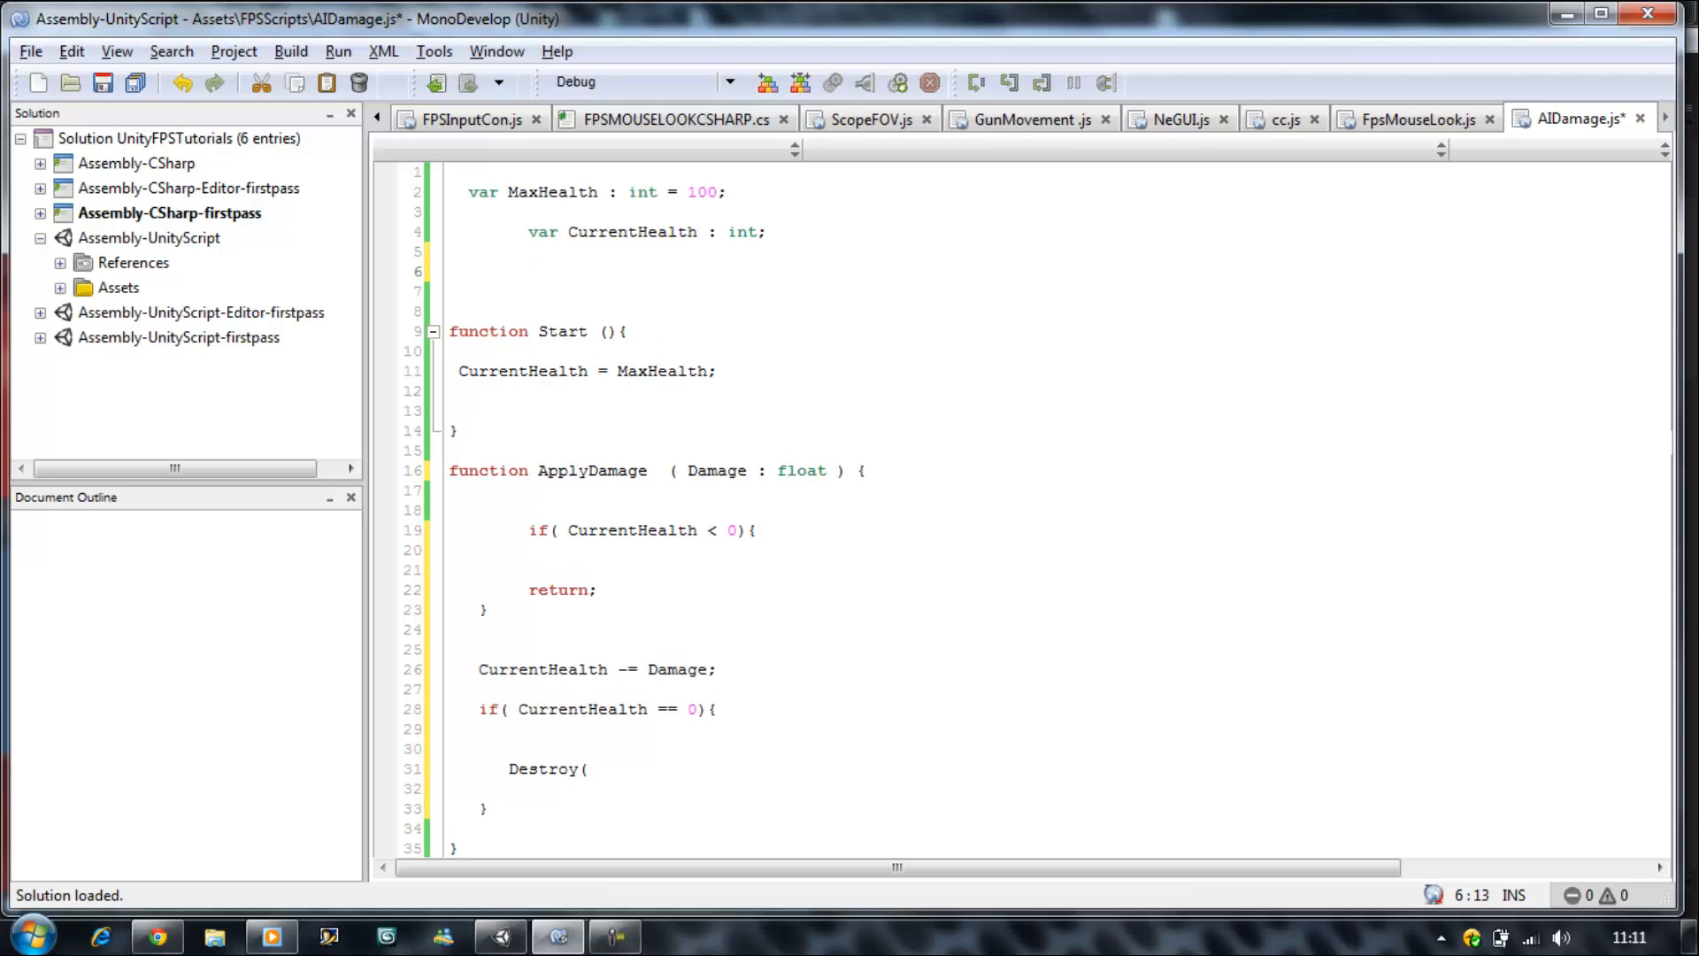
- Declare 'var Other : GameObject;' beneath the CurrentHealth declaration
text(var)
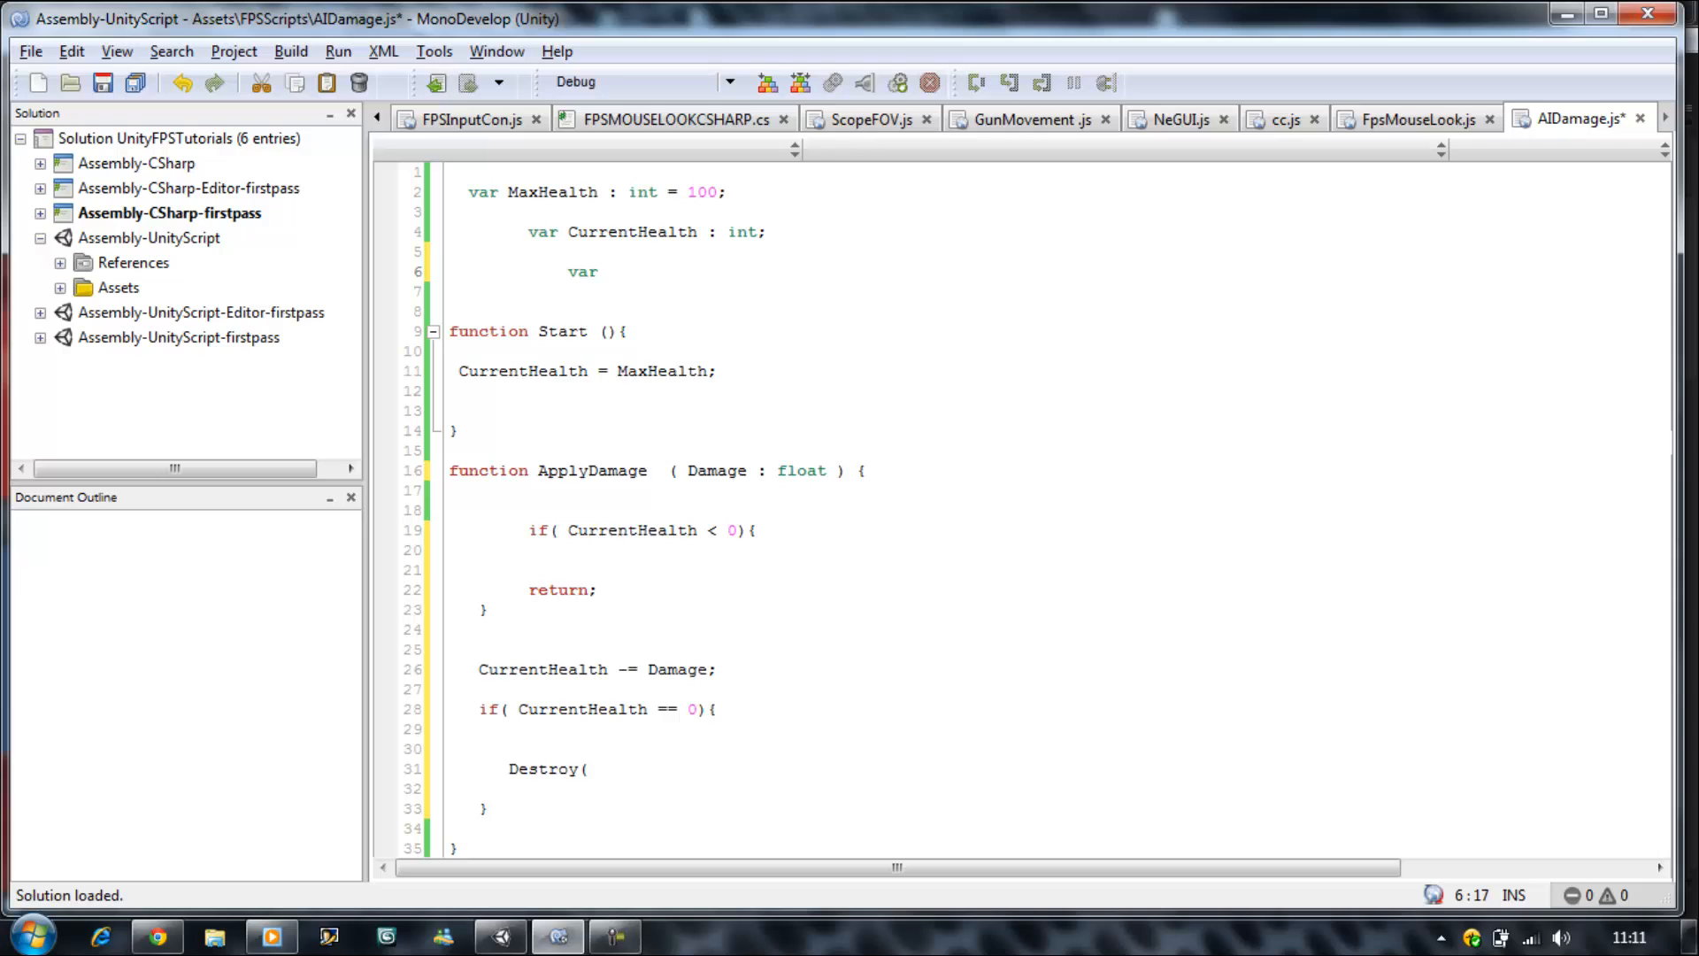
text(Othe)
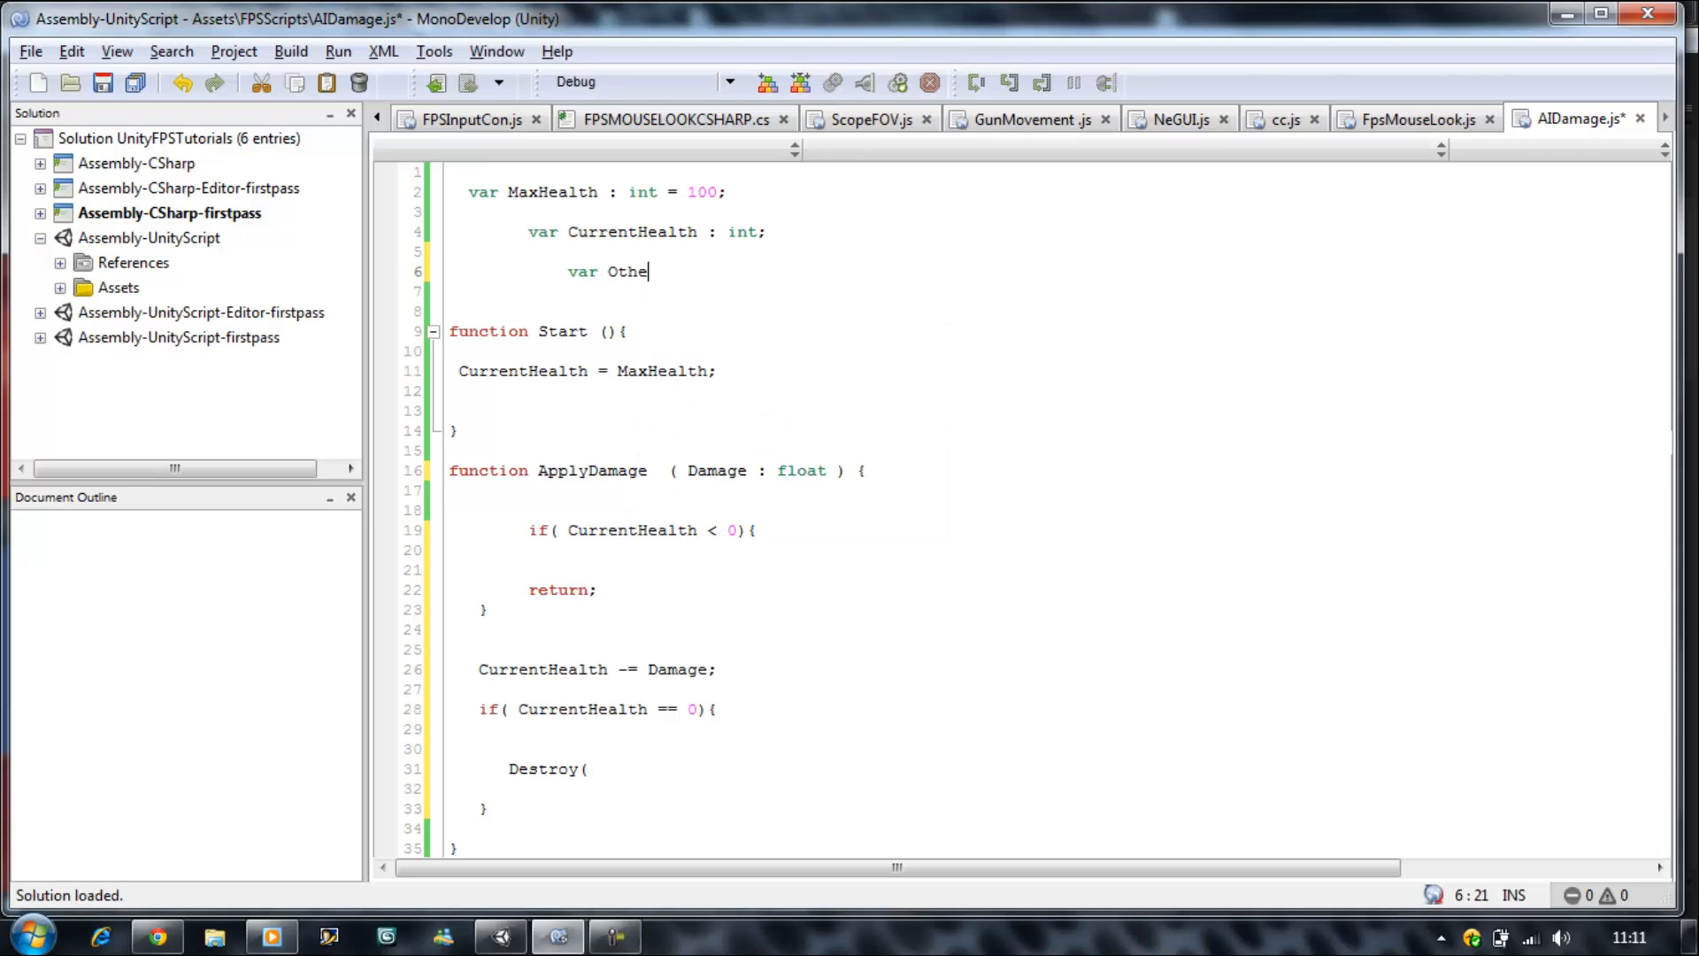
text(r : Ga)
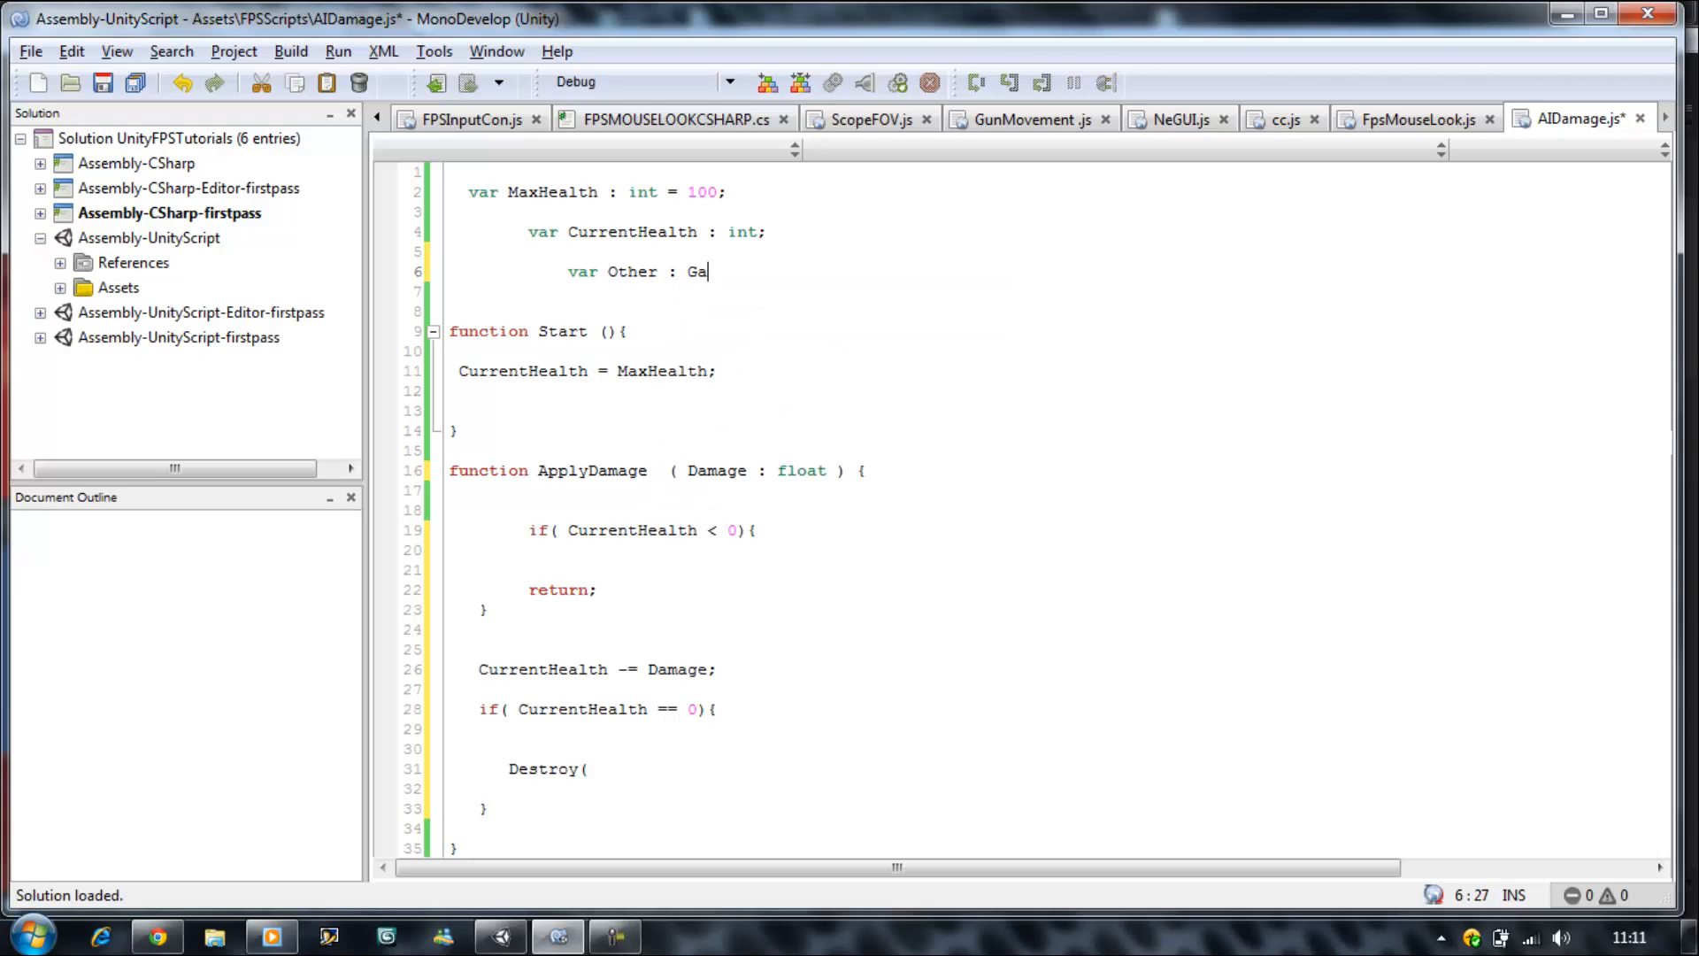
text(meObjec)
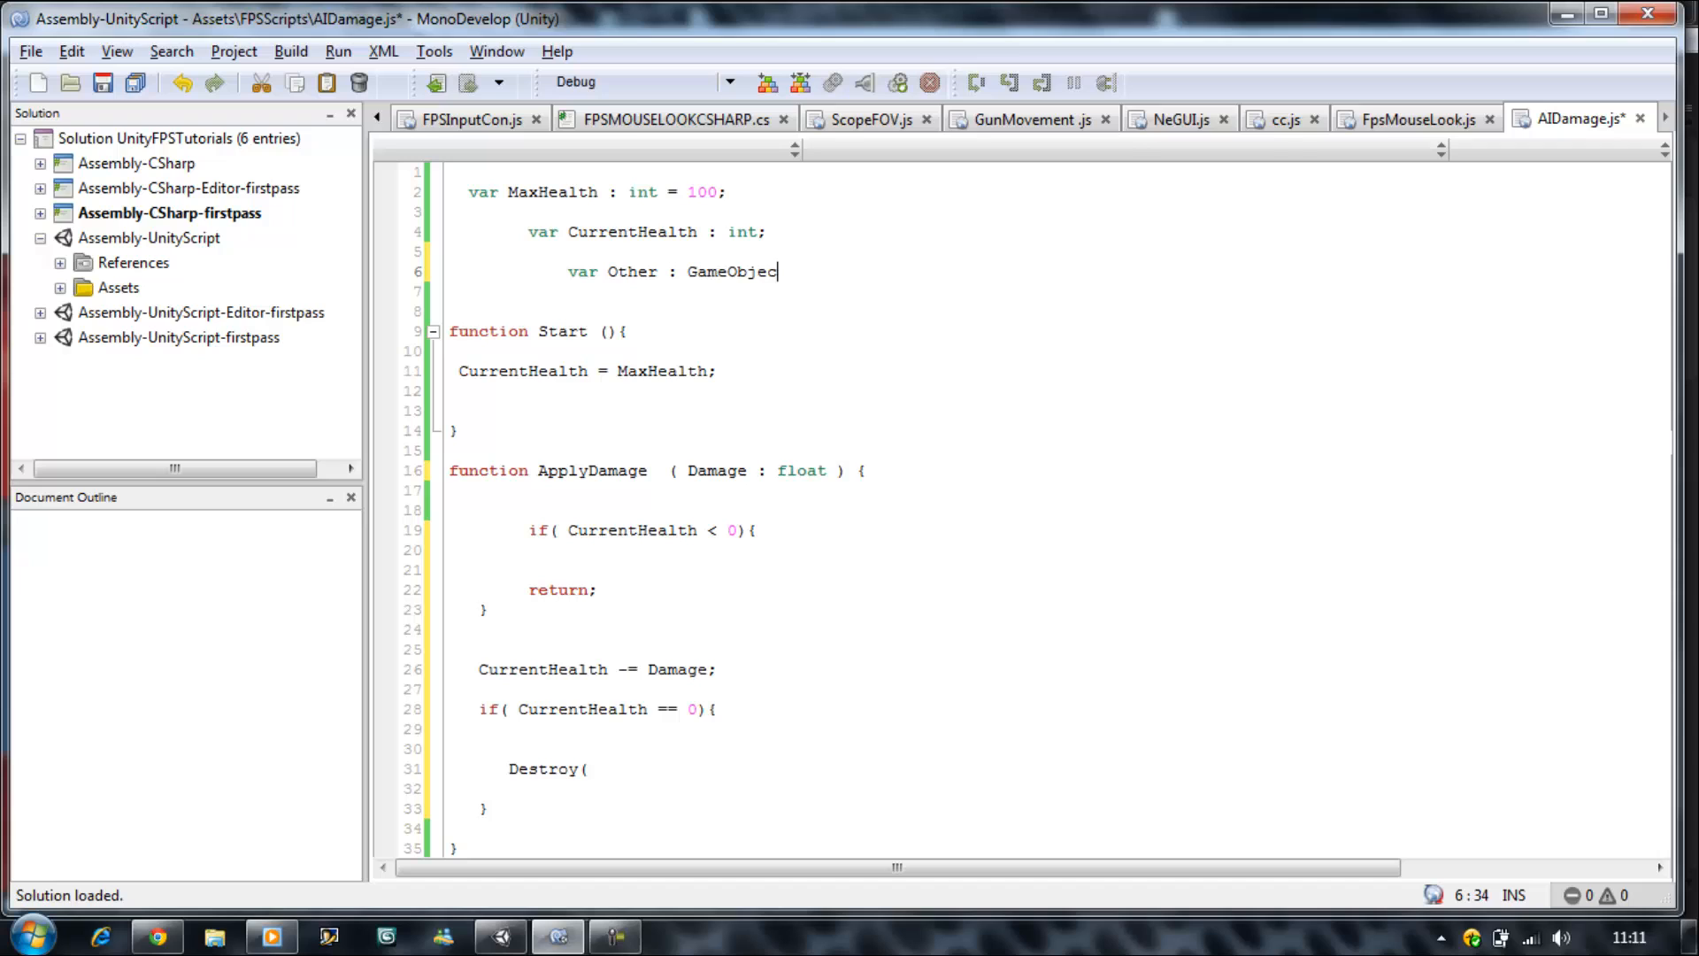
text(;)
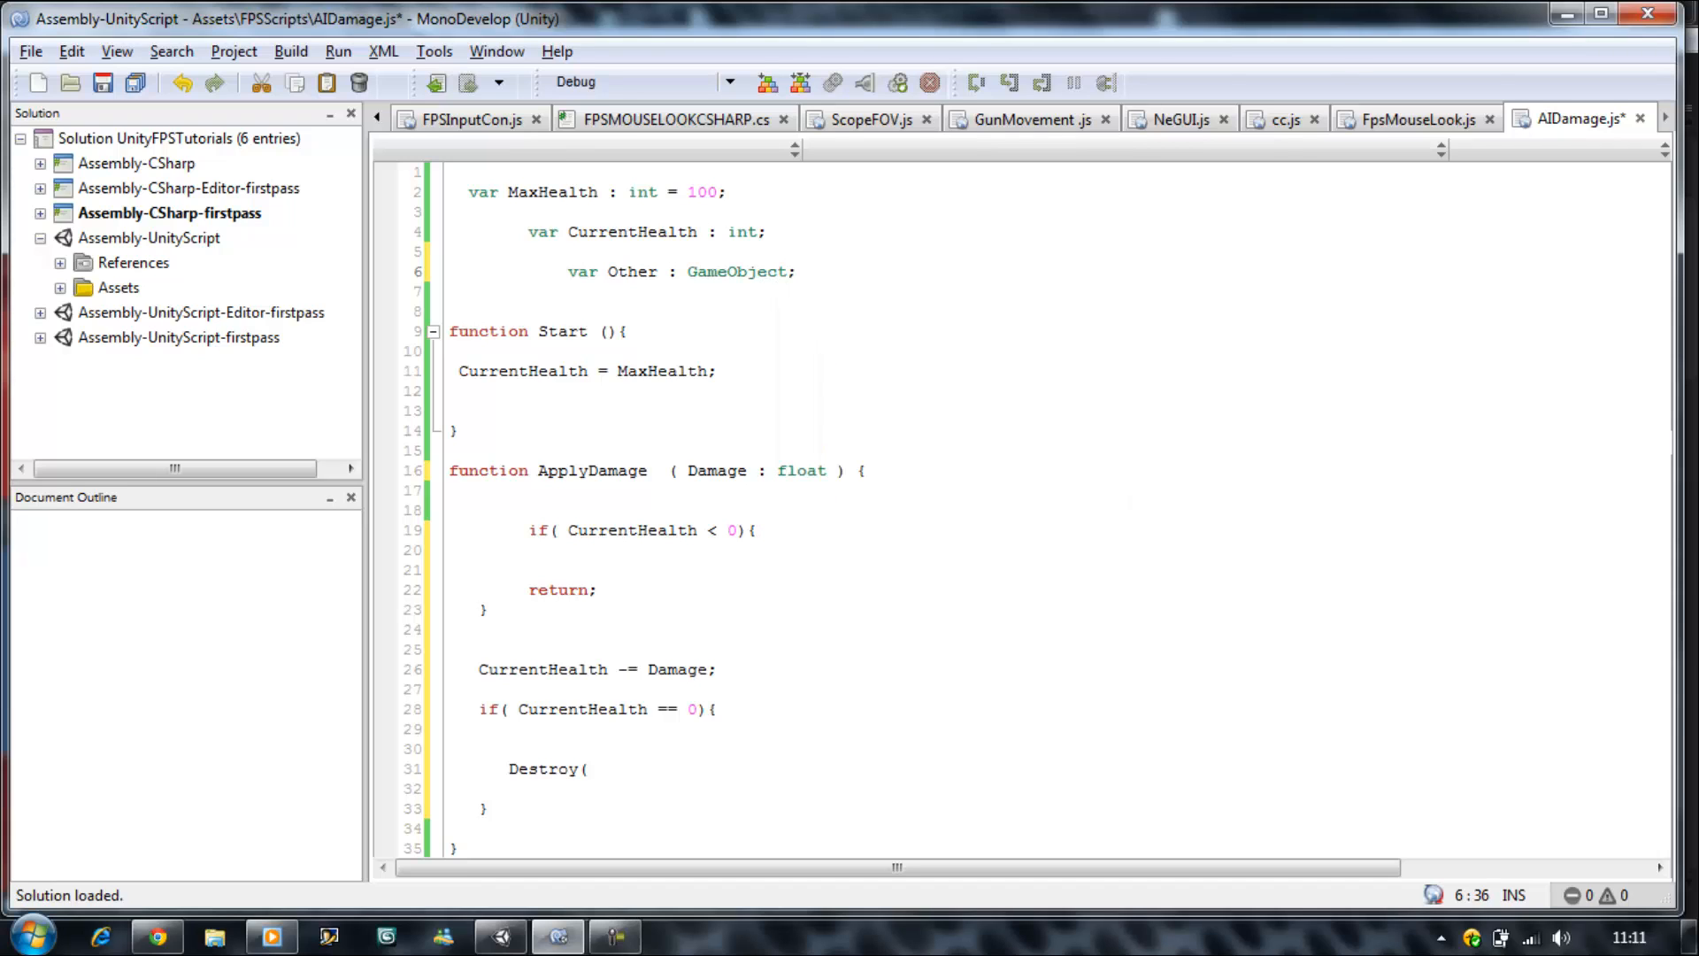
- Return the insertion point to the Destroy call, peeking at Unity and back to the script
click(587, 768)
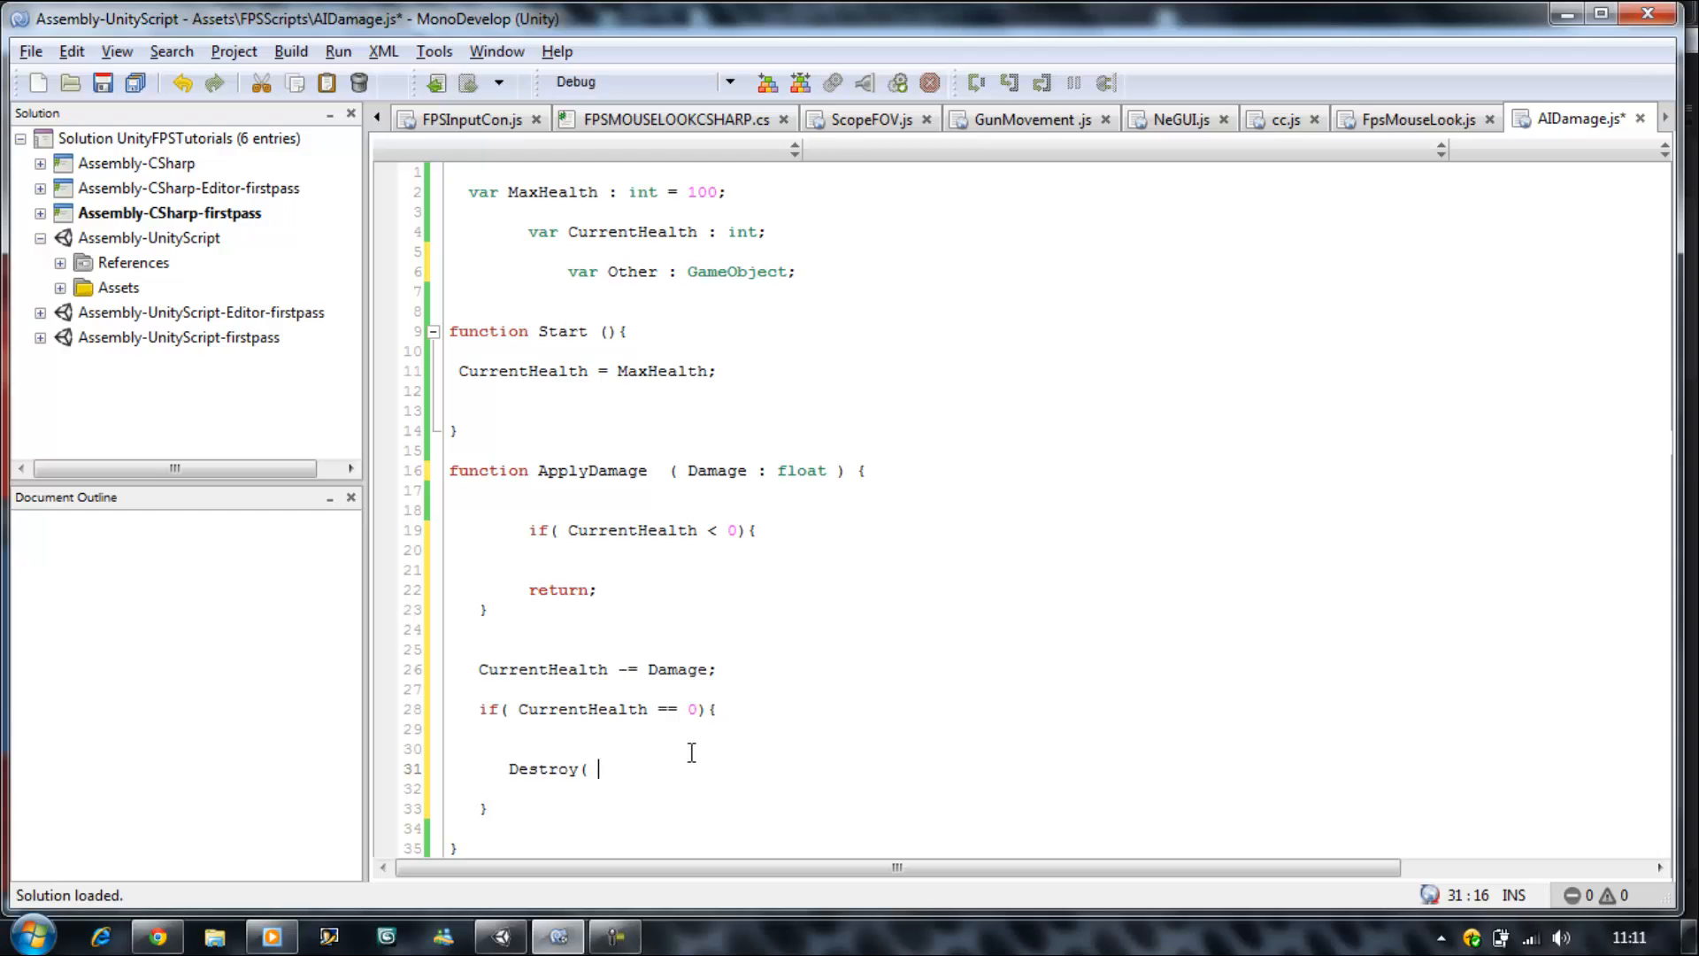
mouse_move(501, 934)
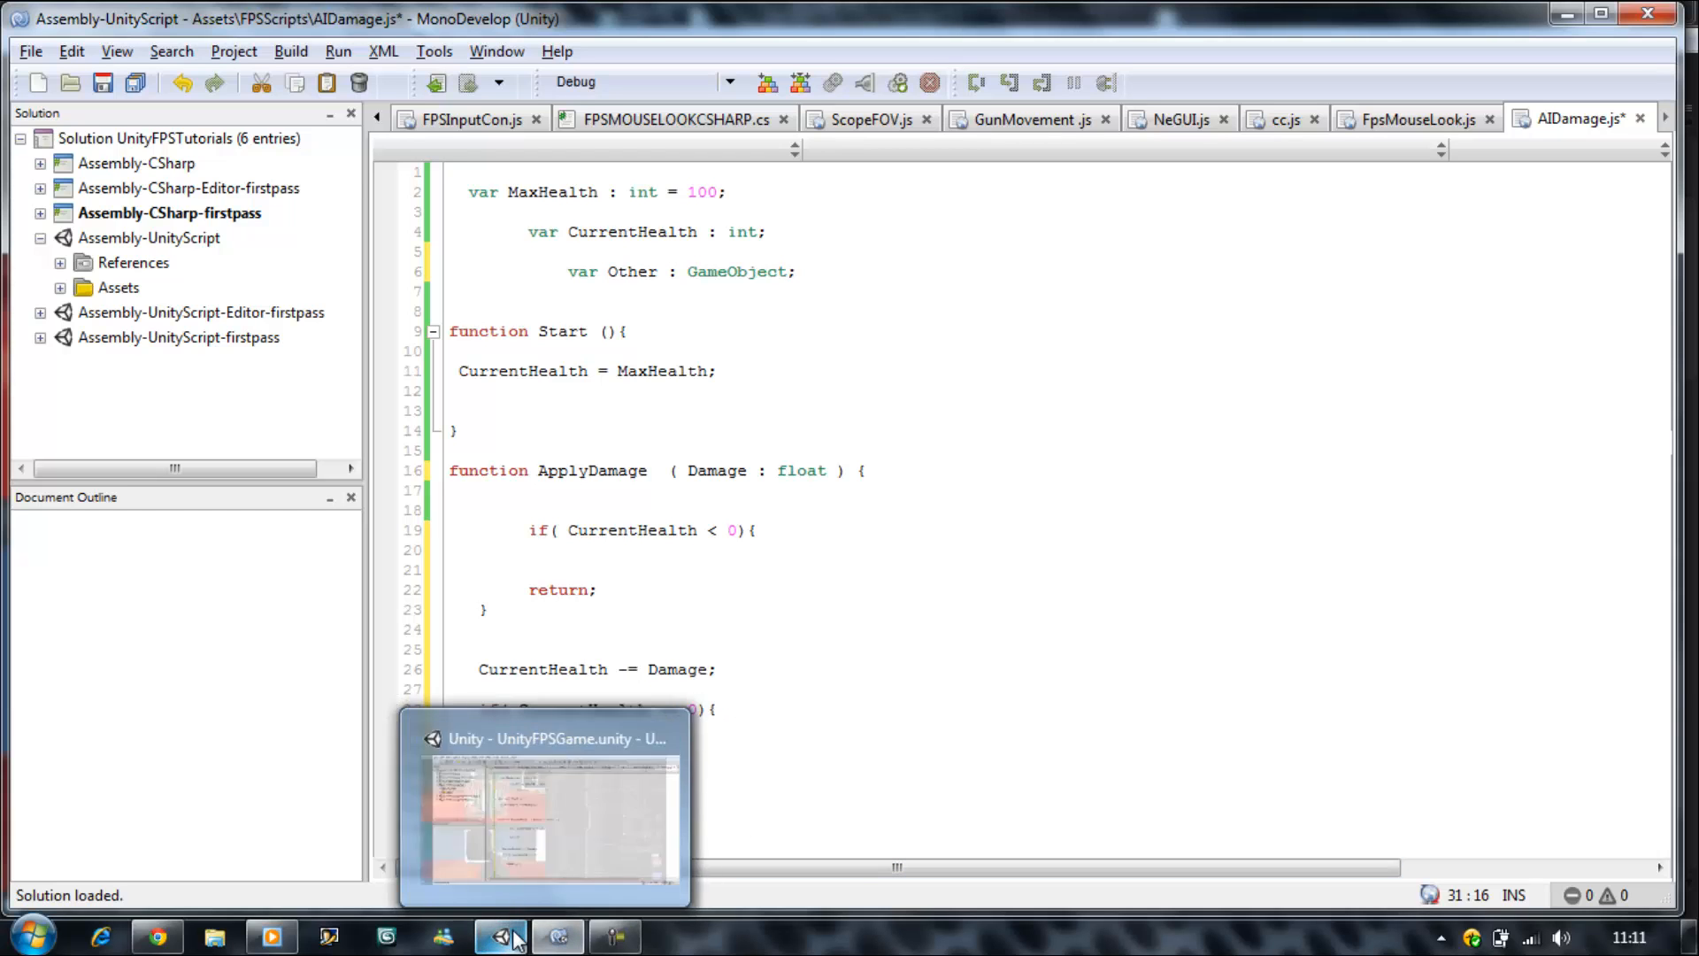
click(544, 818)
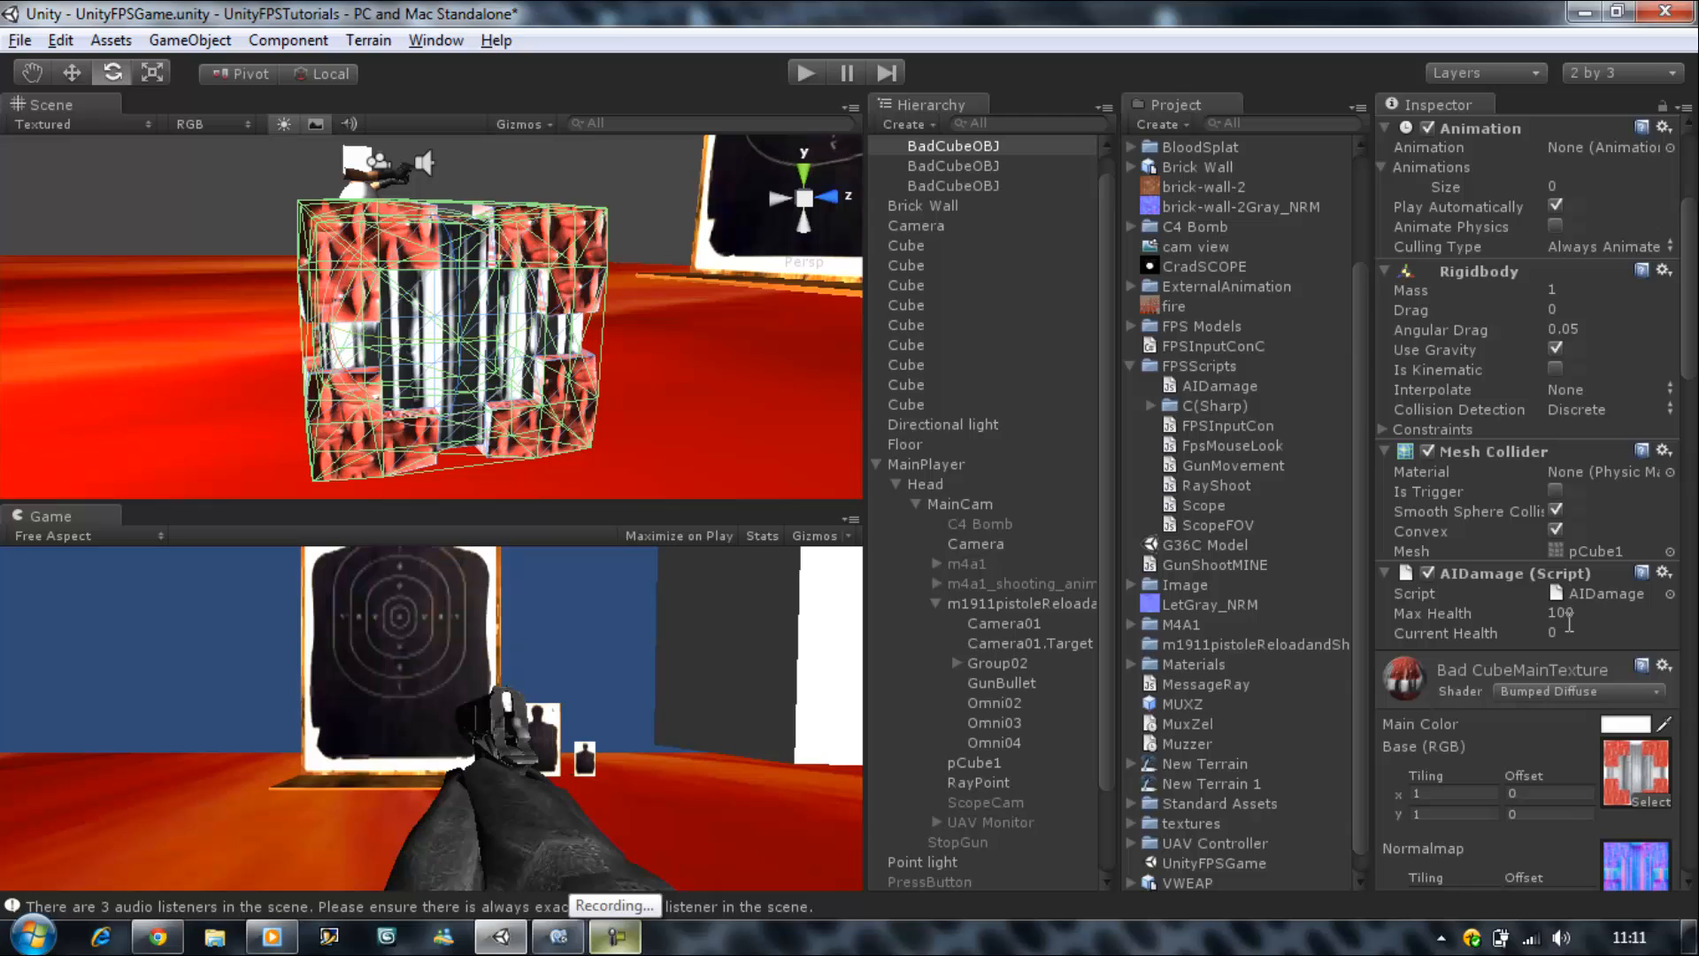
mouse_move(660, 933)
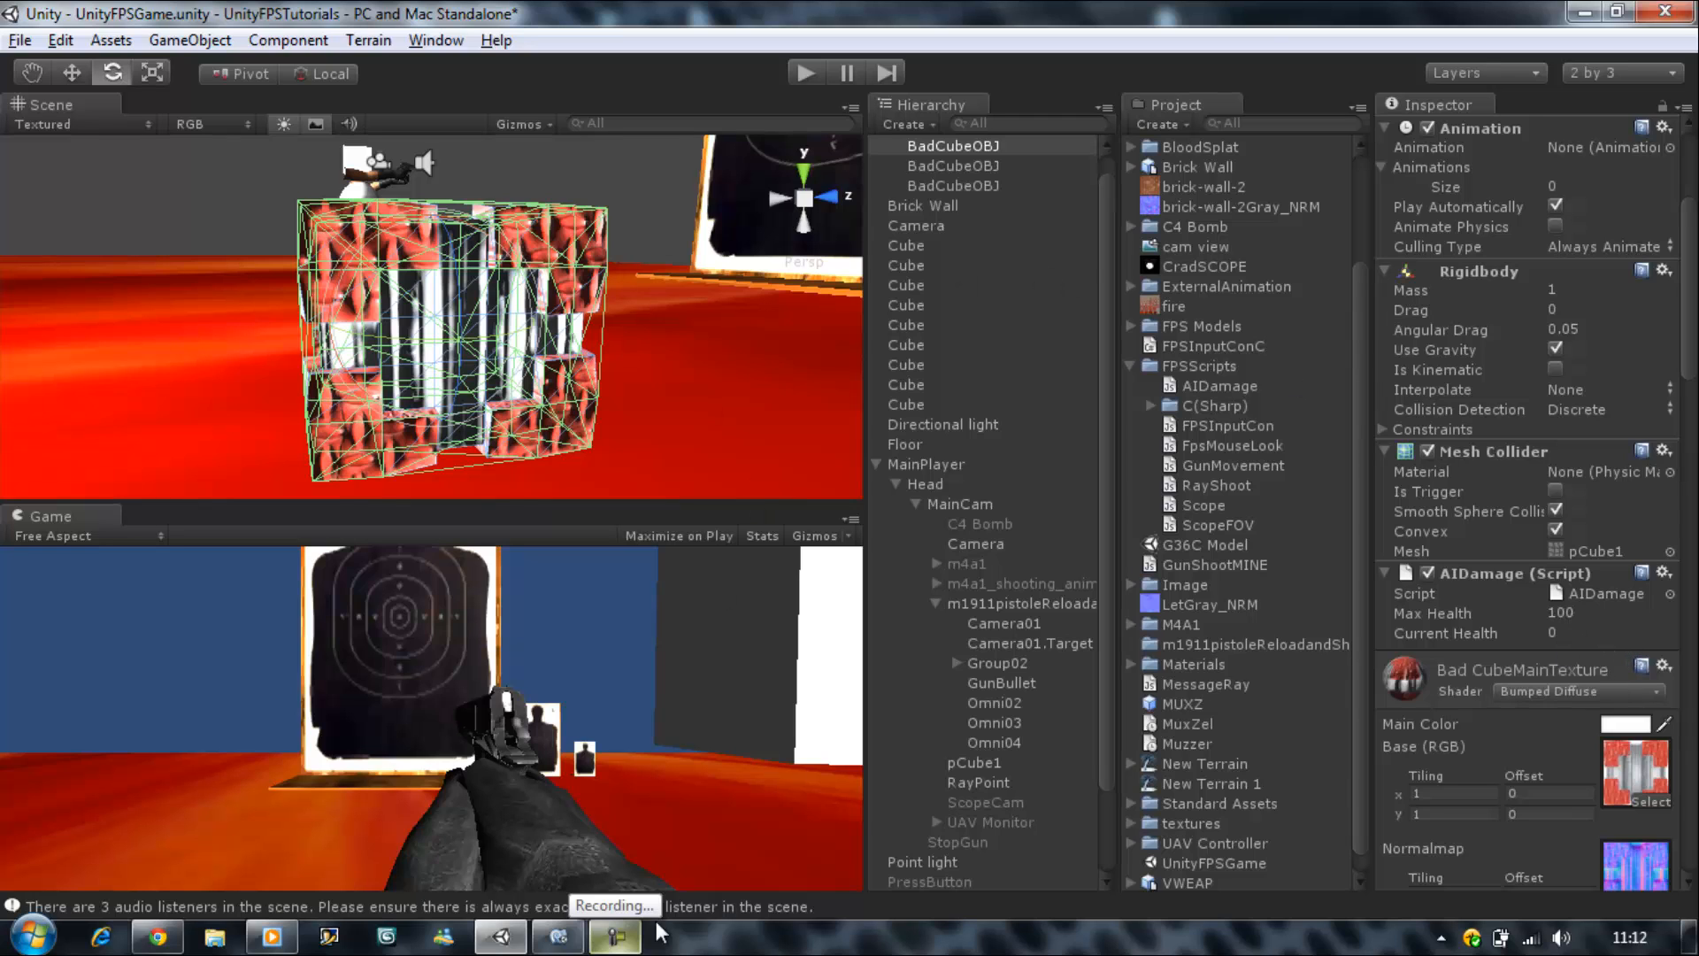
click(558, 936)
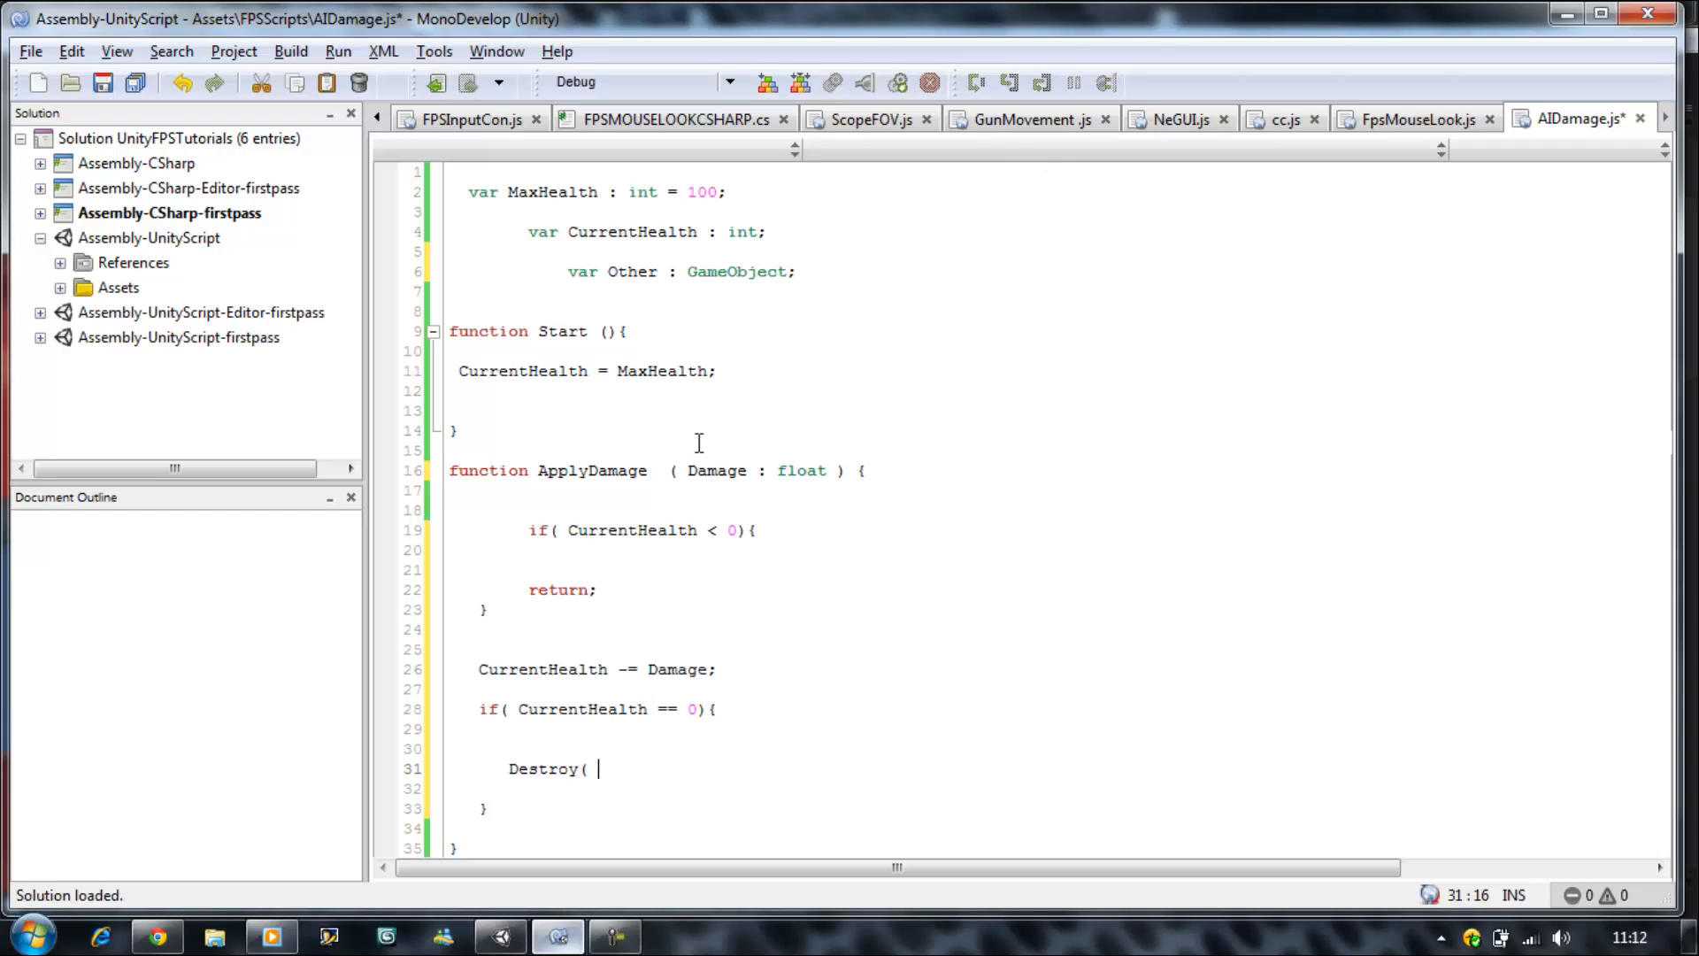
mouse_move(635, 547)
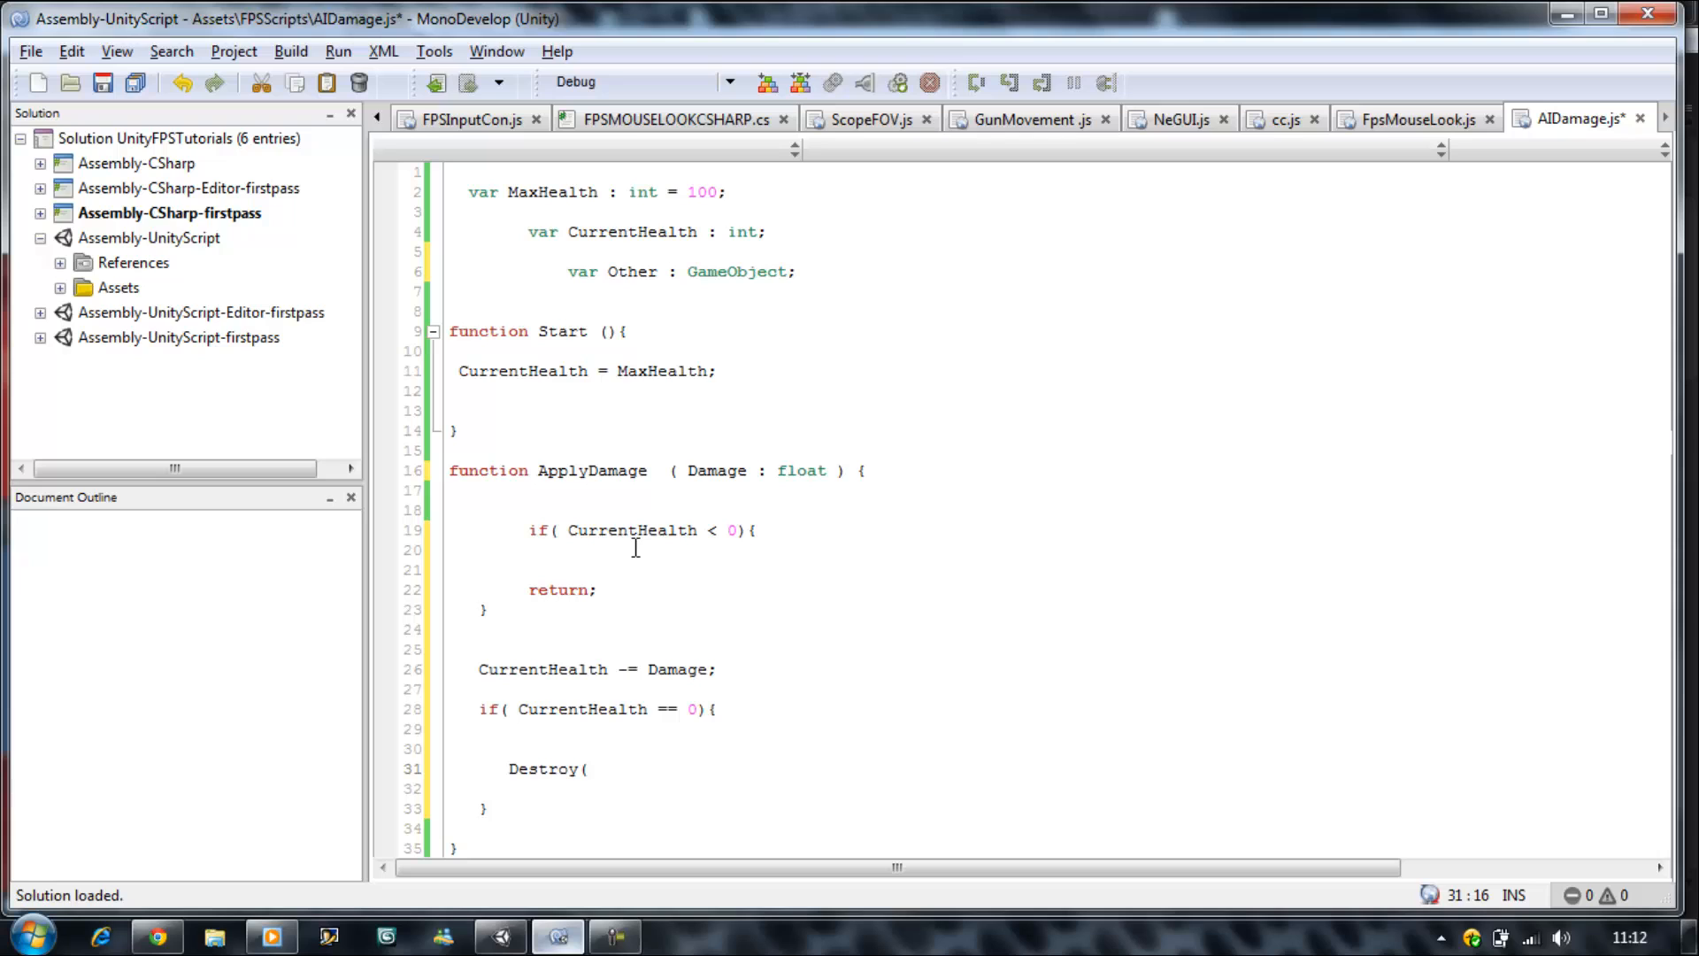
- Complete Destroy( gameObject); and delete the unused Other variable, saving AIDamage.js
text(gameObject)
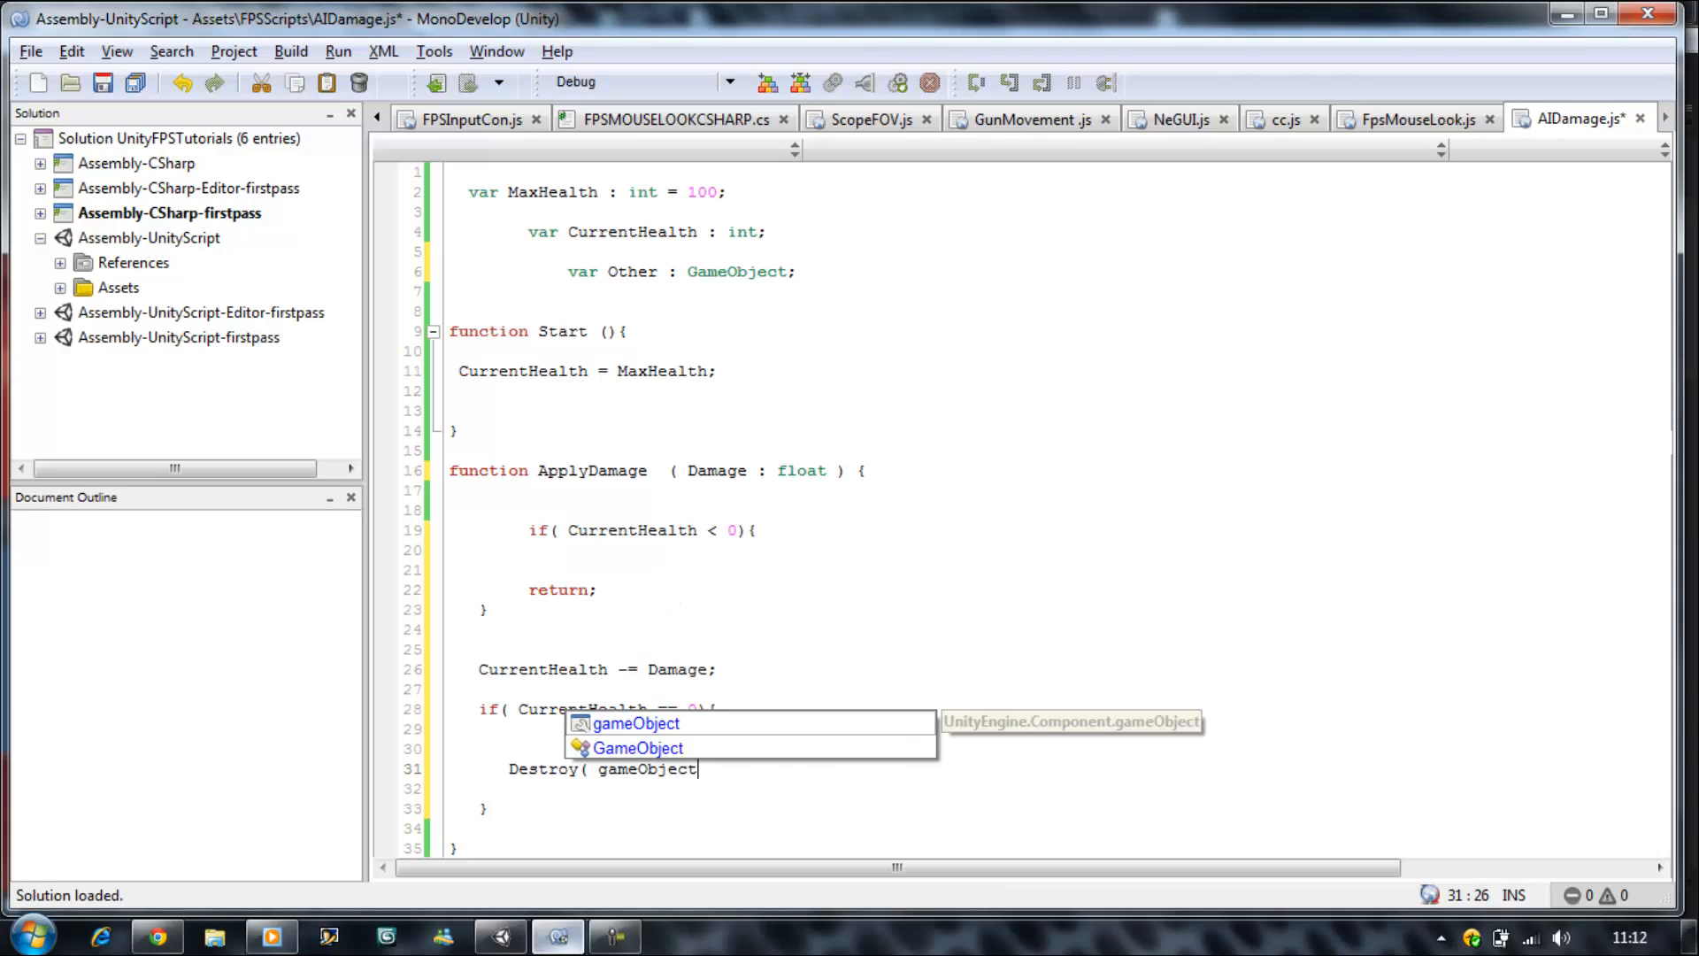
text();)
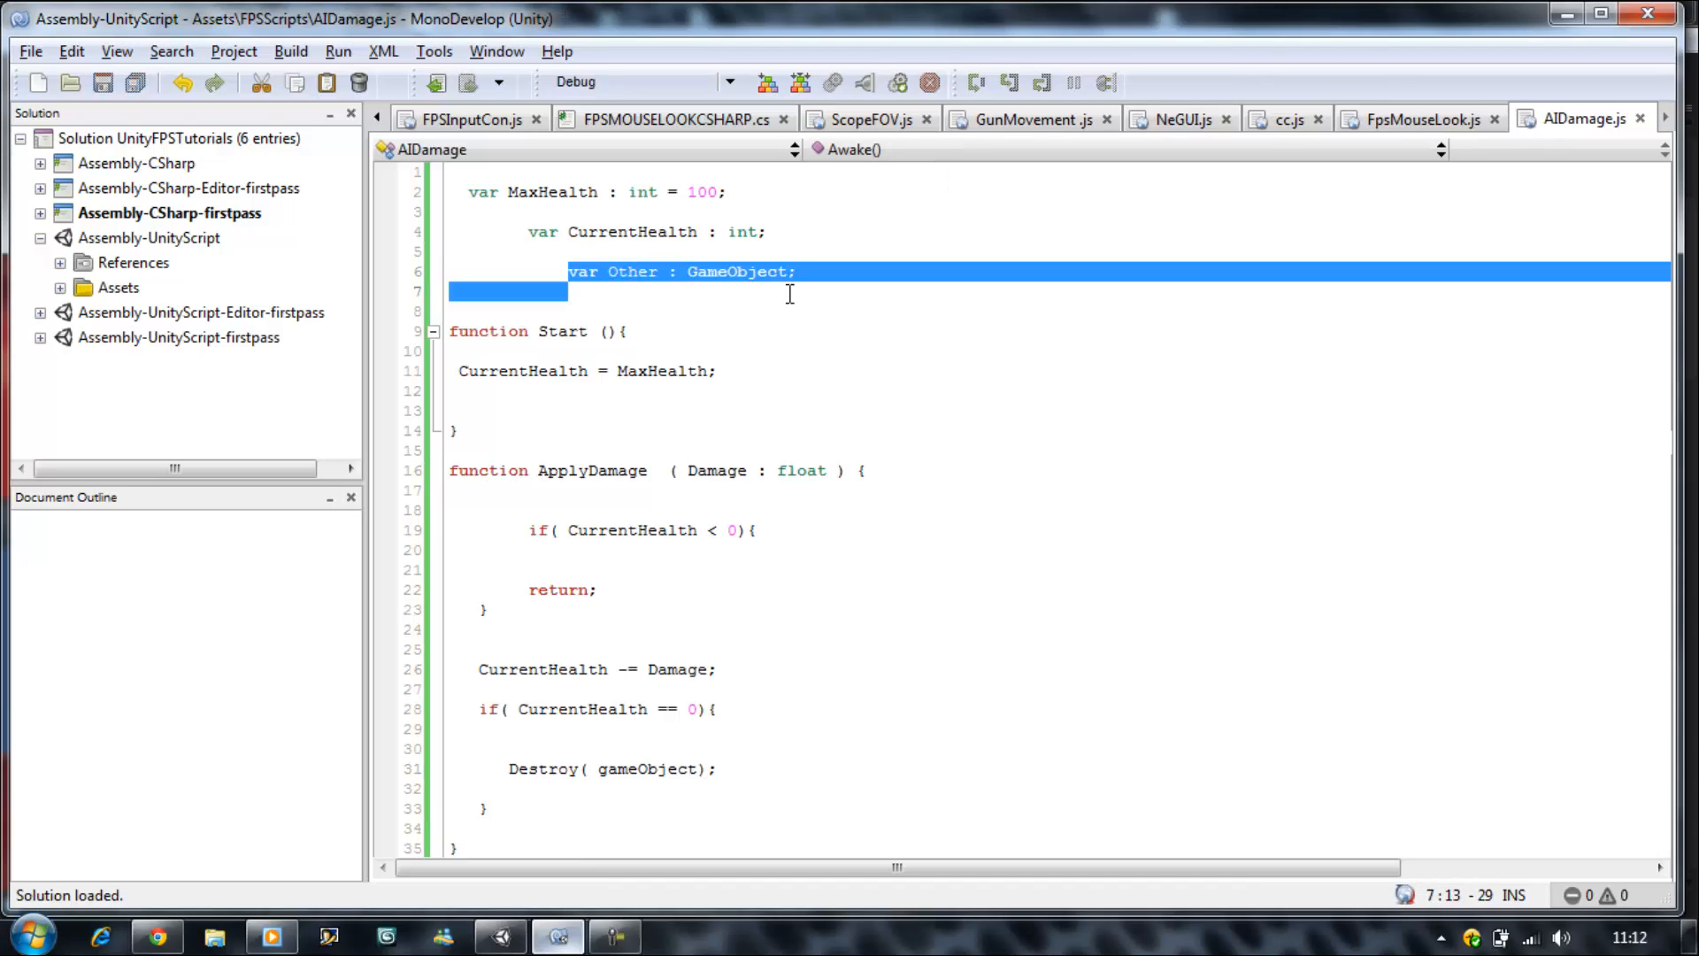
key(Delete)
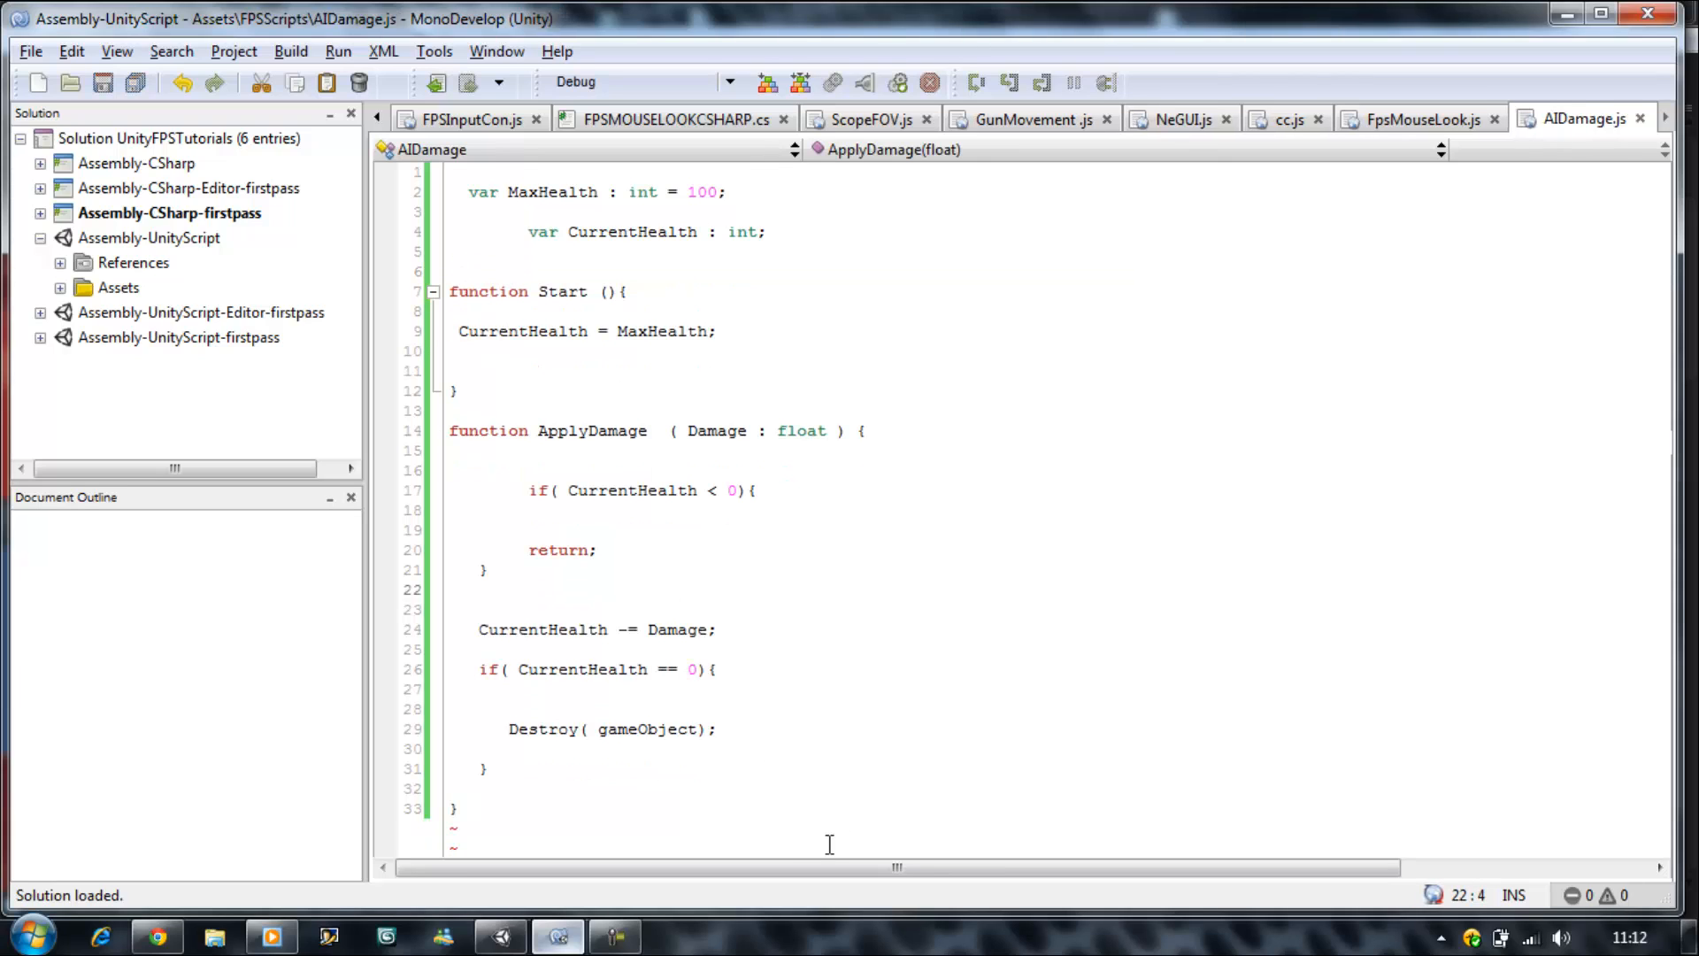
mouse_move(647, 767)
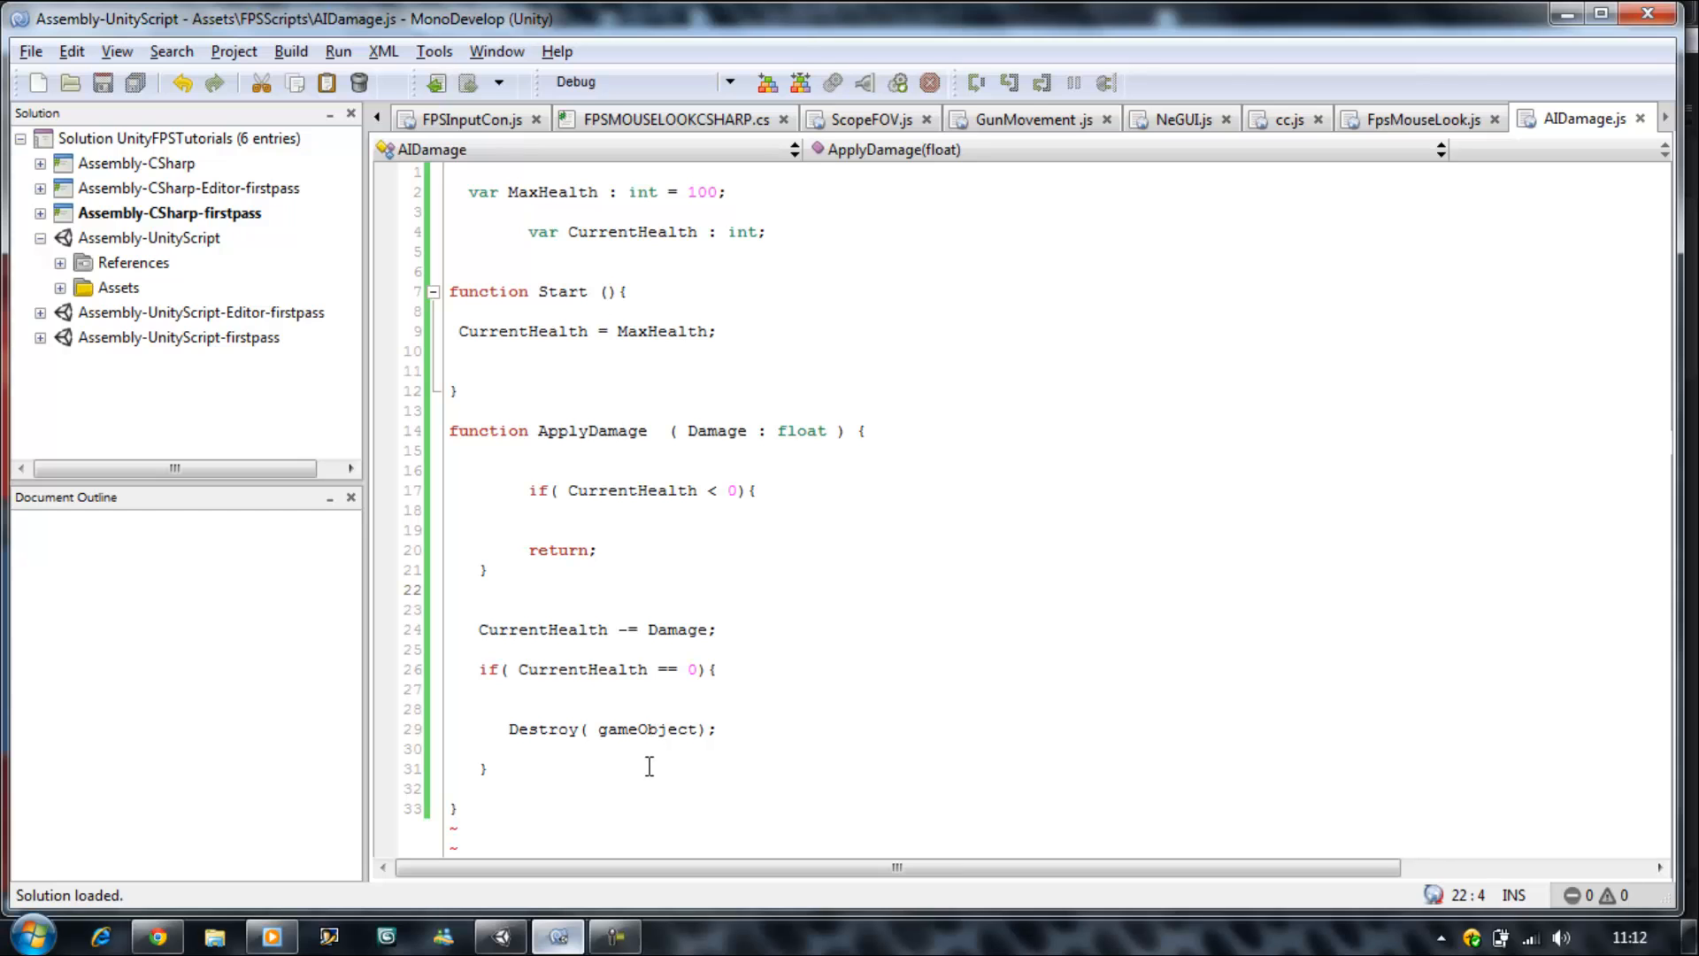
click(456, 809)
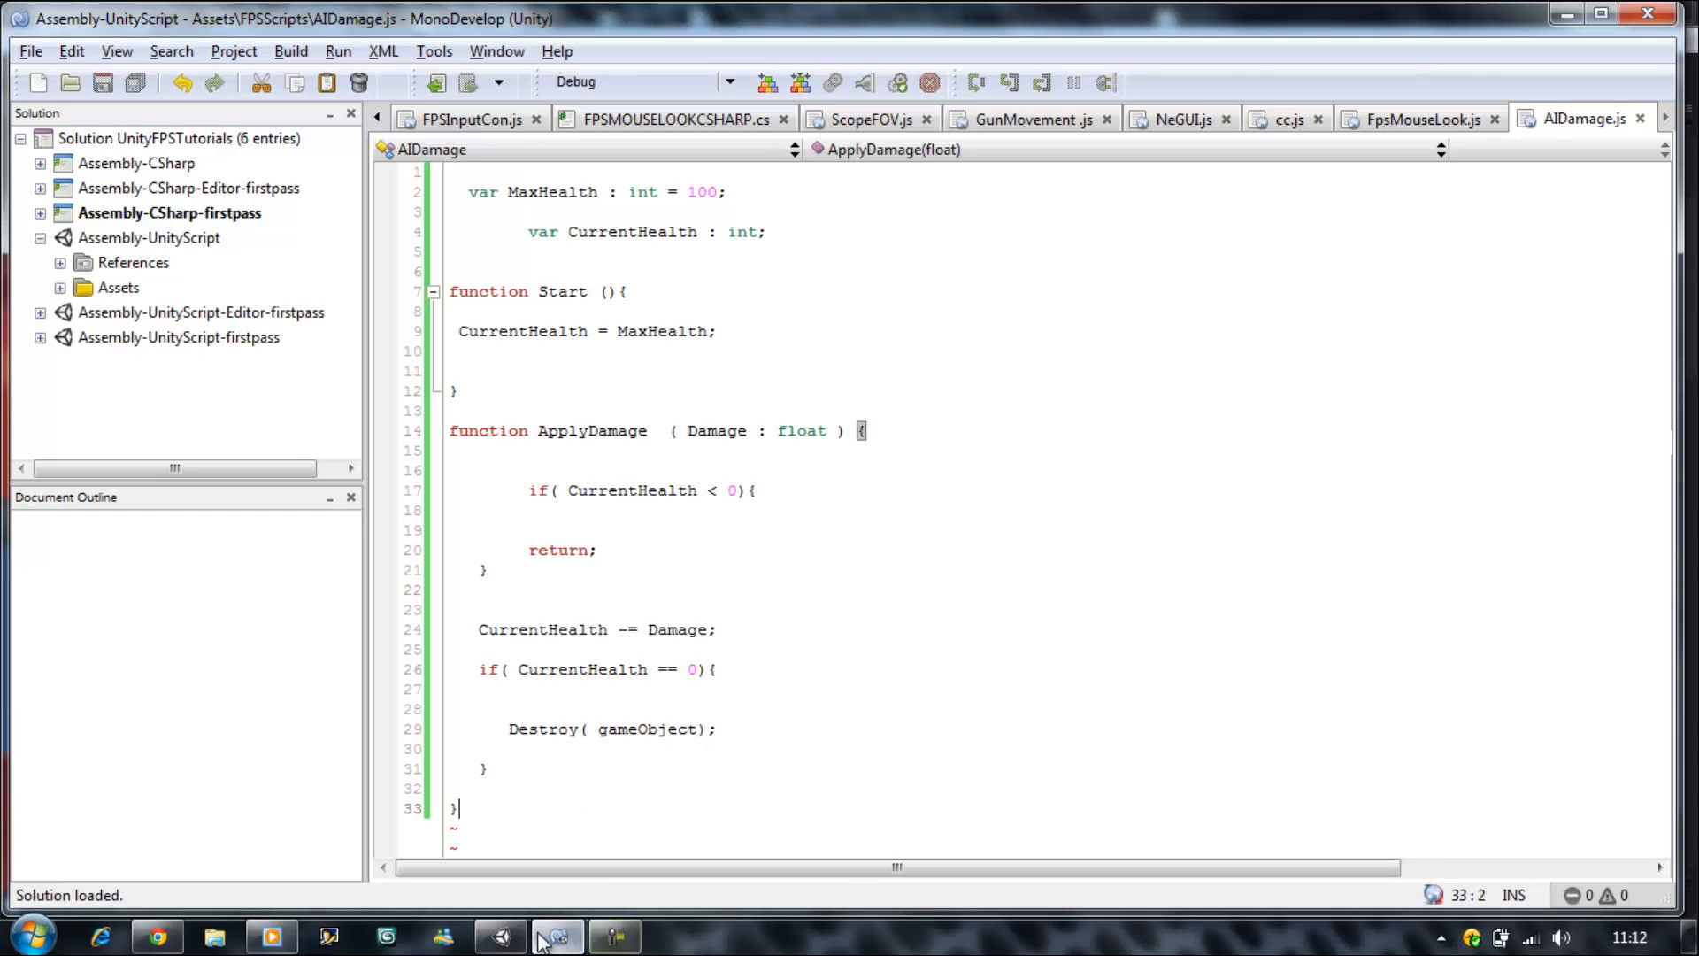
- Switch to Unity and open the RayShoot script from FPSScripts in MonoDevelop
click(558, 936)
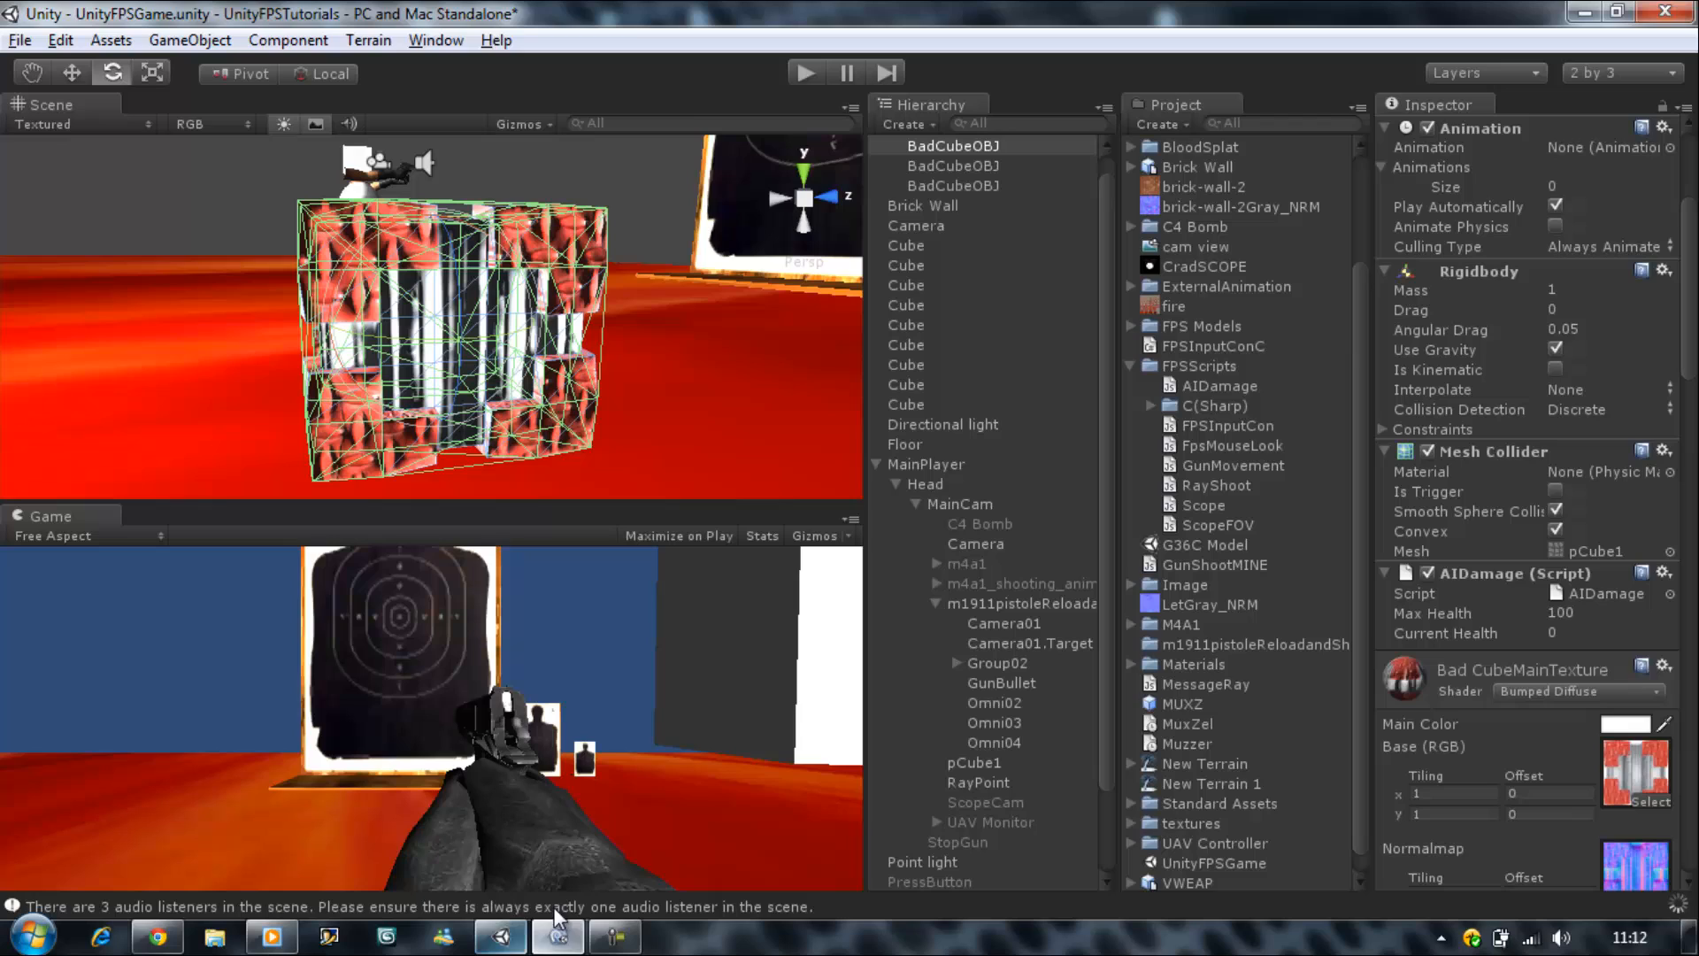
mouse_move(564, 903)
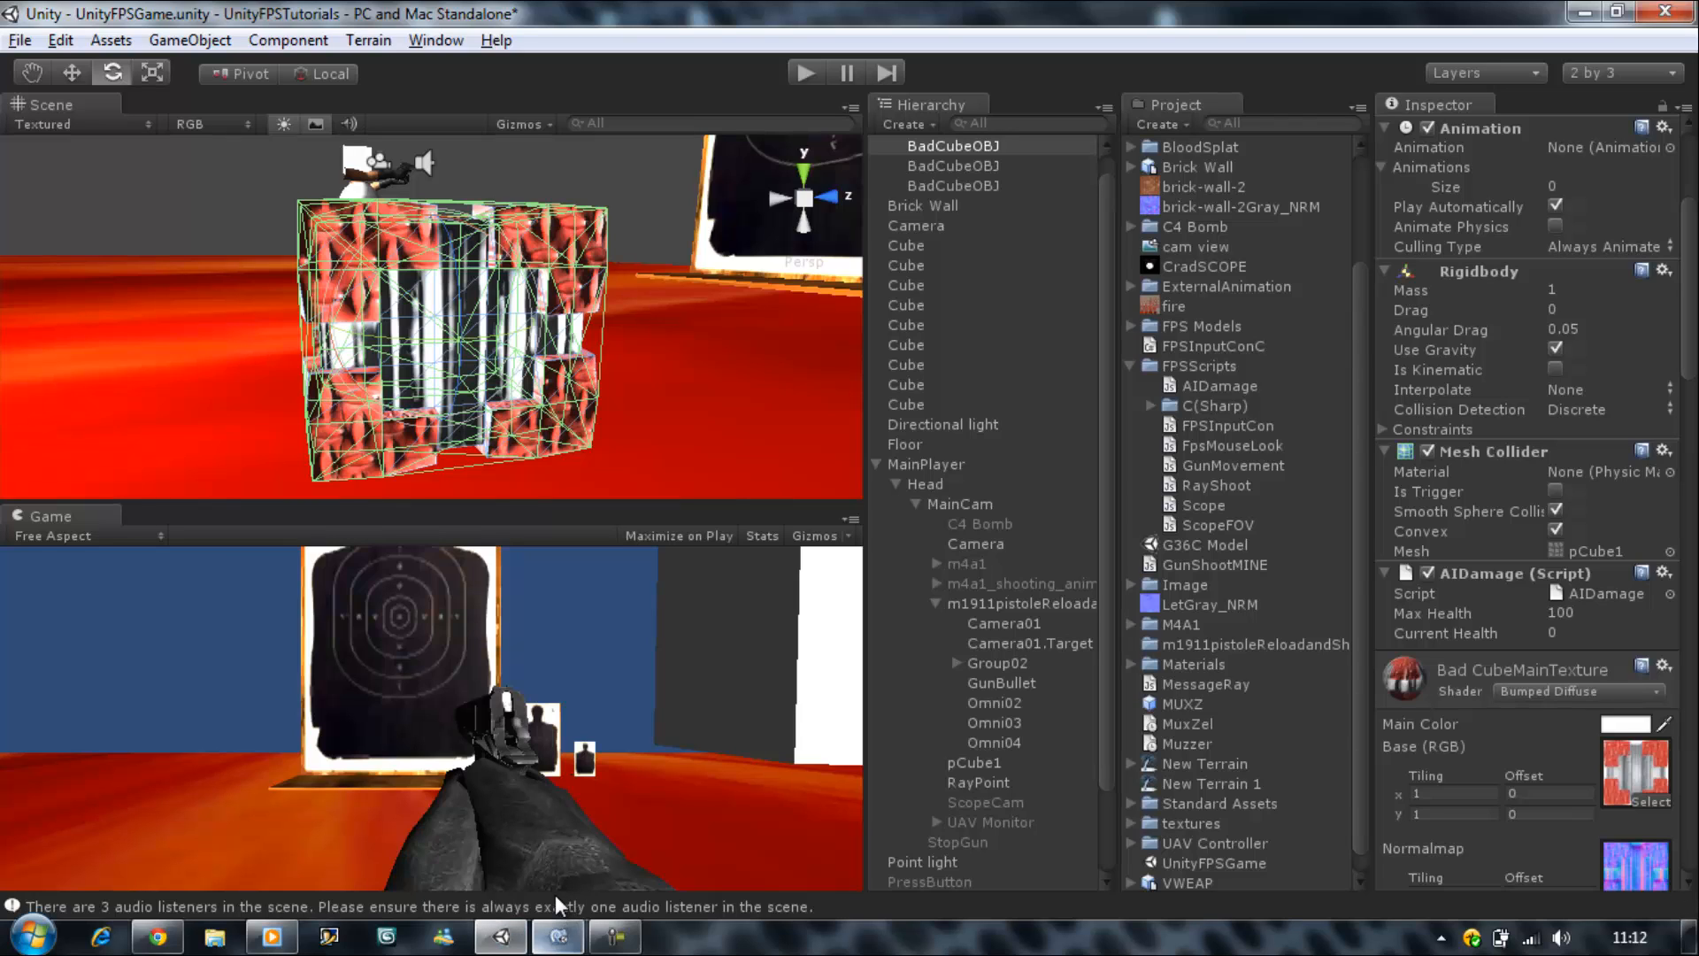
mouse_move(653, 315)
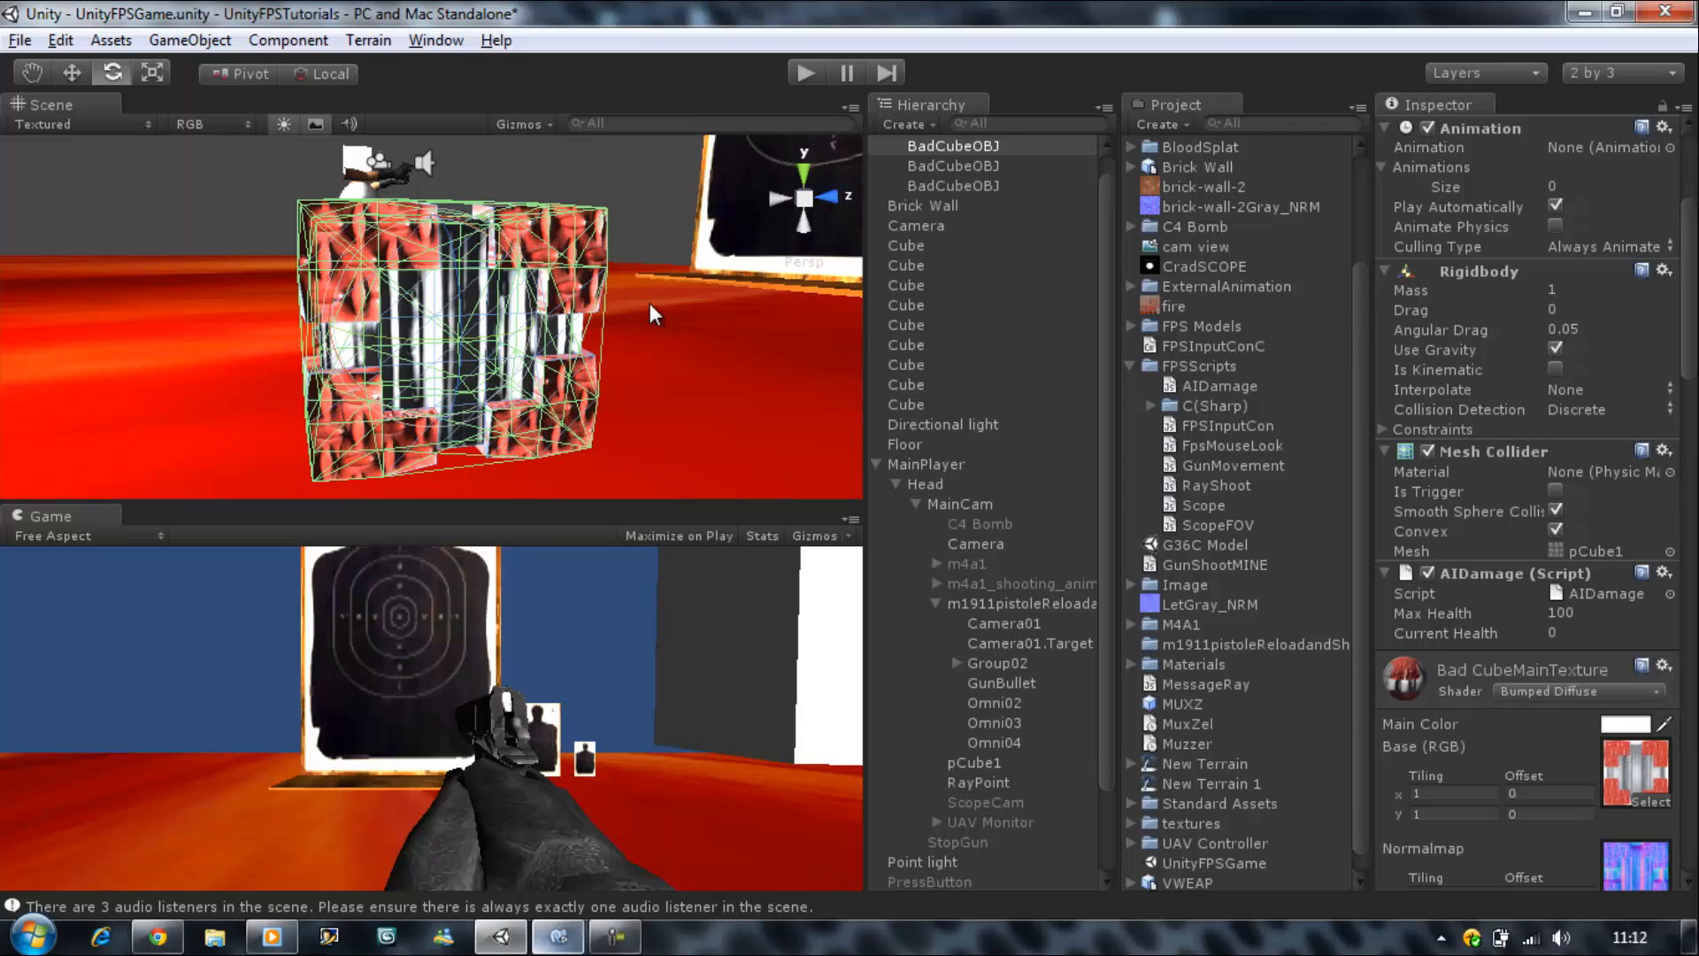
mouse_move(1351, 360)
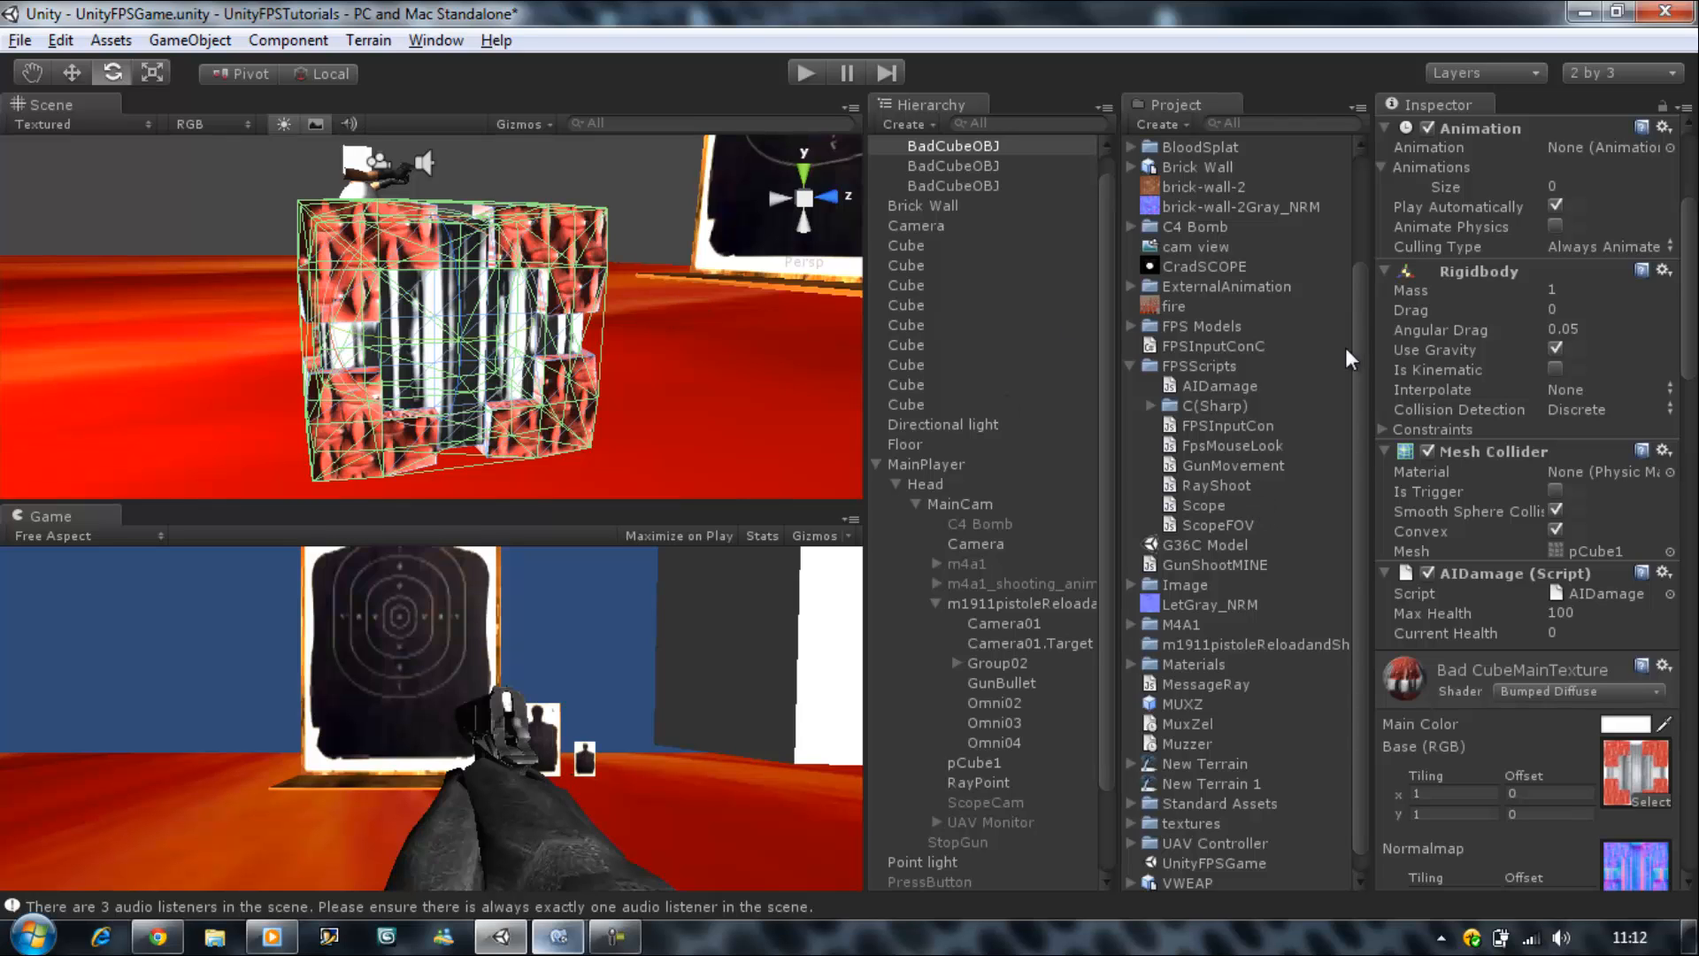
mouse_move(1251, 499)
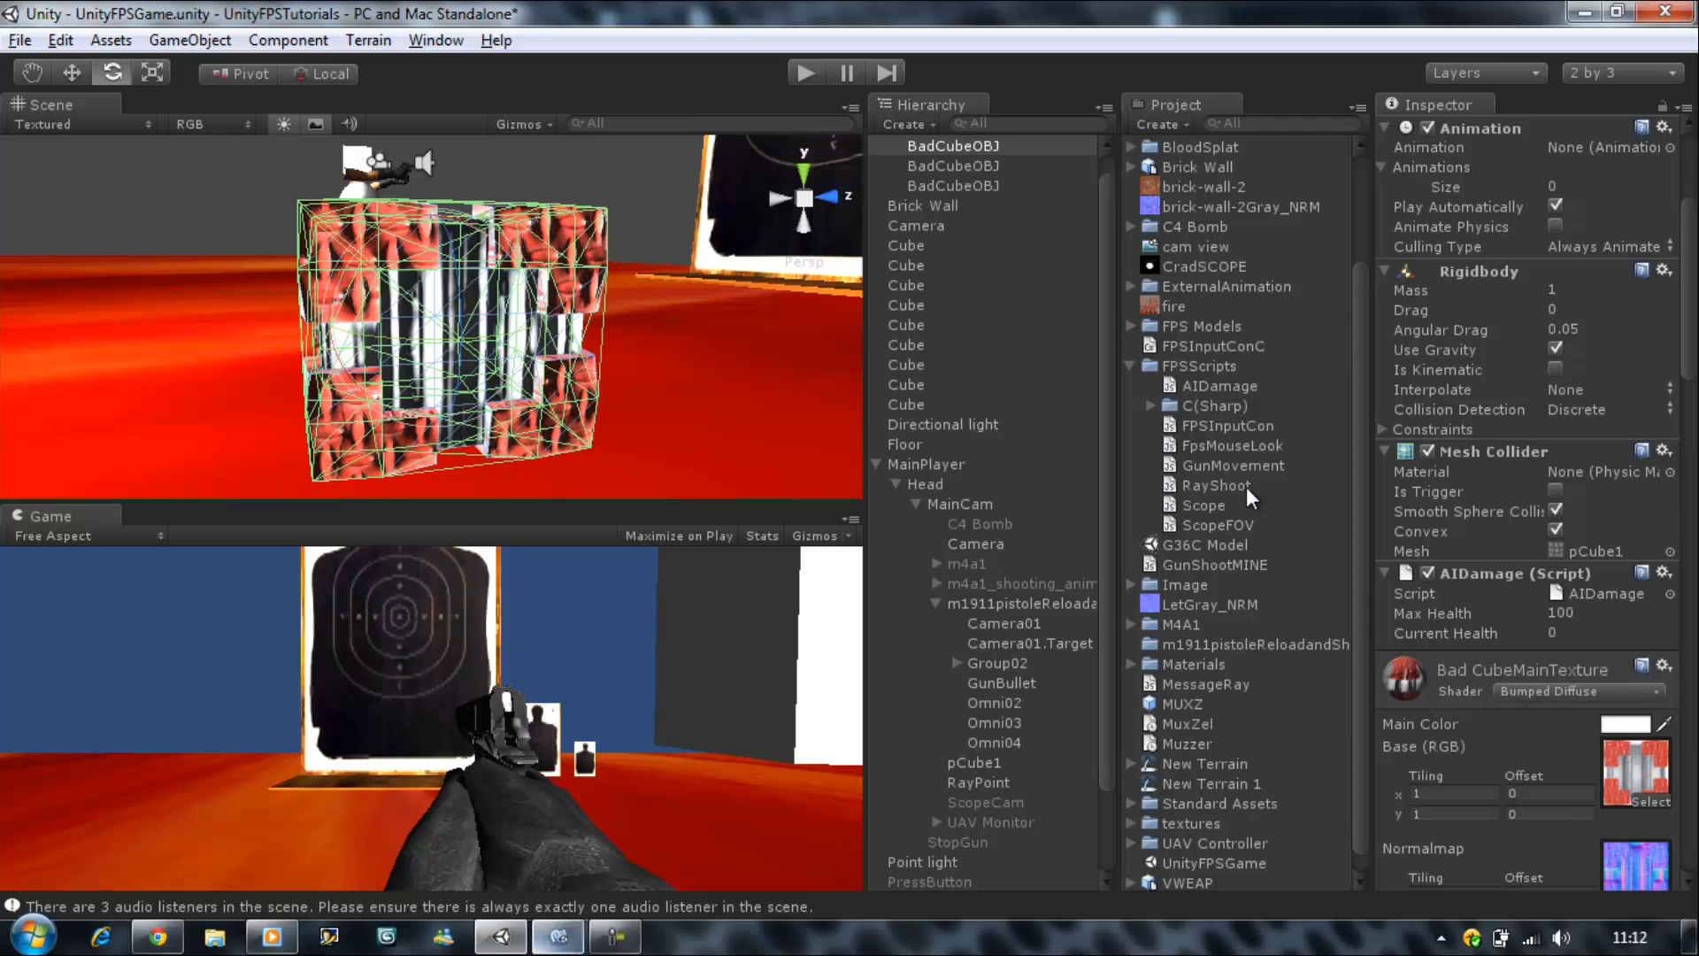
mouse_move(262, 132)
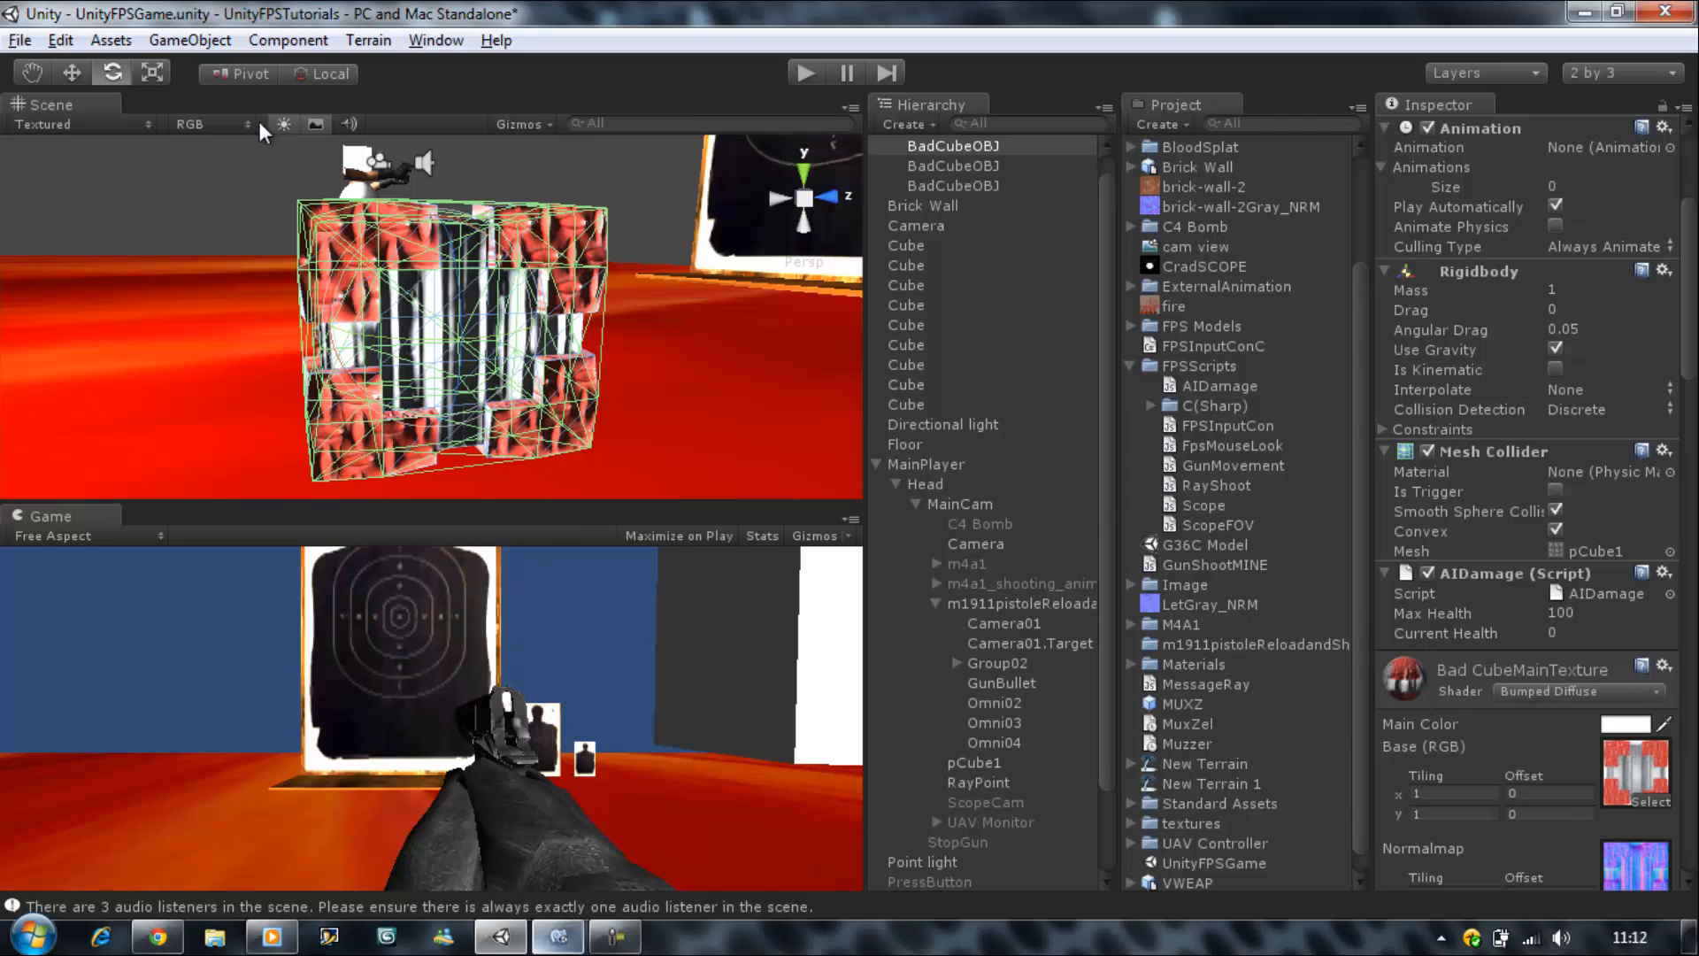
mouse_move(370, 423)
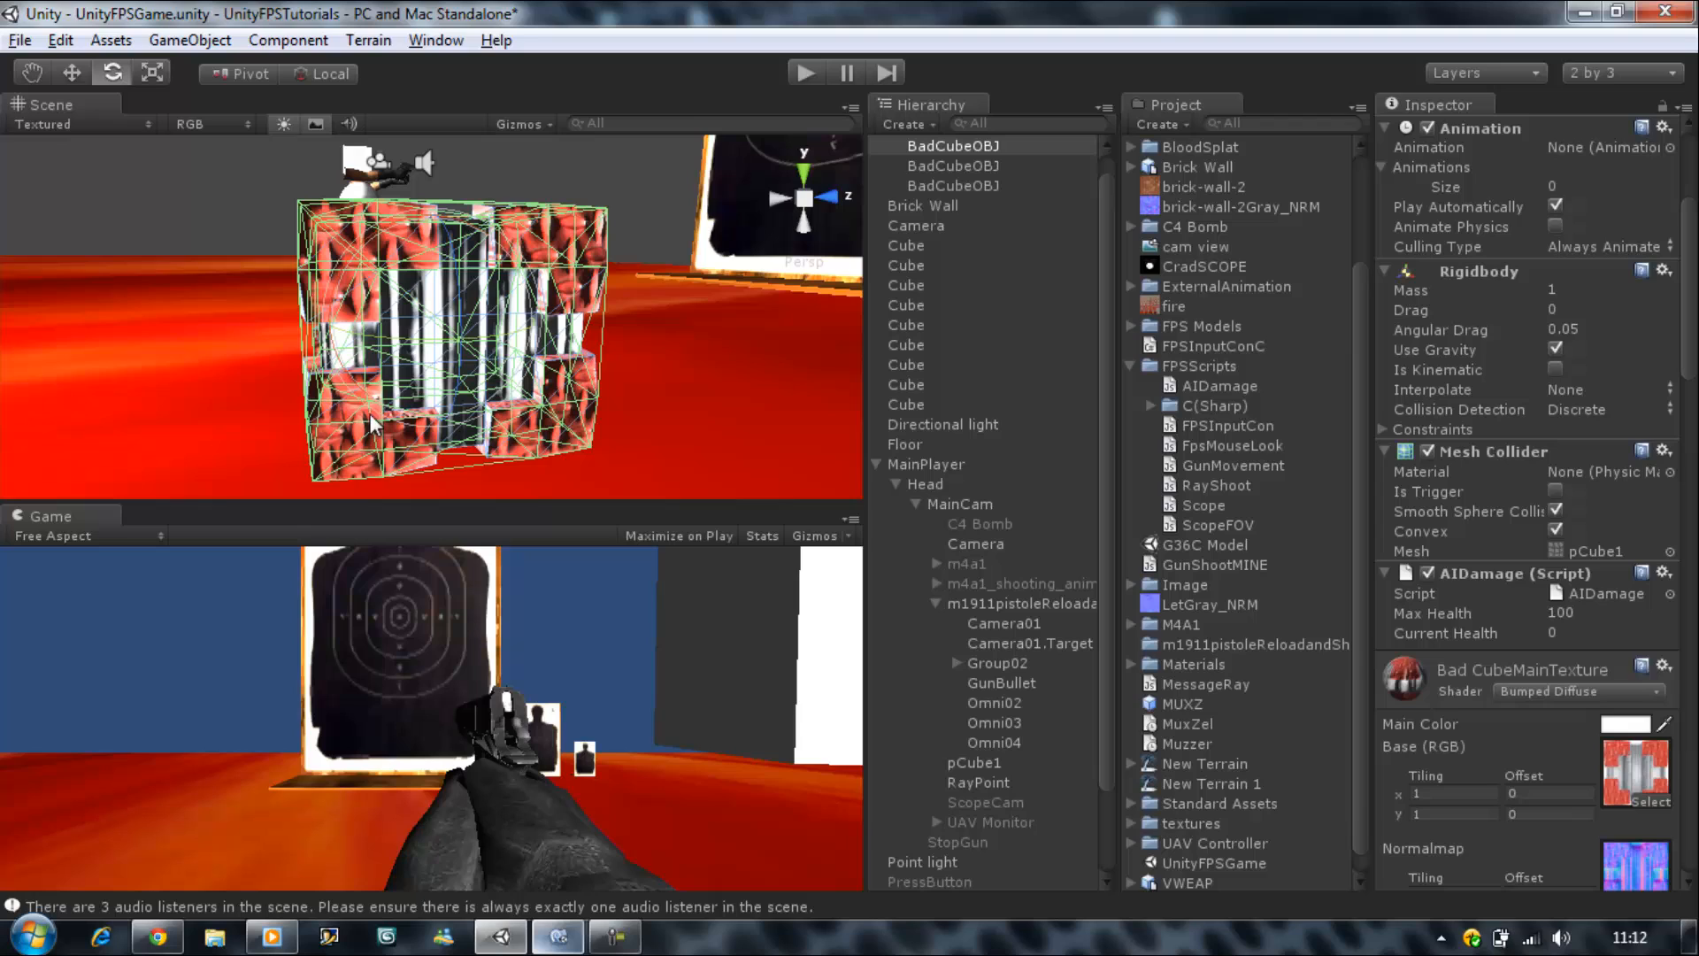
mouse_move(379, 476)
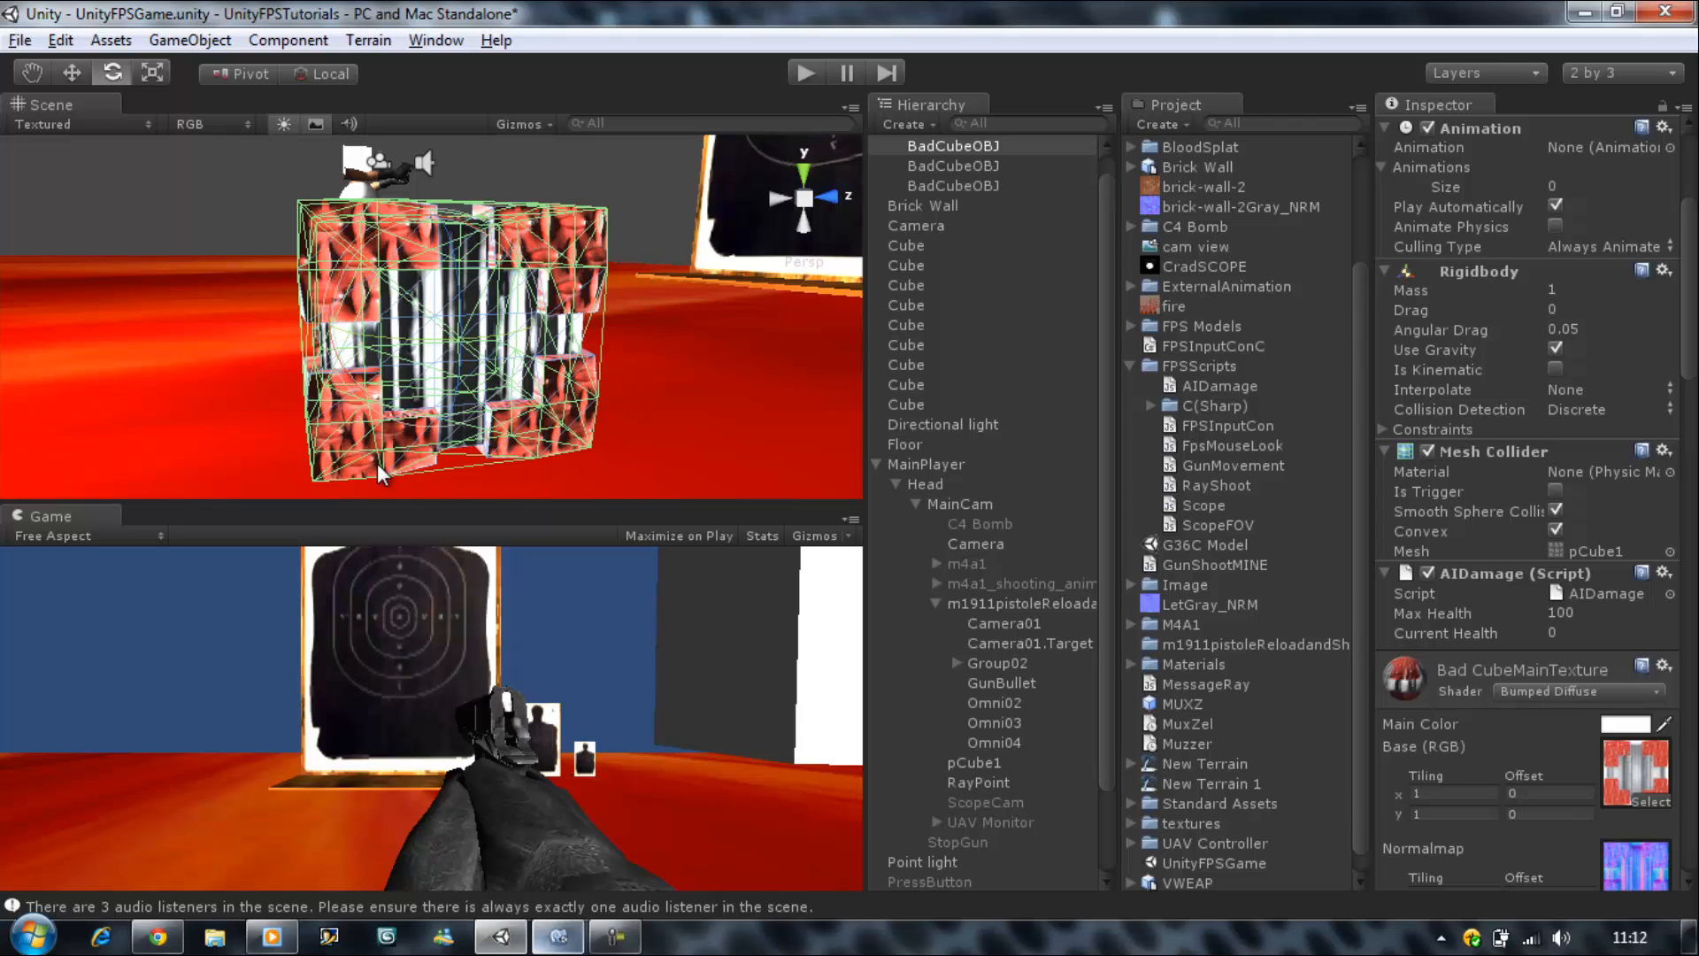
mouse_move(444, 485)
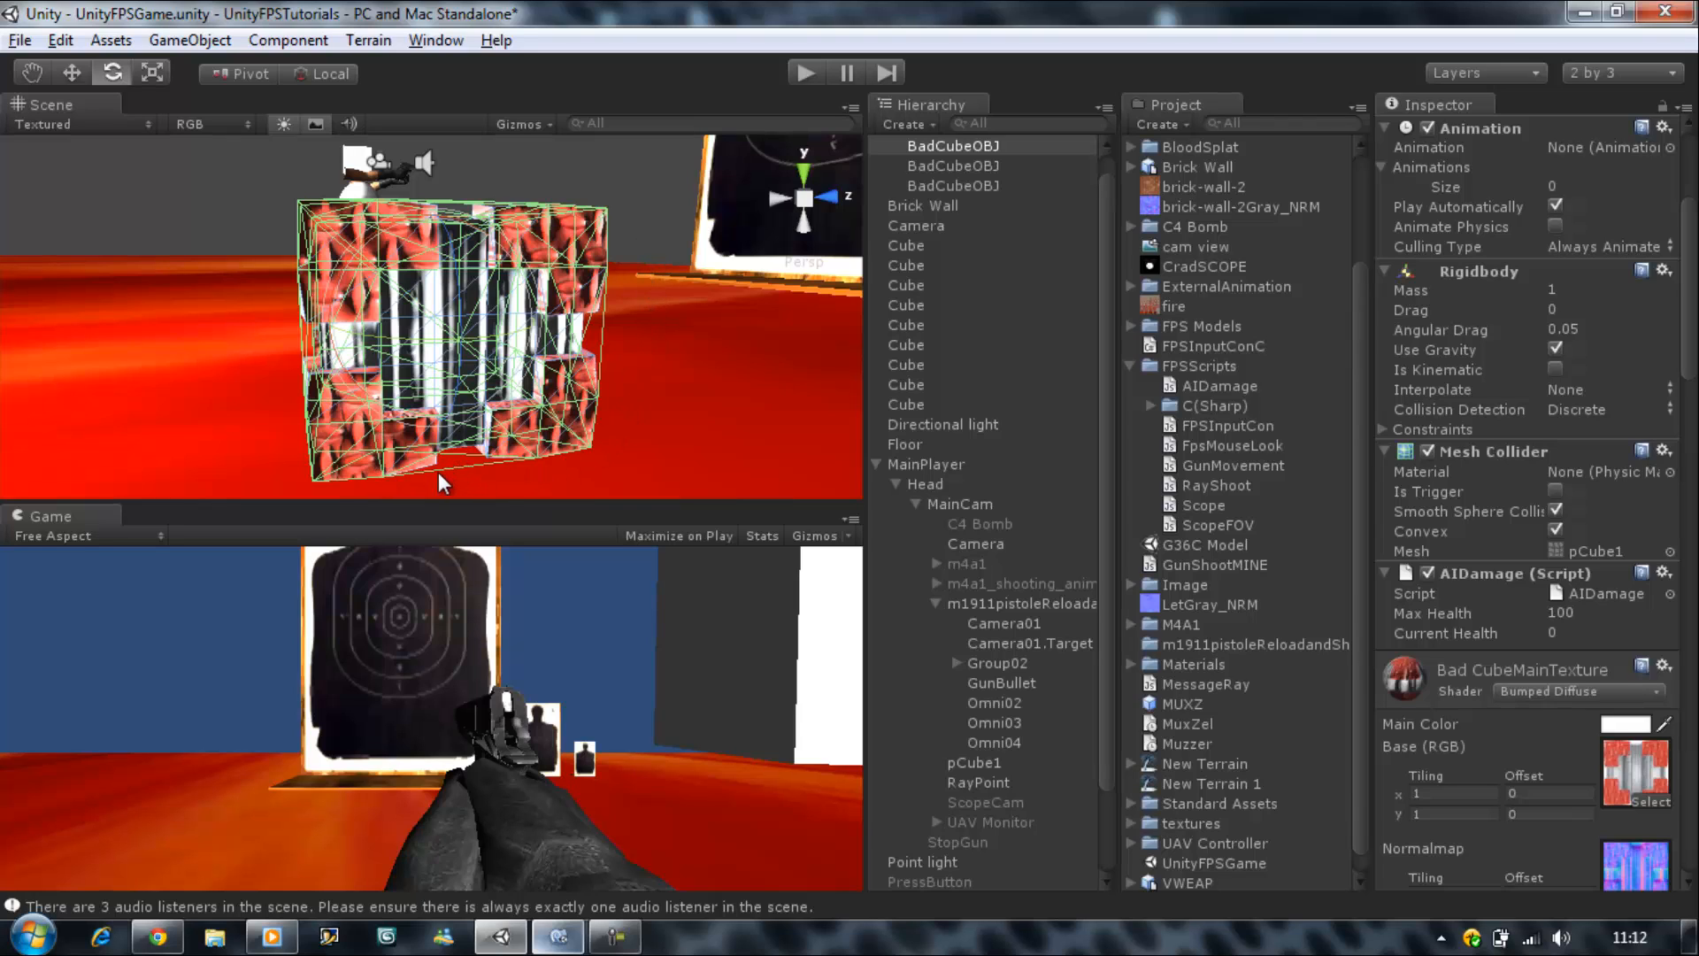
mouse_move(303, 356)
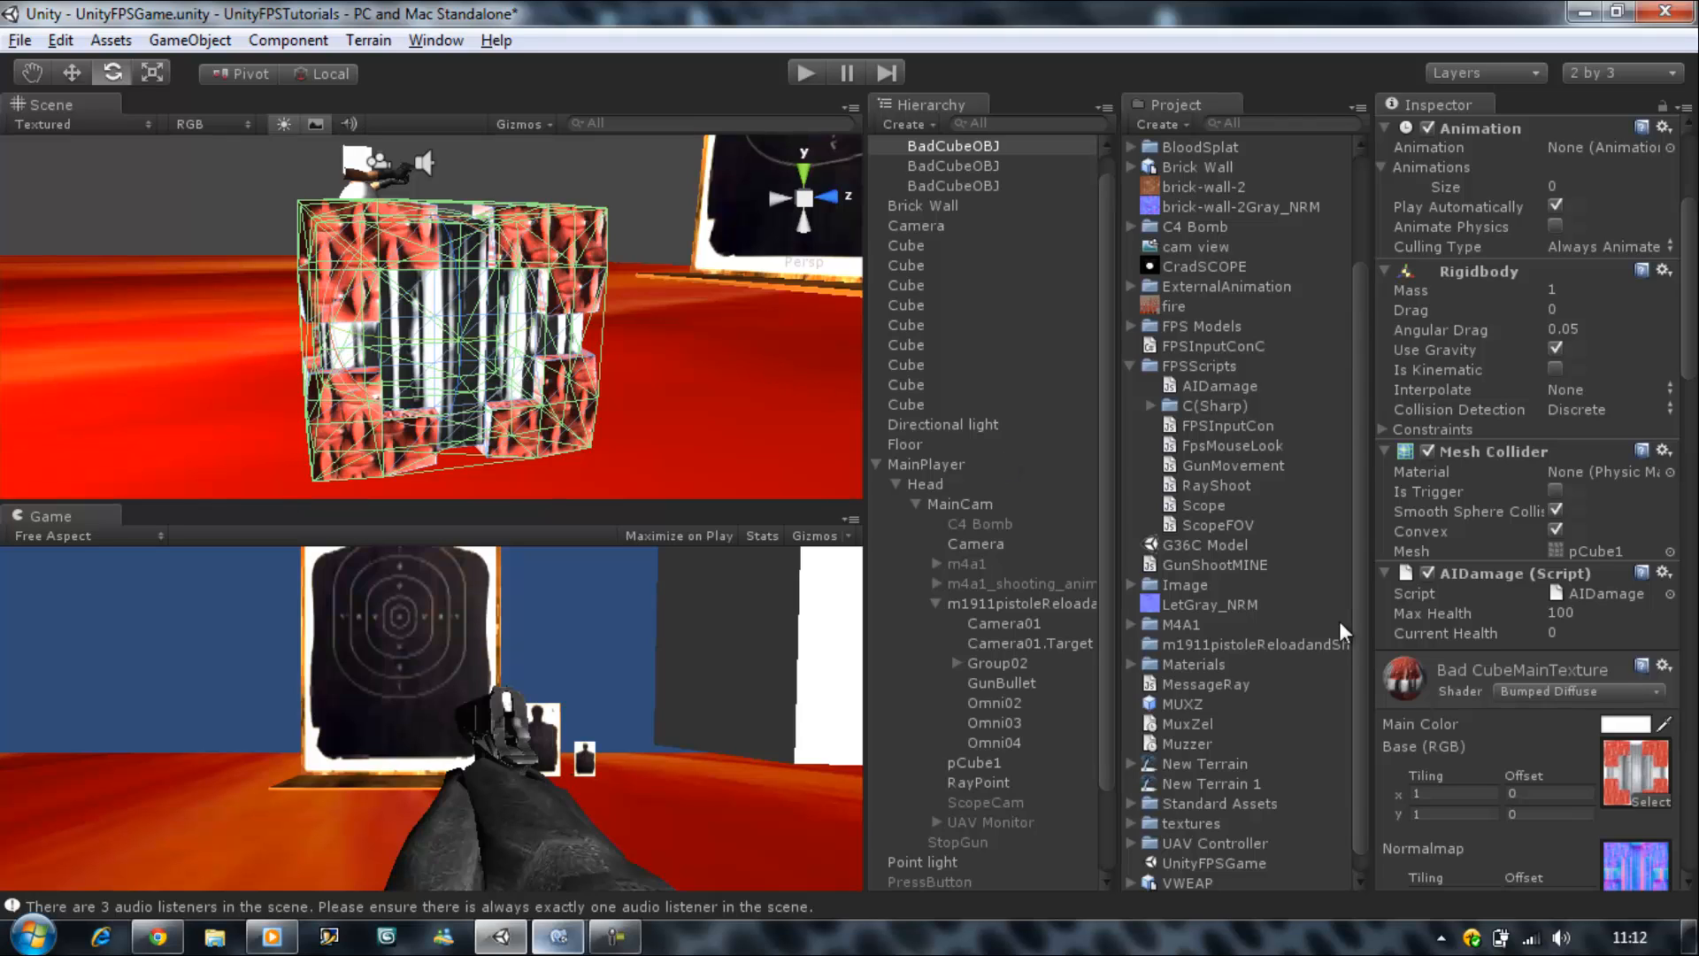
click(1214, 485)
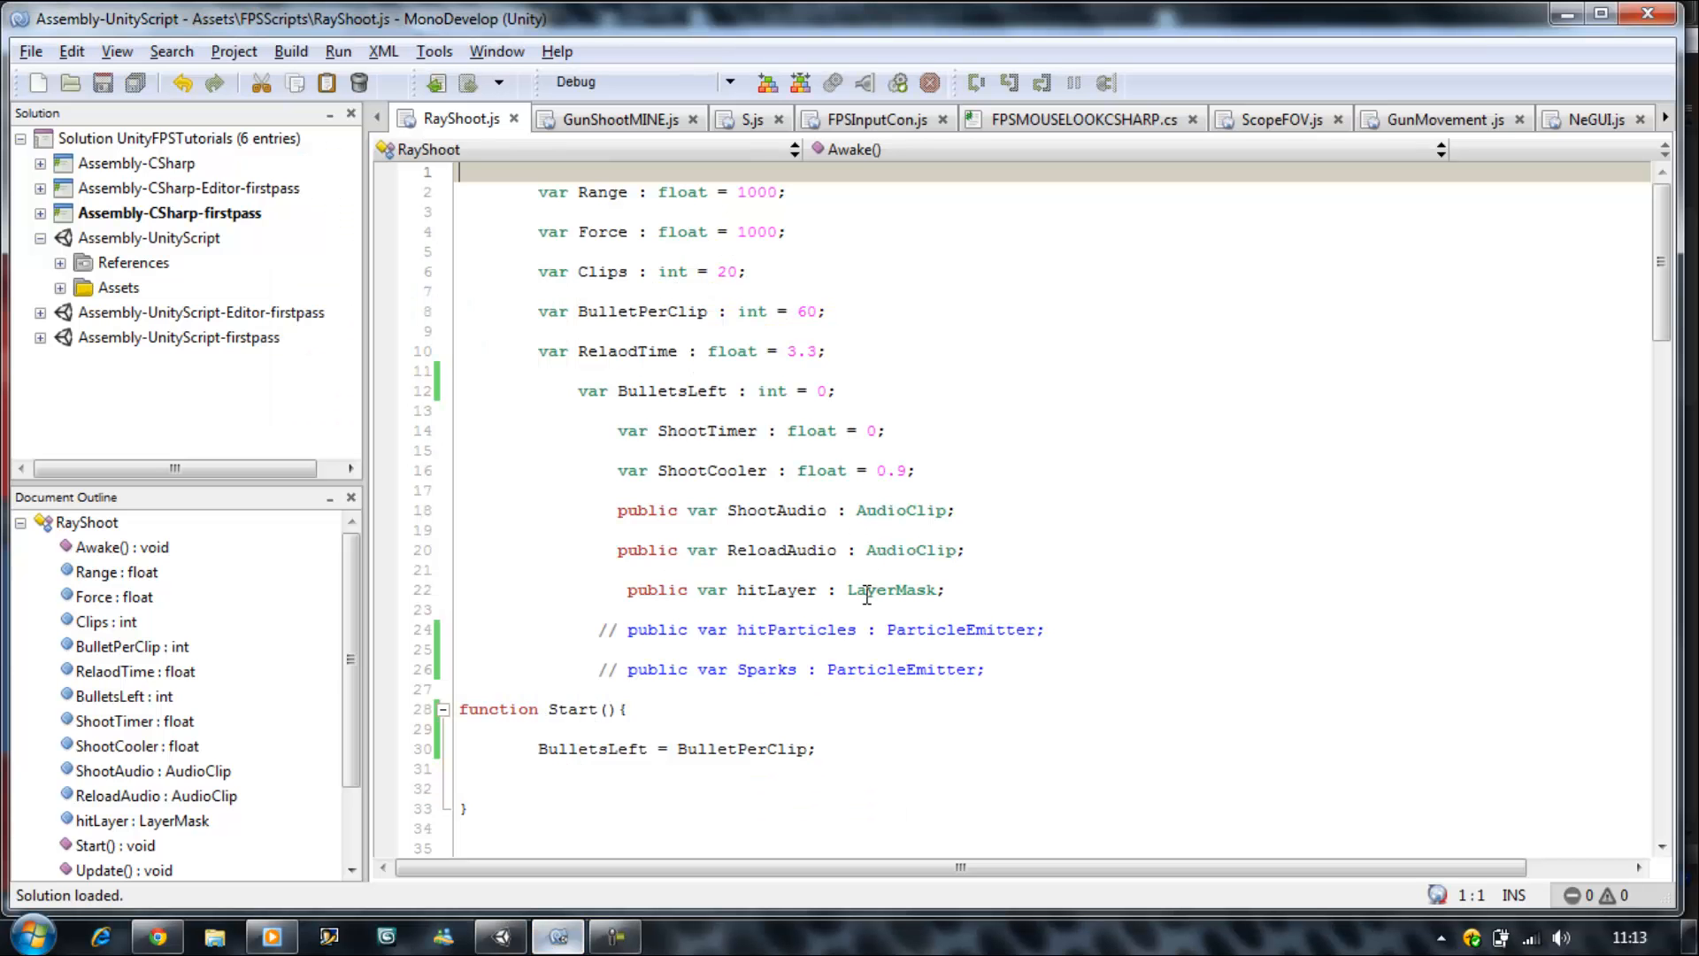
- Declare 'var Damage : int = 10;' under ReloadTime and scroll to the Raycast hit code
click(856, 351)
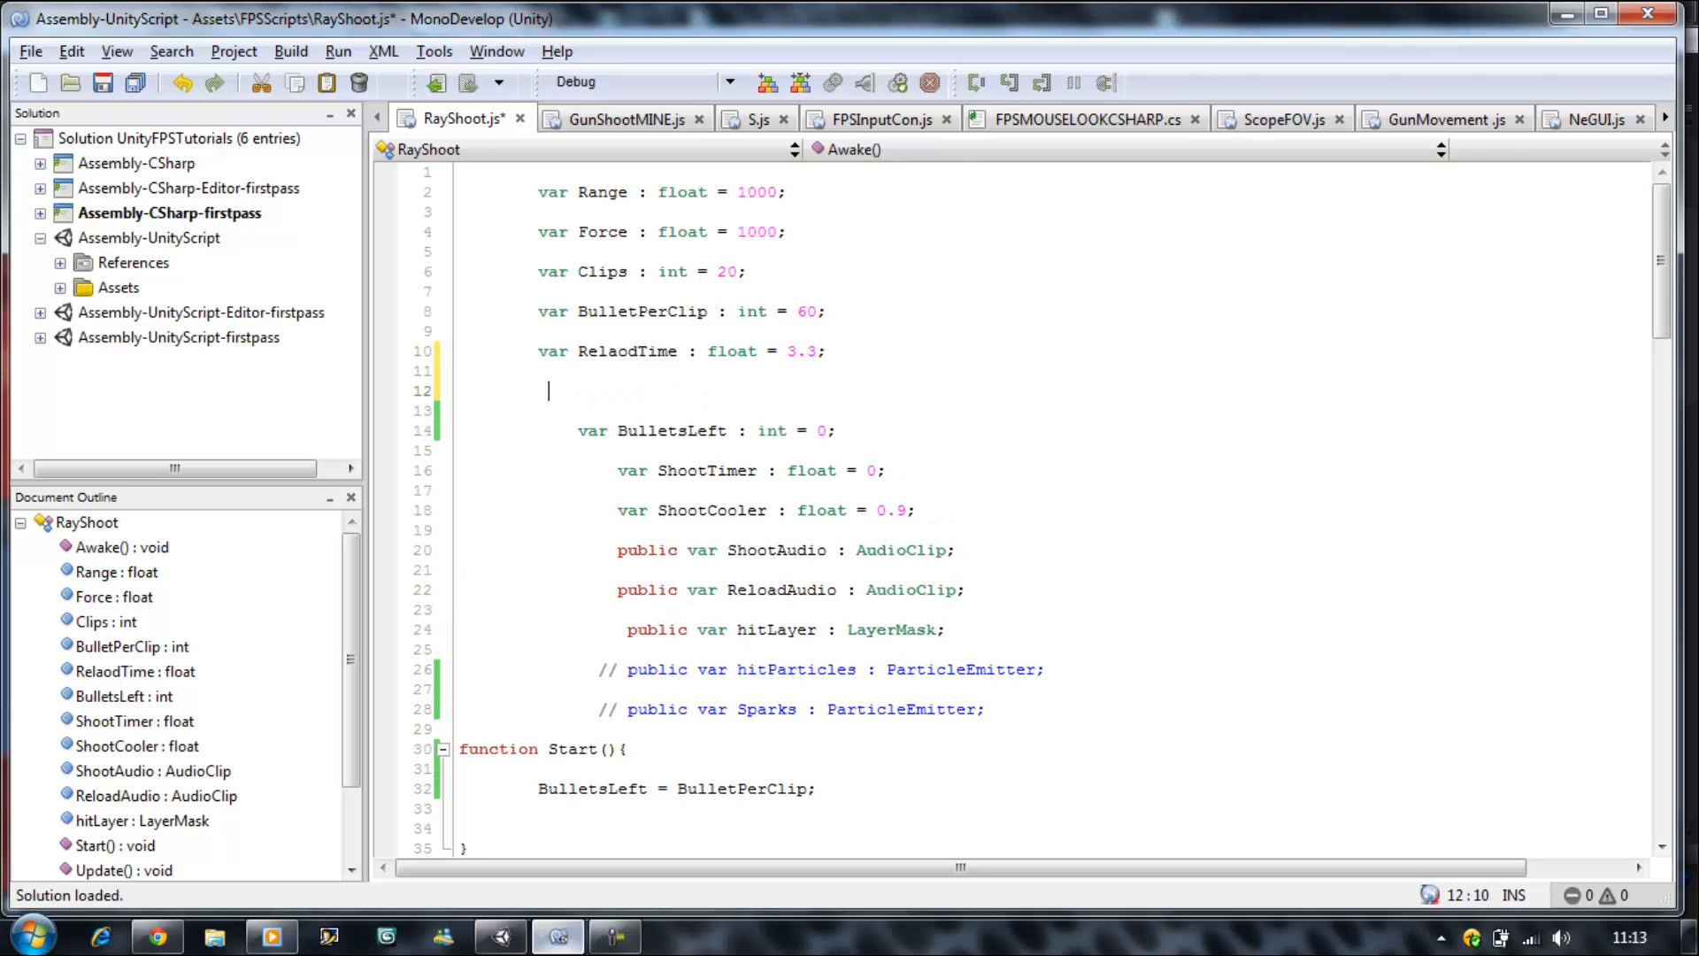
text(var D)
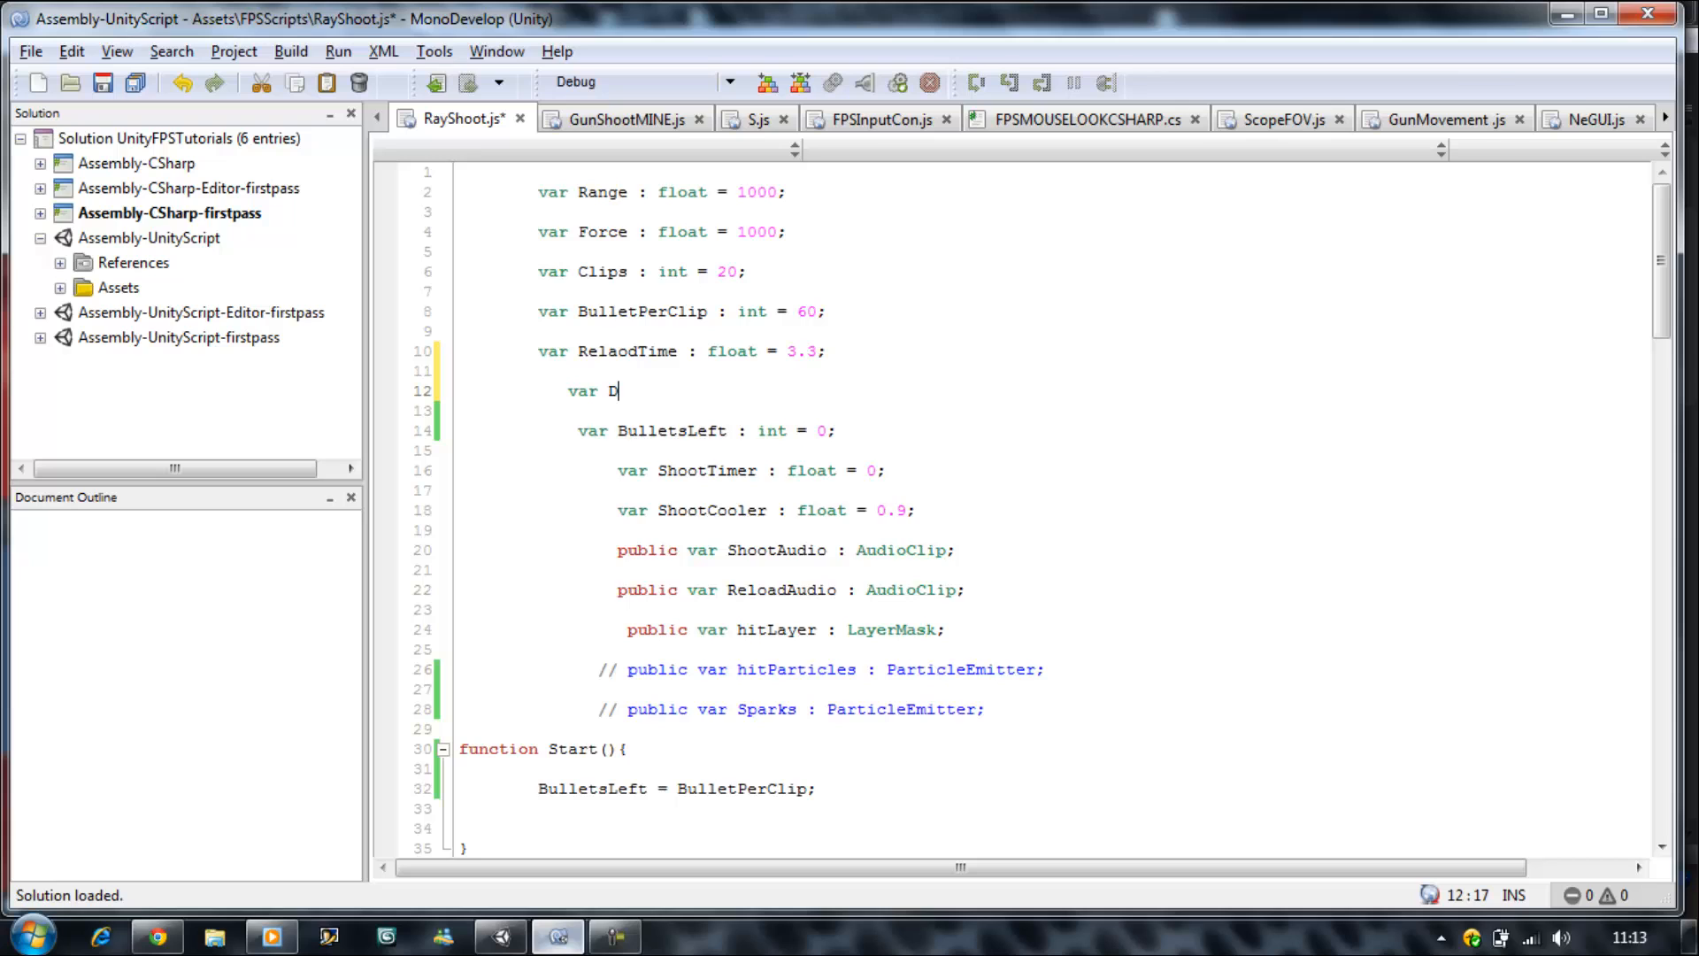
text(amage :)
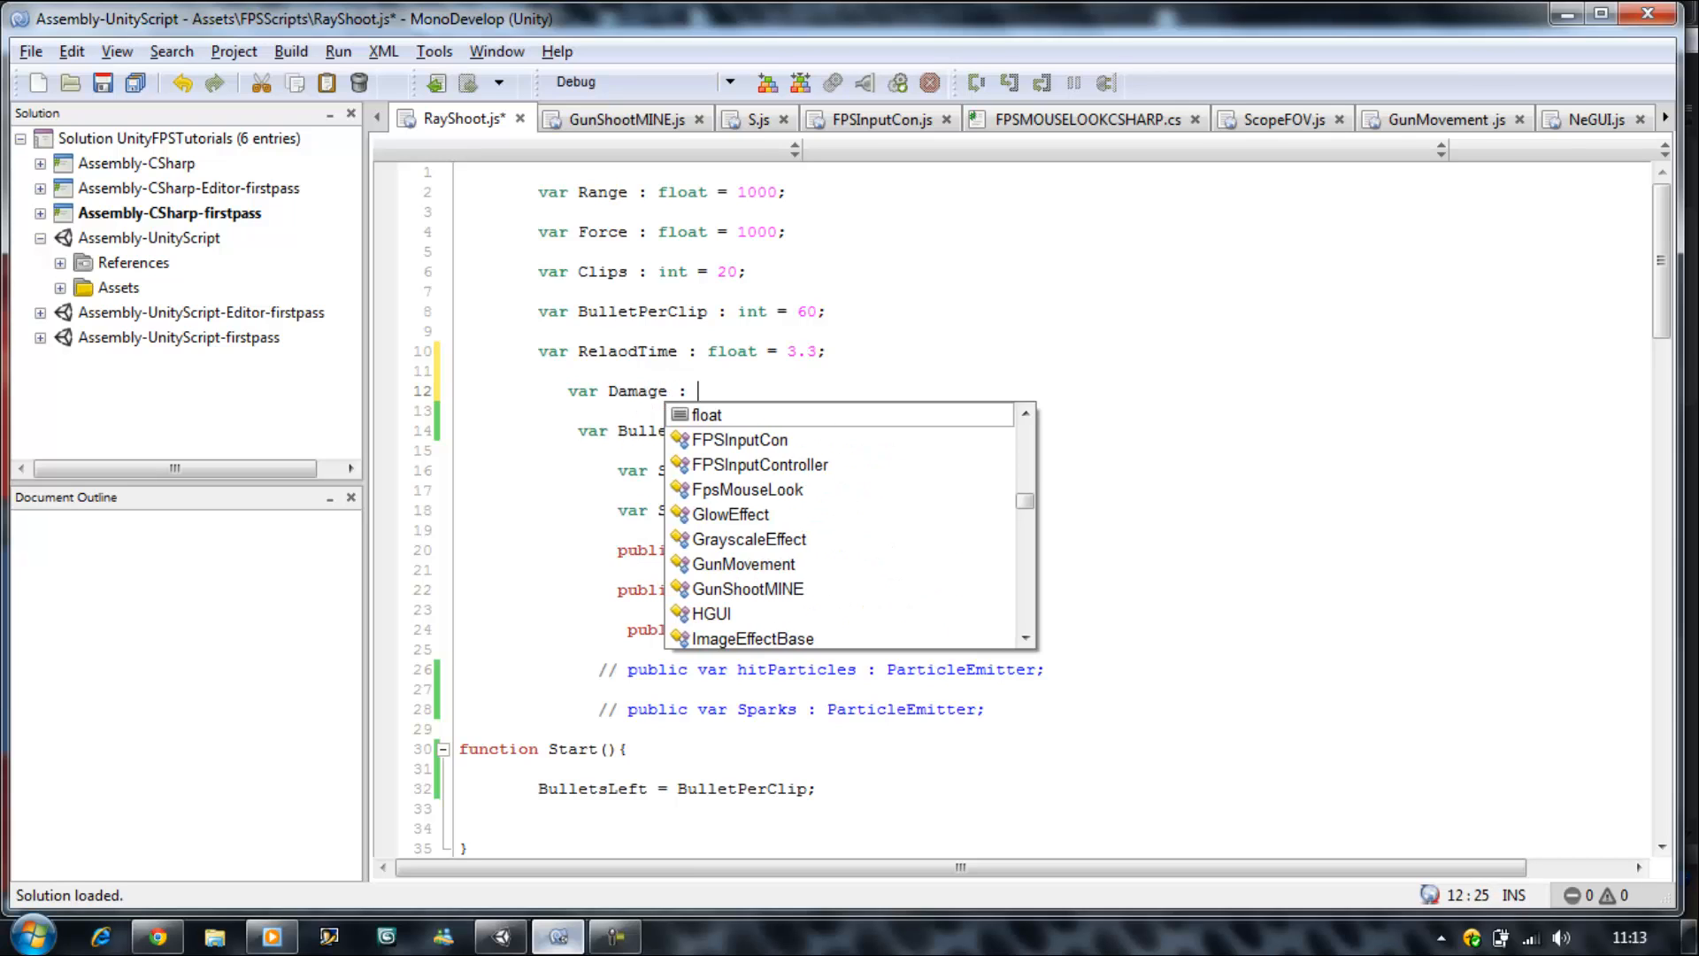
text(int =)
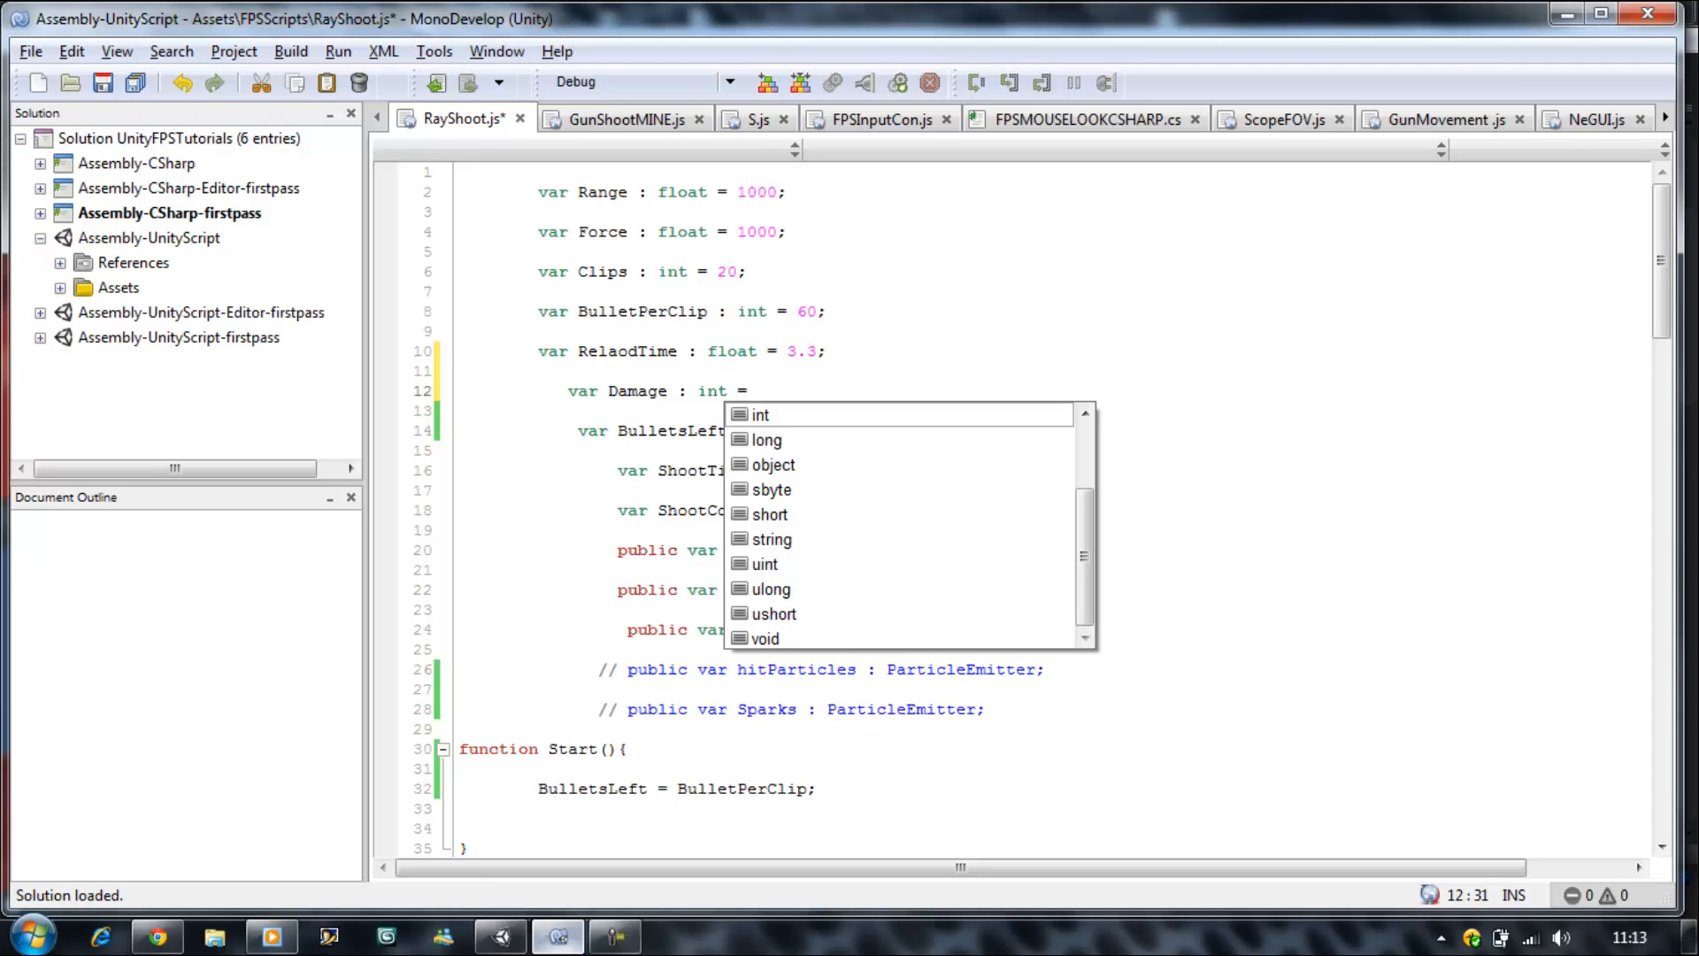
text(10;)
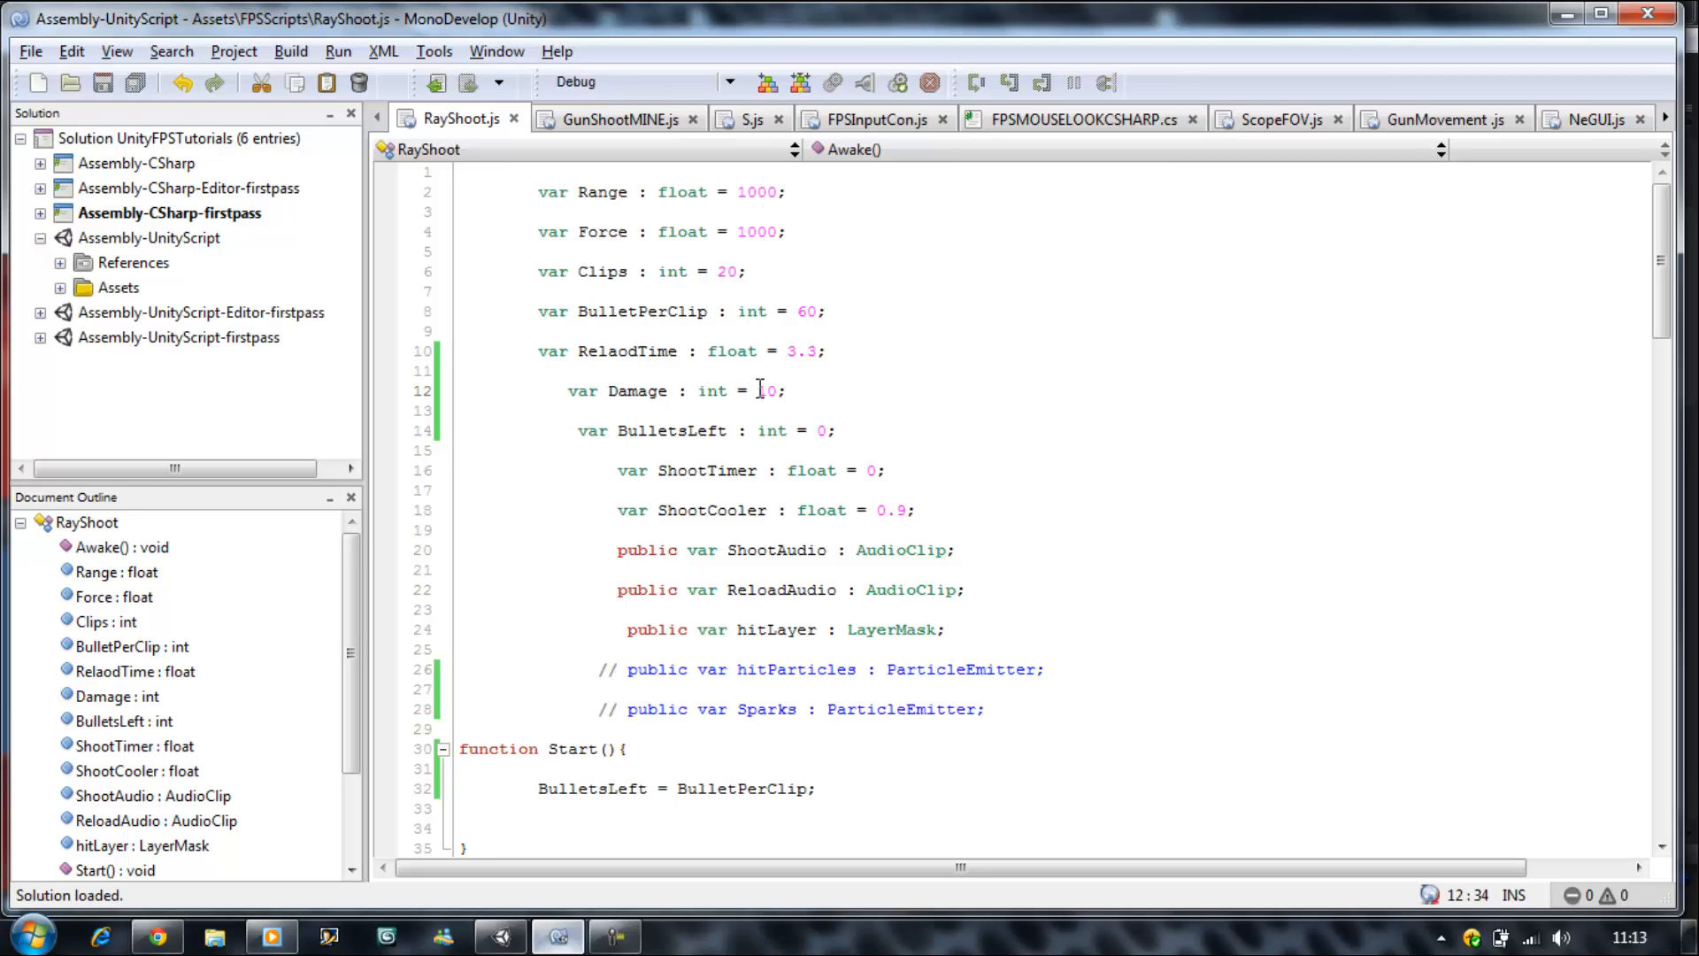
double_click(768, 389)
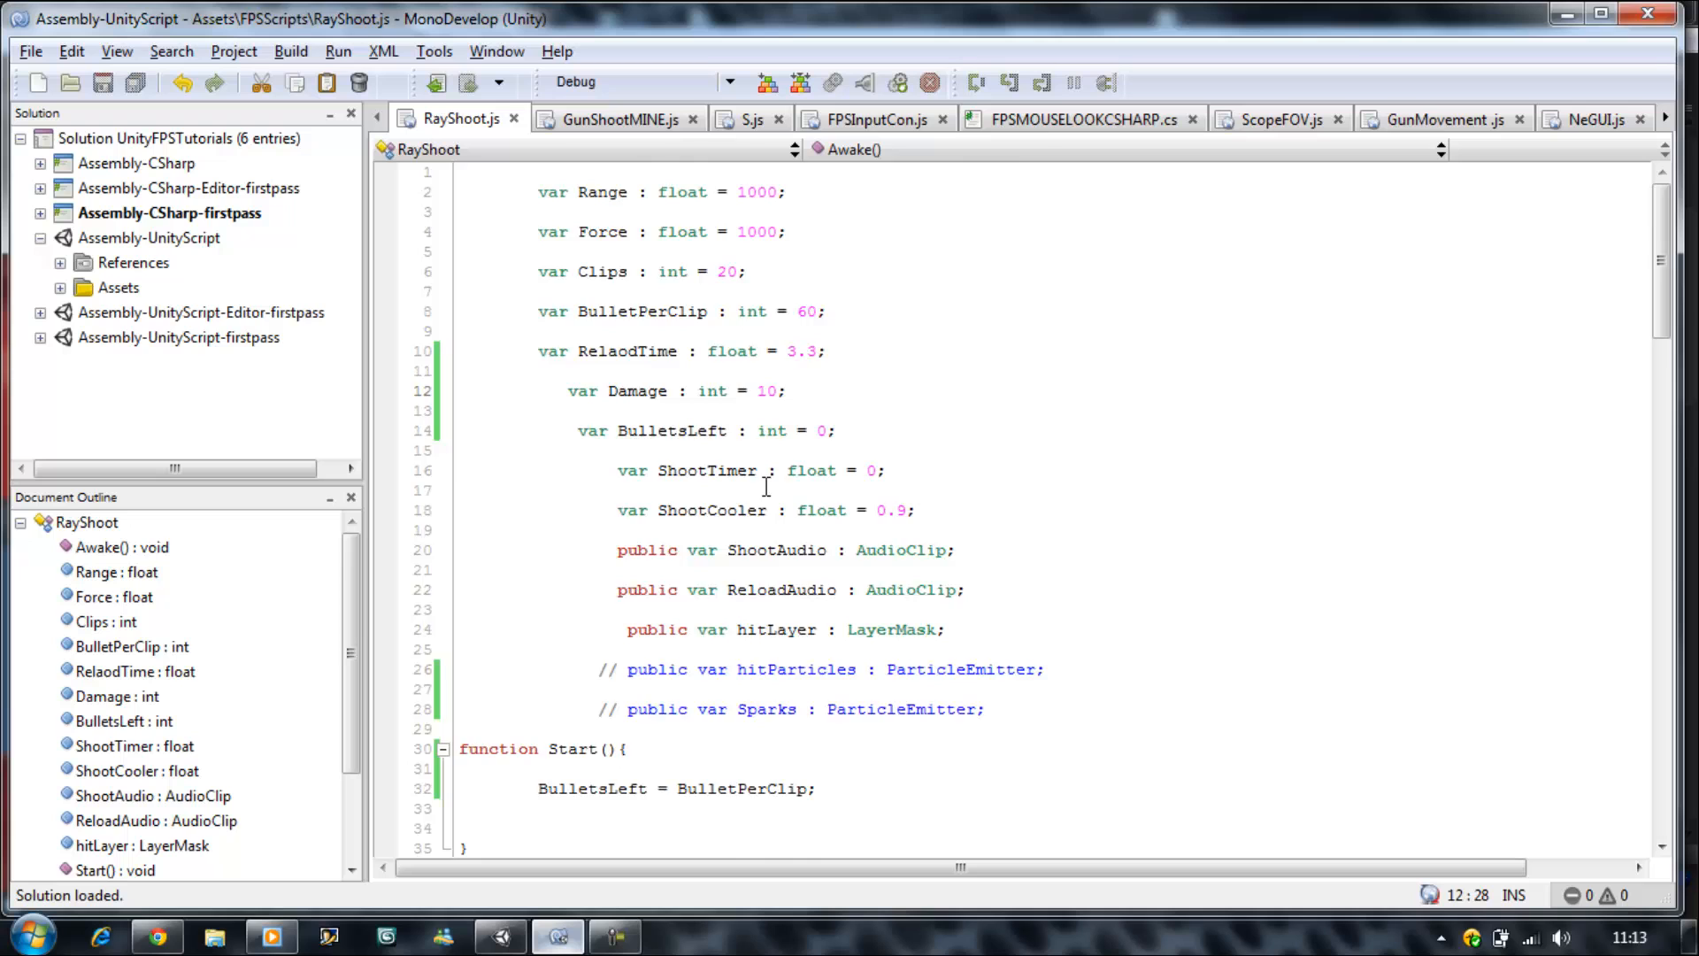
scroll(down, 3)
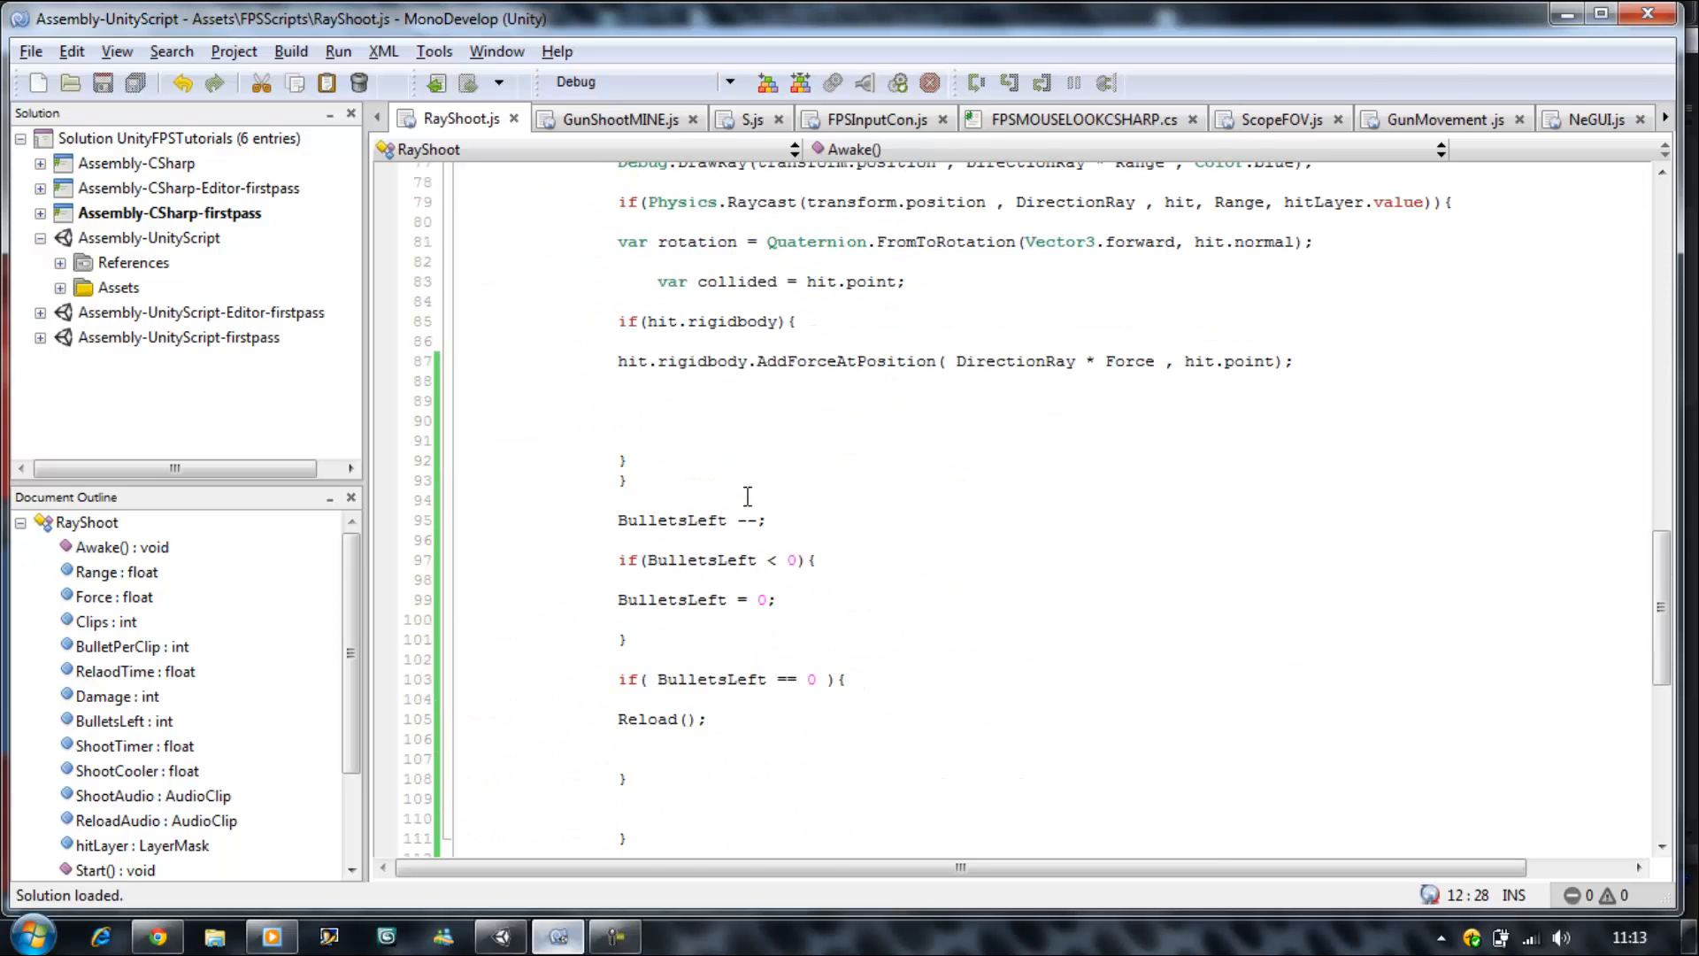
- Start hit.collider.SendMessageUpwards("ApplyDamage", after the force code in the hit block
click(654, 409)
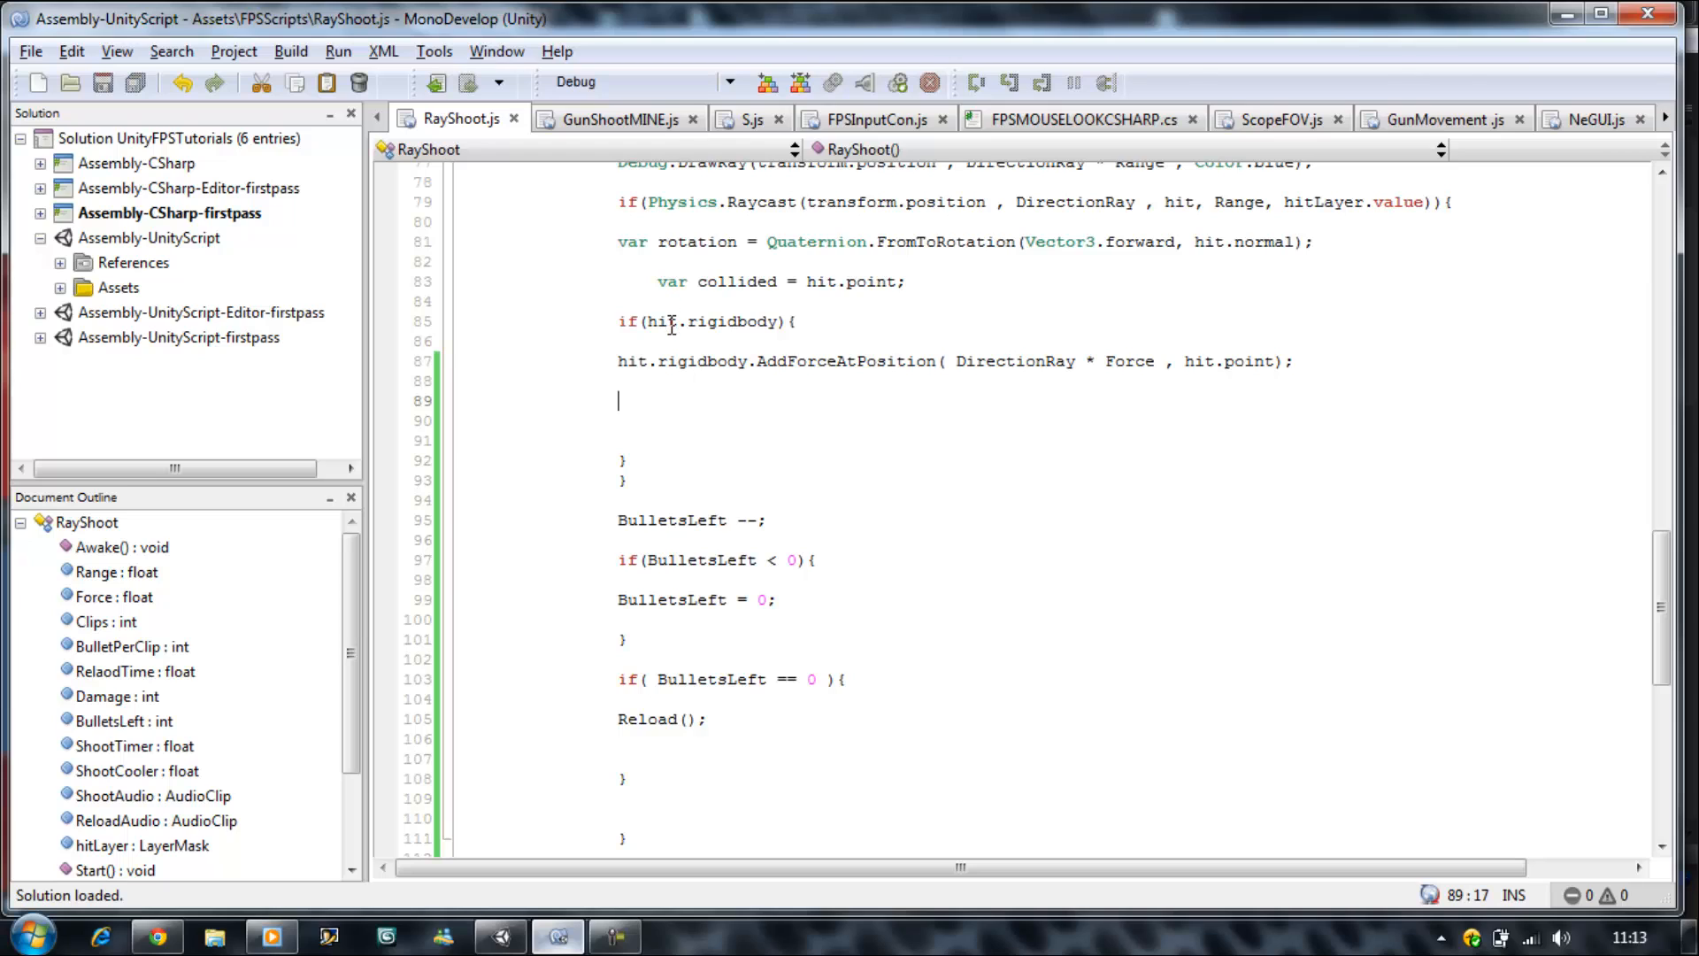
mouse_move(774, 315)
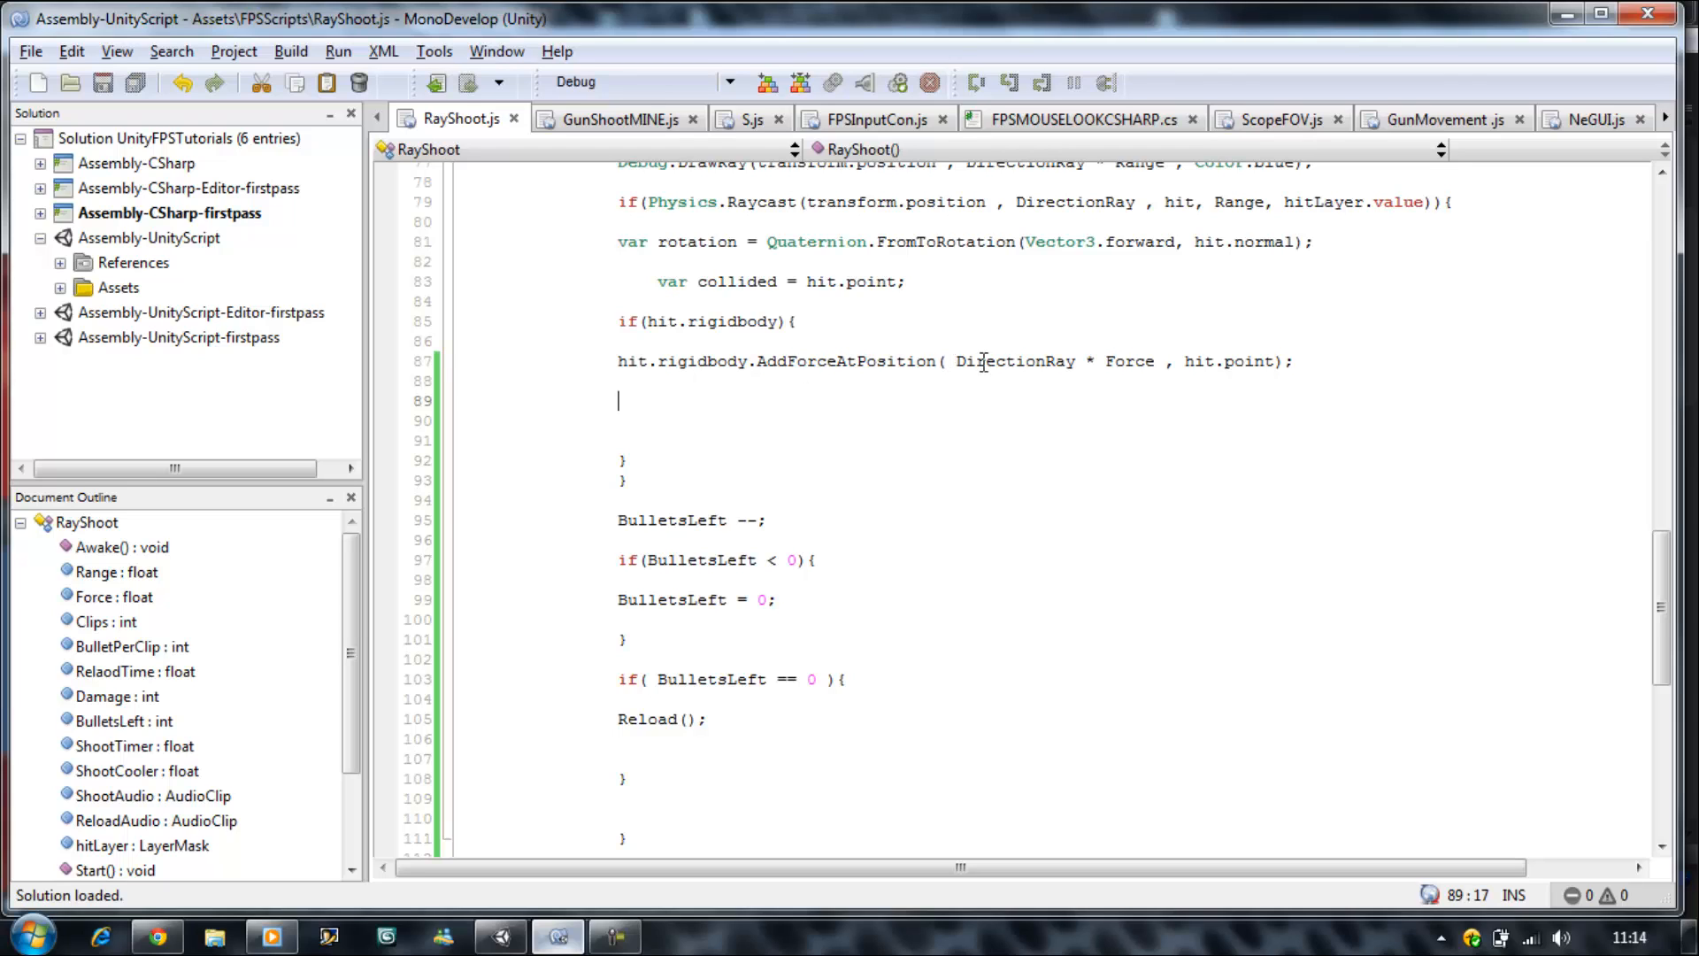
mouse_move(1236, 362)
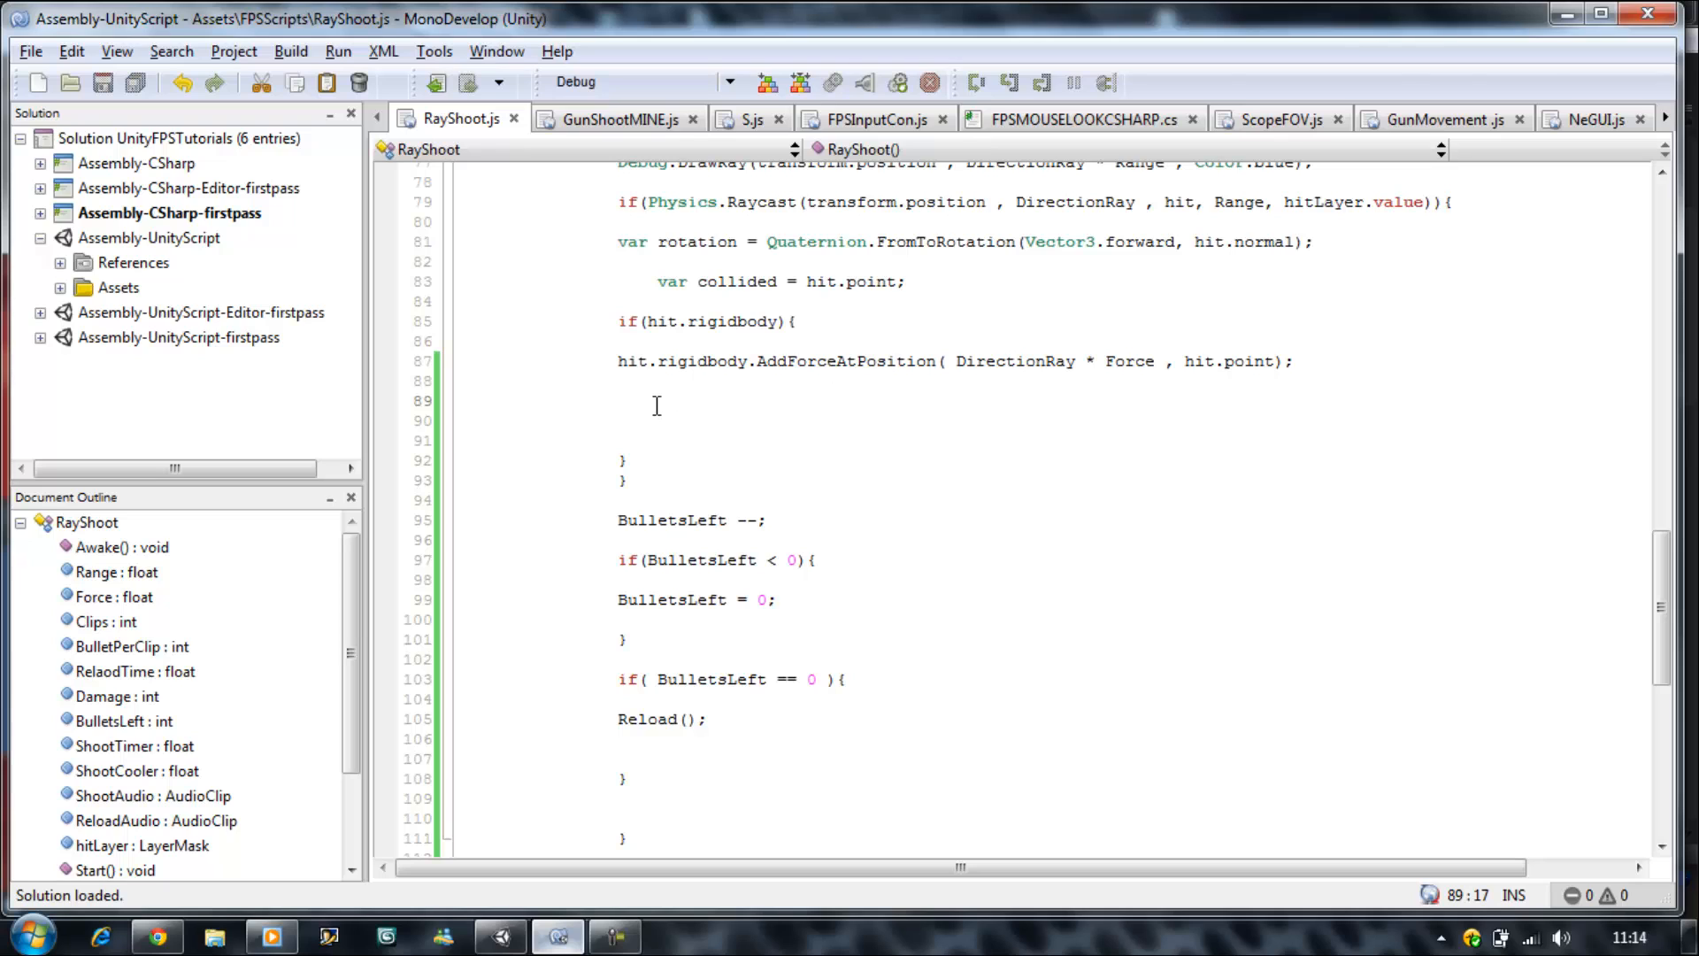
text(hit.collider.s)
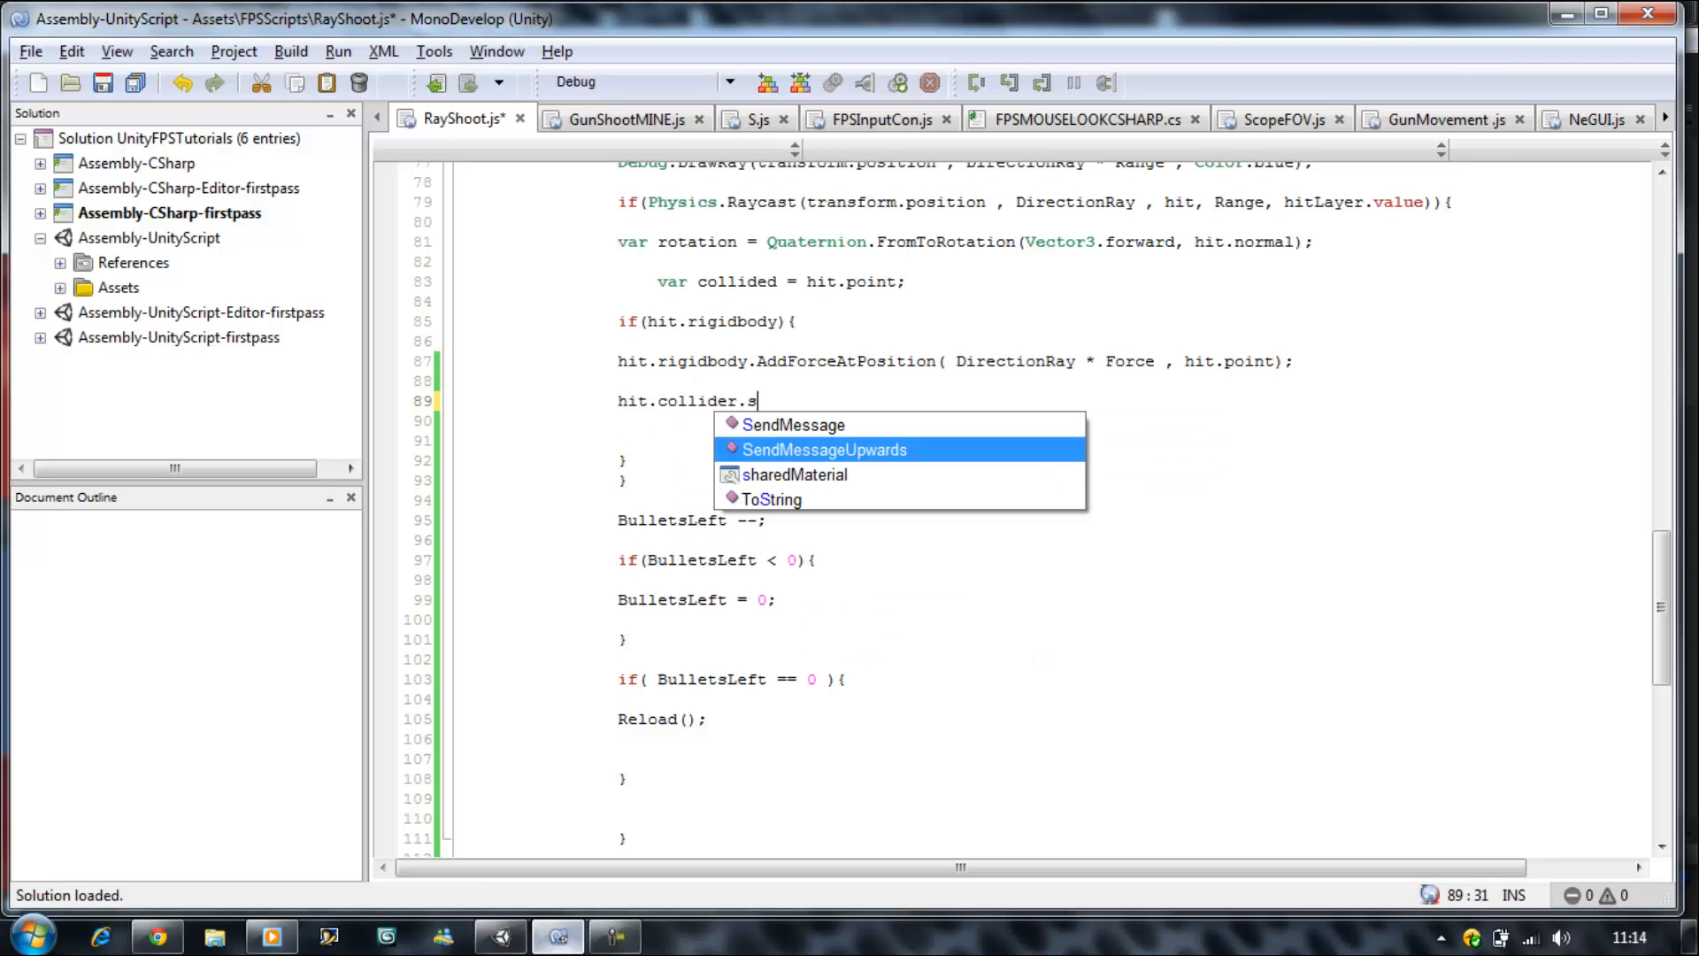
click(823, 447)
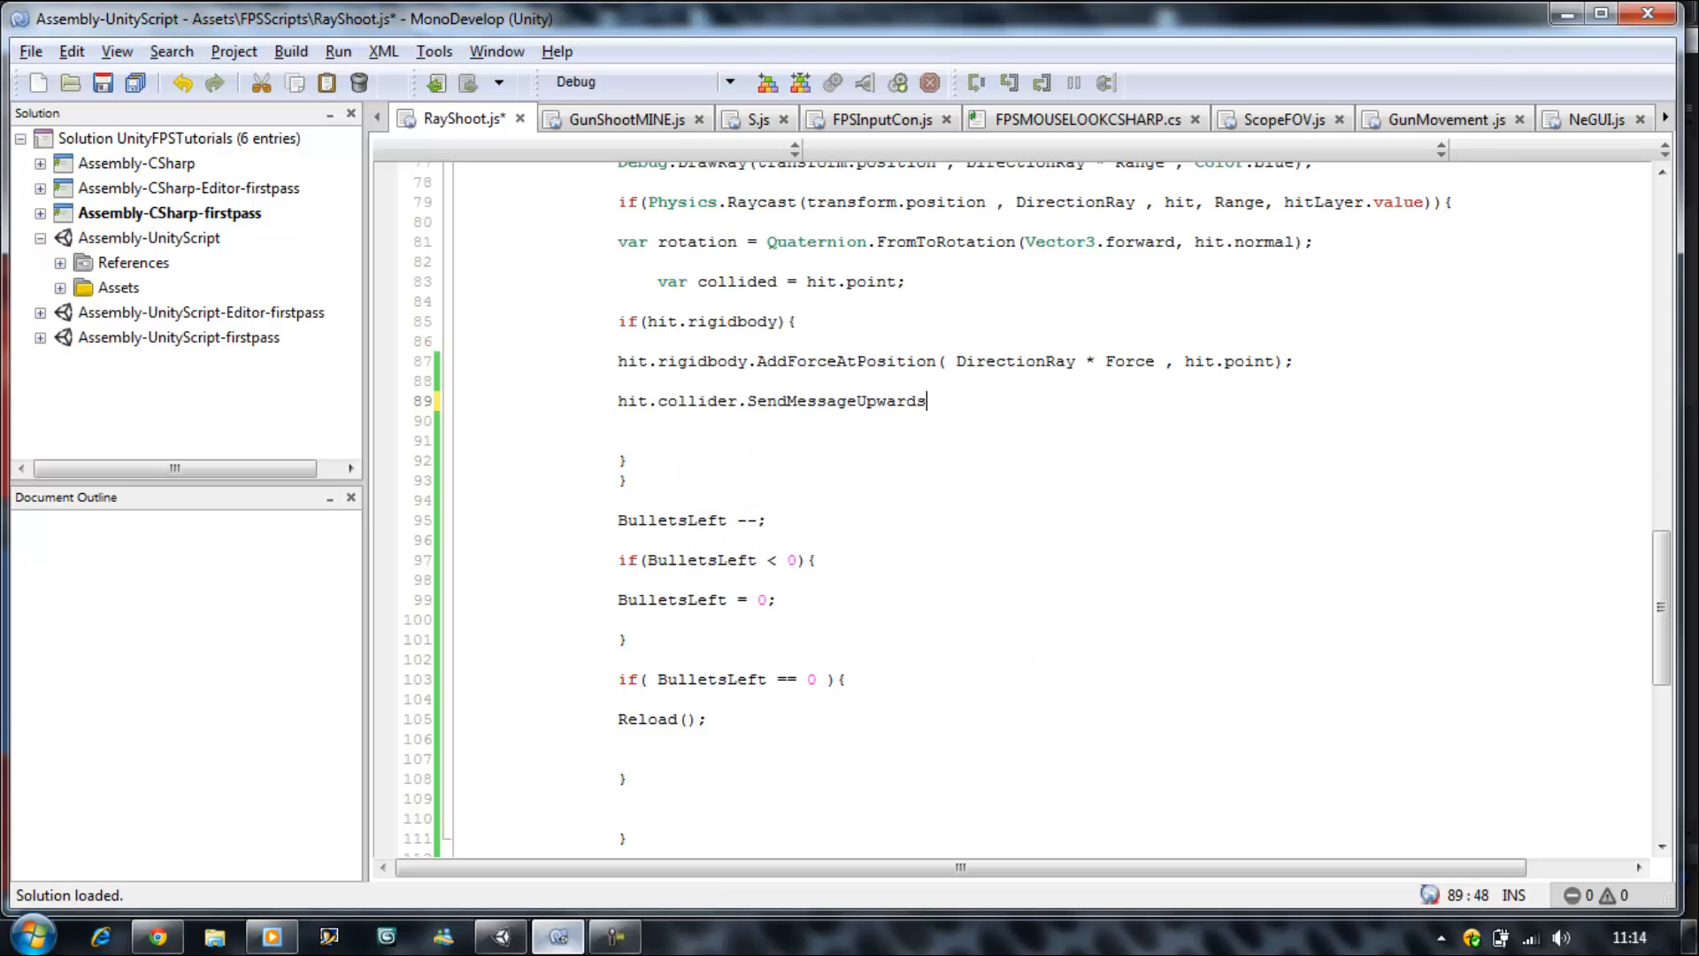
text(()
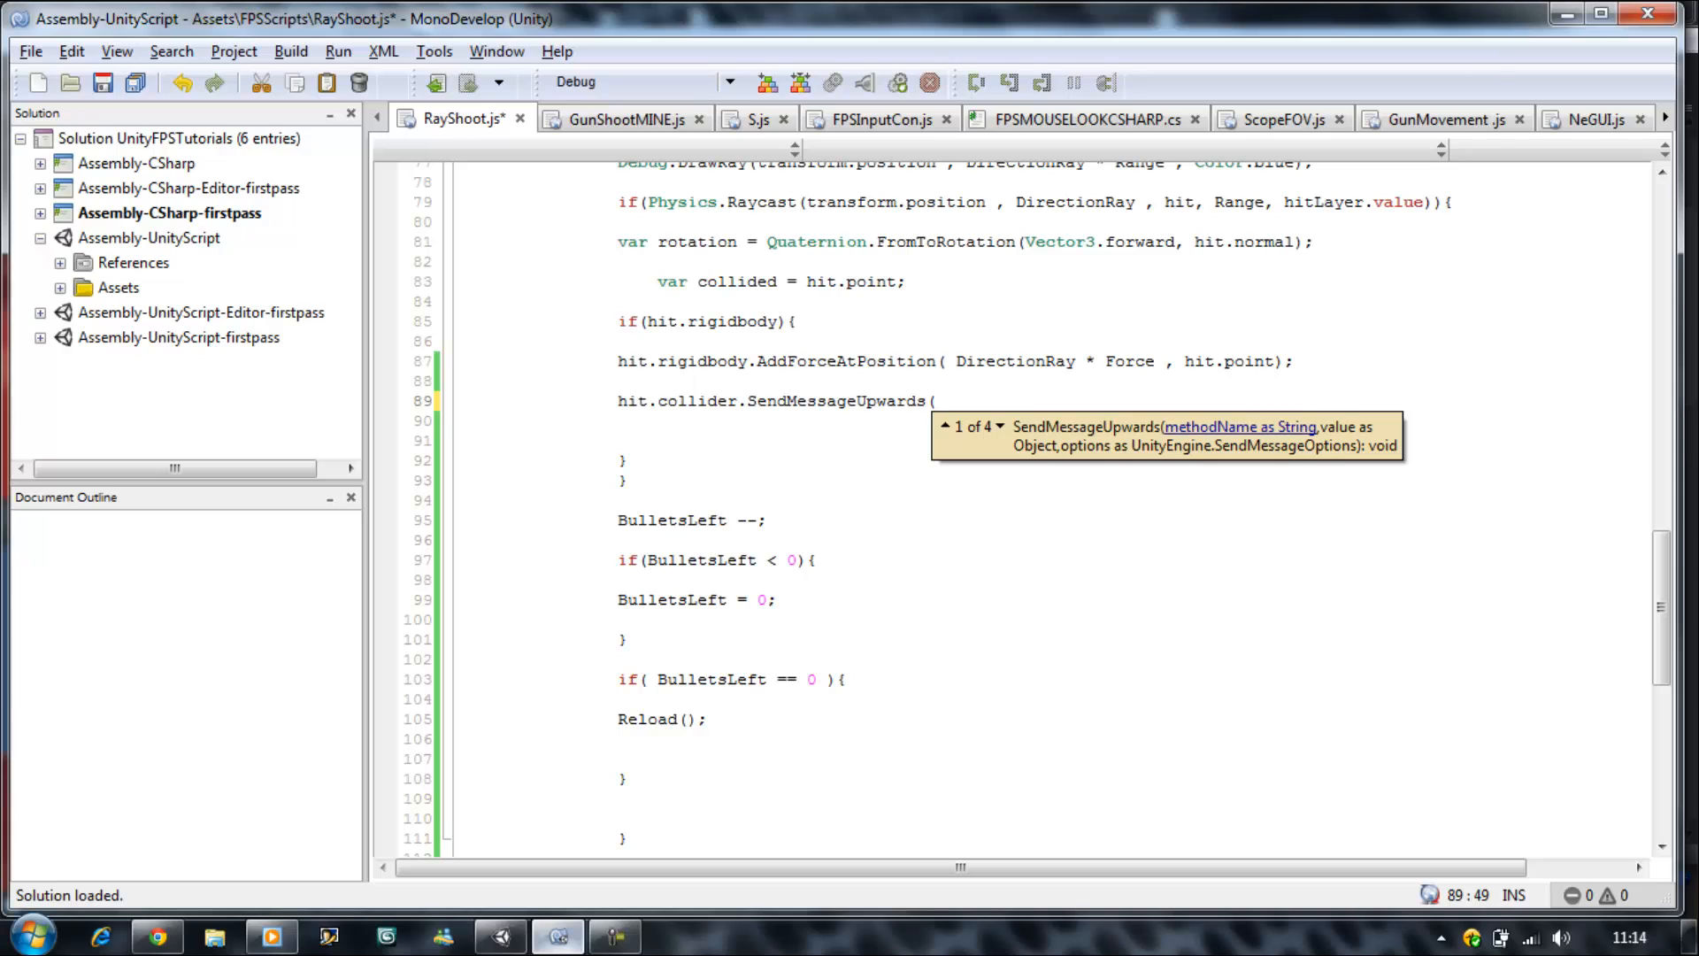
text(")
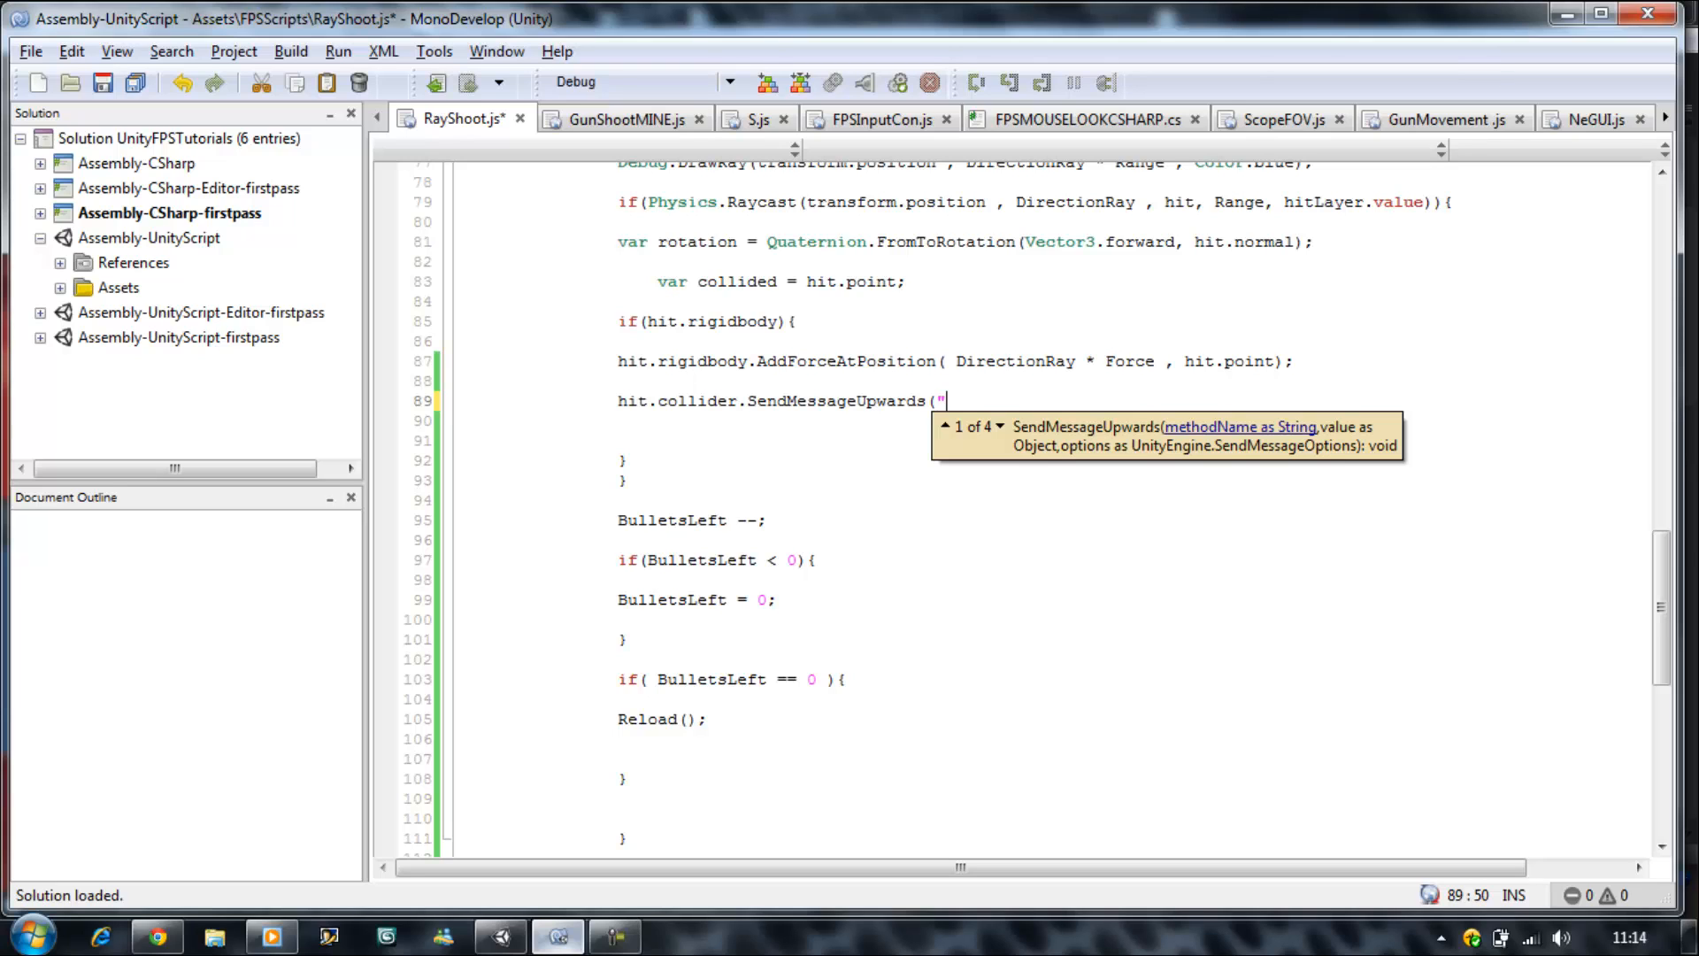
text(Appl)
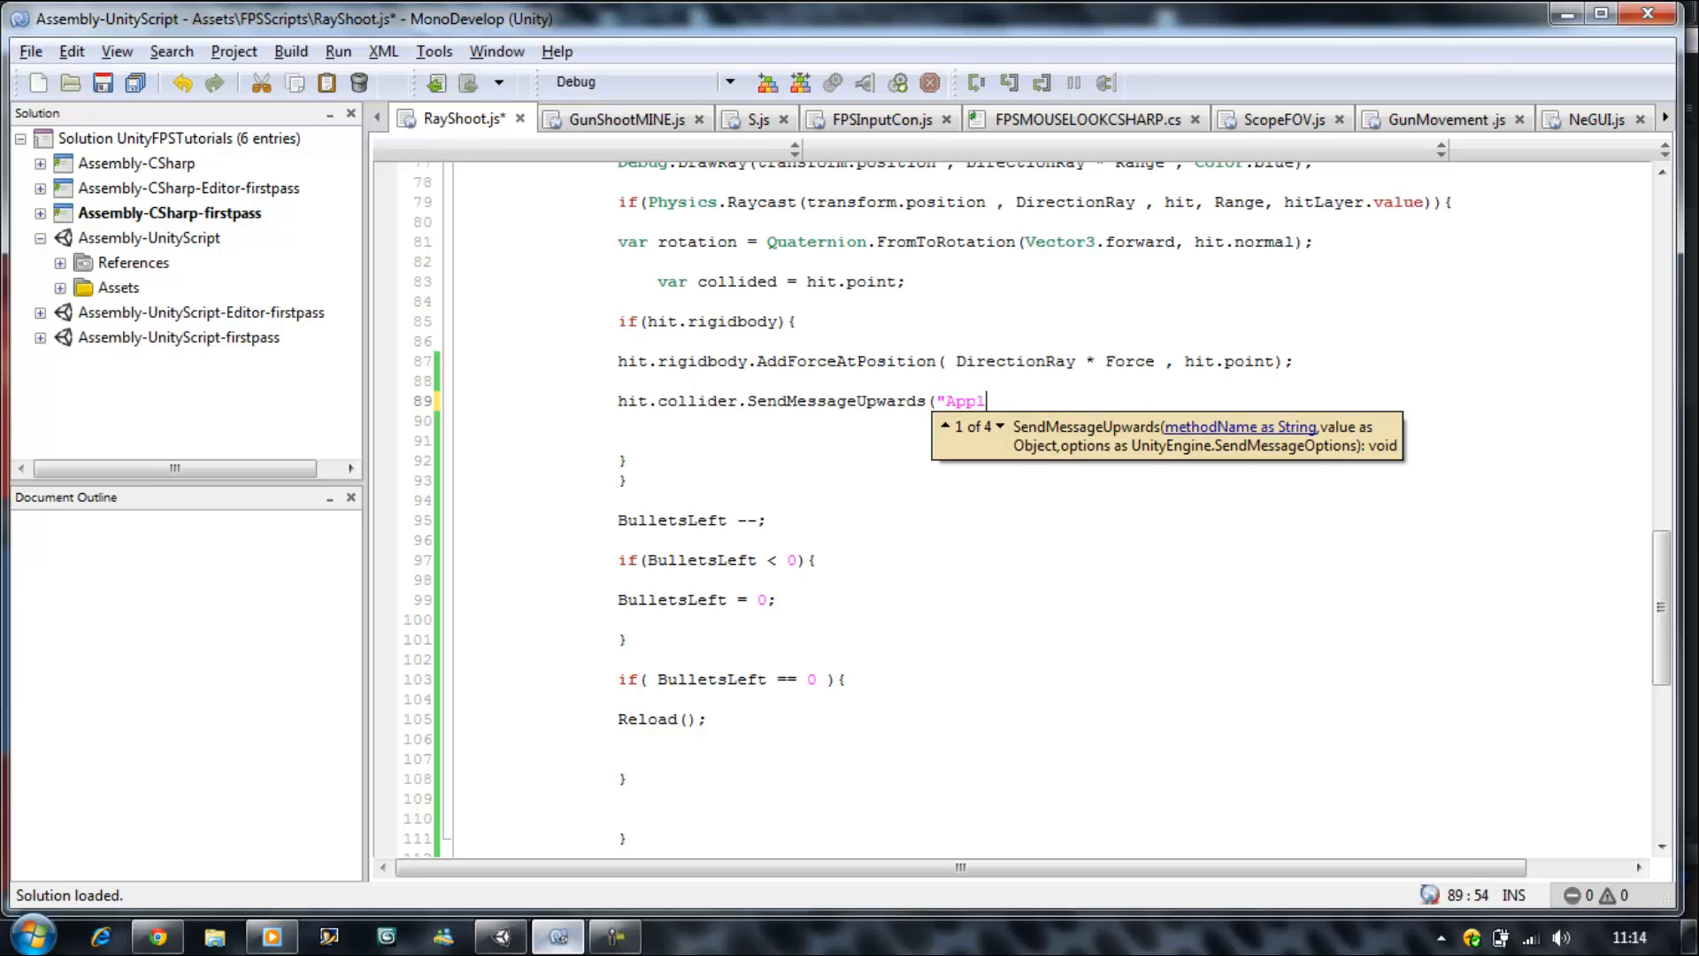
text(yDam)
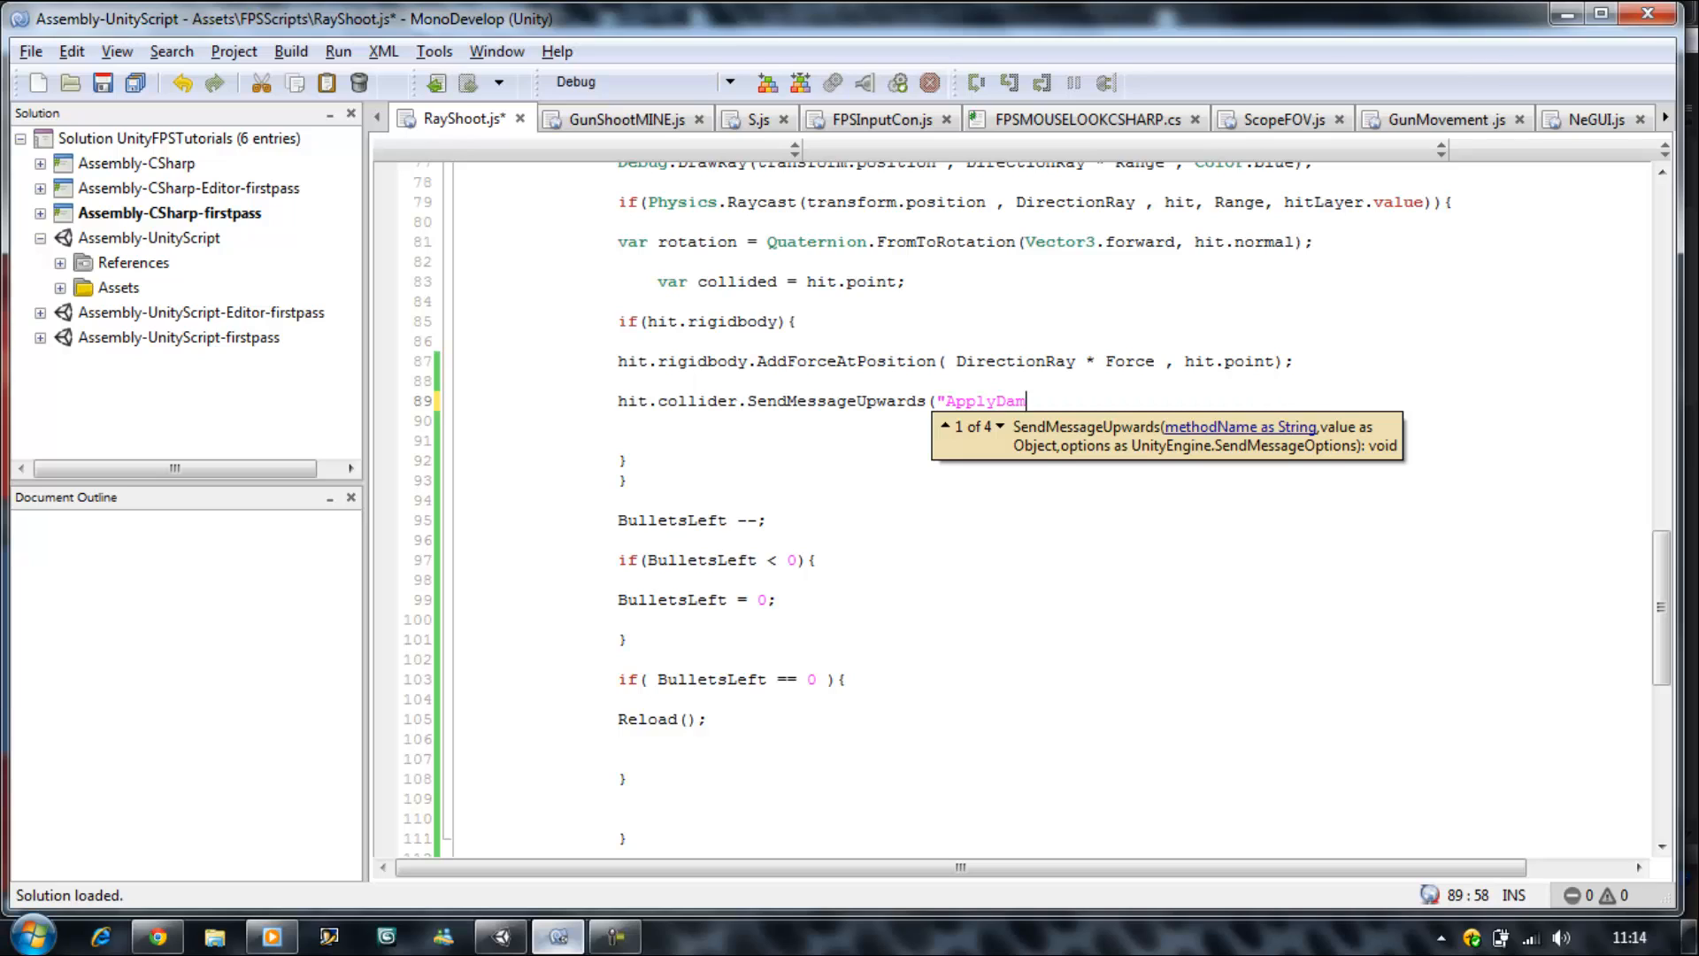
text(age")
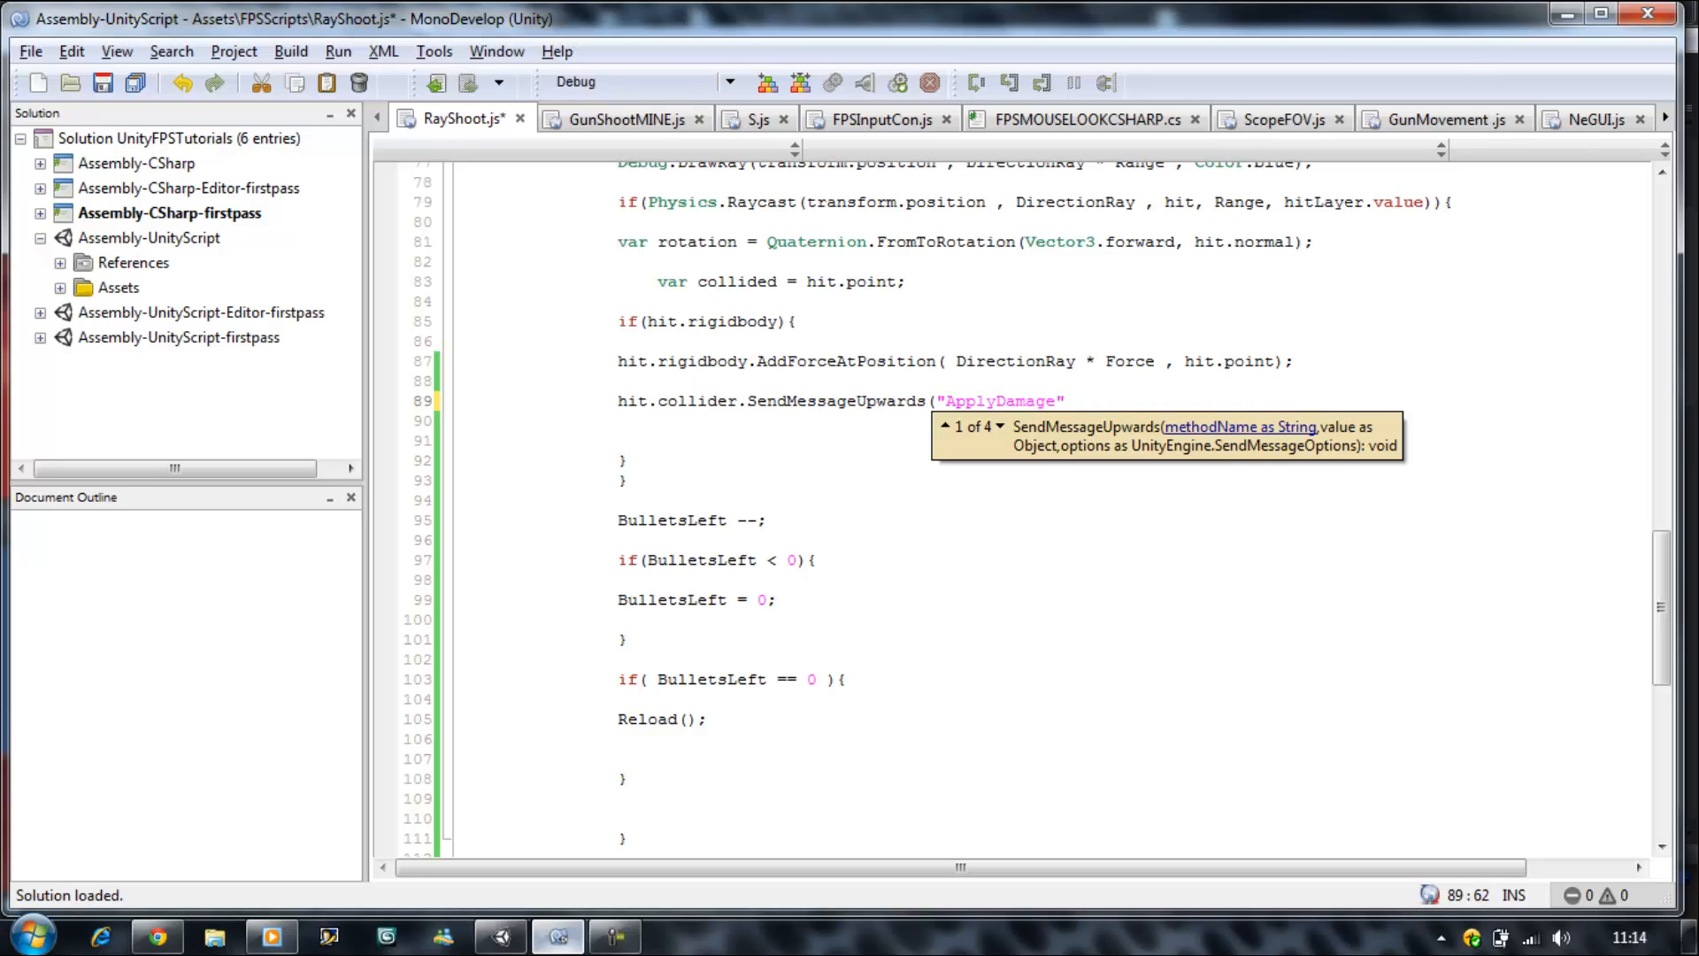
text(,)
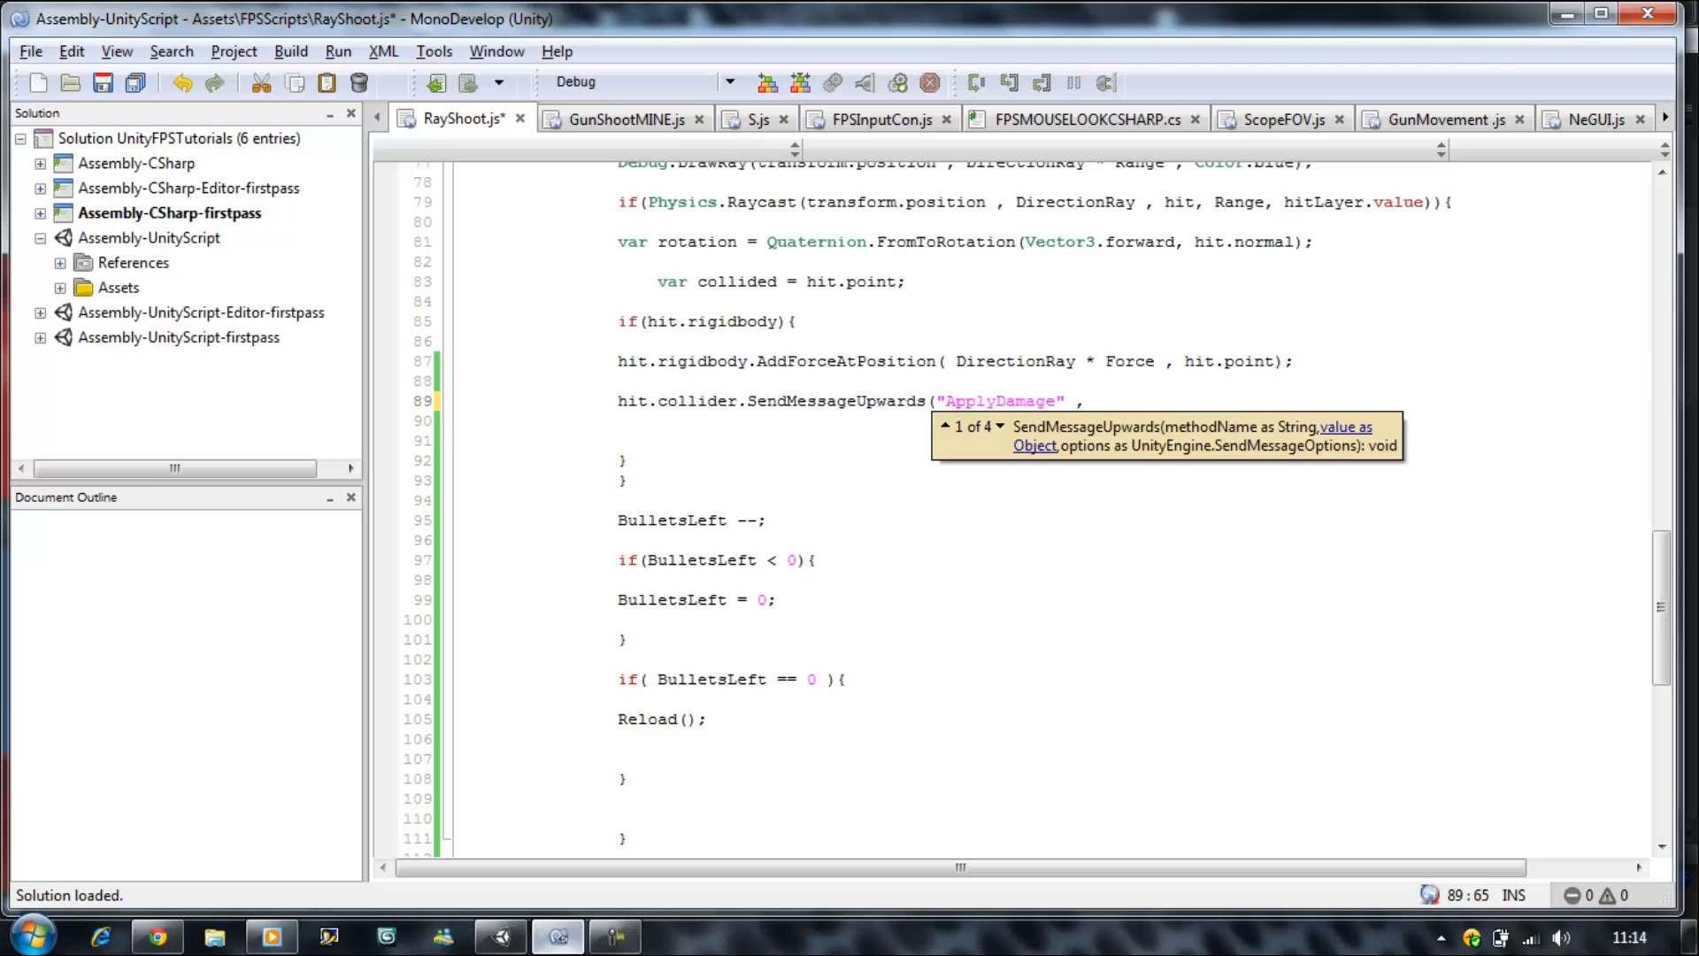
- Finish the call with Damage and SendMessageOptions.DontRequireReceiver, save, and return to Unity
text(D)
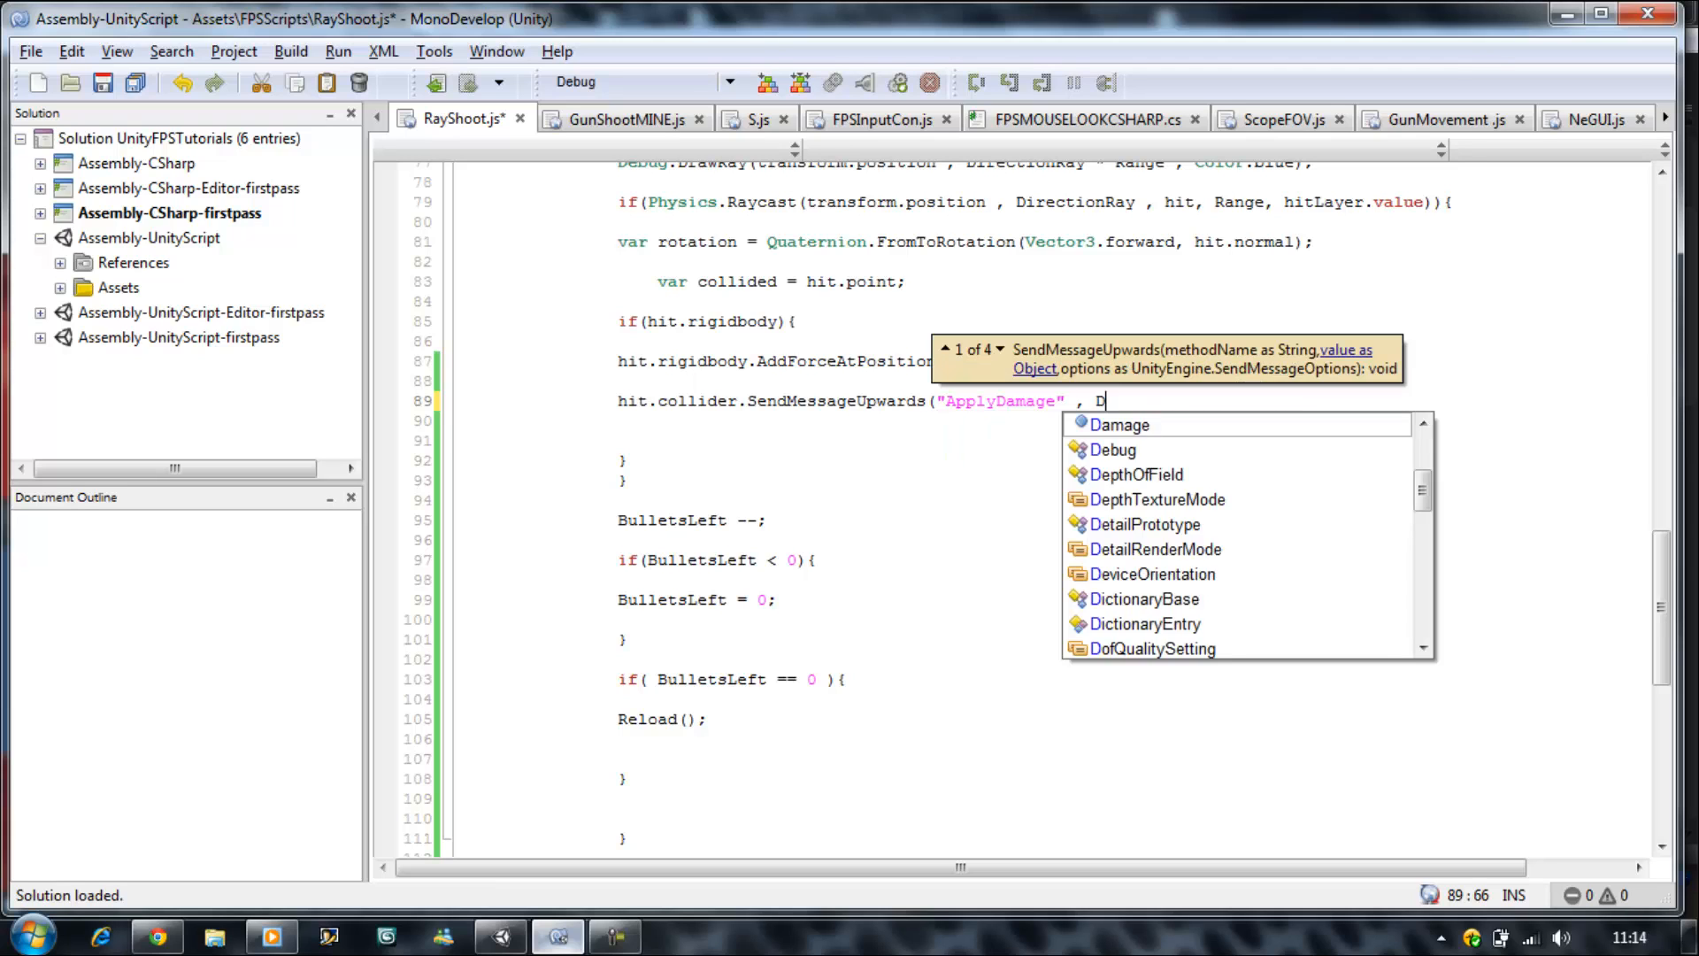
text(amage)
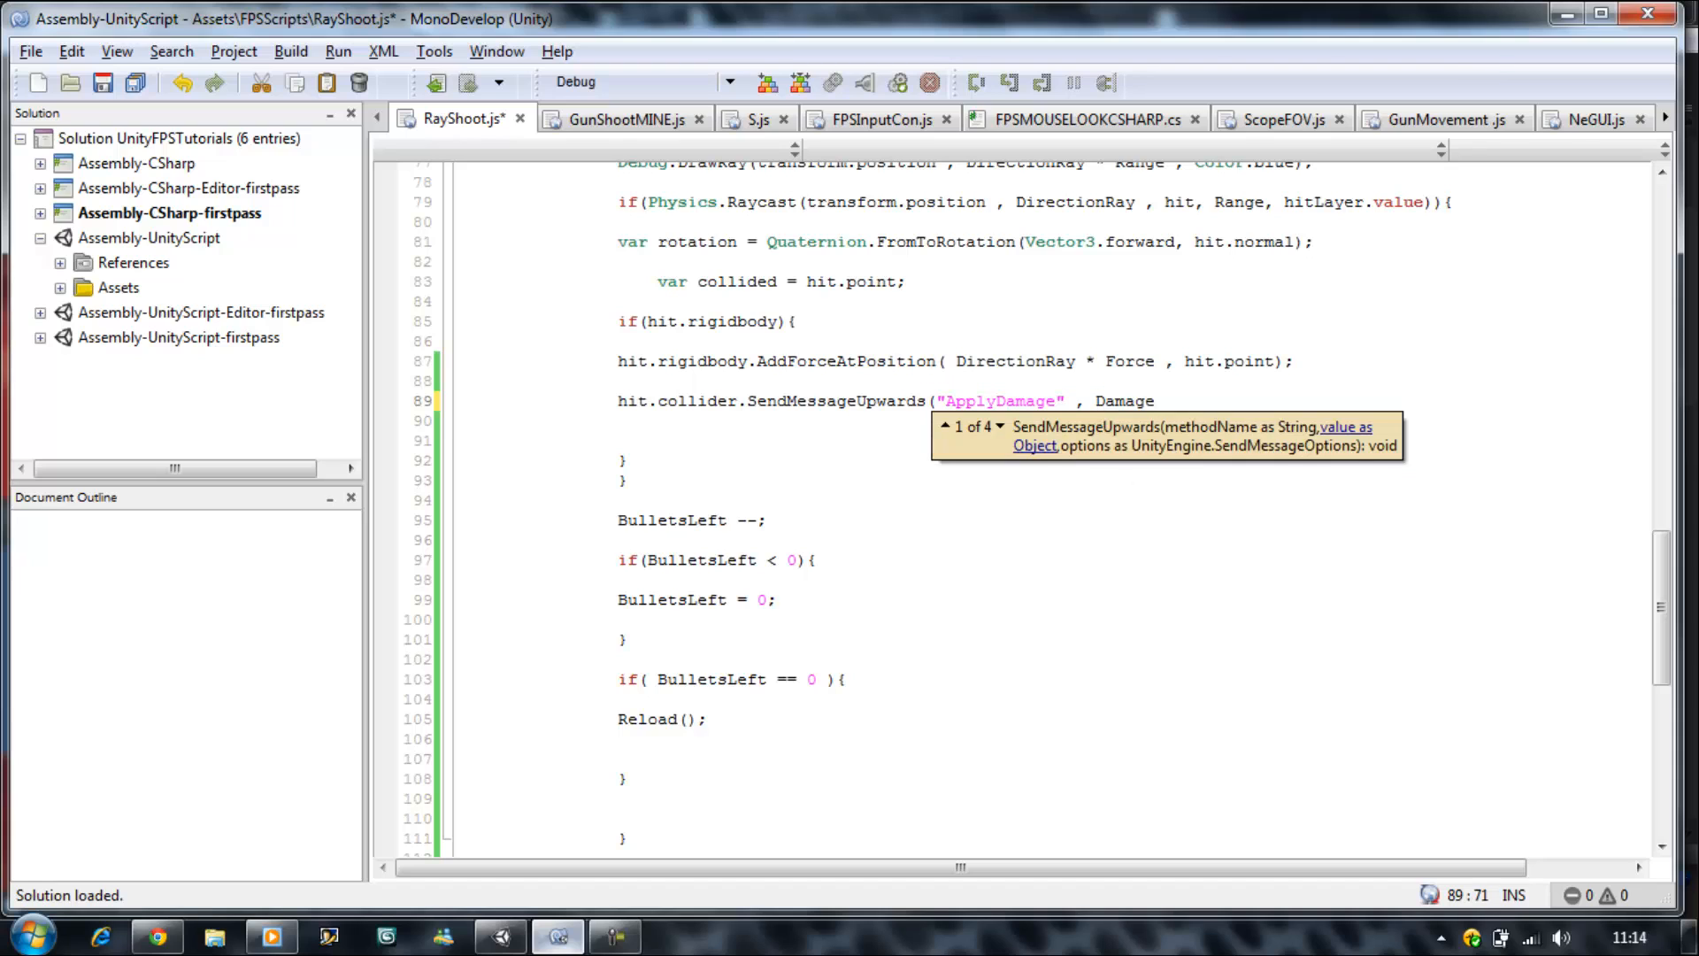
text(,)
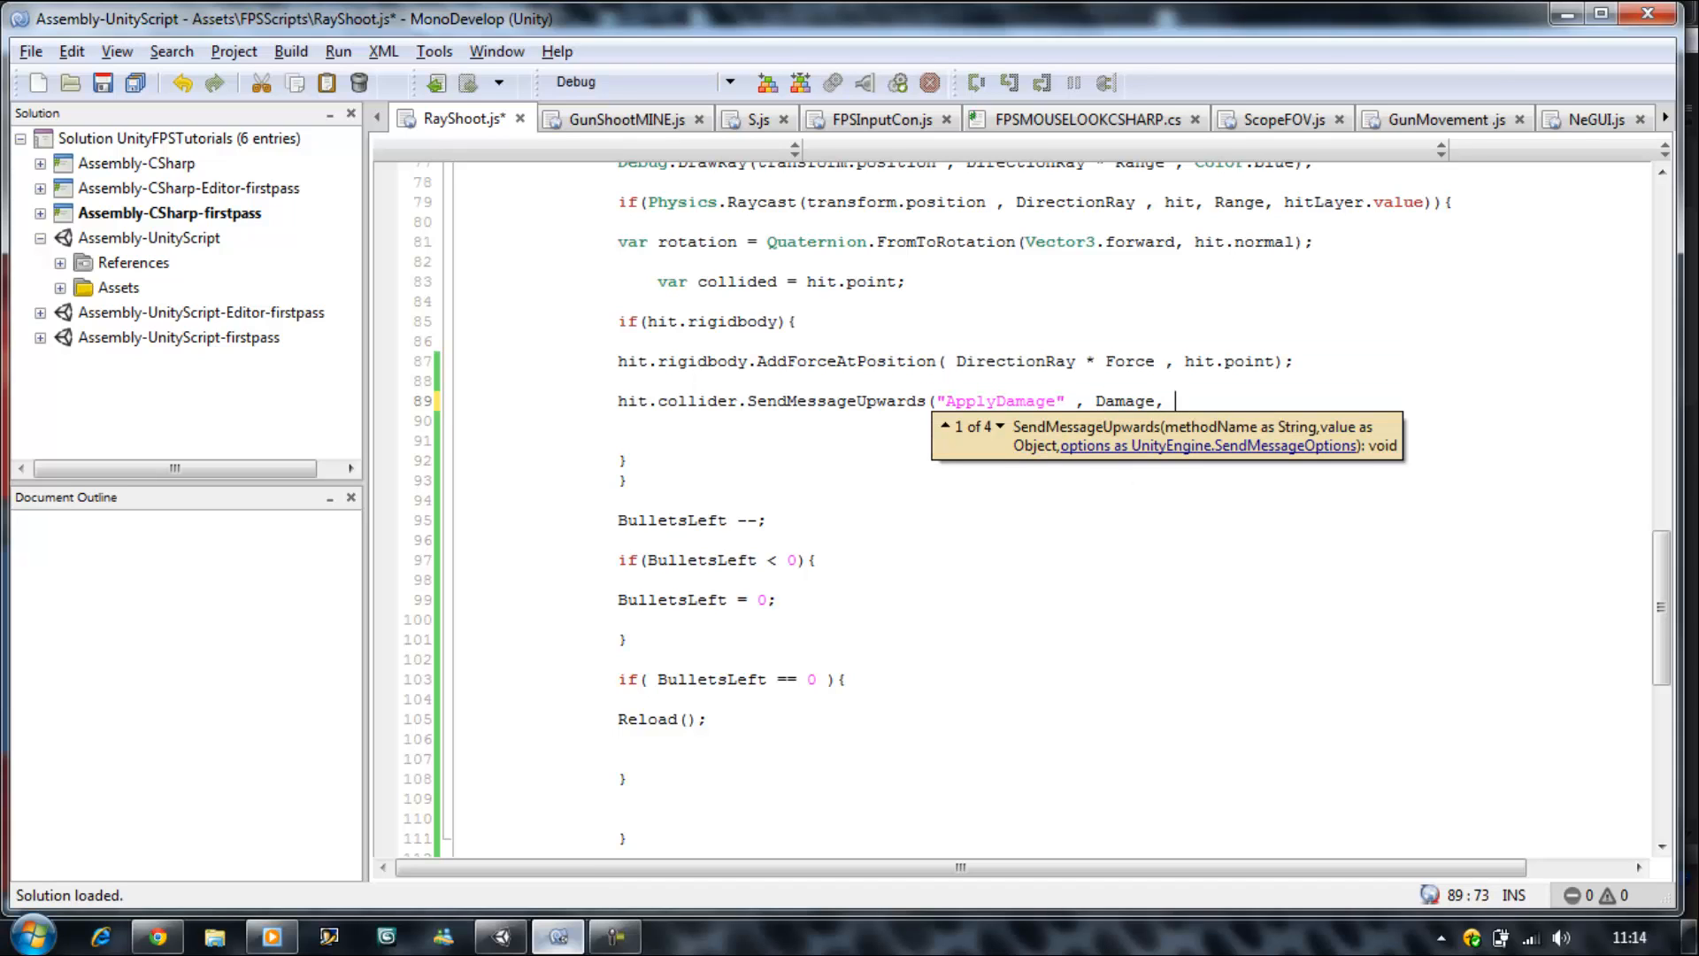
text(se)
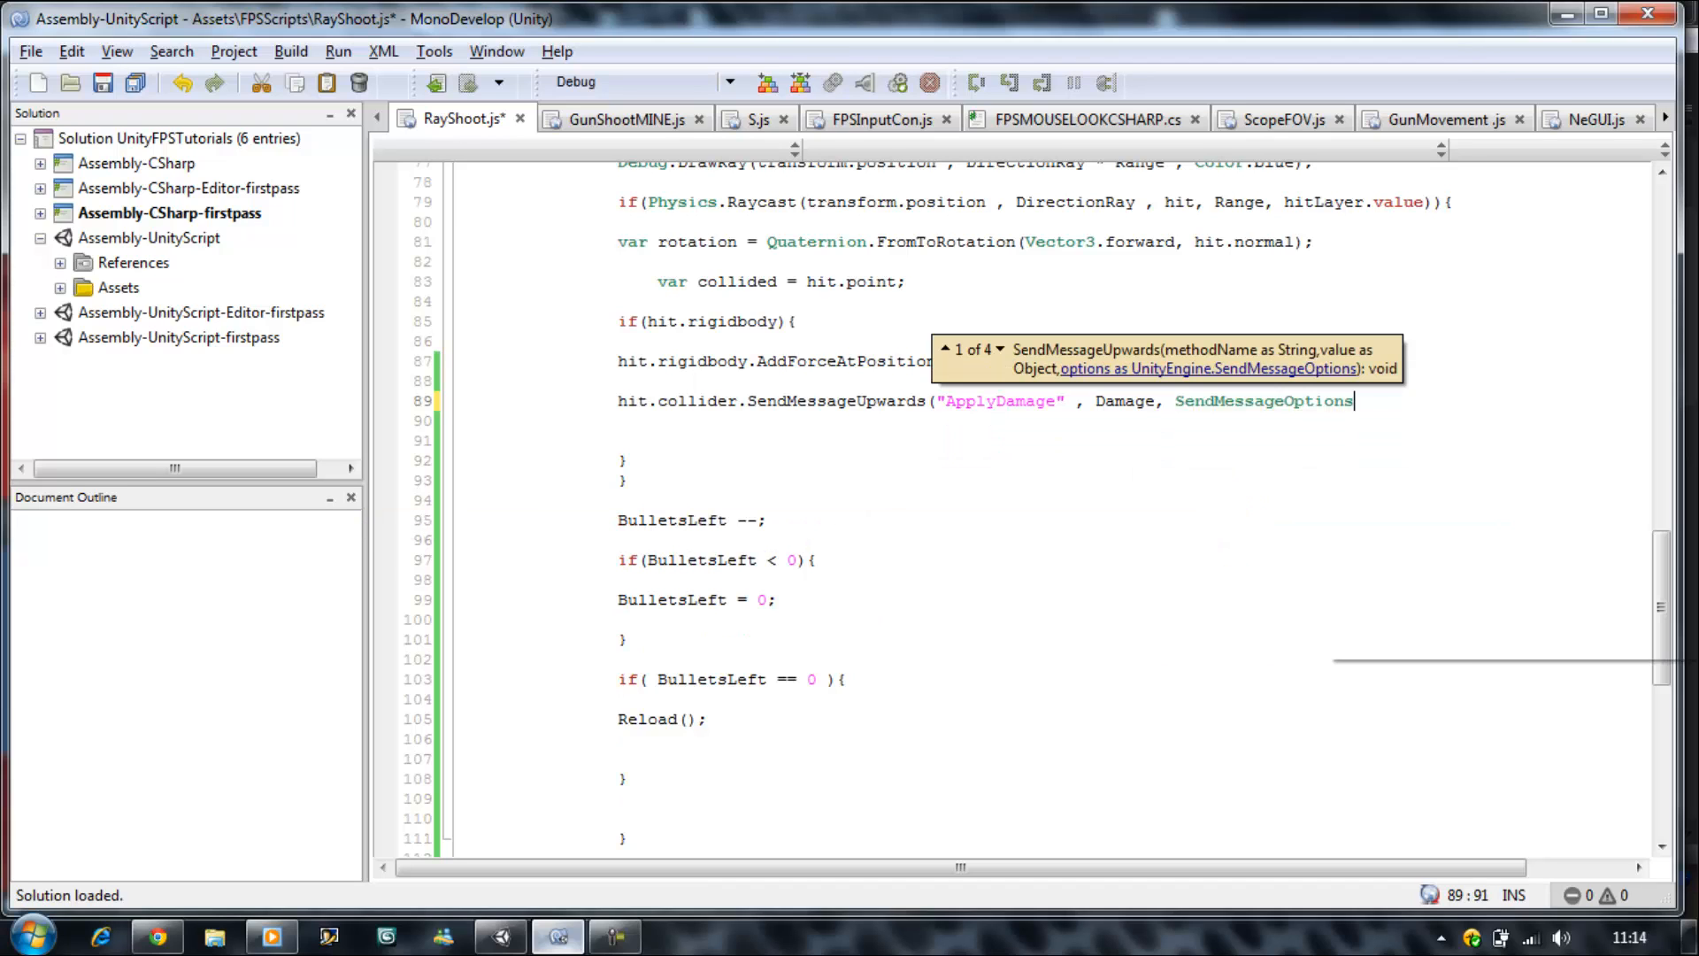
text(.DontRequireReceiver);)
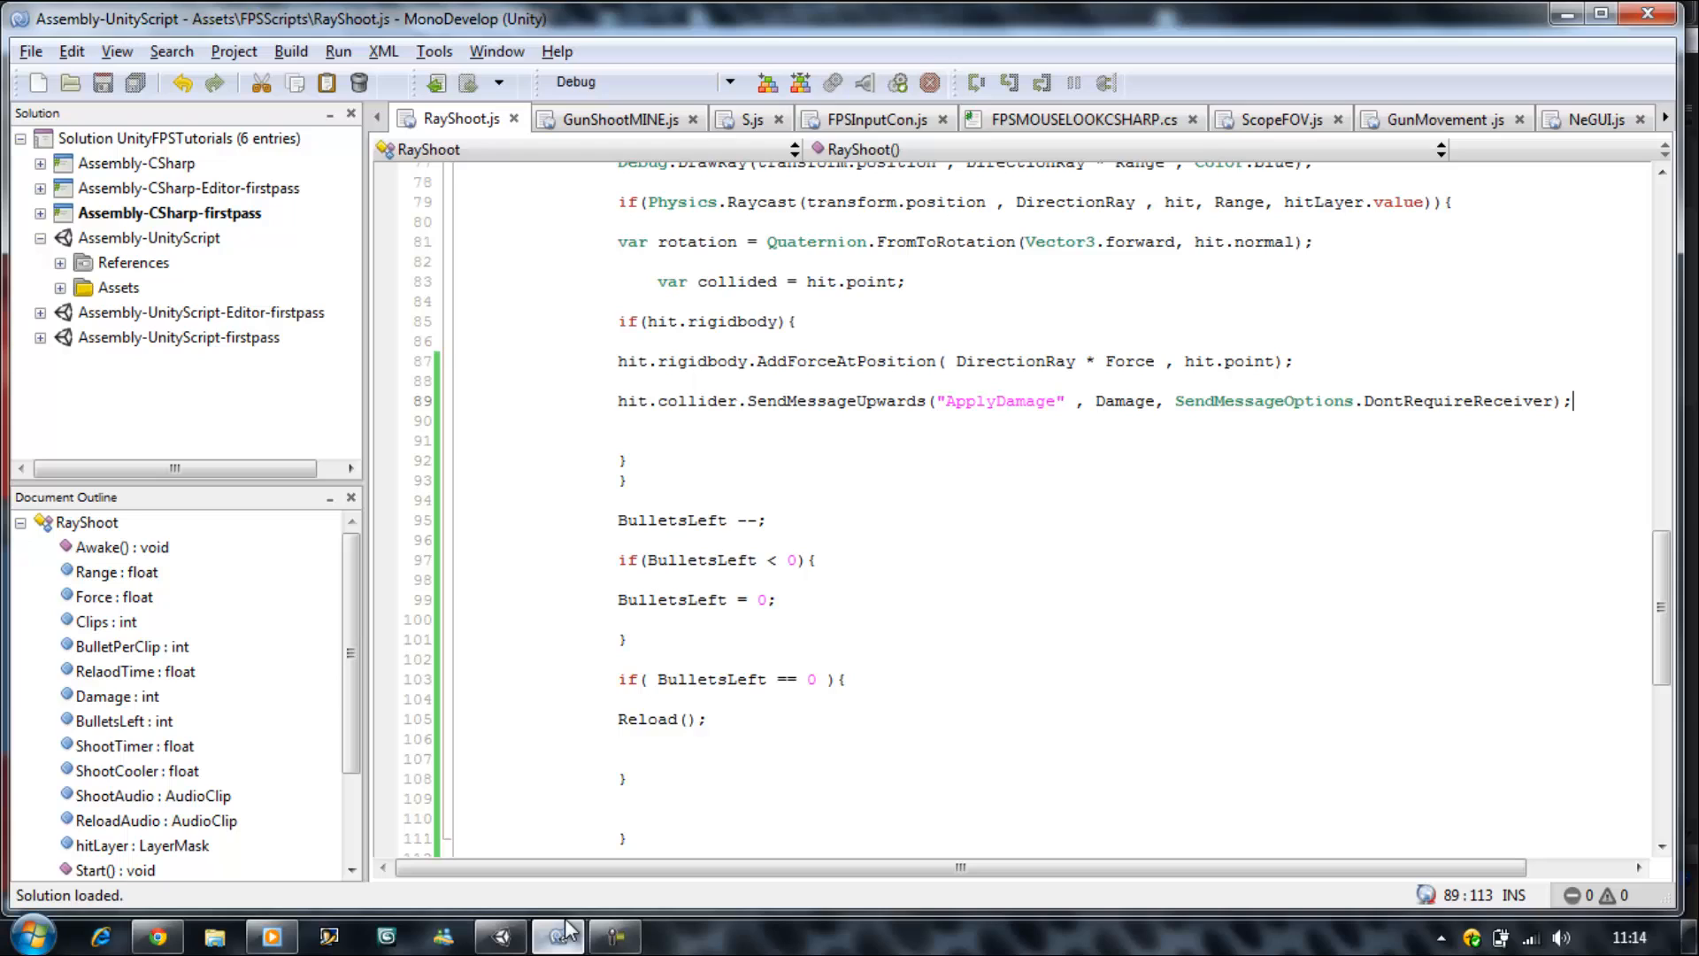
mouse_move(1184, 409)
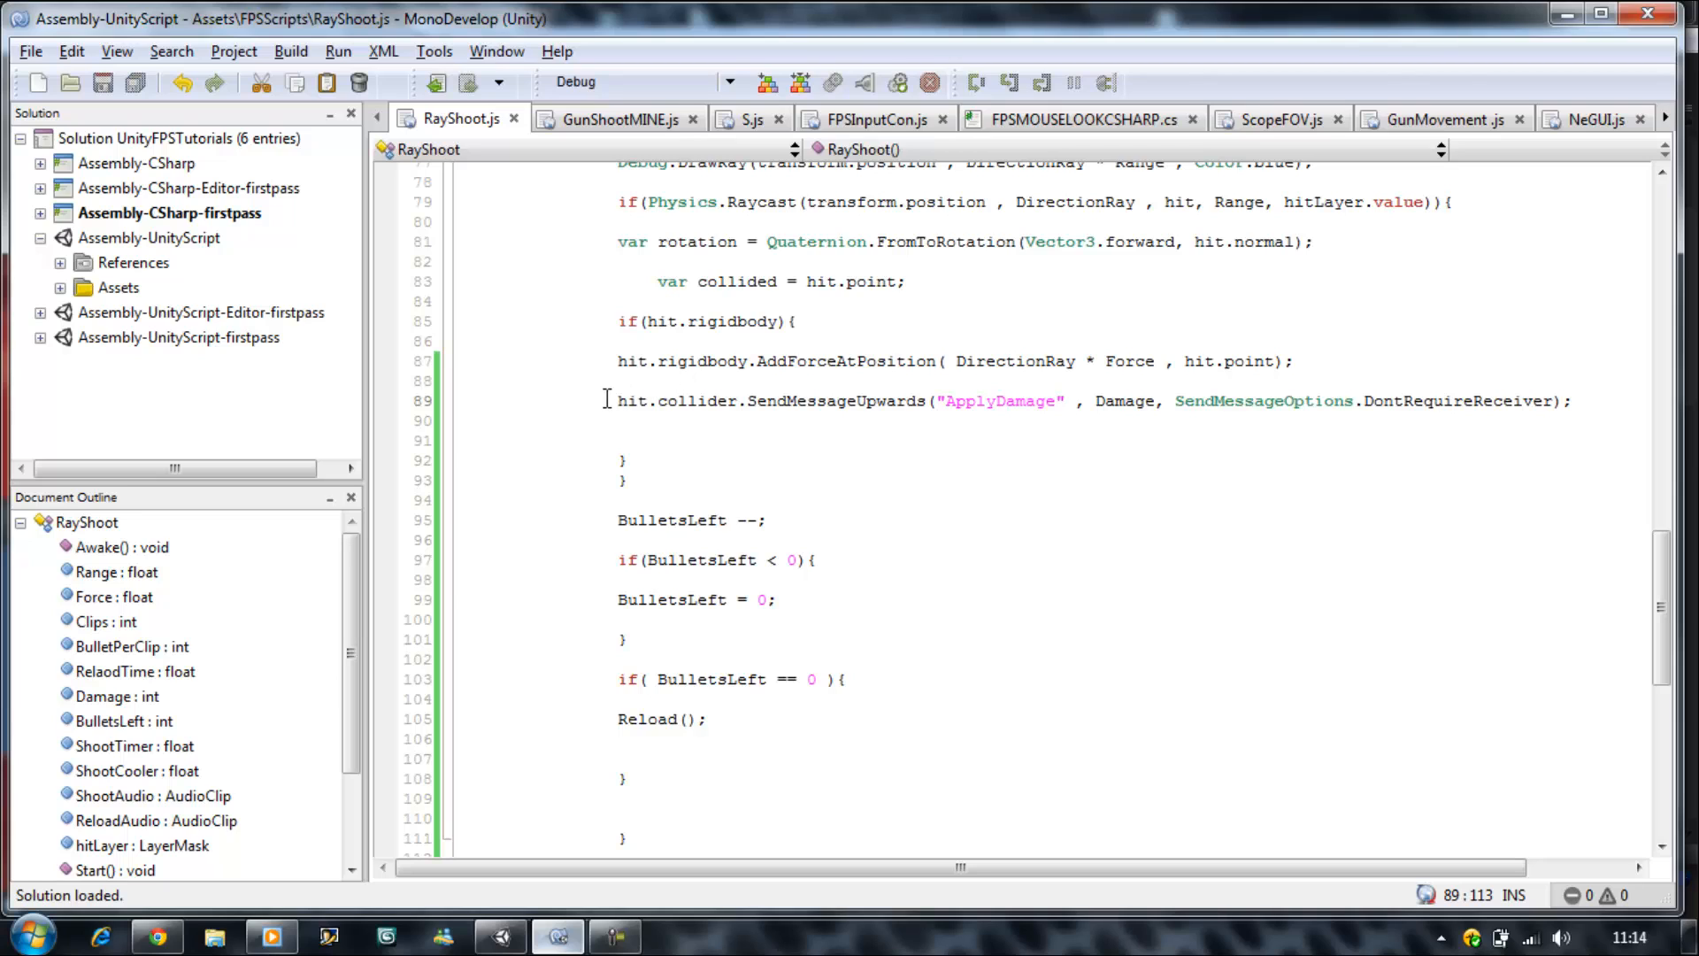
mouse_move(964, 402)
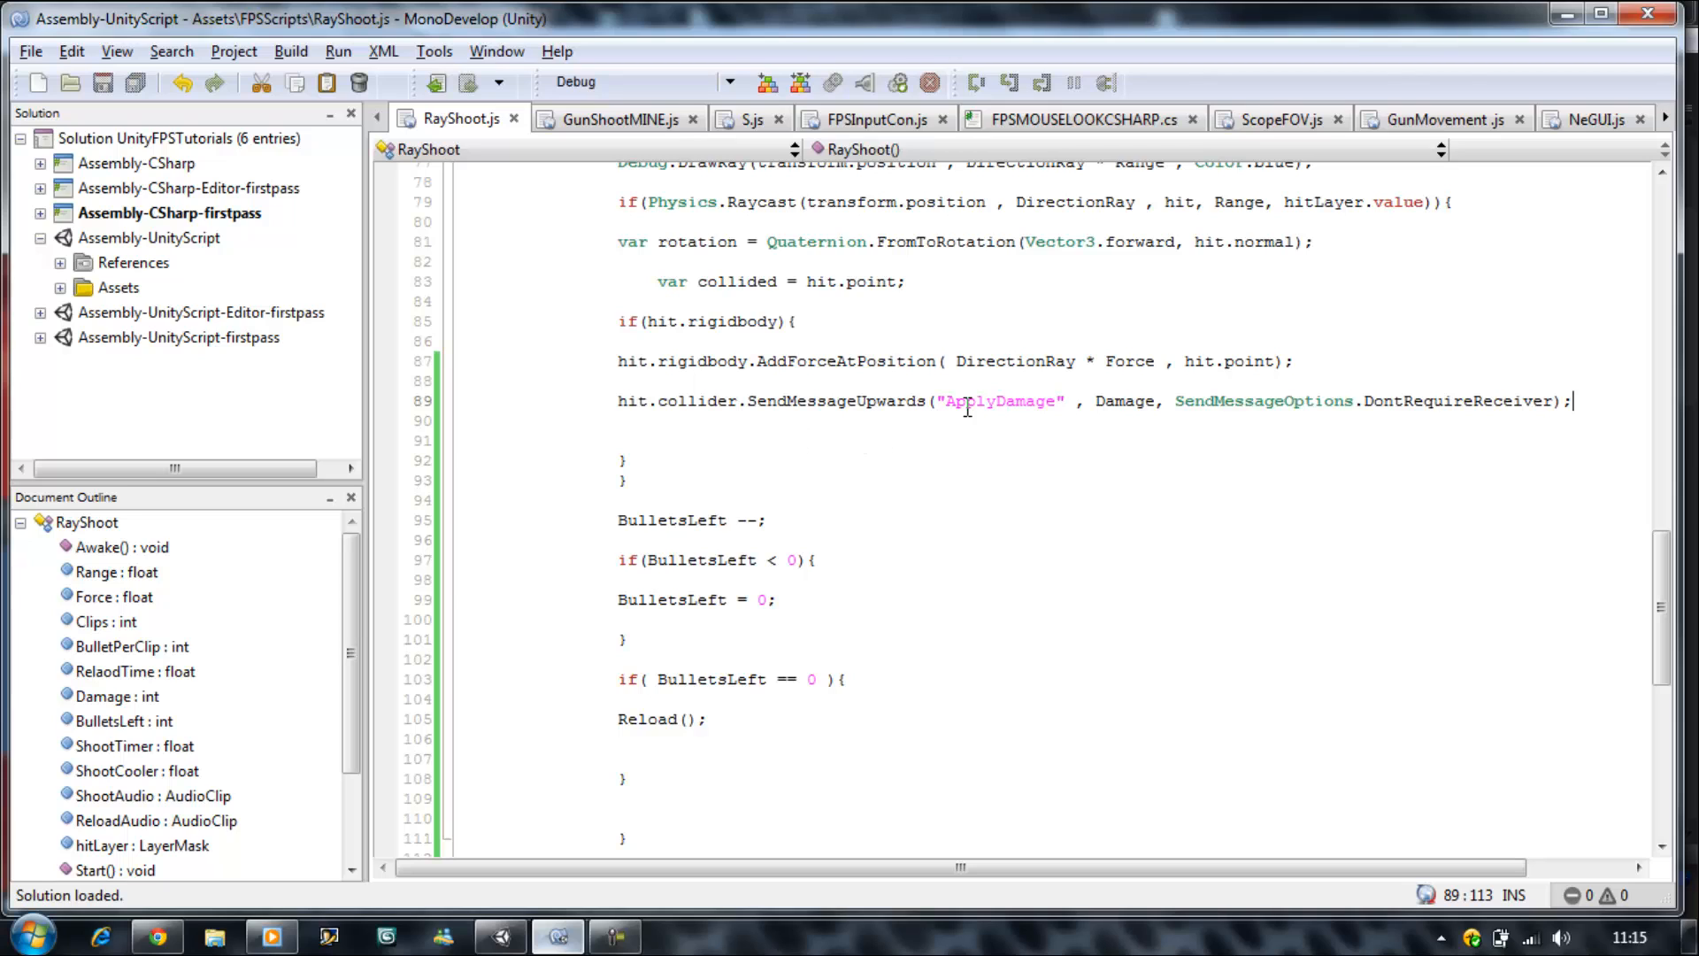
mouse_move(1057, 412)
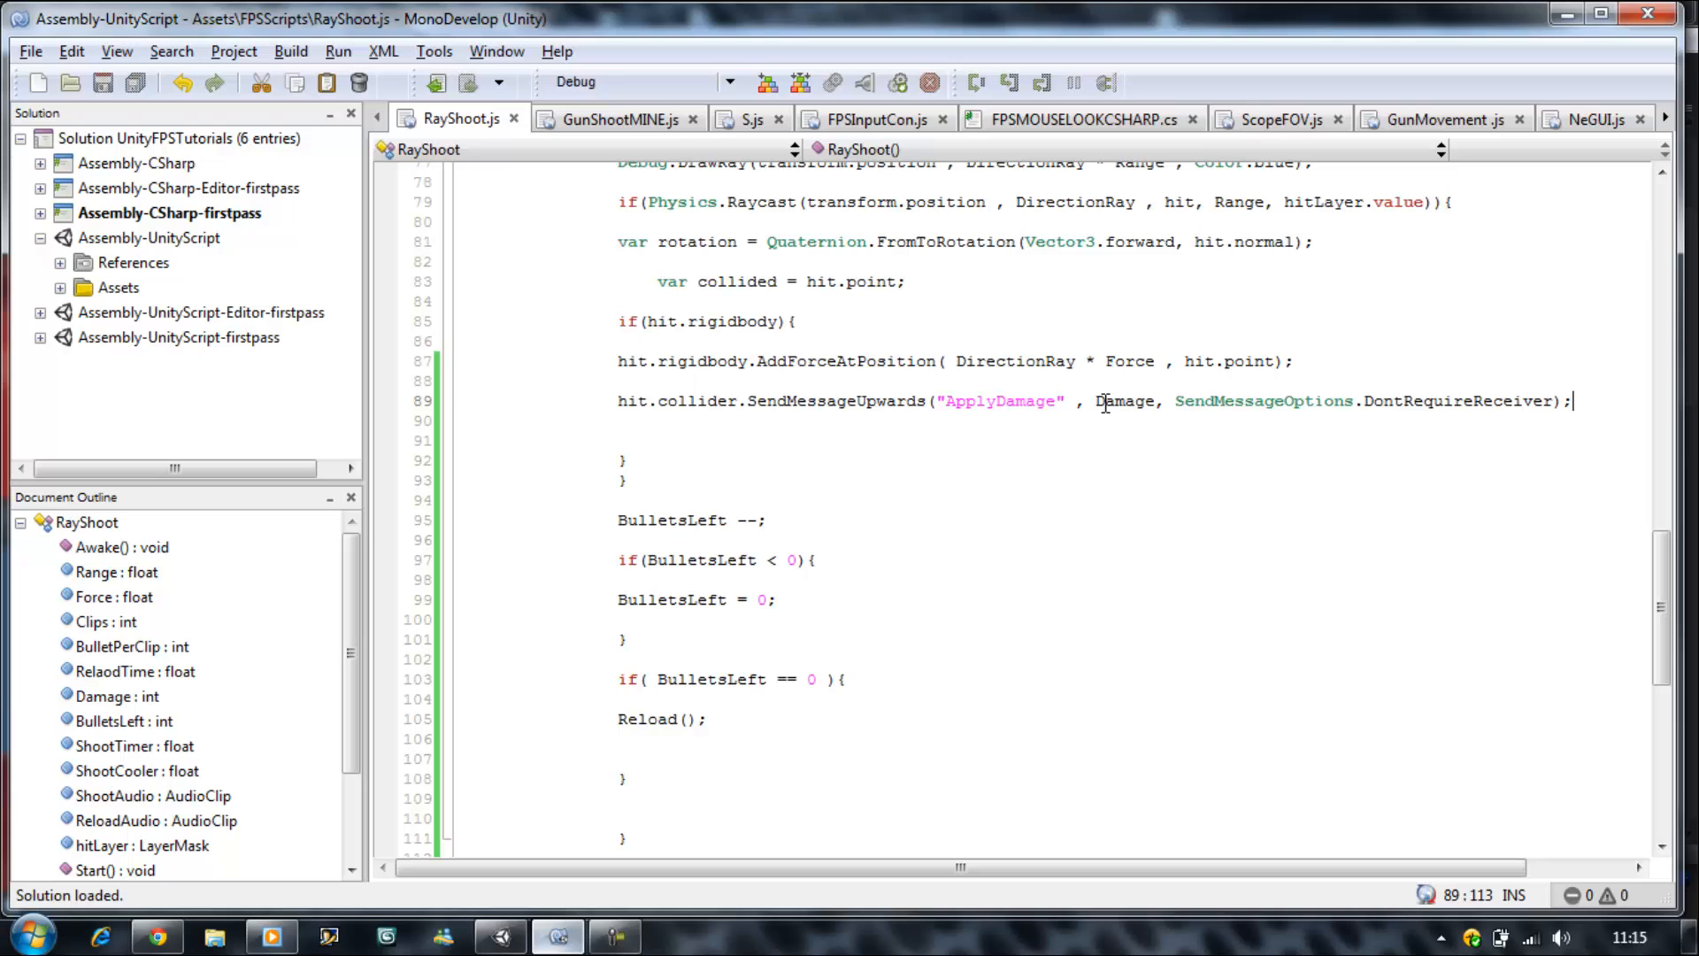
click(1157, 400)
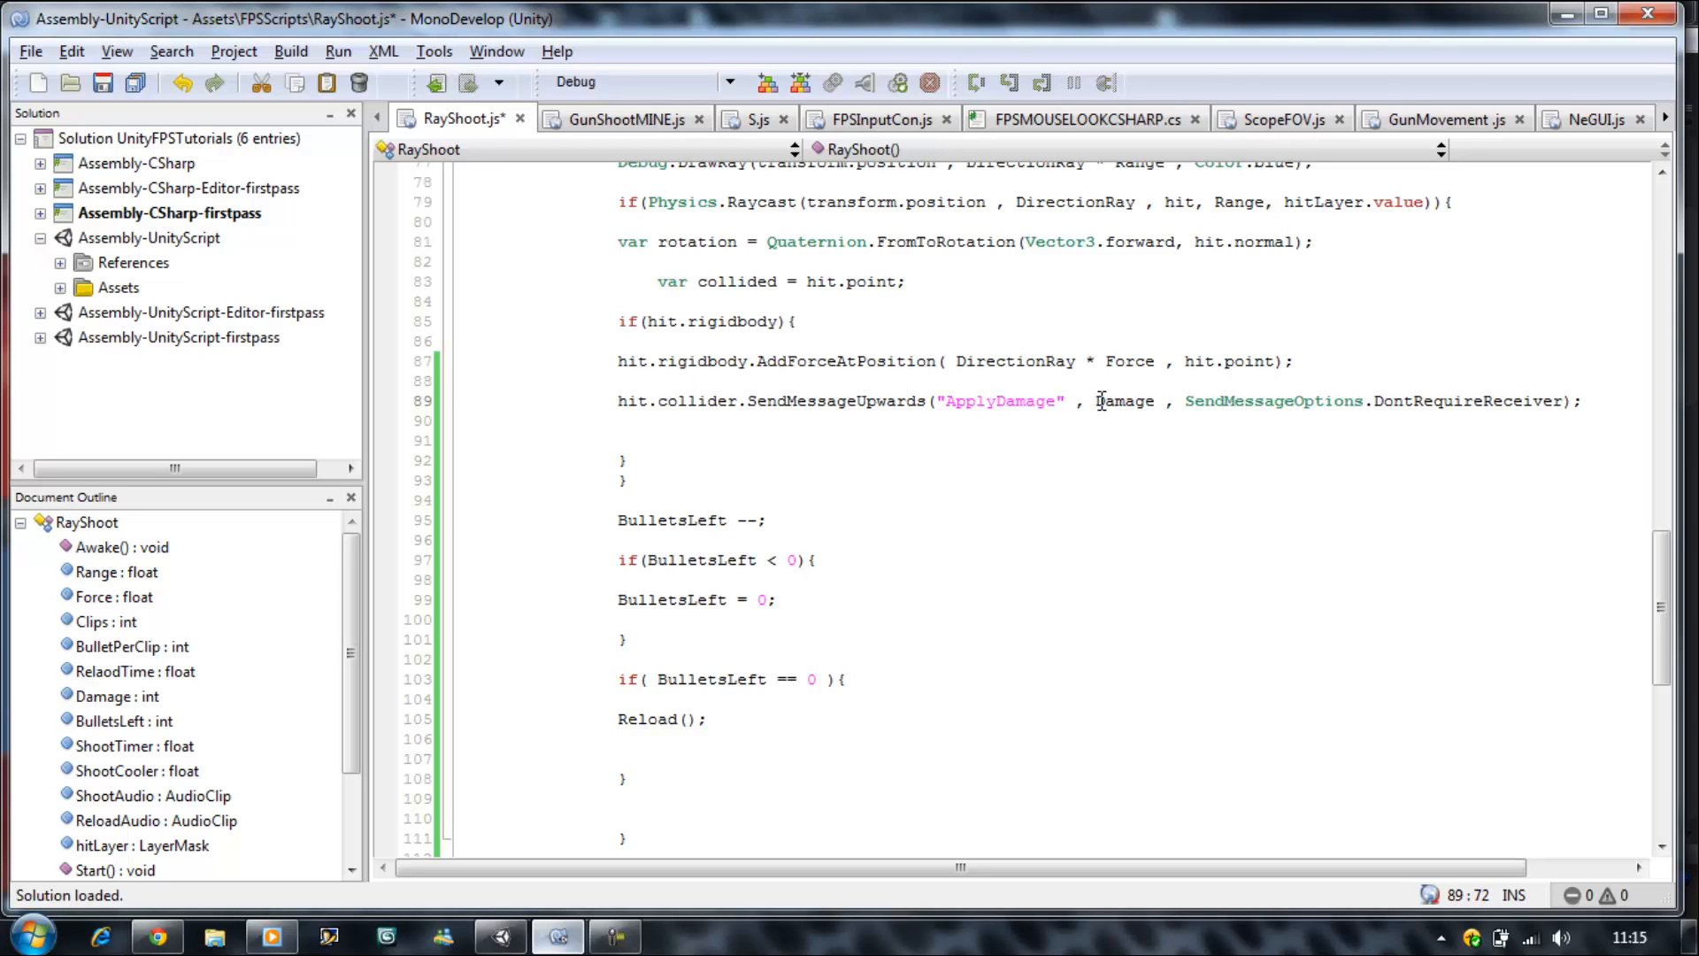
mouse_move(388, 103)
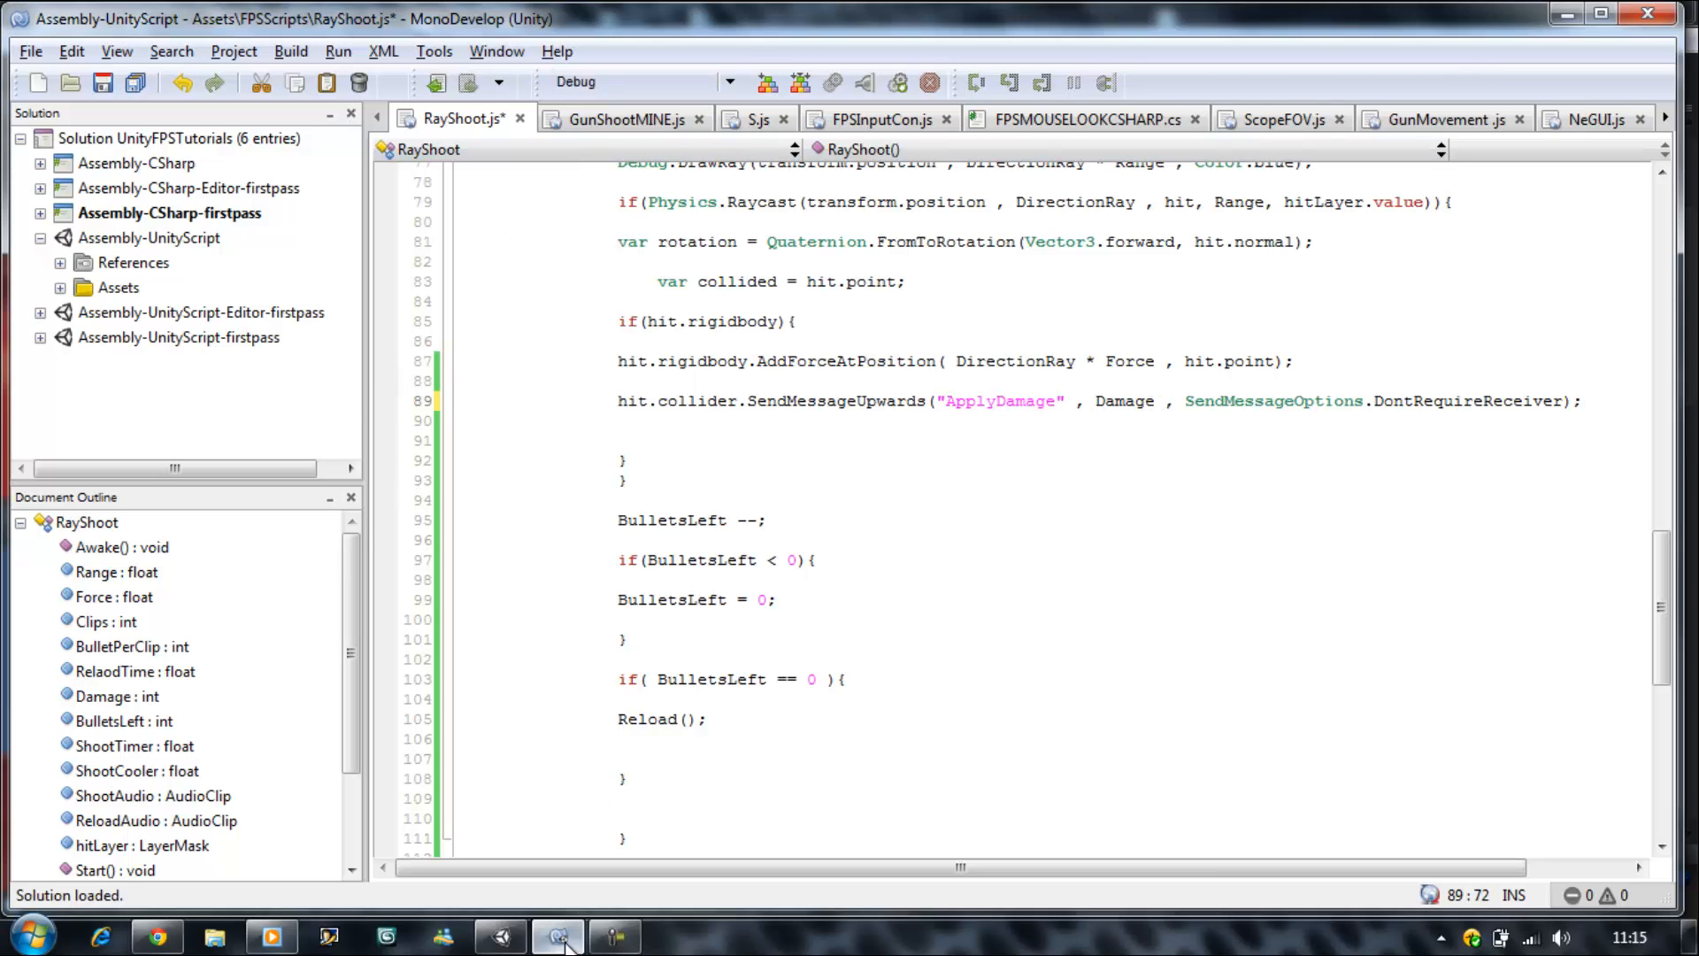
click(499, 936)
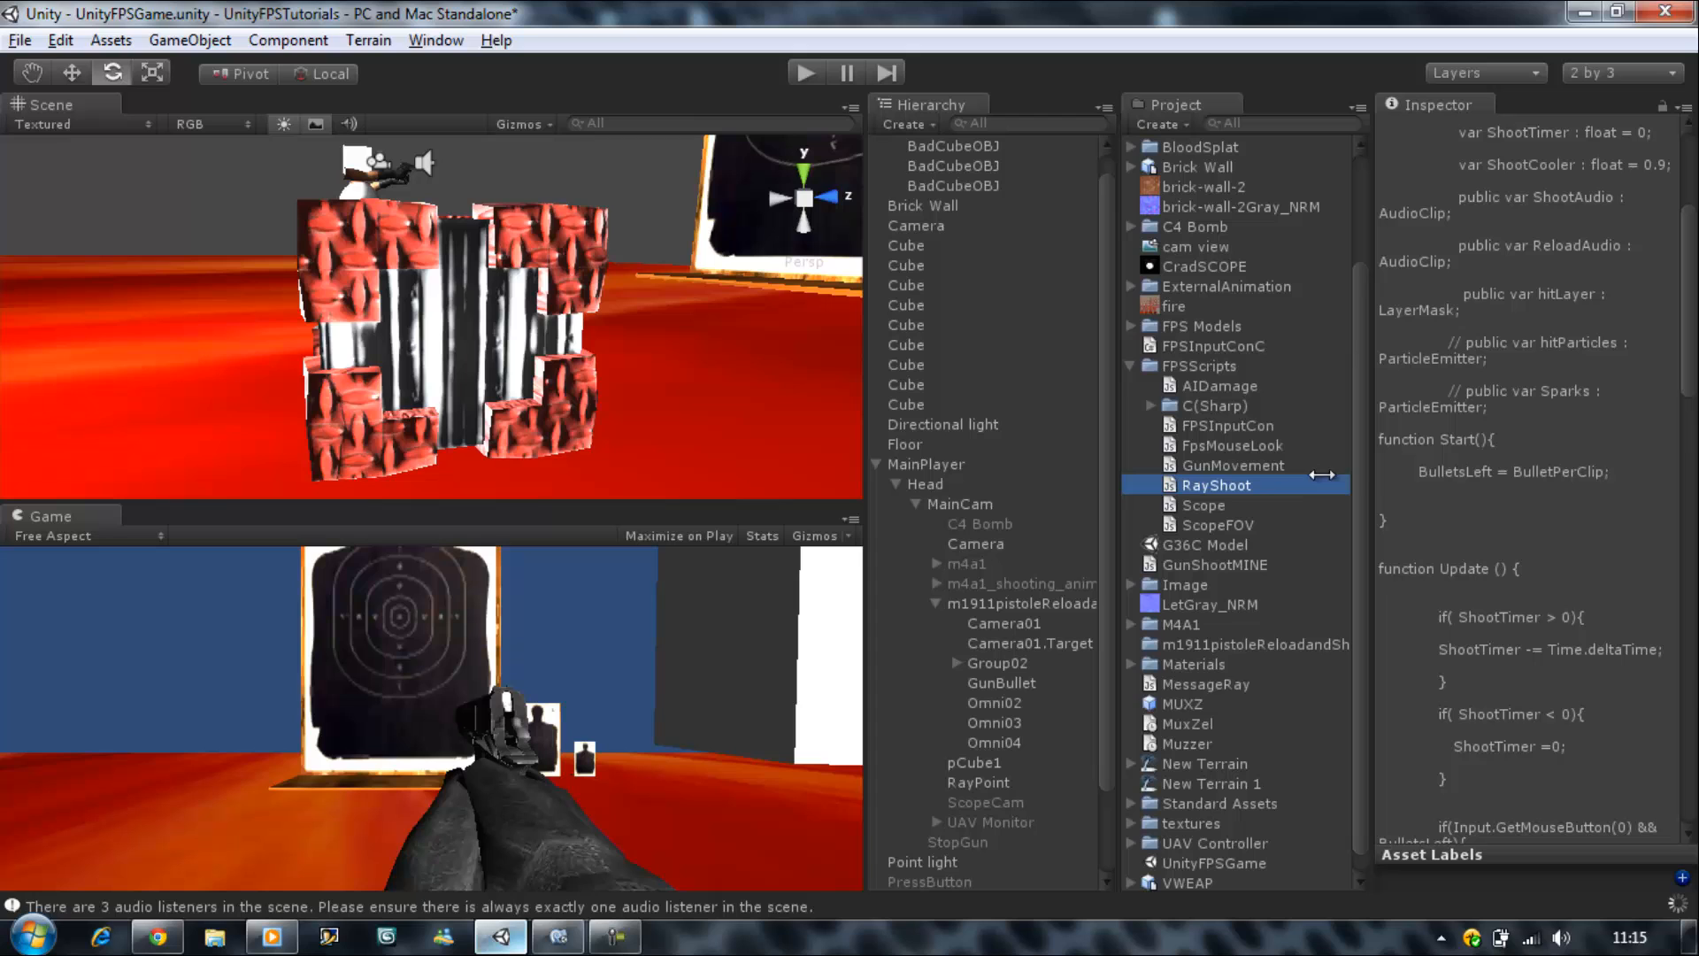
- Check BadCubeOBJ's AIDamage component with Max Health 100 and run the game to test
click(952, 145)
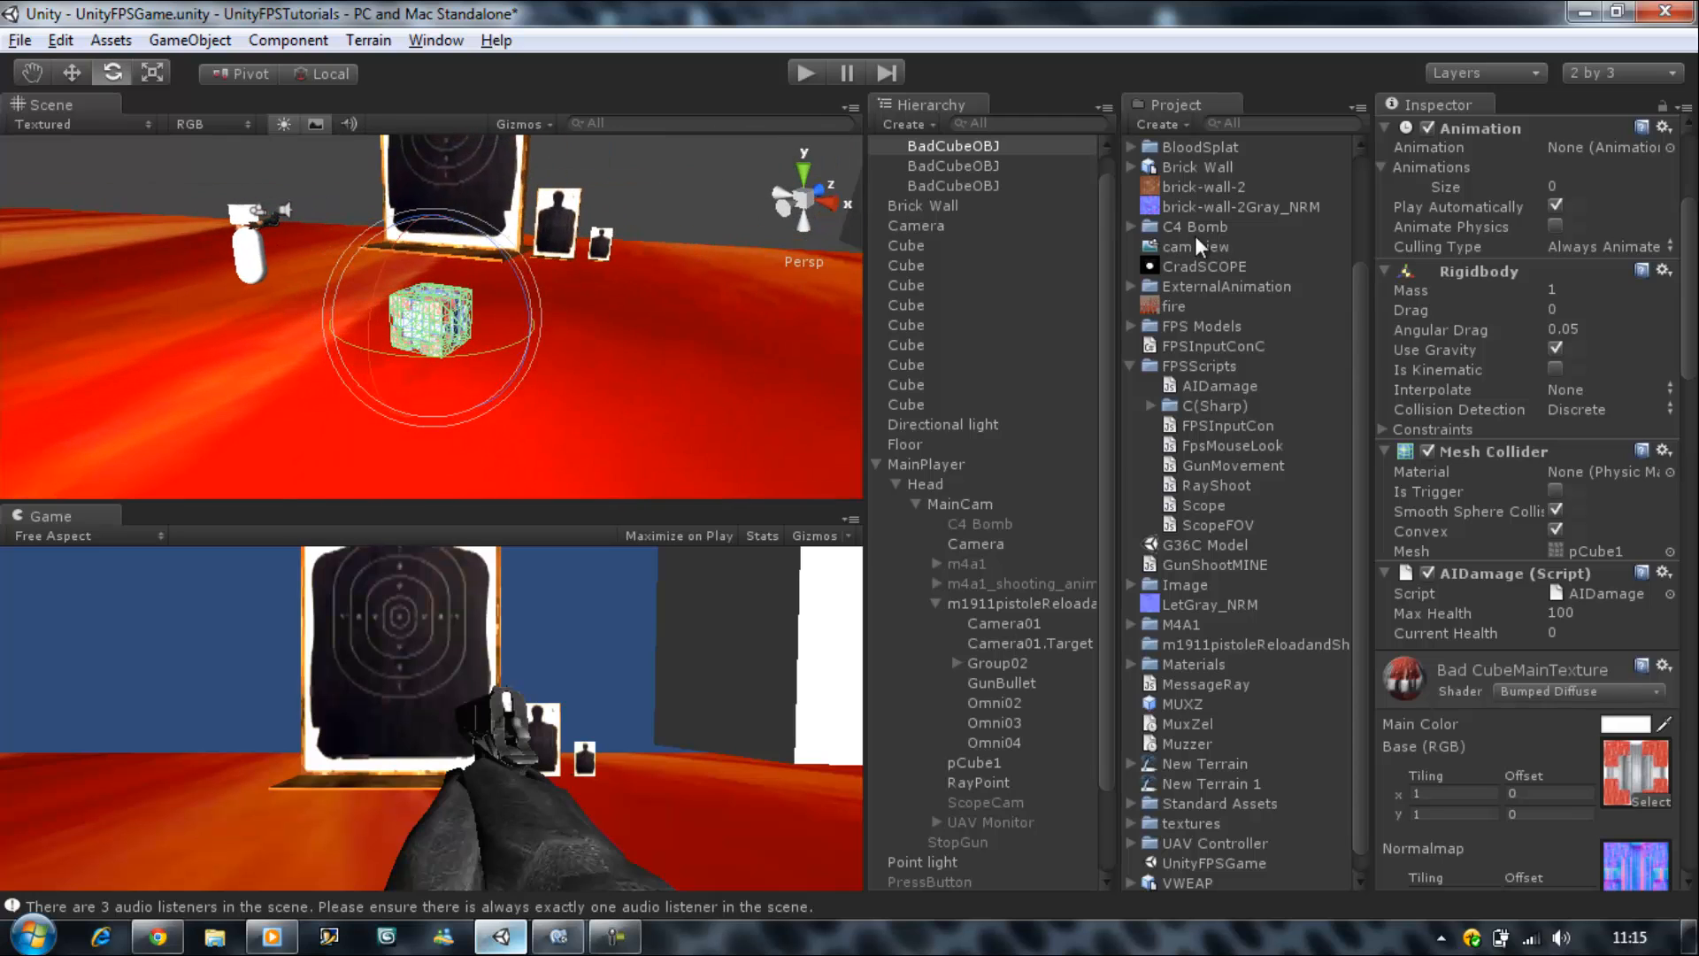
click(1222, 384)
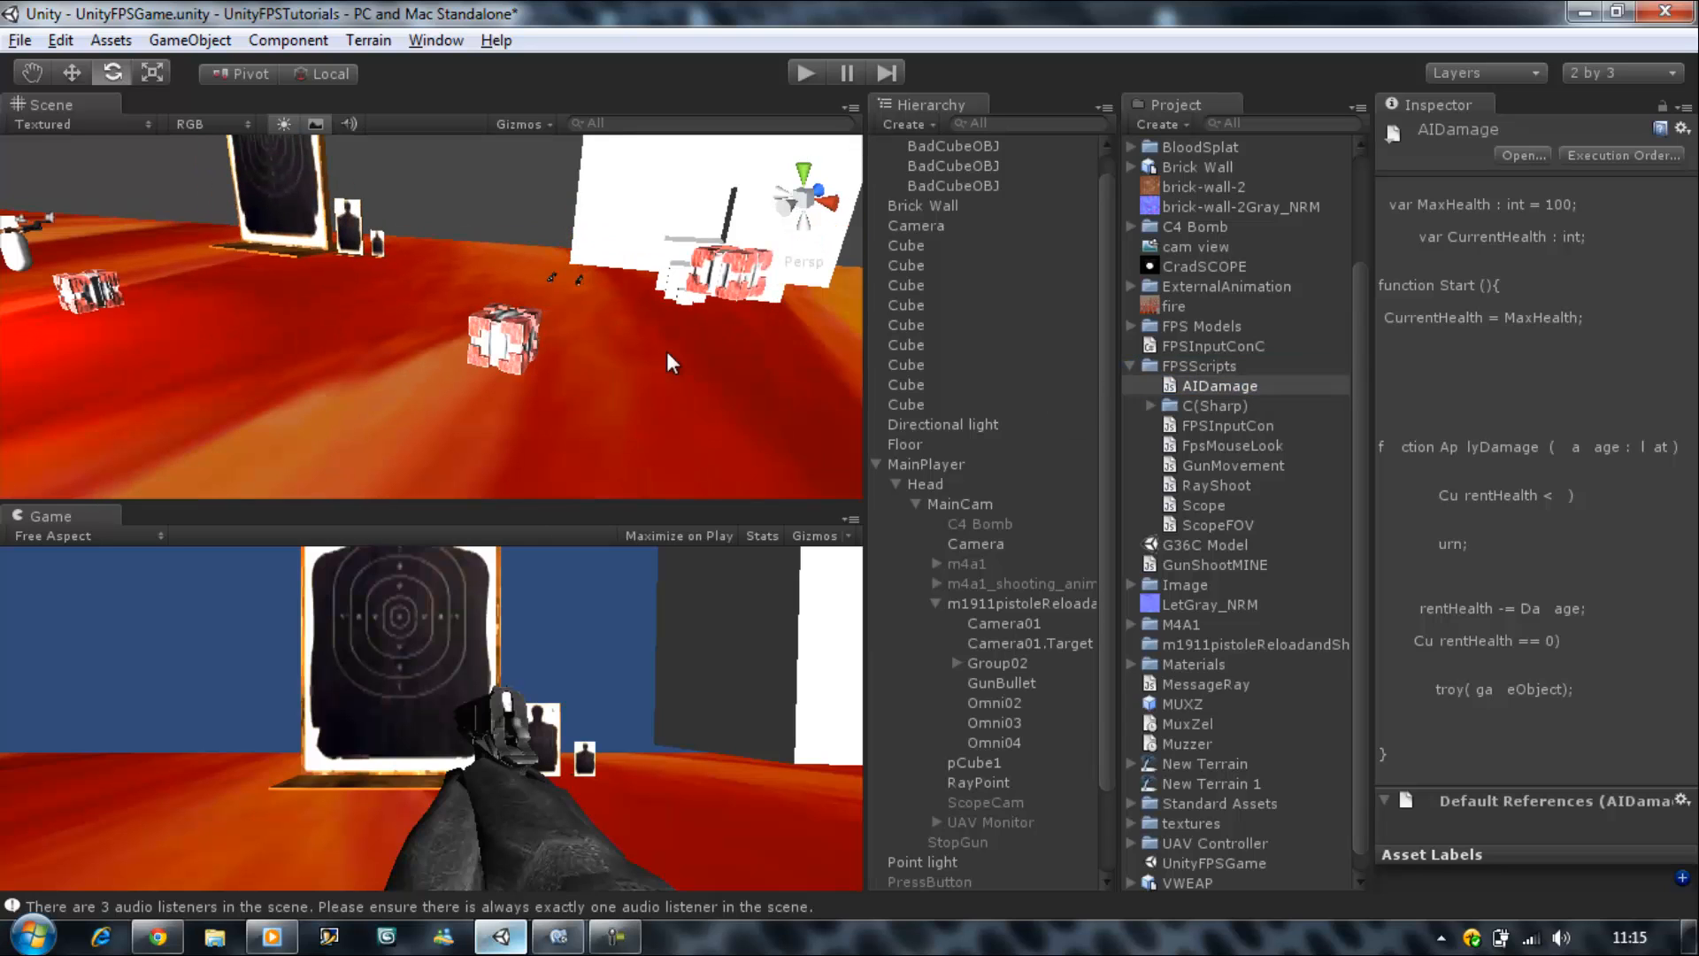
mouse_move(1072, 345)
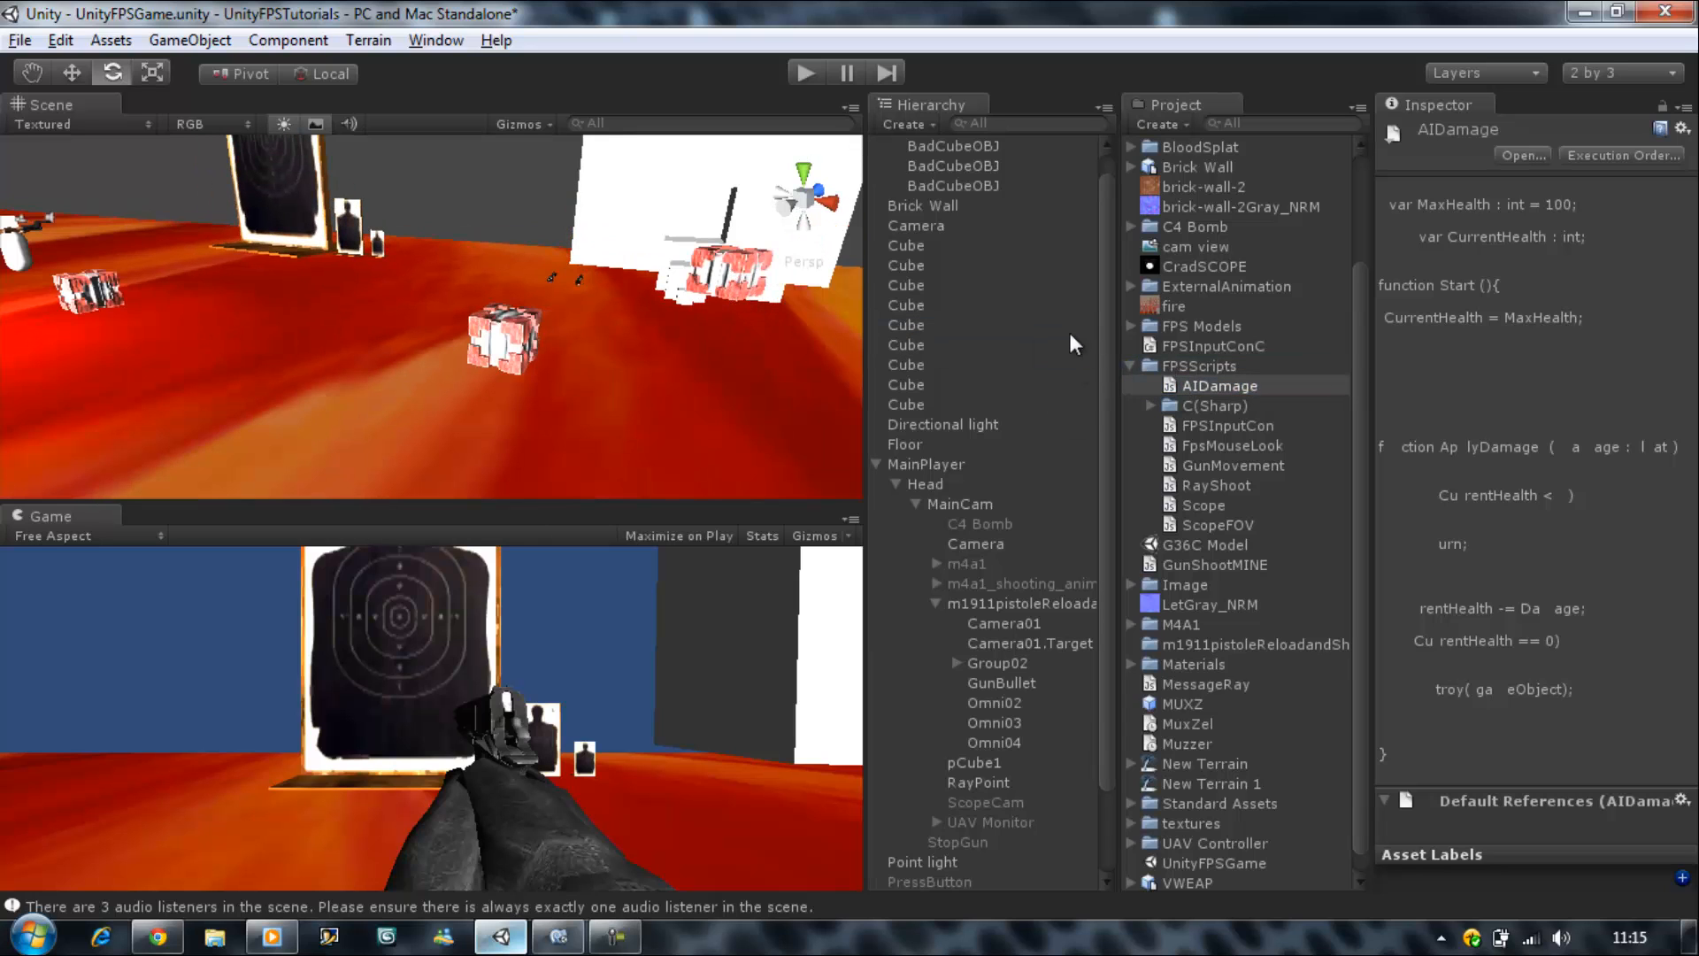
mouse_move(315, 235)
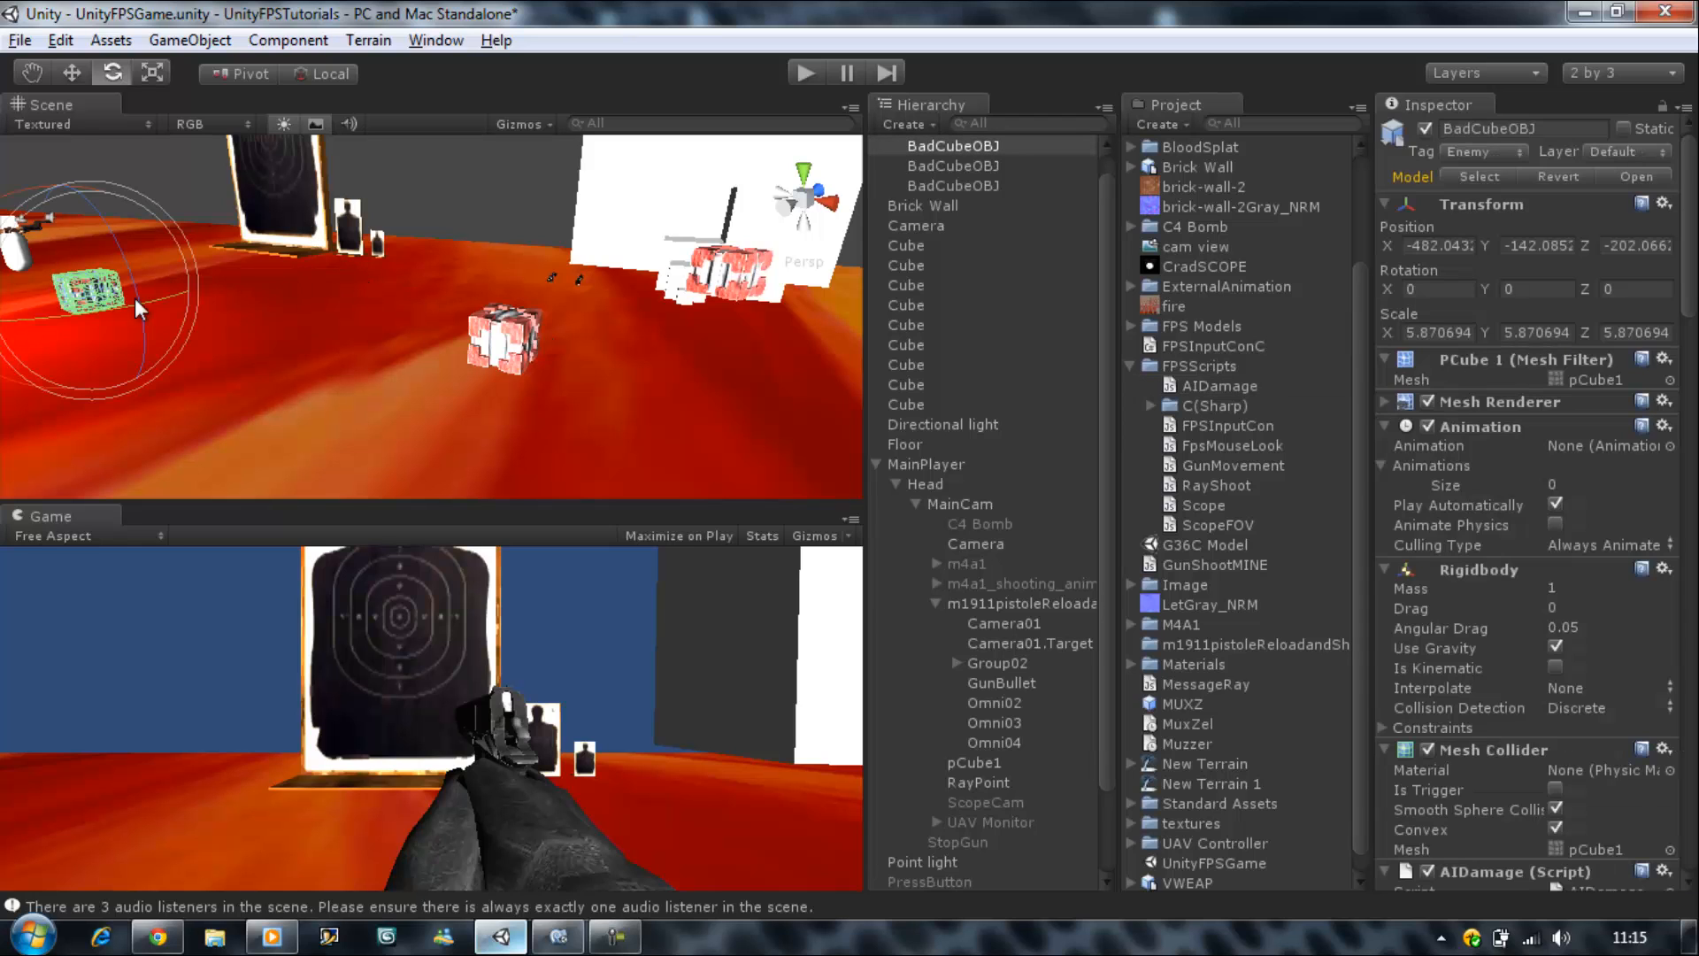
scroll(down, 3)
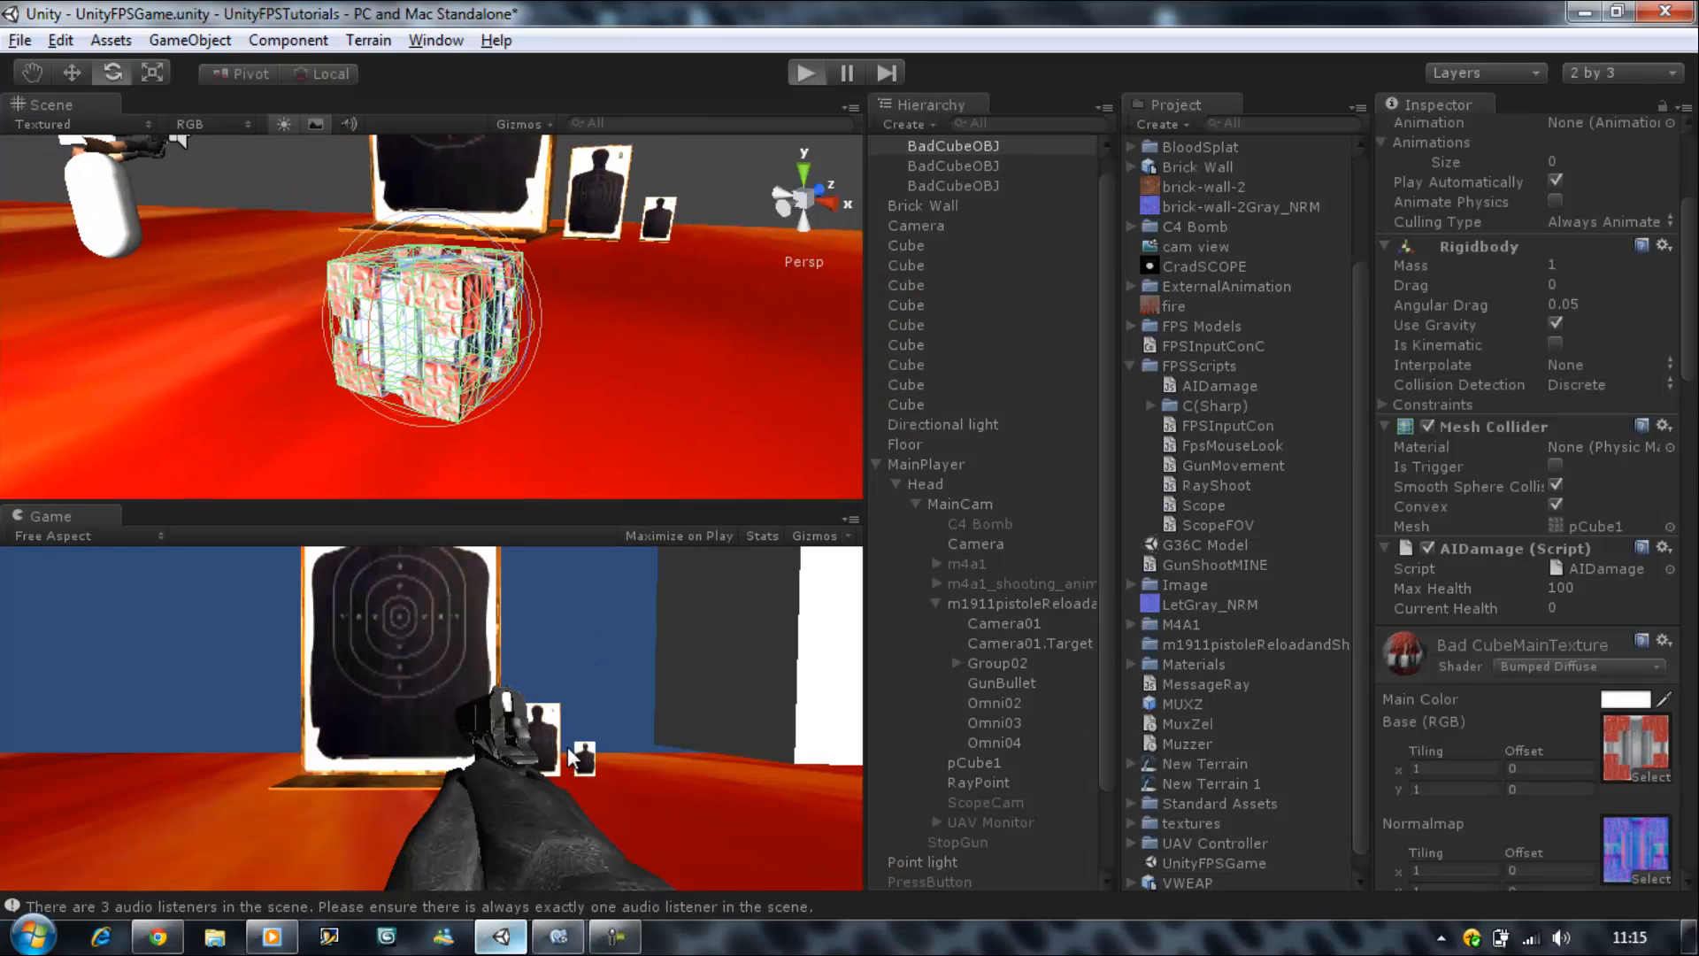
click(806, 73)
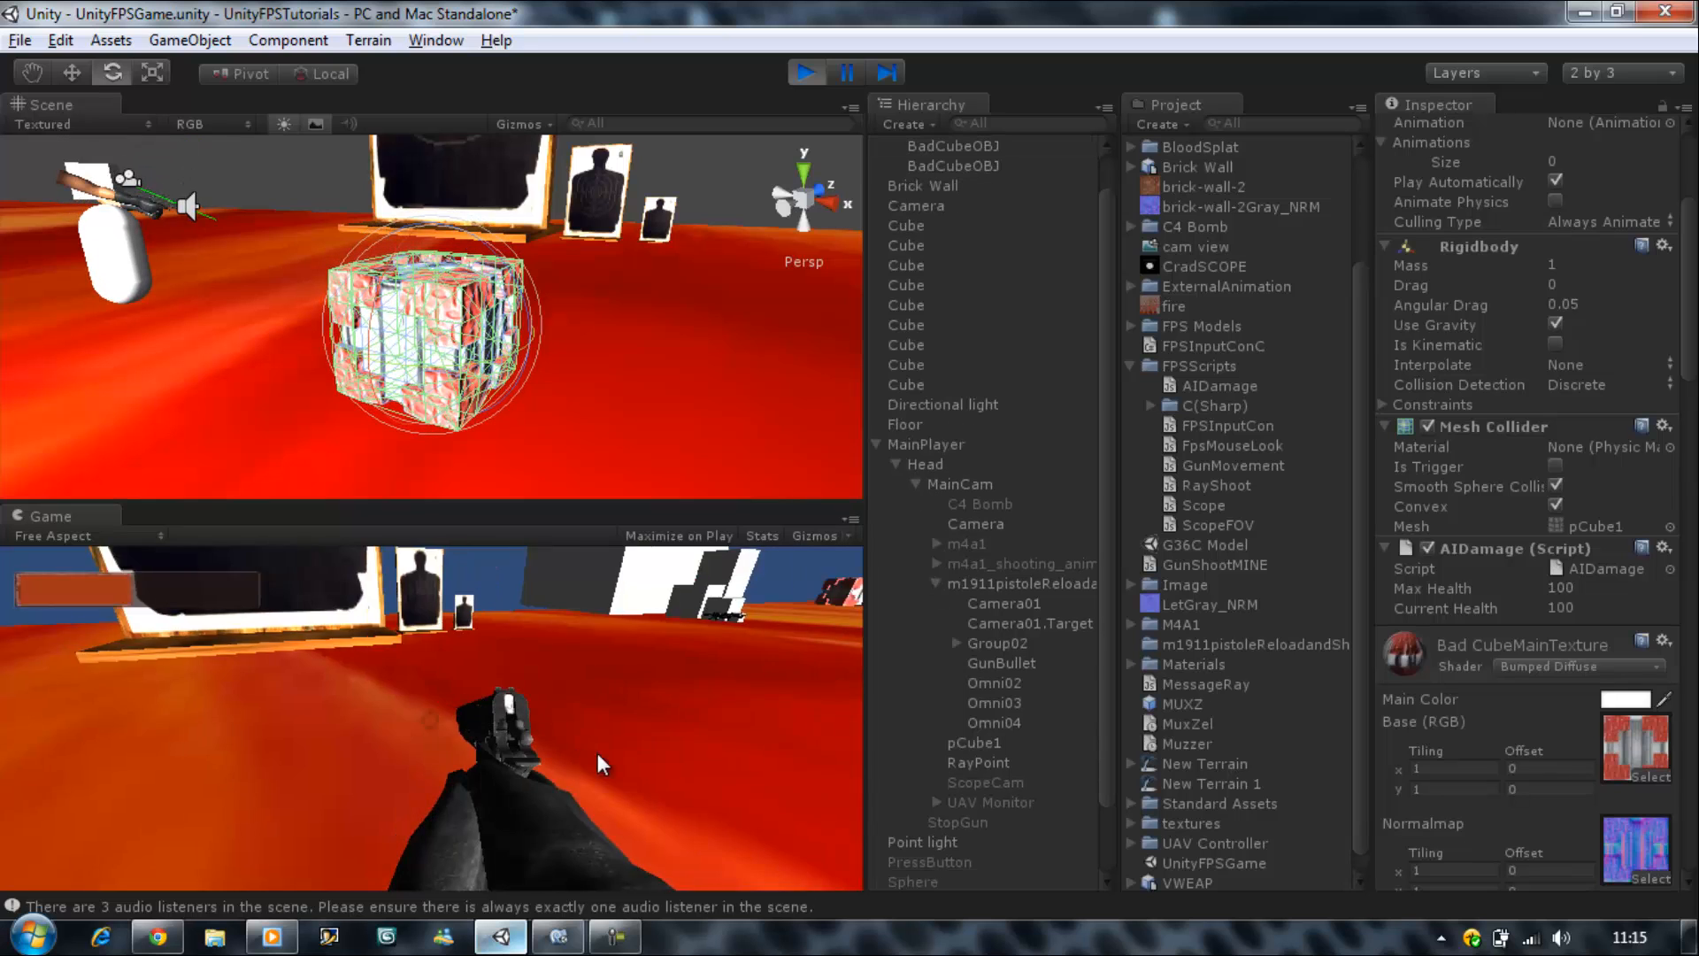